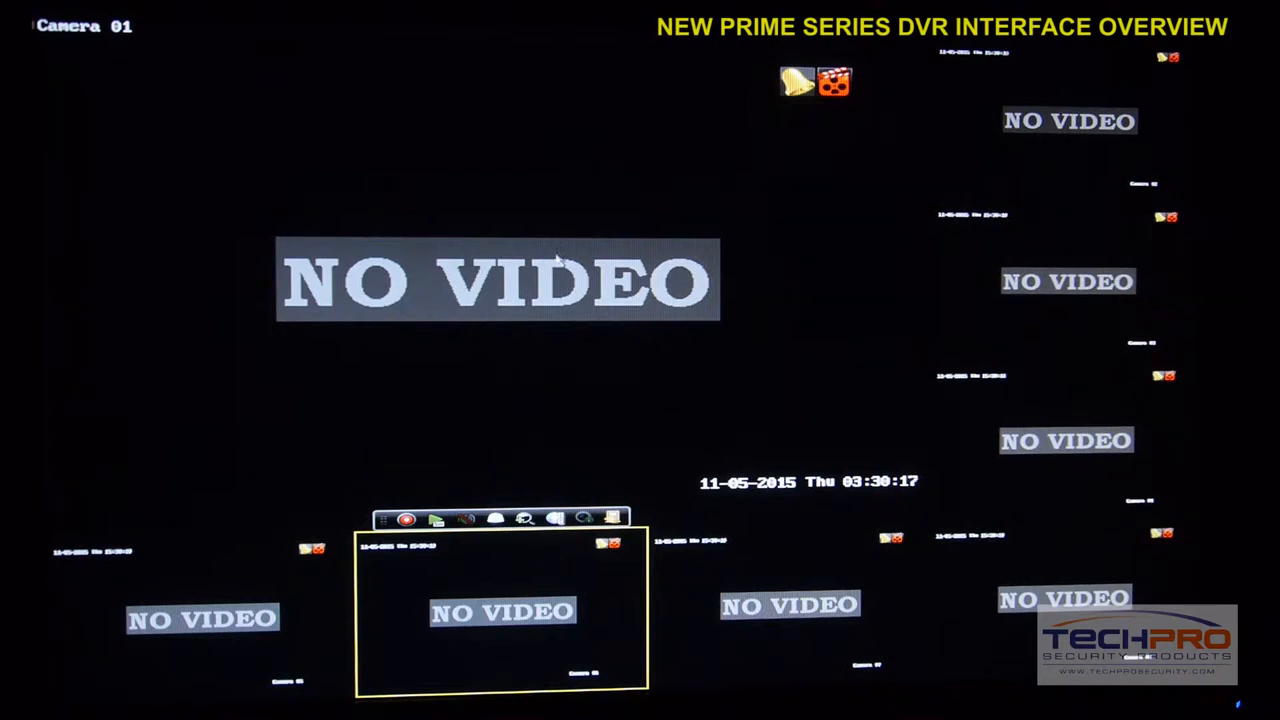
# - Select camera tiles in the multi-camera live layout, ending on the top-right tile
pyautogui.doubleClick(500, 610)
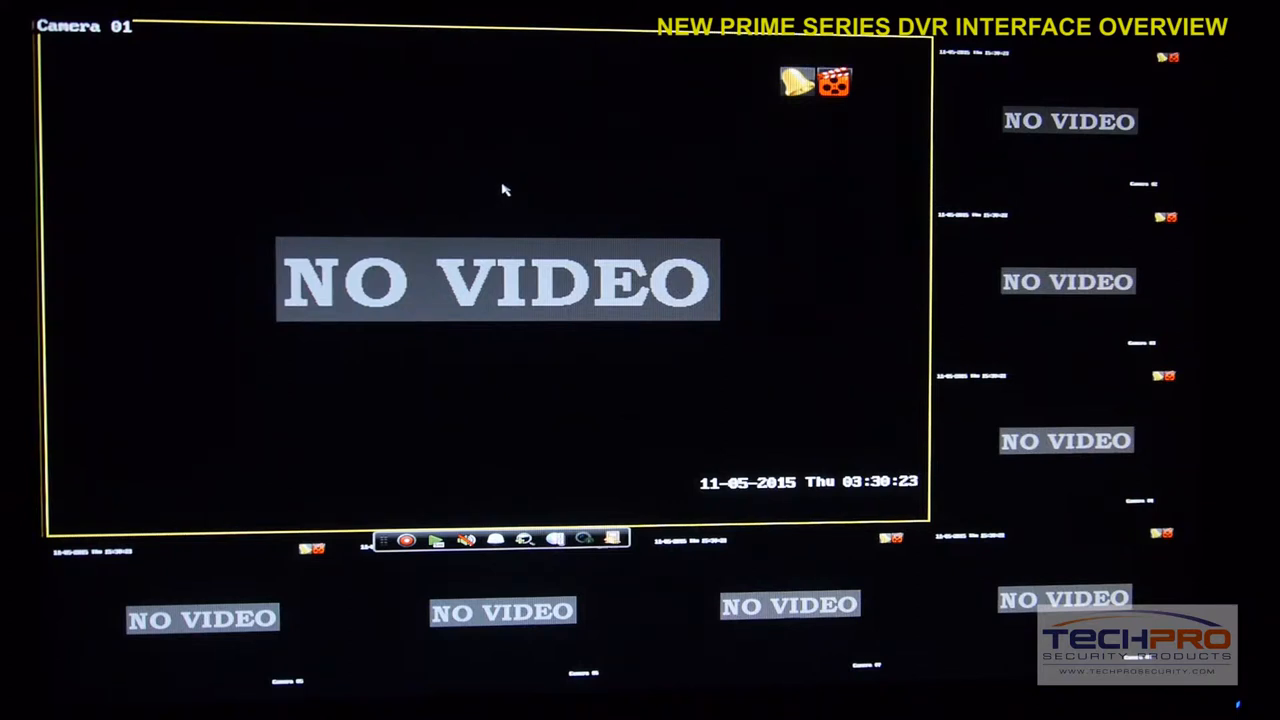
pyautogui.moveTo(205, 220)
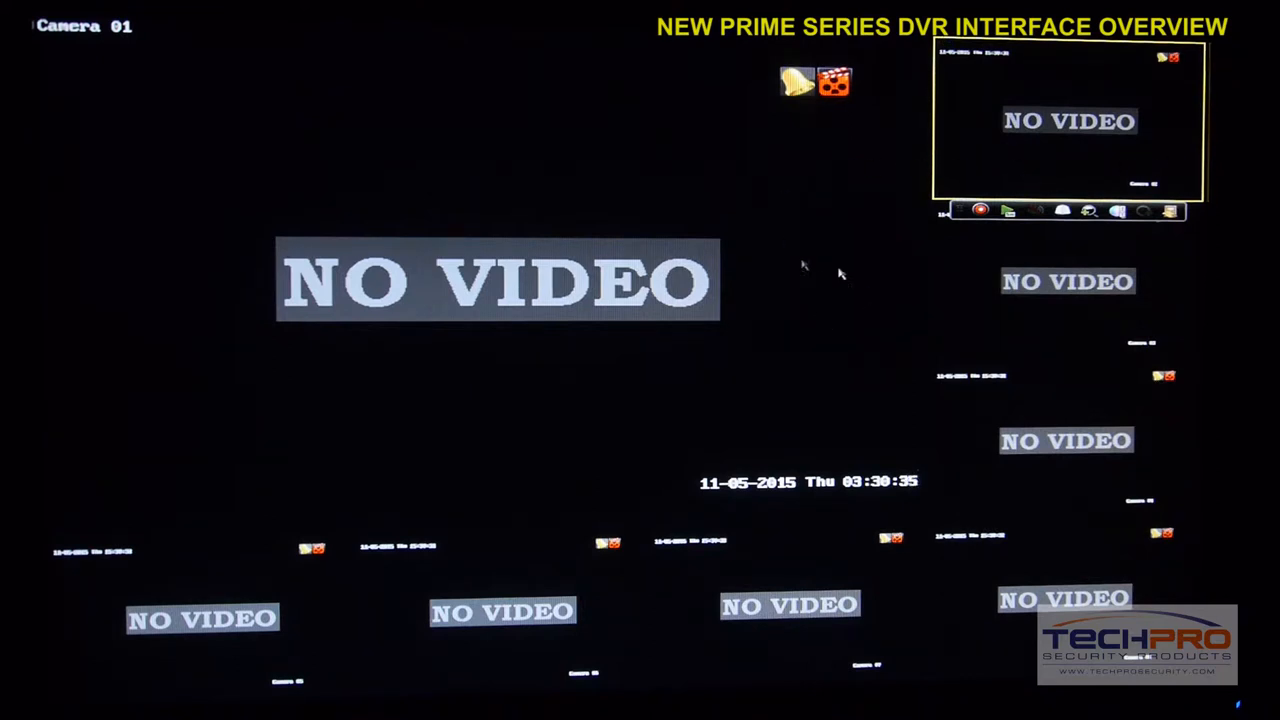
pyautogui.click(498, 280)
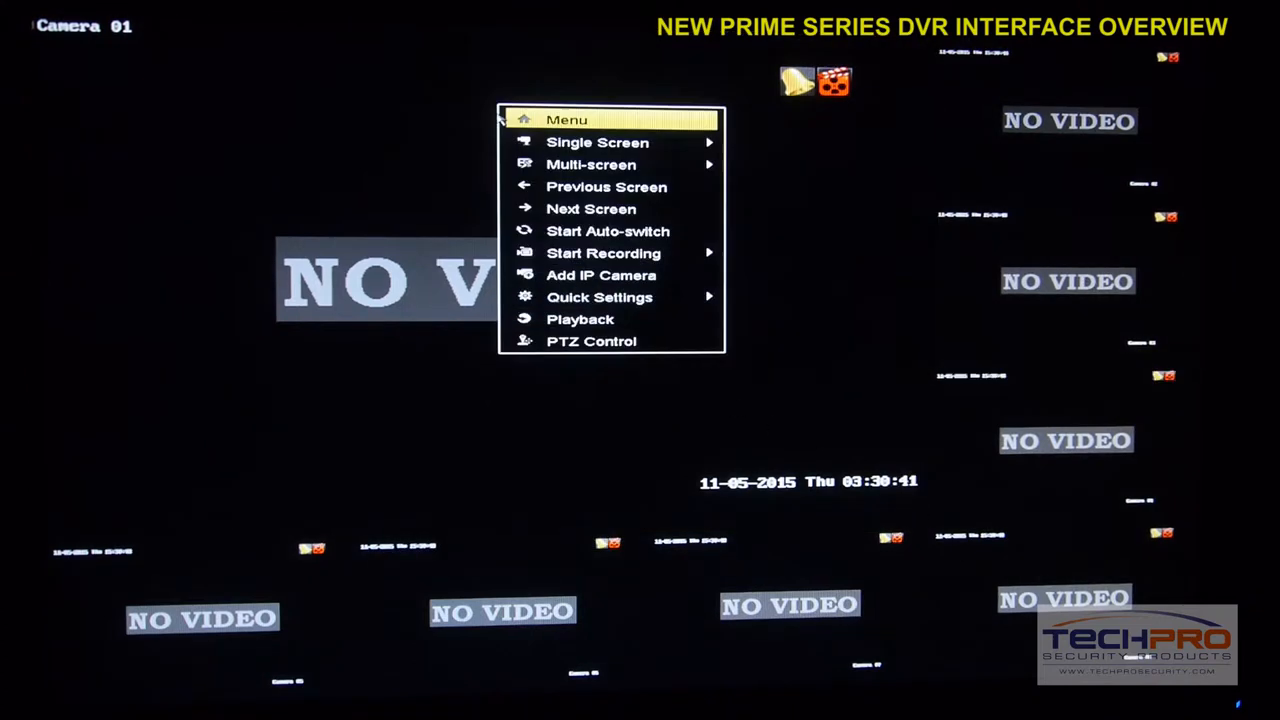
# - Show Camera 04 full screen from the Single Screen list, then reopen the shortcut menu
pyautogui.click(597, 142)
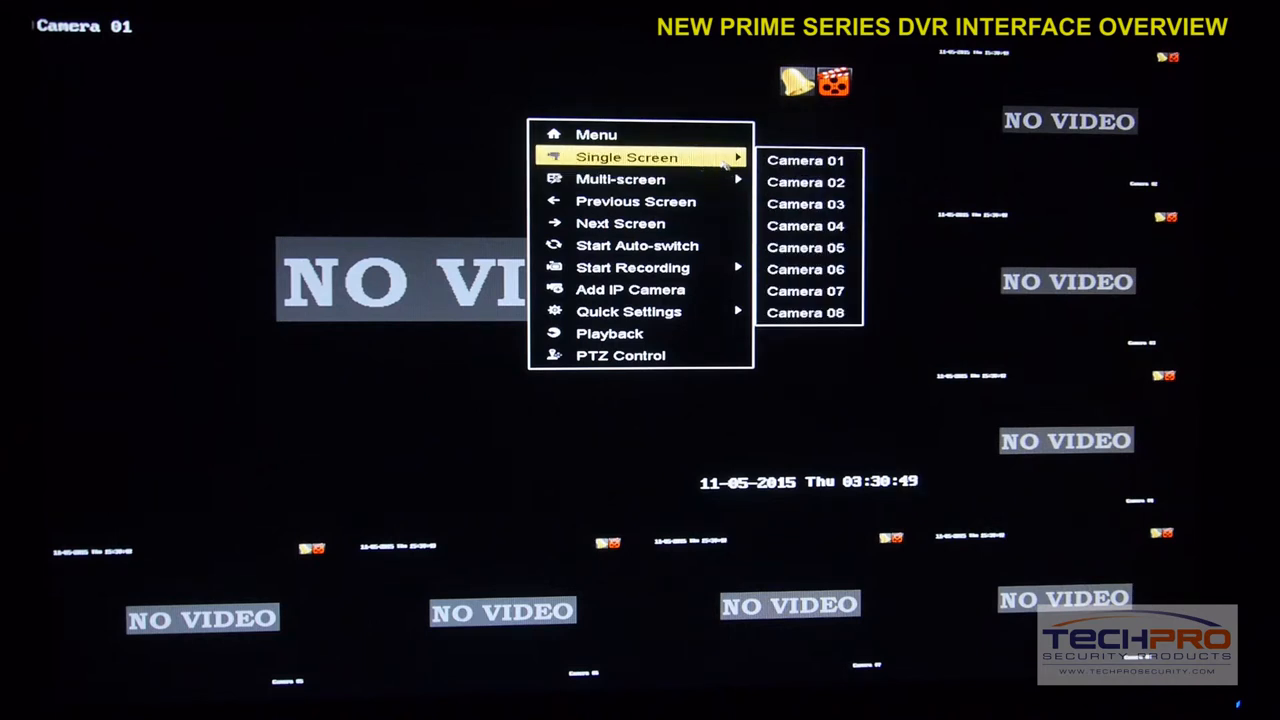
pyautogui.click(805, 225)
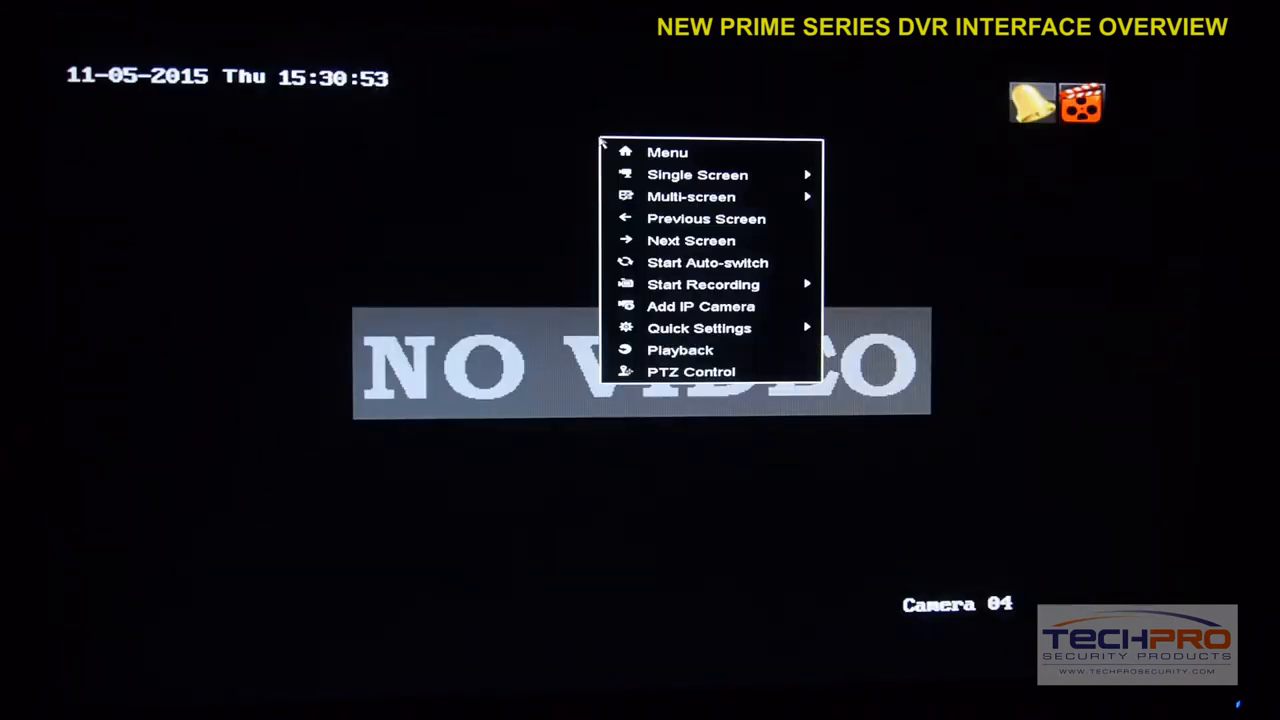
pyautogui.moveTo(691, 240)
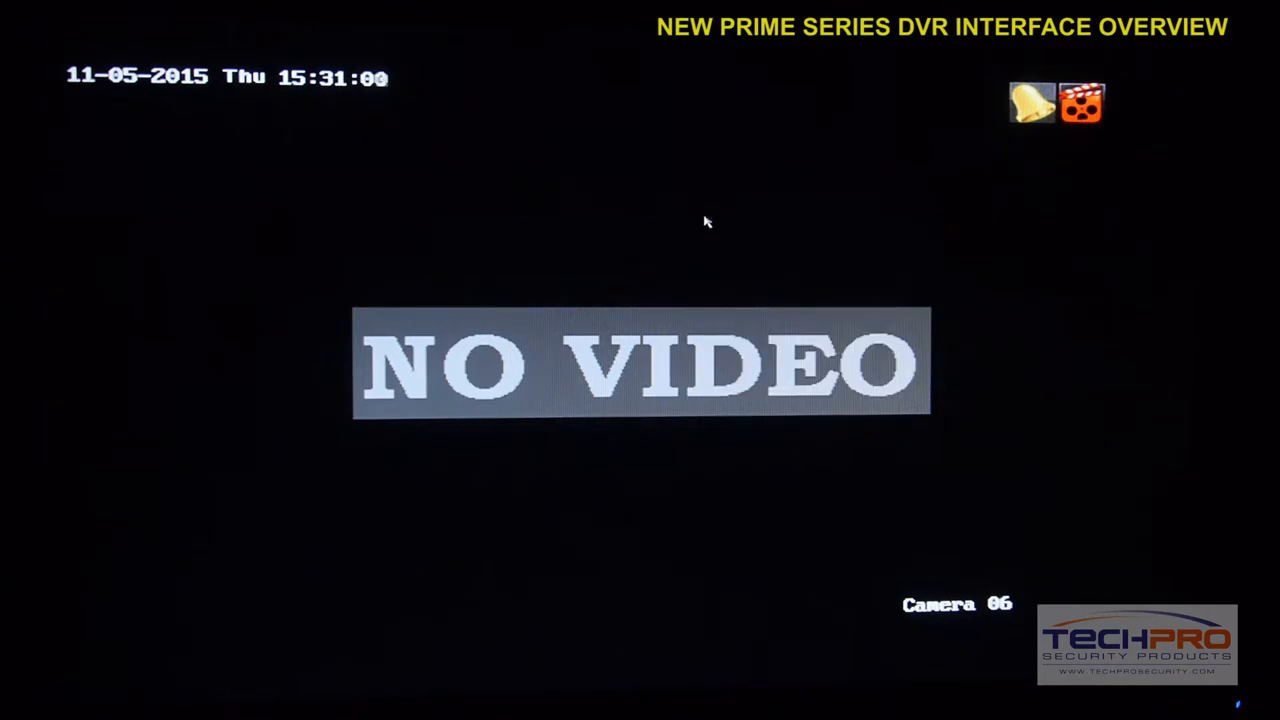
pyautogui.rightClick(707, 230)
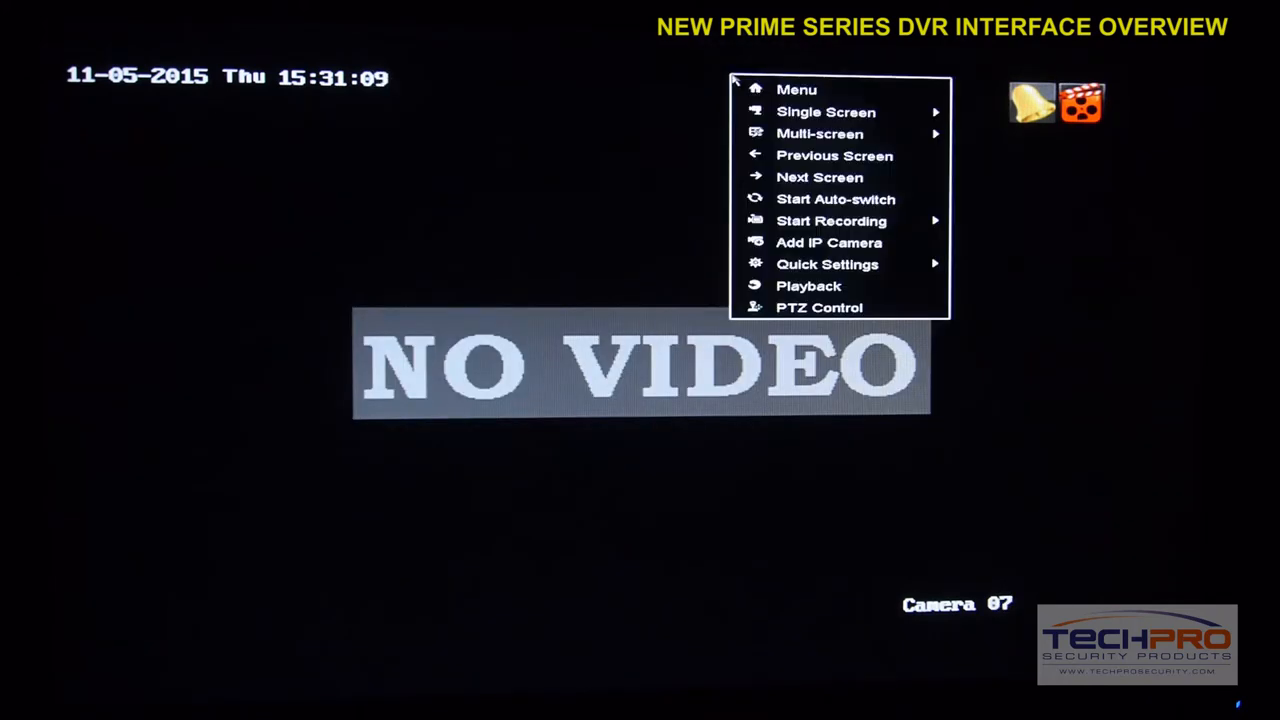
pyautogui.moveTo(834, 155)
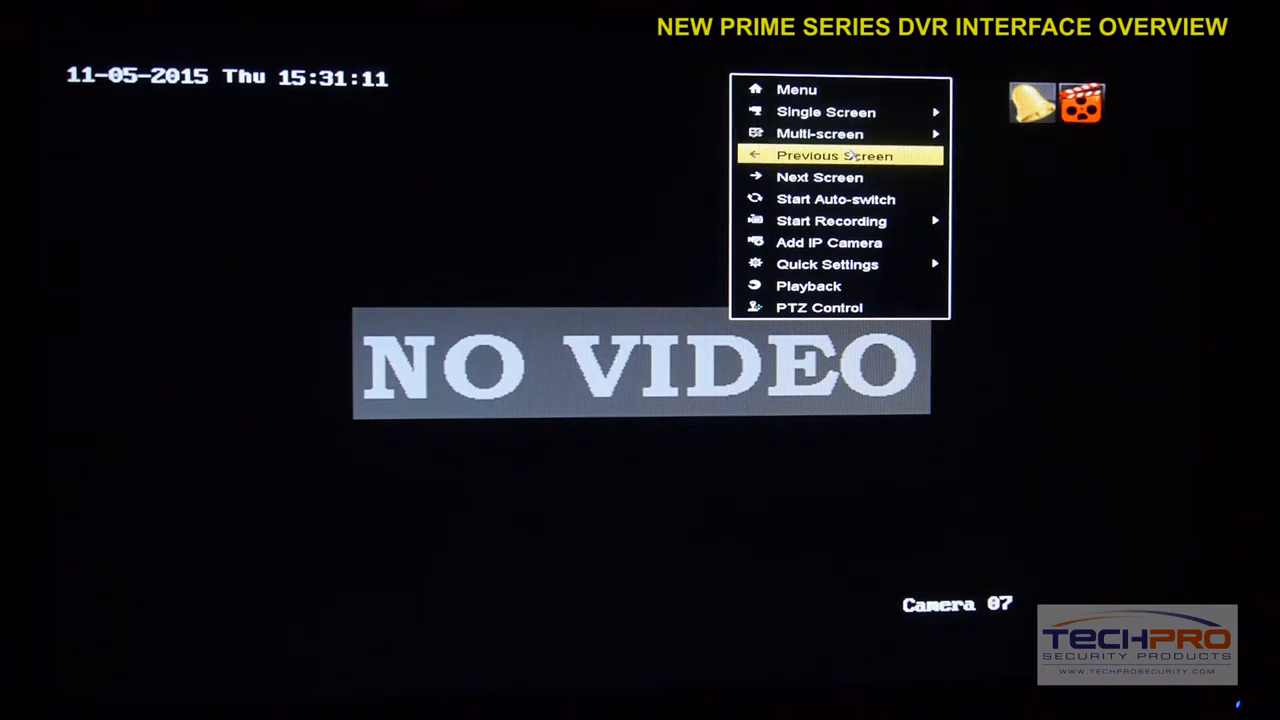
# - Return to the previous multi-camera layout and browse the shortcut menu's layout options
pyautogui.click(819, 133)
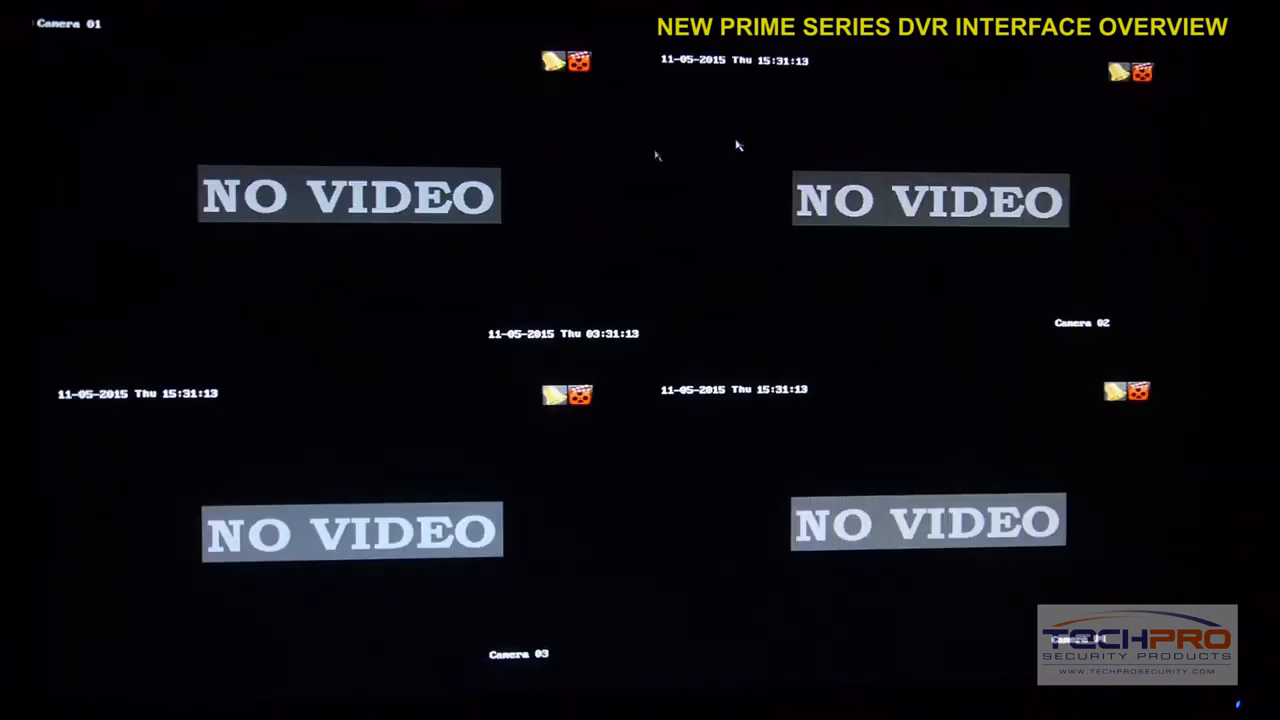
pyautogui.moveTo(600, 185)
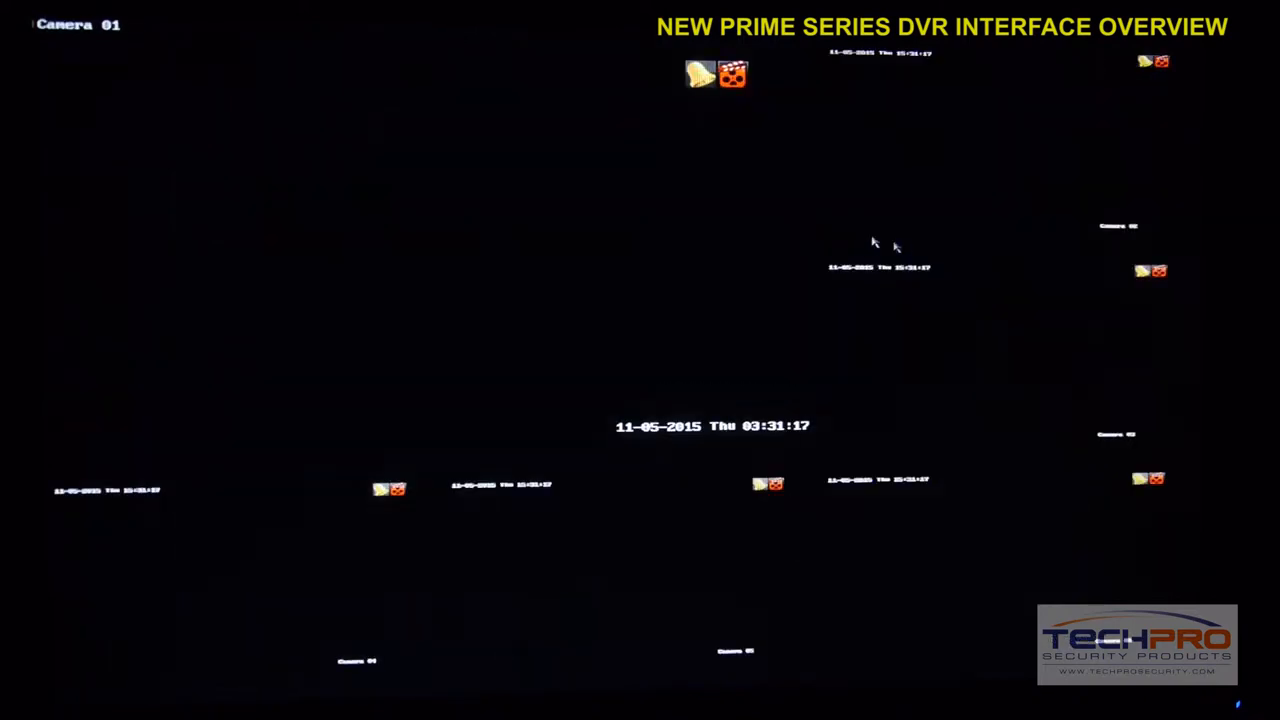
pyautogui.rightClick(875, 240)
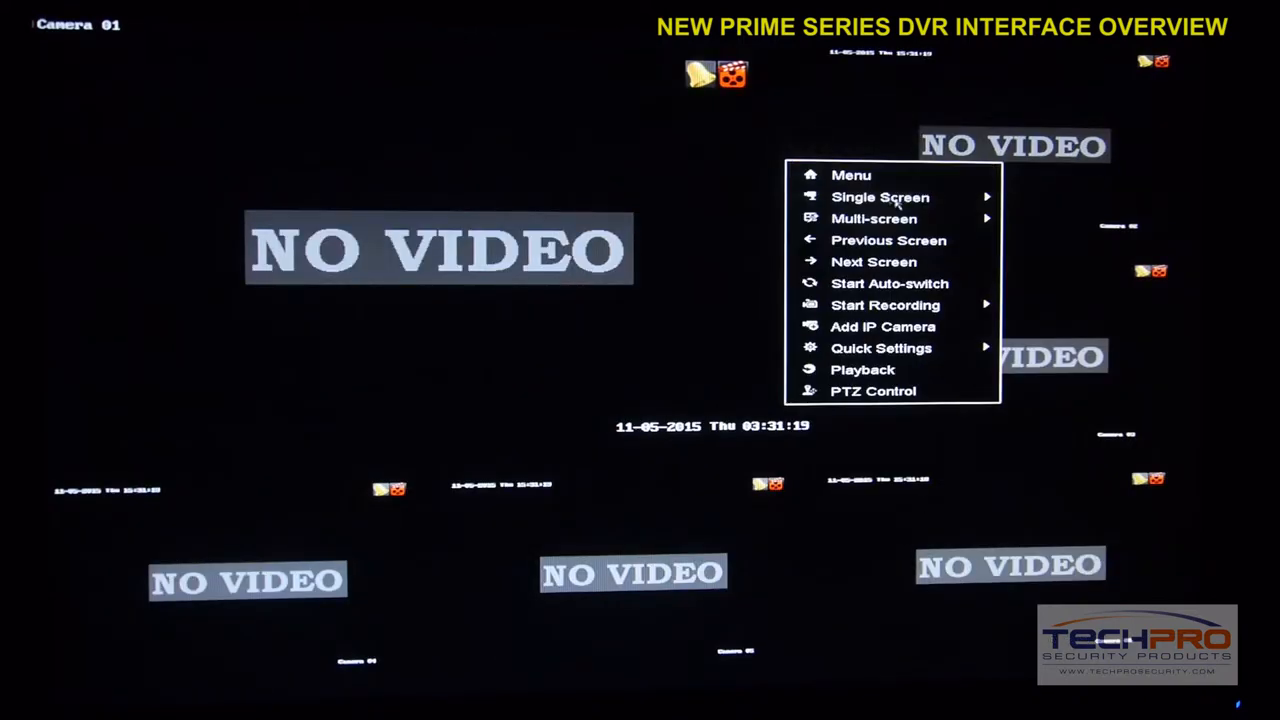
pyautogui.click(873, 218)
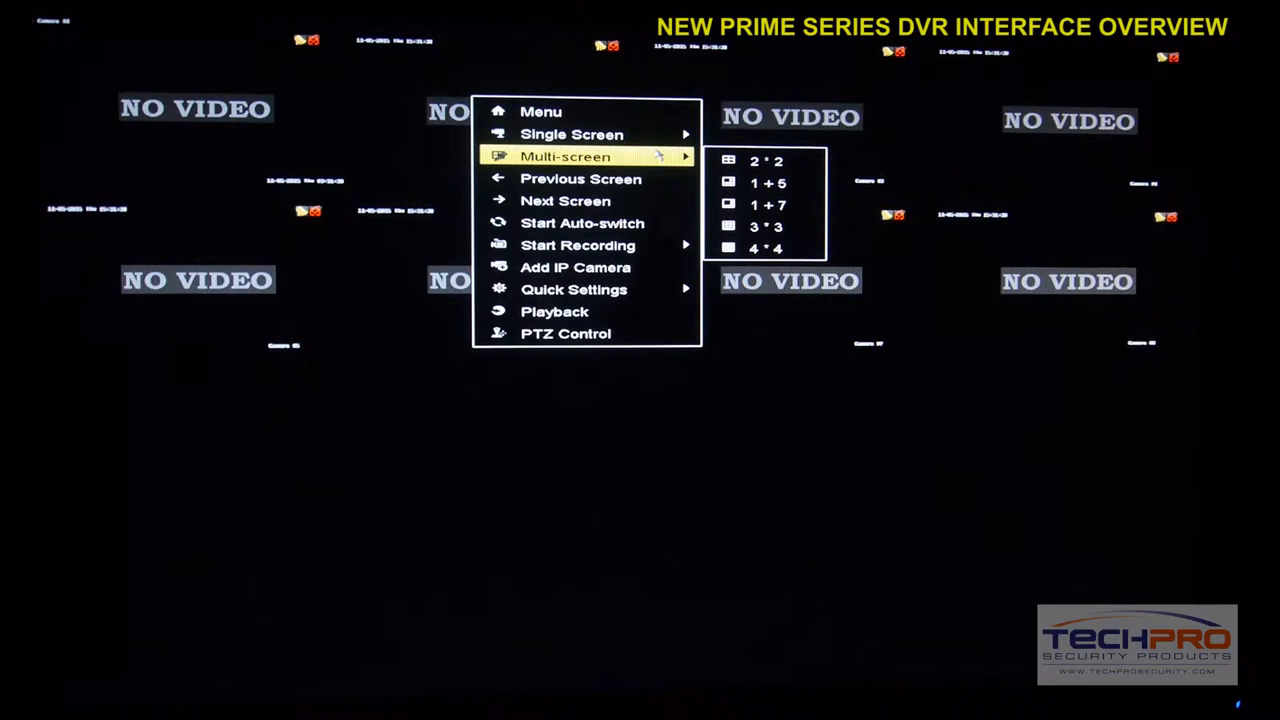
pyautogui.moveTo(572, 134)
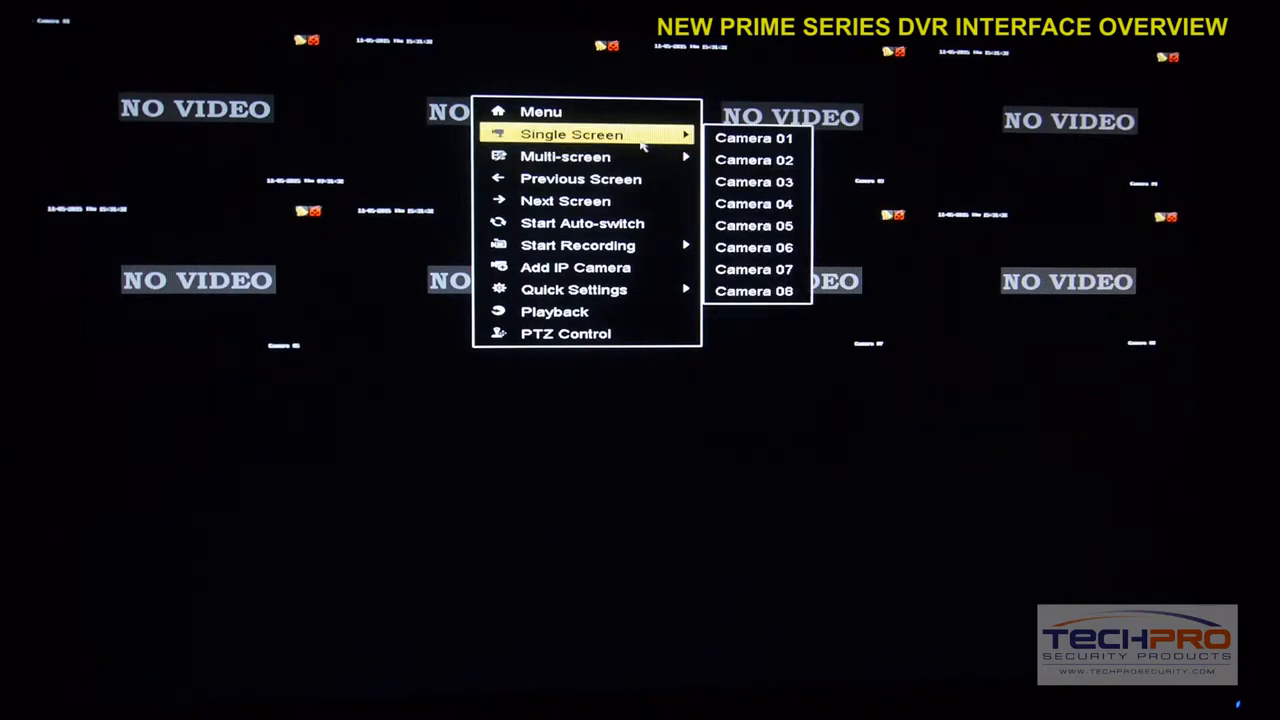
pyautogui.moveTo(540, 111)
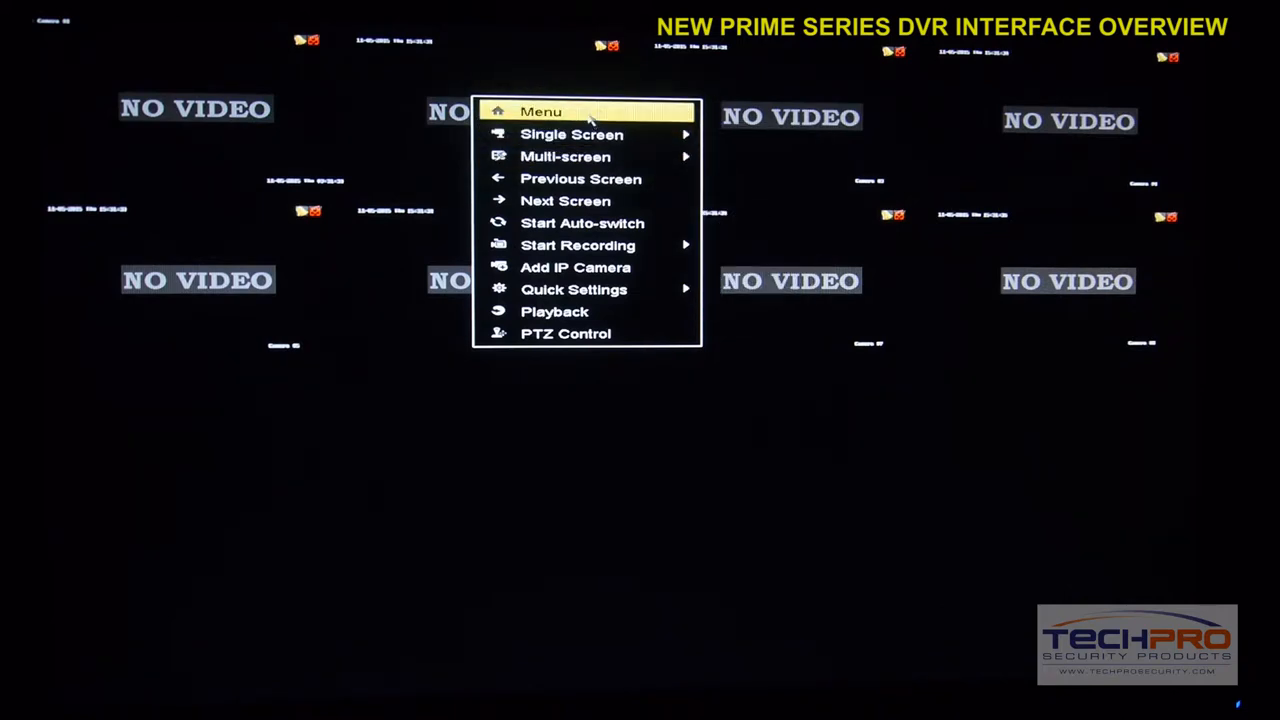
# - Enter Playback from the main menu
pyautogui.click(540, 111)
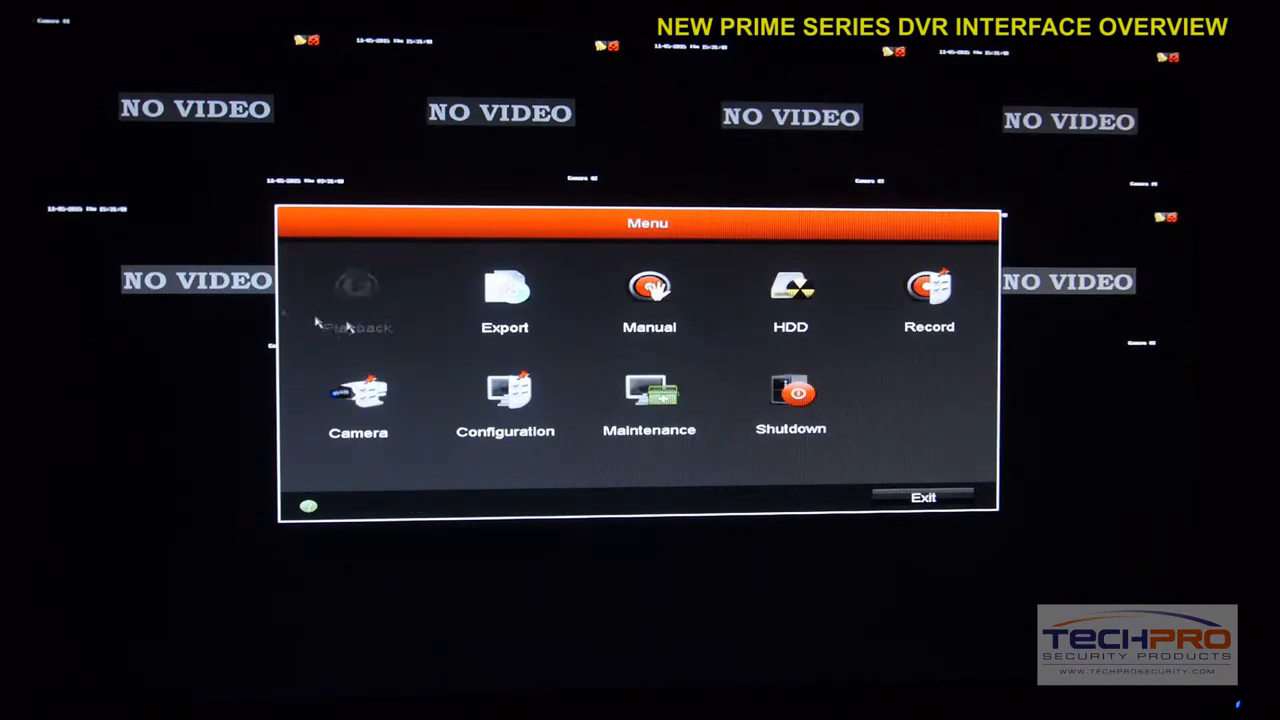
pyautogui.moveTo(357, 290)
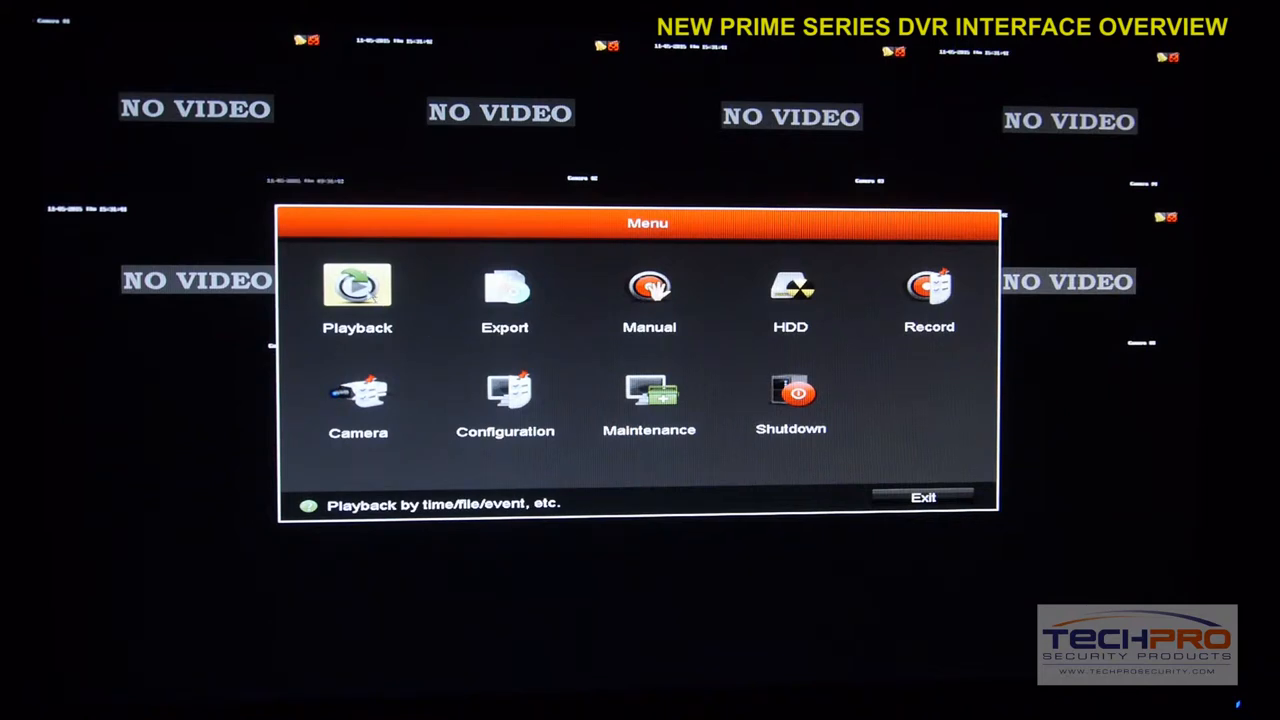
pyautogui.click(357, 295)
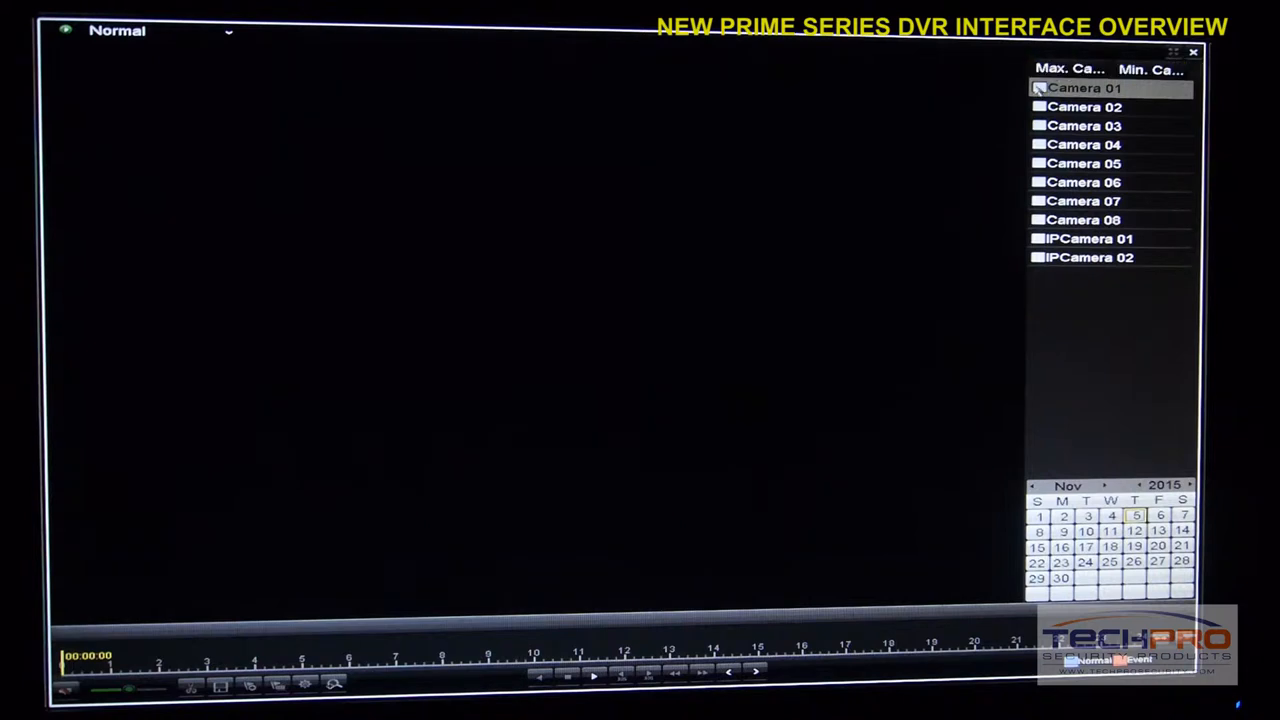
# - Tick Camera 01 and play its November 3, 2015 recording
pyautogui.click(1039, 106)
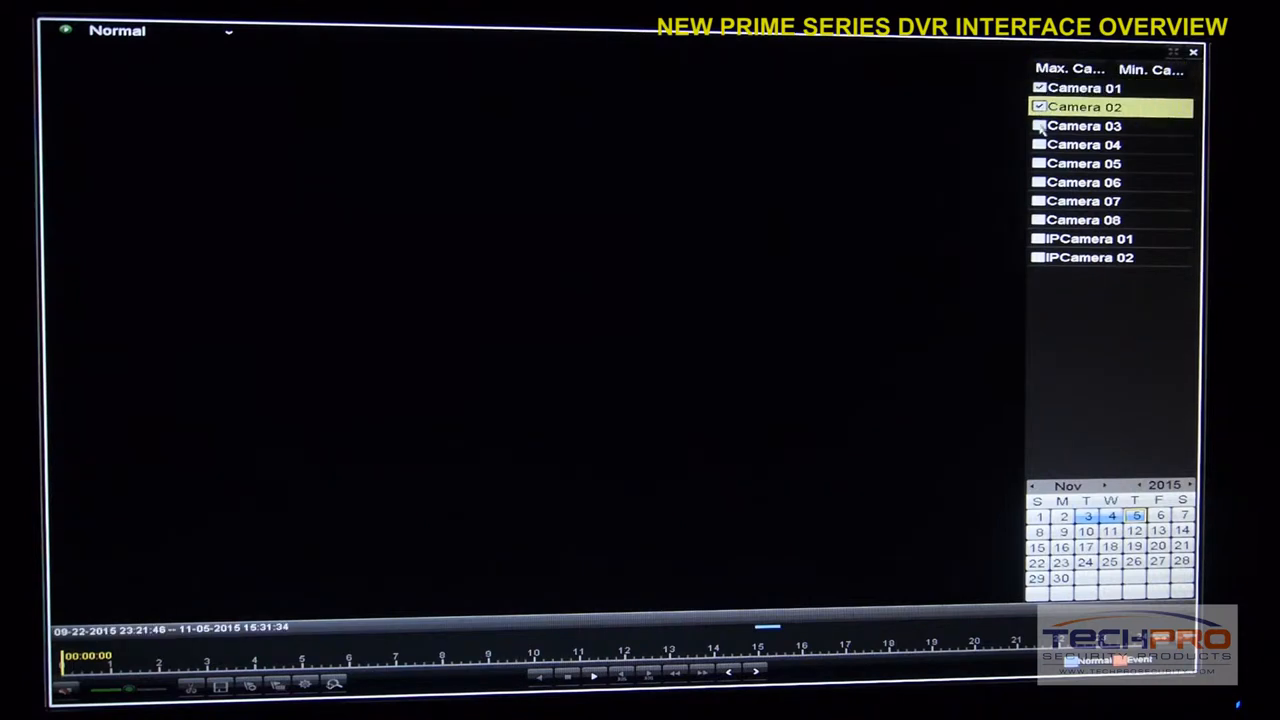
pyautogui.click(1039, 107)
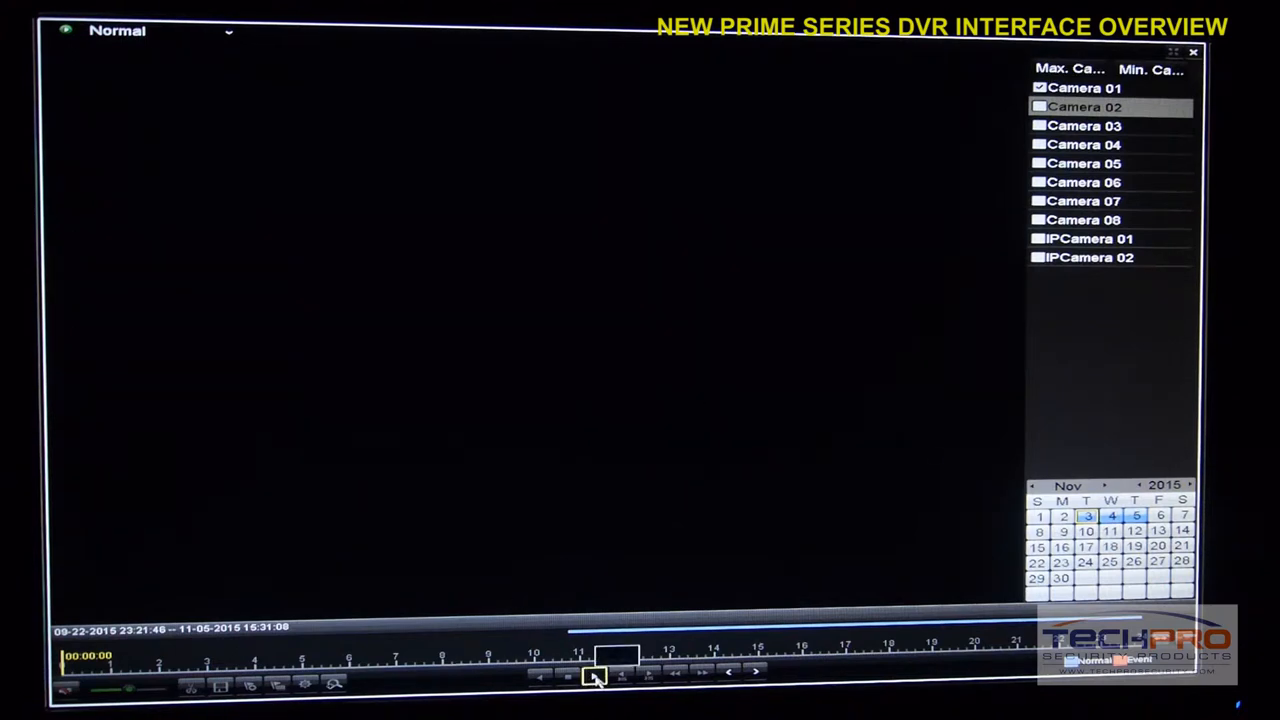
pyautogui.click(567, 675)
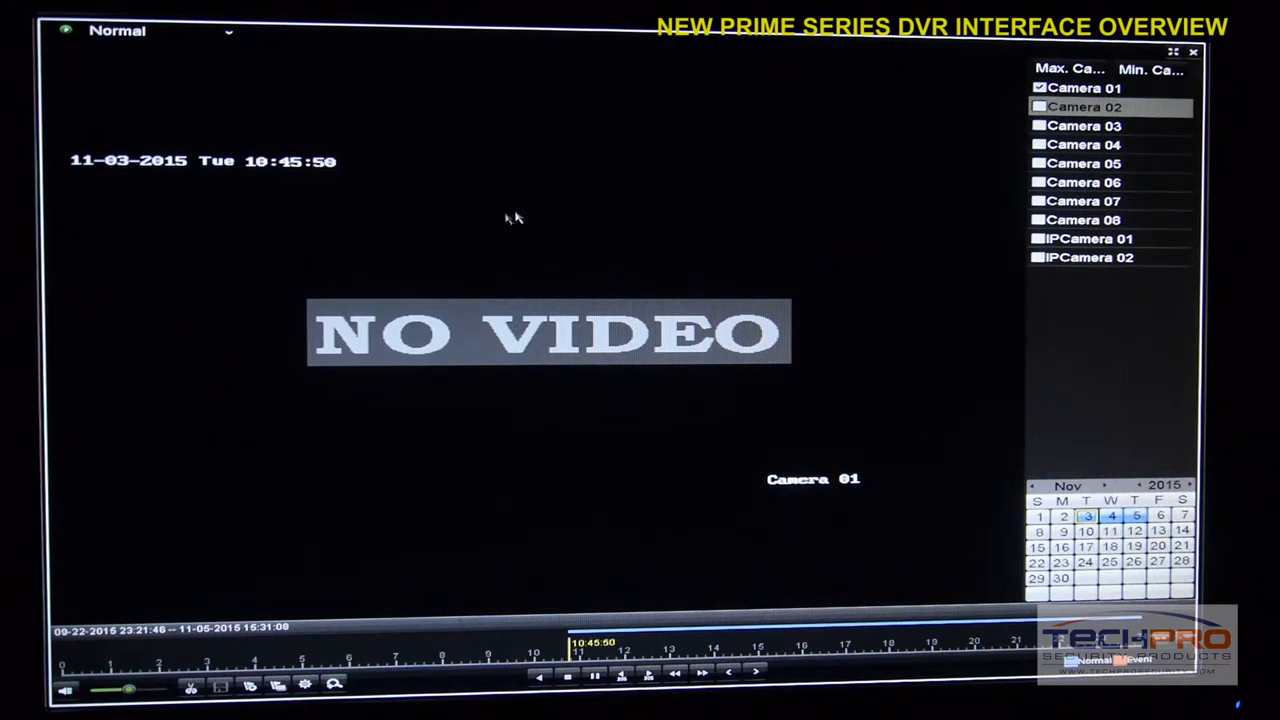
pyautogui.moveTo(715, 228)
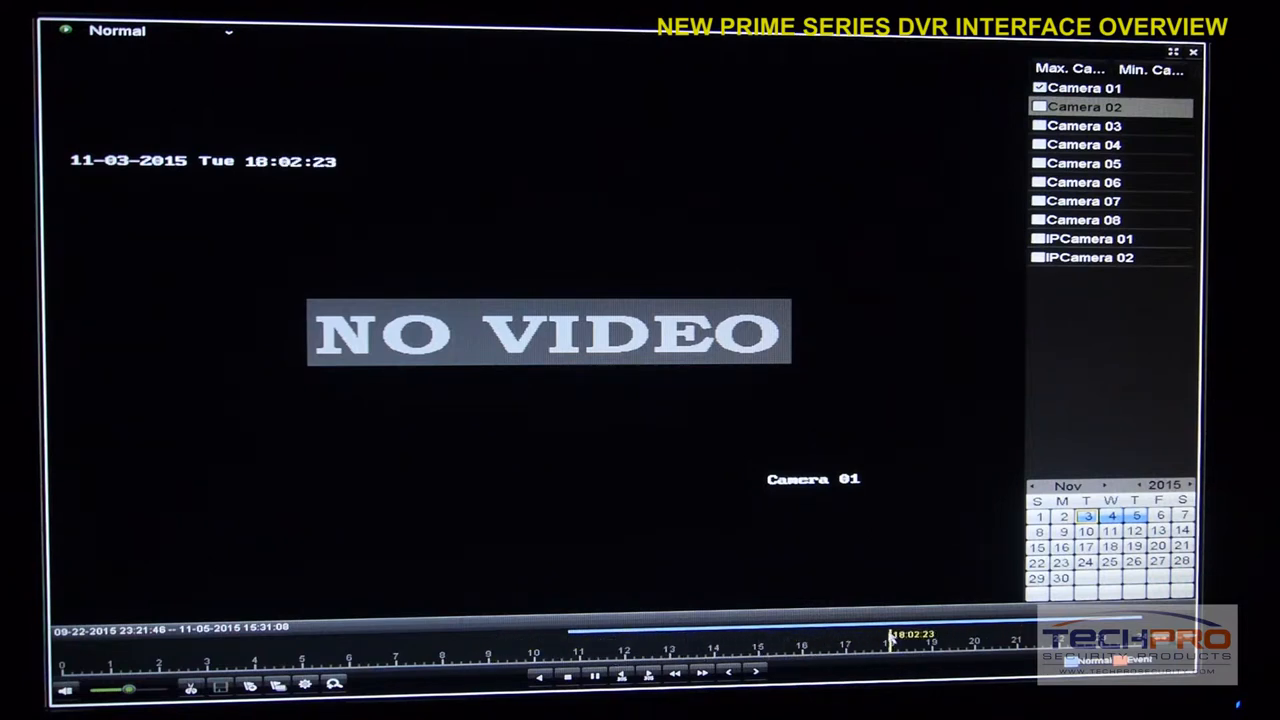
pyautogui.moveTo(880, 555)
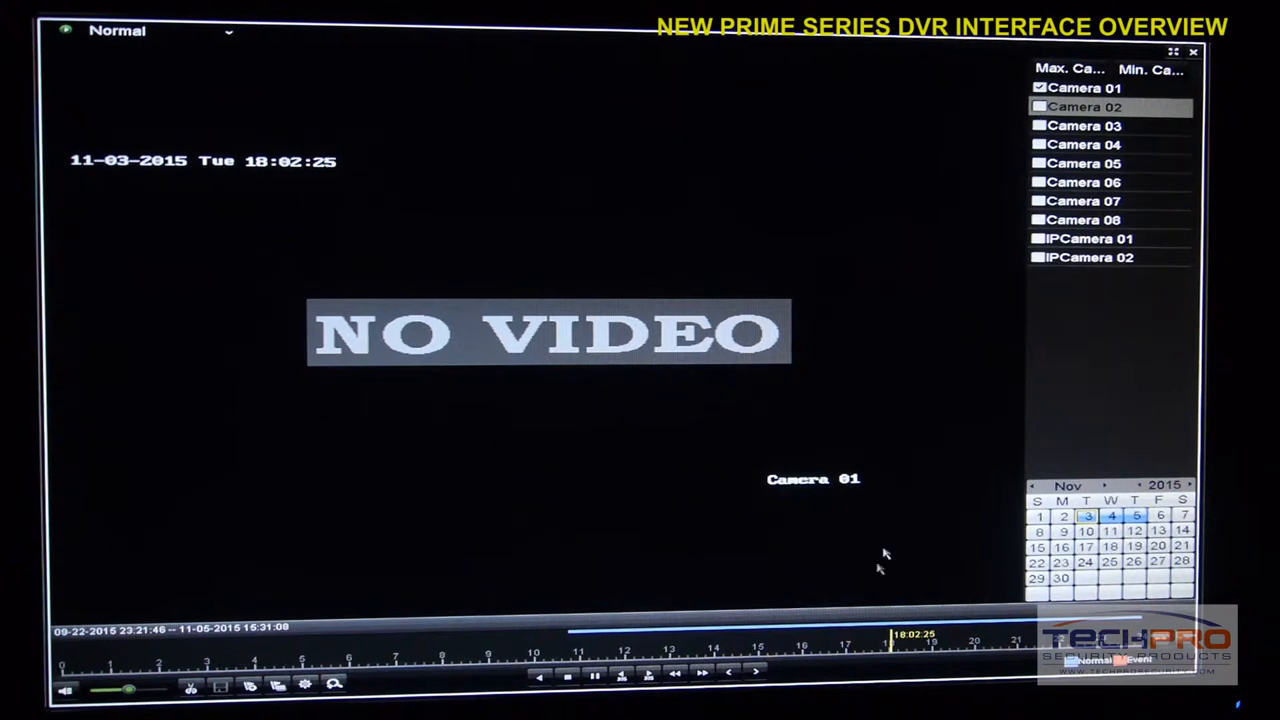
pyautogui.moveTo(455, 278)
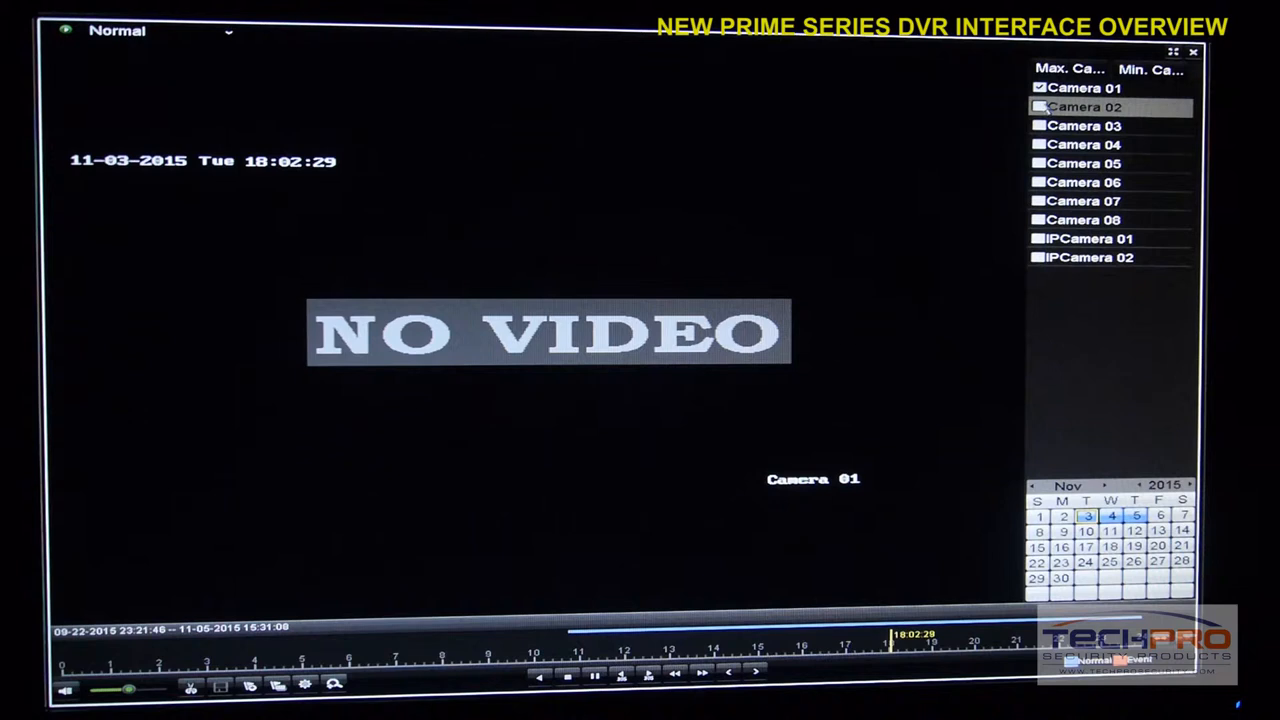
# - Add Cameras 02 and 03 to the split playback view
pyautogui.click(1039, 107)
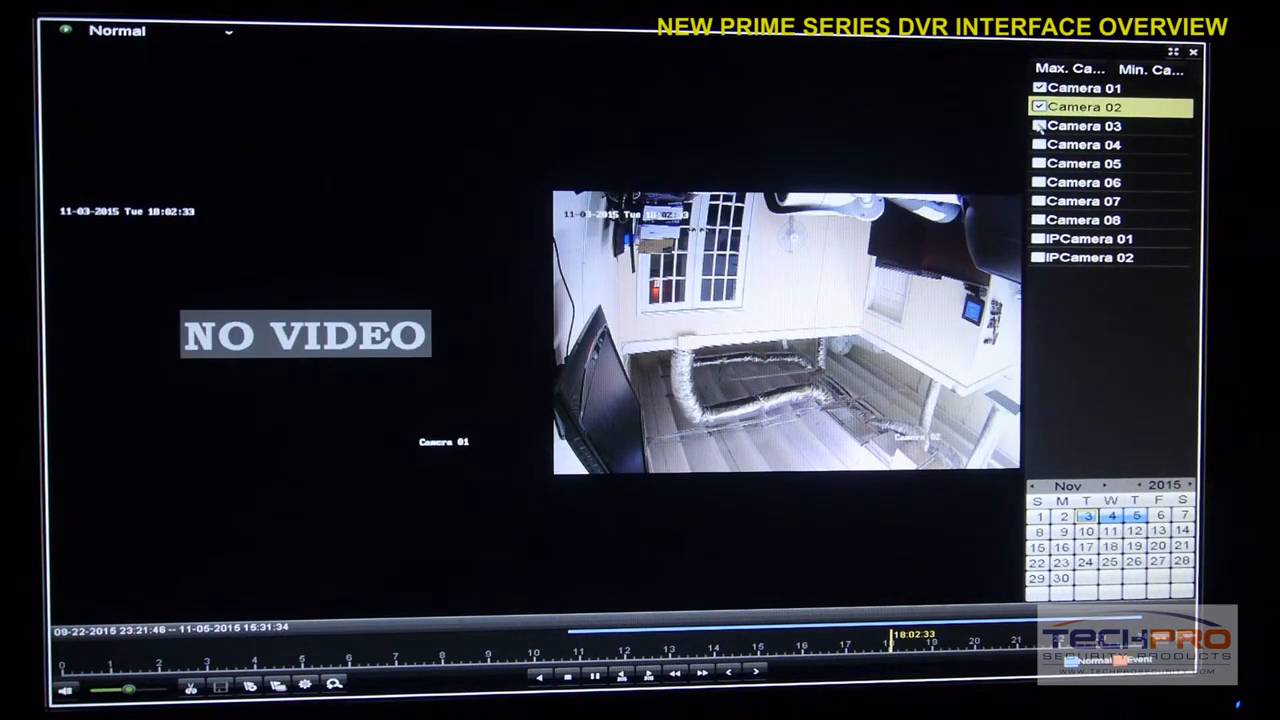
pyautogui.click(1038, 143)
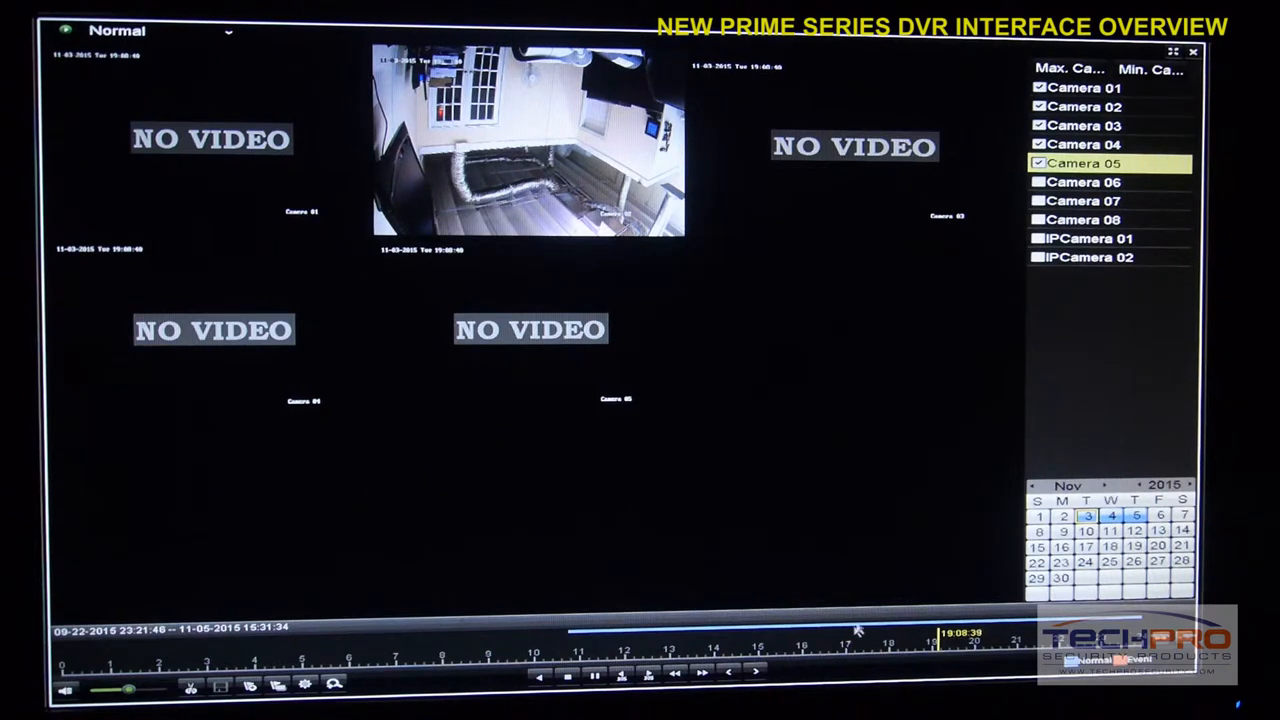
pyautogui.moveTo(881, 598)
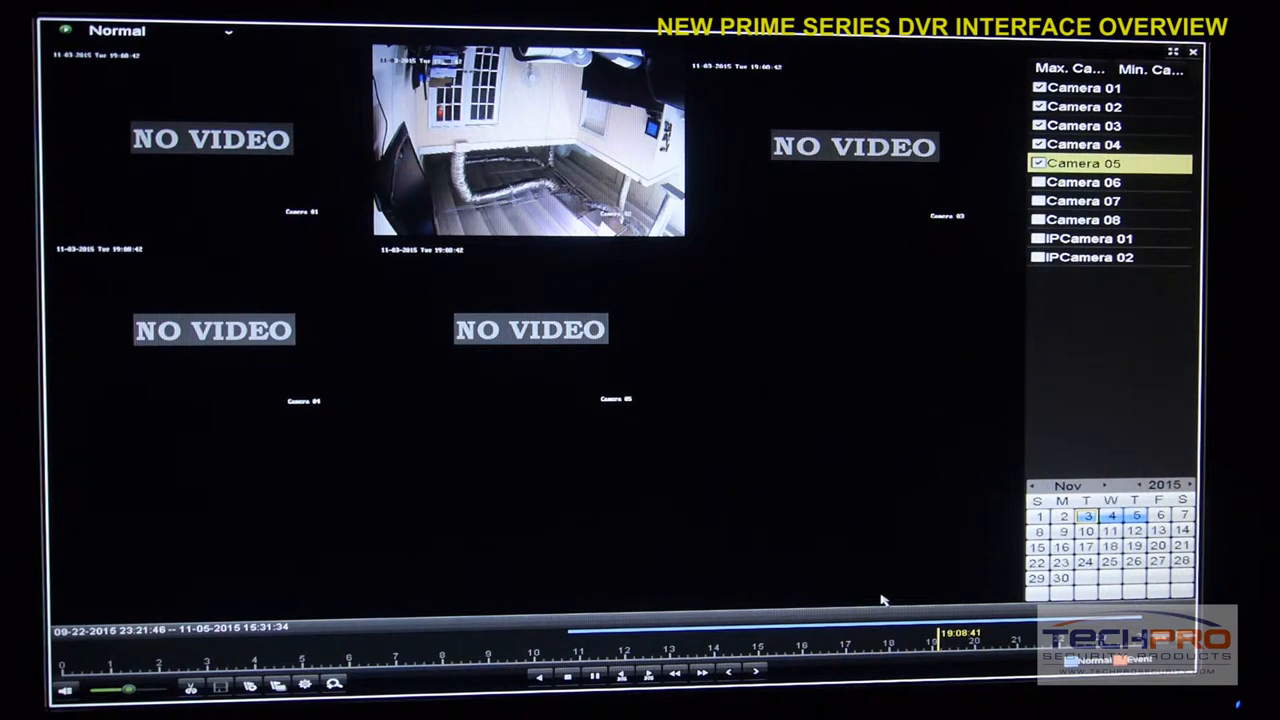
pyautogui.moveTo(808, 541)
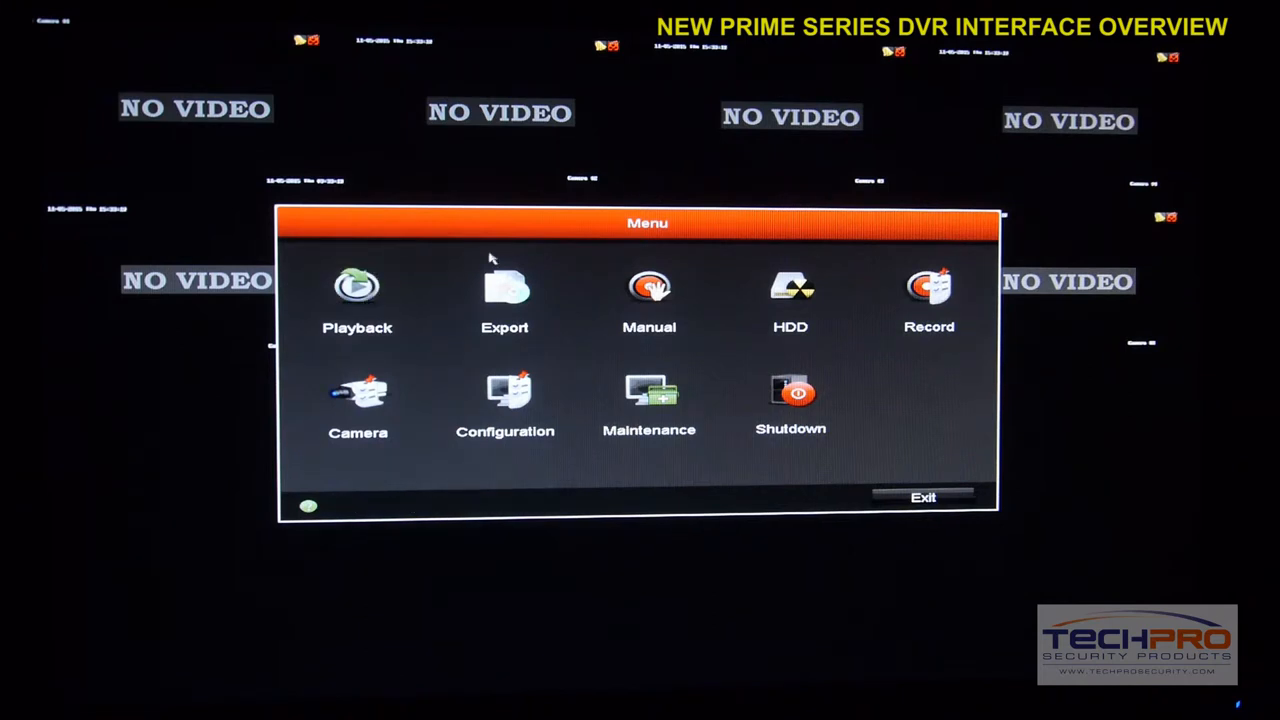
# - Open the Export screen and restrict the normal search to analog camera A1
pyautogui.click(504, 295)
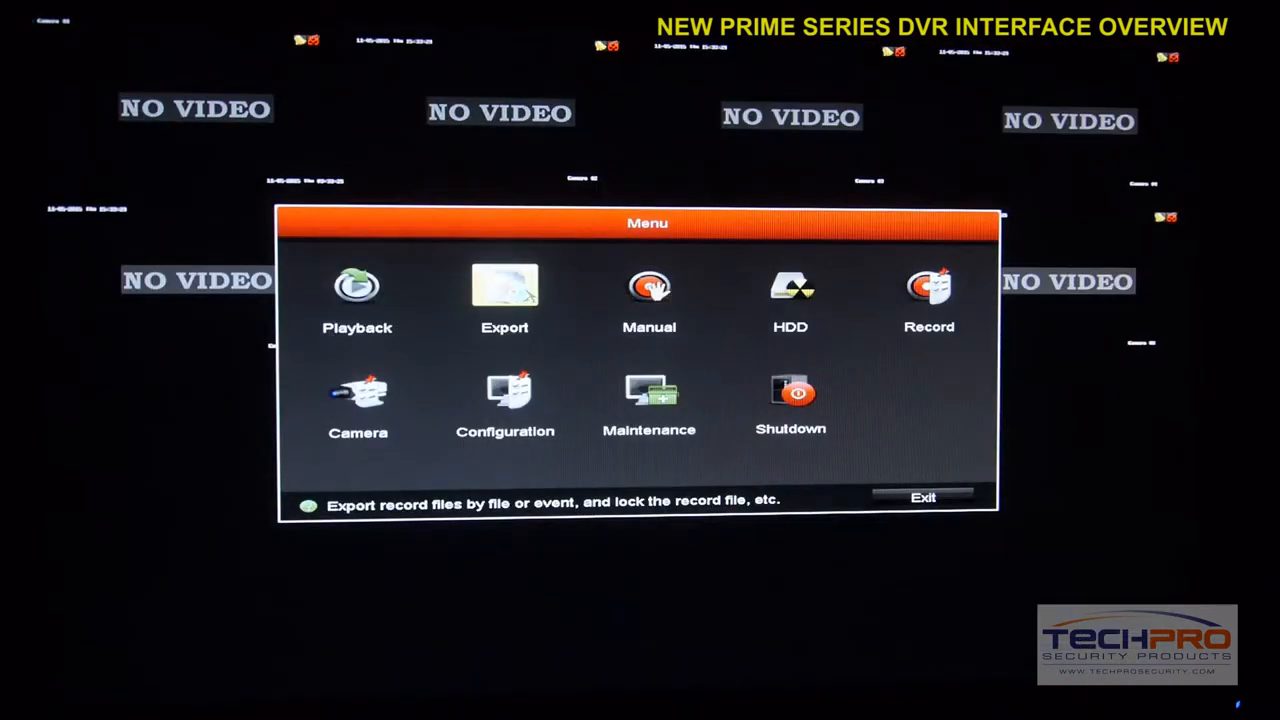
pyautogui.click(504, 295)
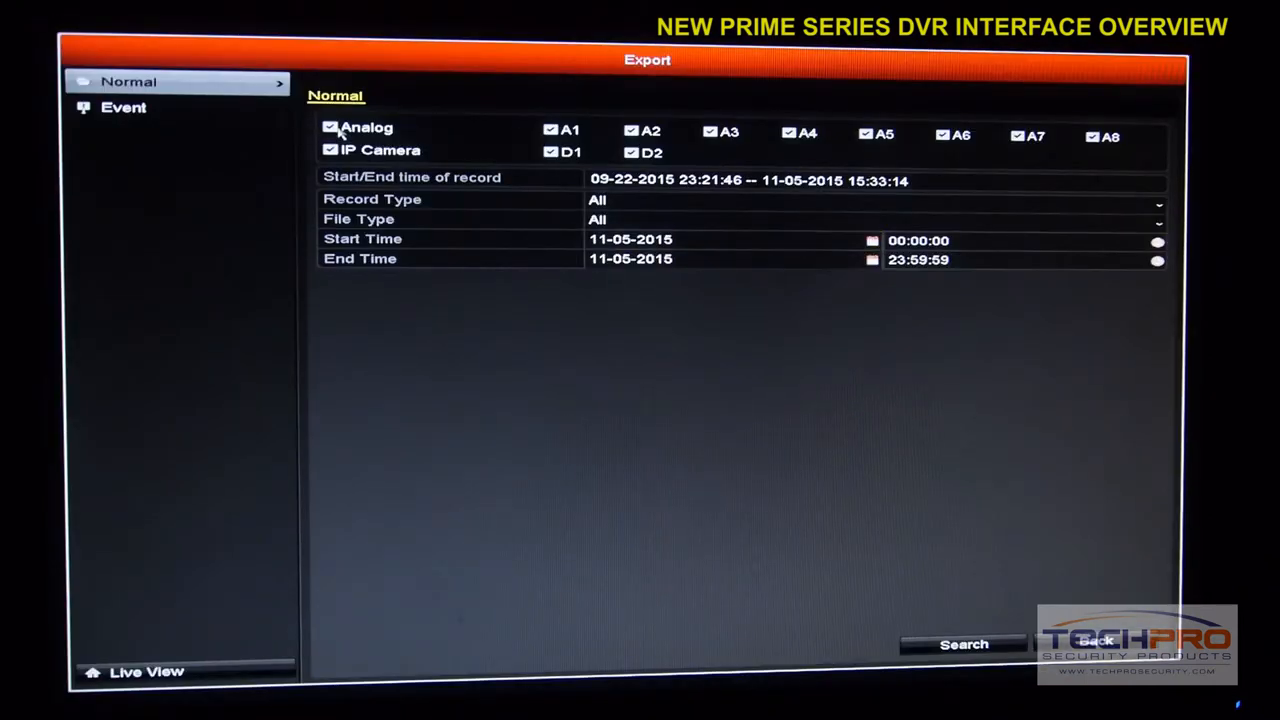
pyautogui.click(330, 127)
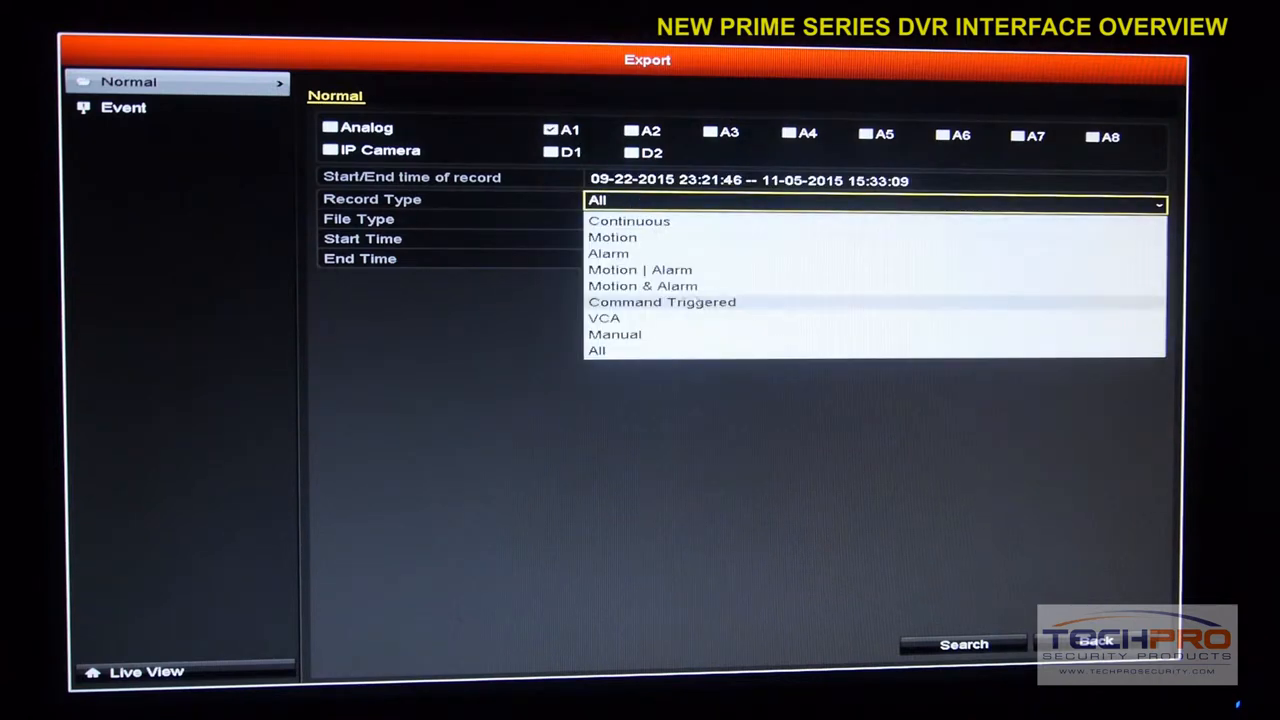
pyautogui.moveTo(665, 258)
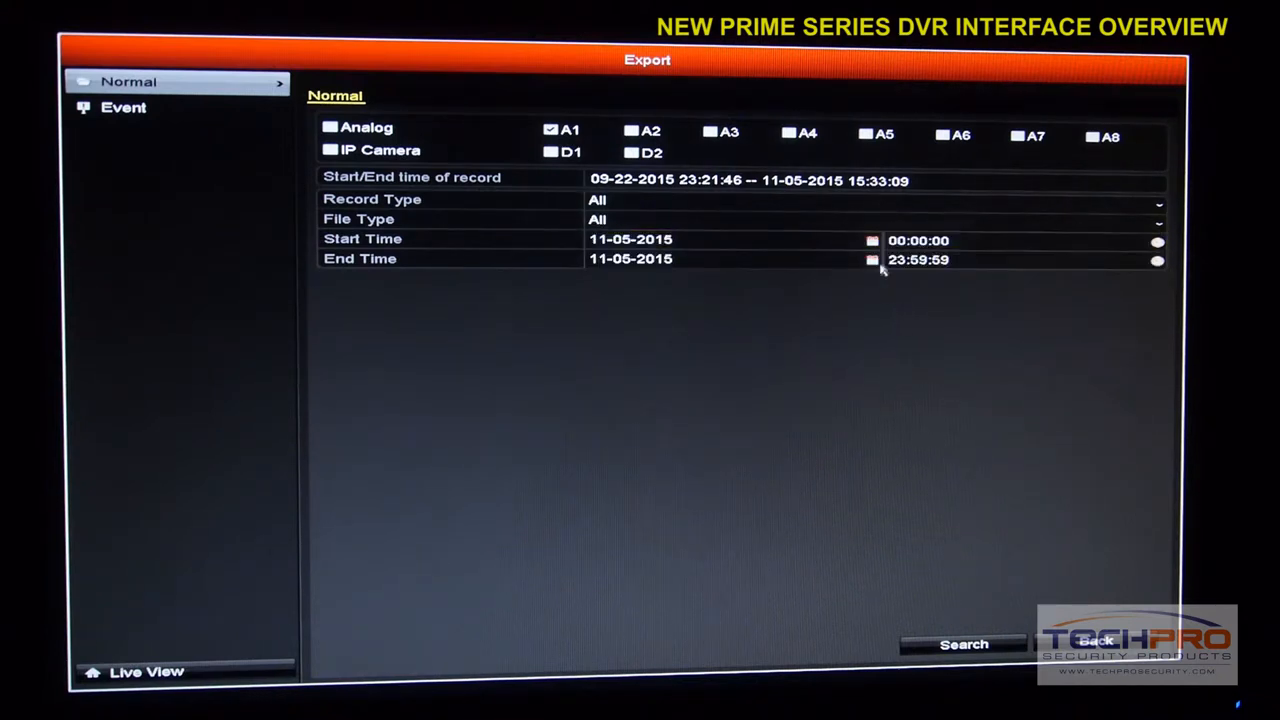
pyautogui.moveTo(978, 603)
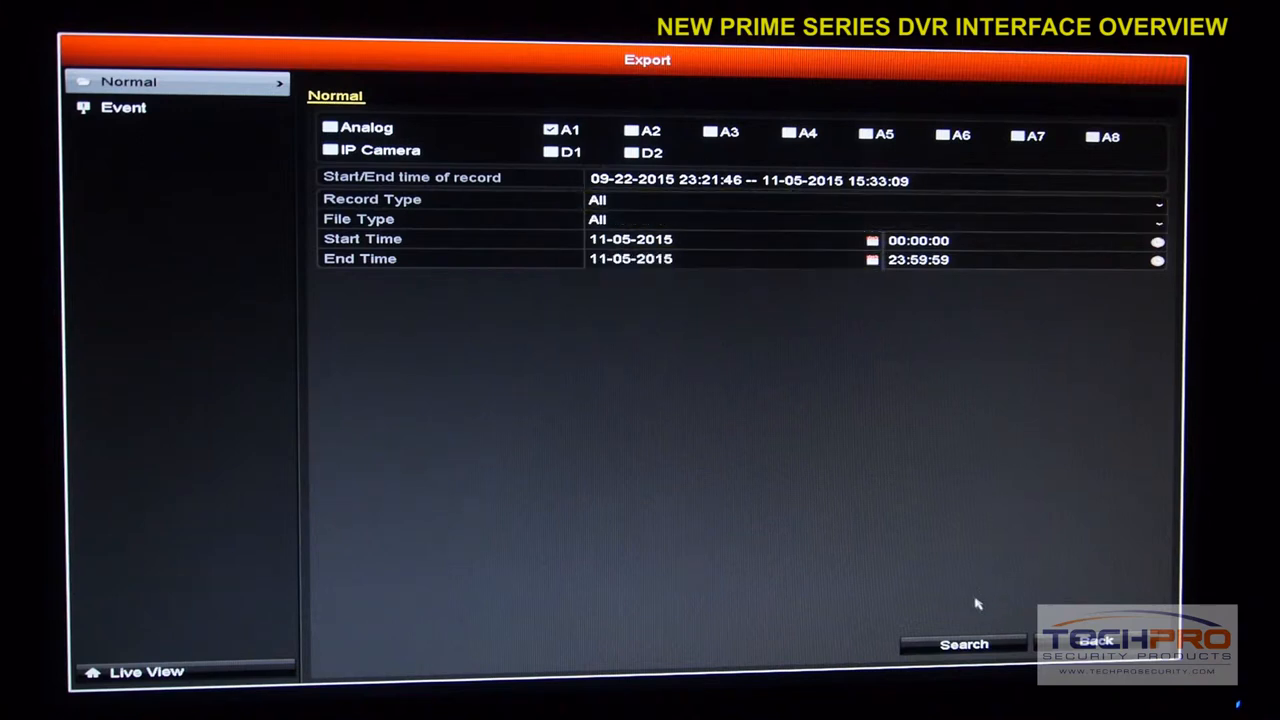
# - Search A1 recordings and unlock the first 14:57–15:03 file
pyautogui.click(963, 643)
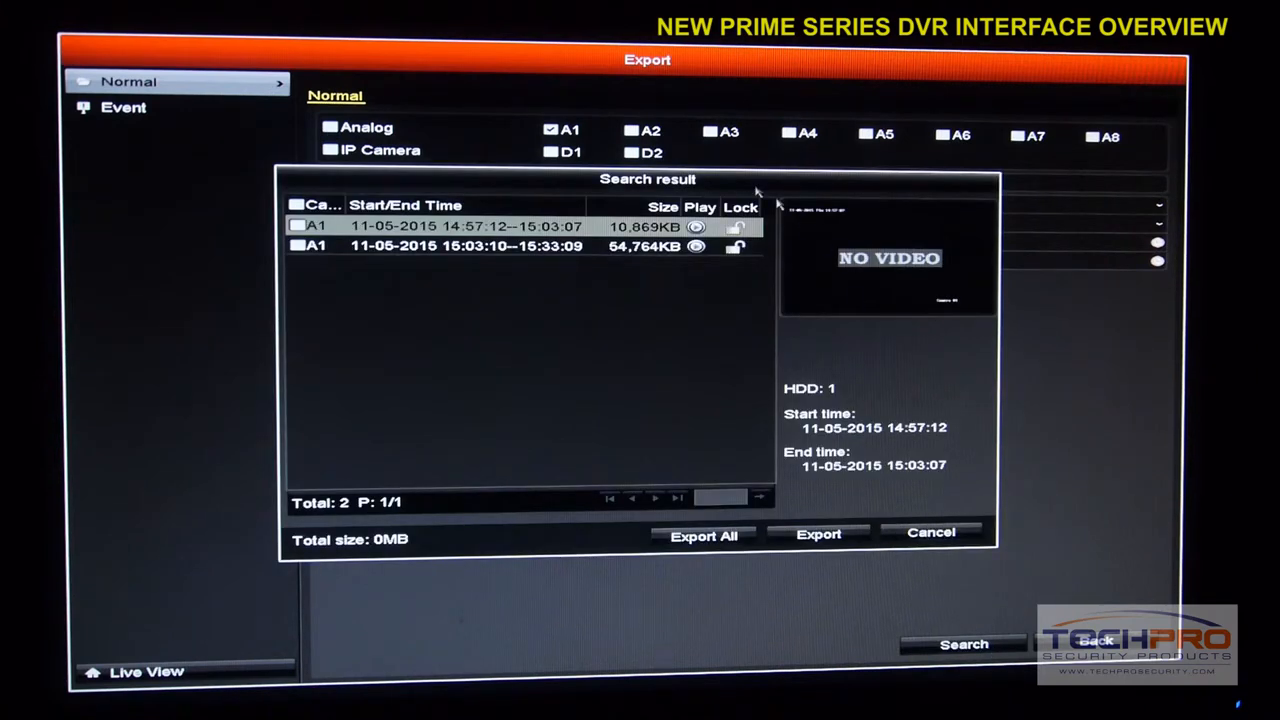
pyautogui.moveTo(1155, 222)
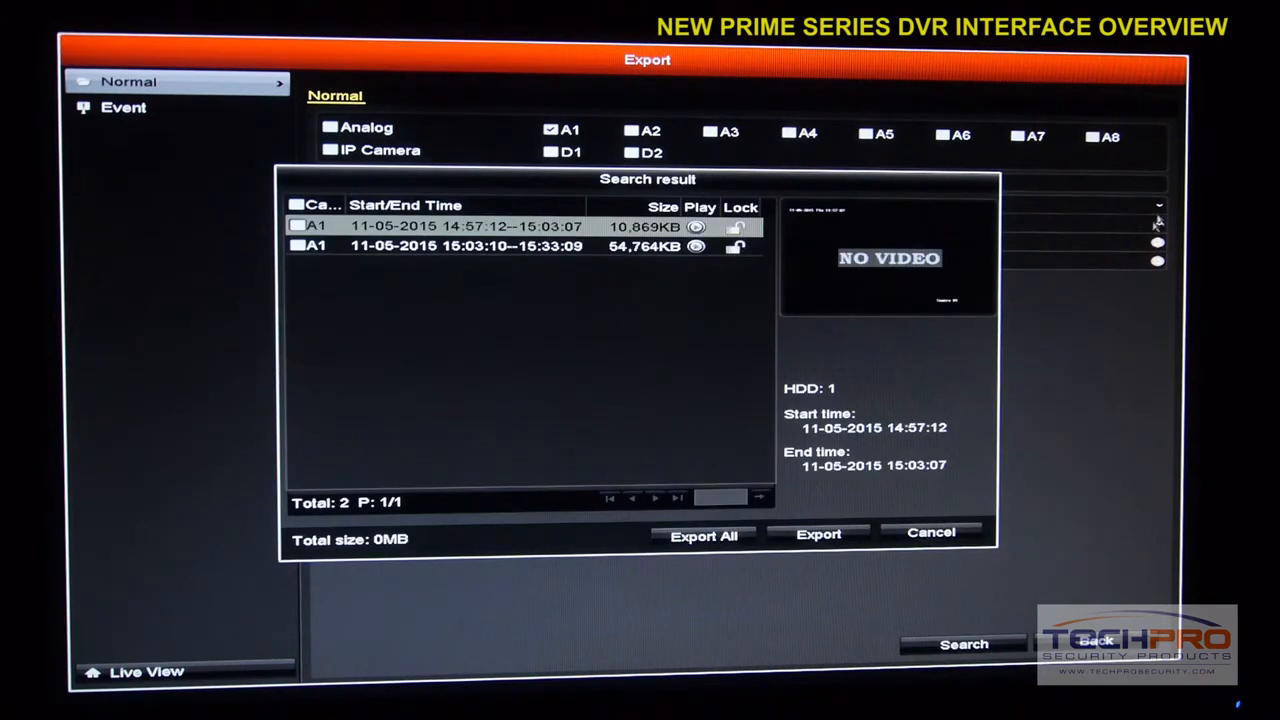
pyautogui.moveTo(1060, 240)
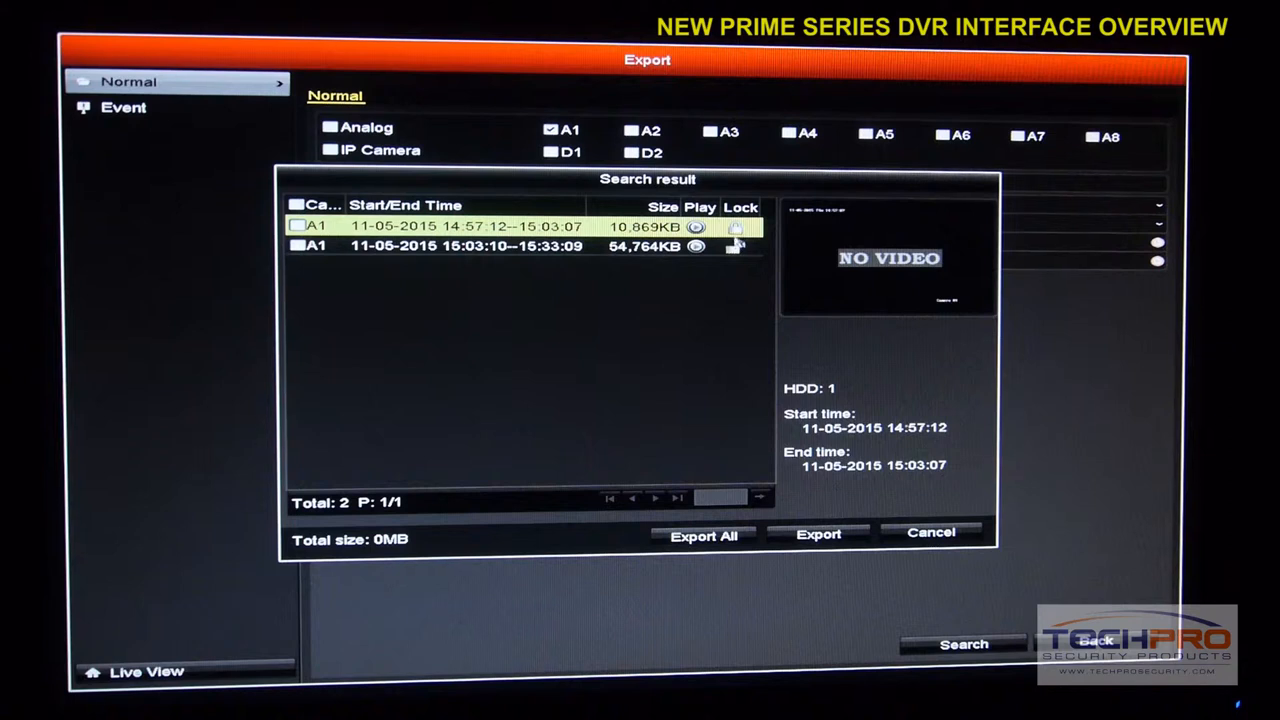
pyautogui.click(735, 227)
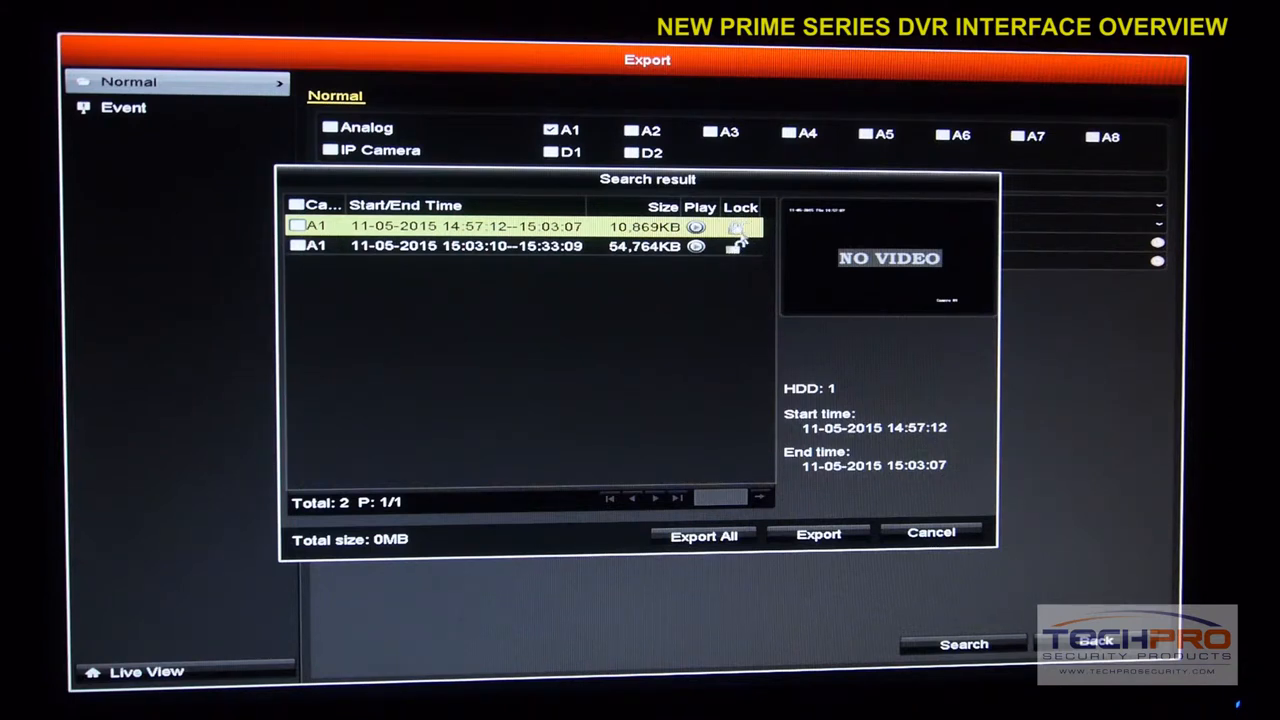
pyautogui.click(735, 246)
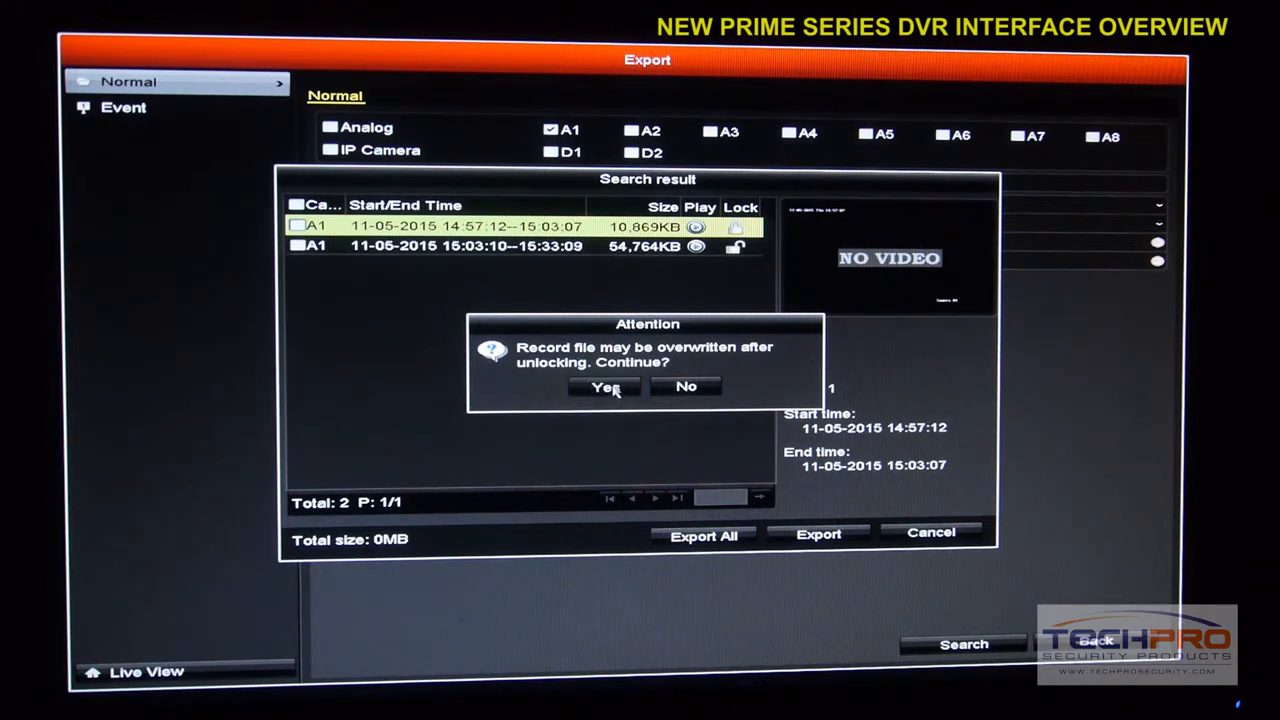
pyautogui.click(602, 387)
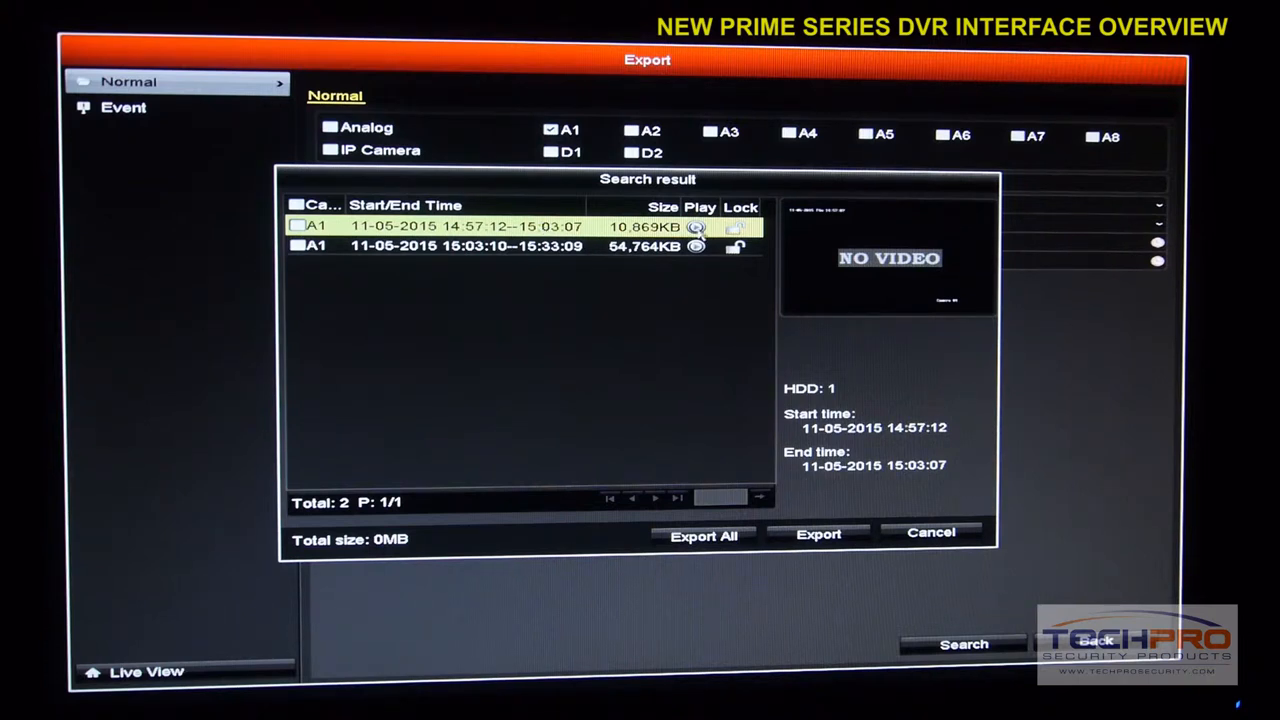
# - Preview that recording, then mark it and export it
pyautogui.click(697, 227)
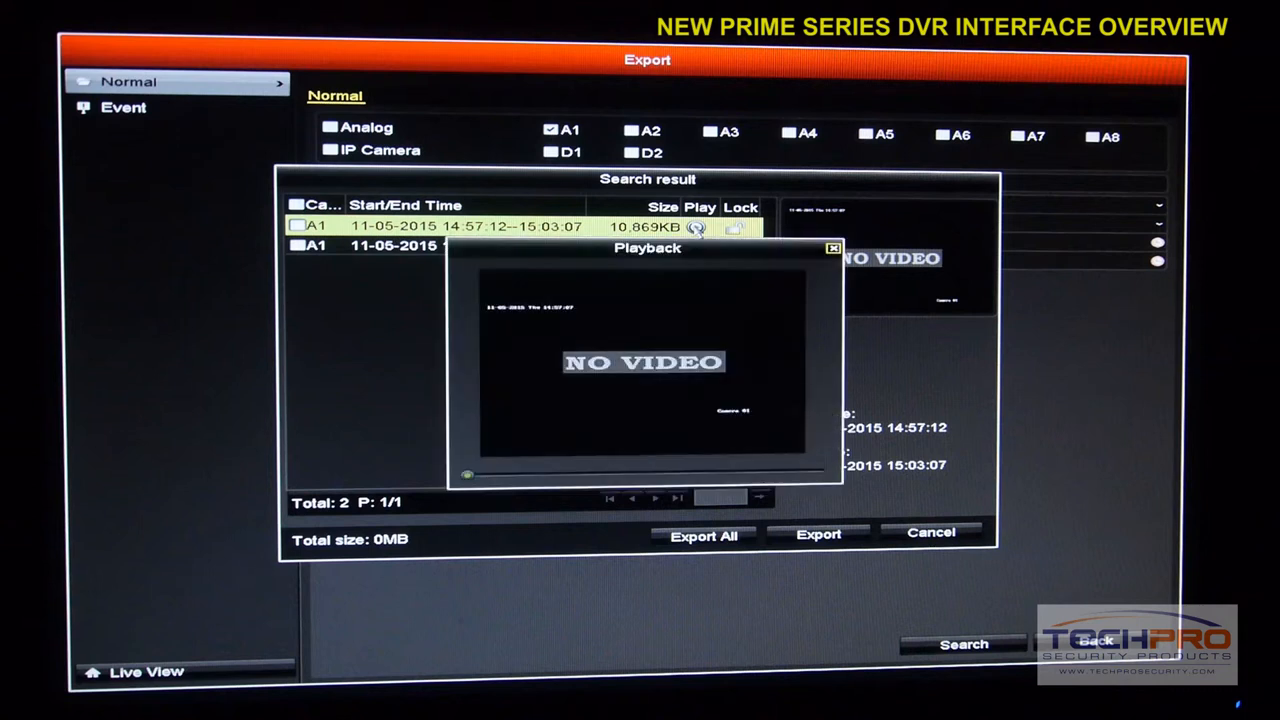
pyautogui.moveTo(470, 478)
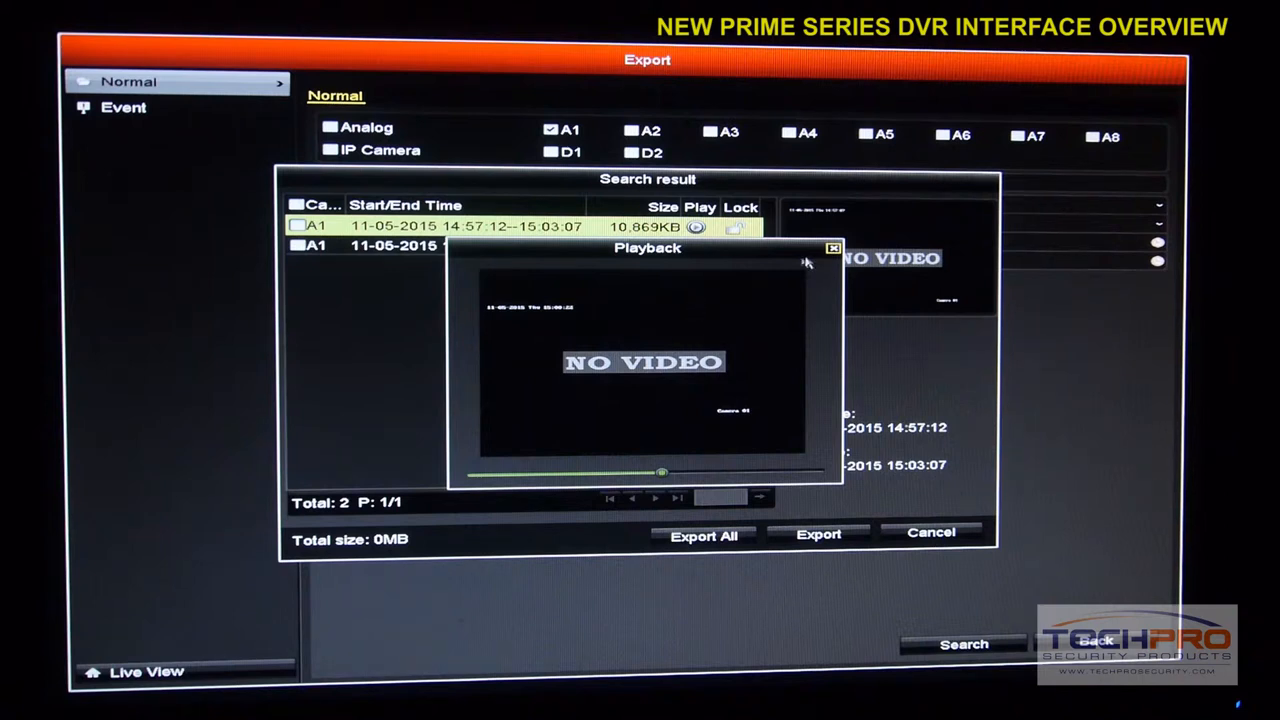
pyautogui.click(832, 247)
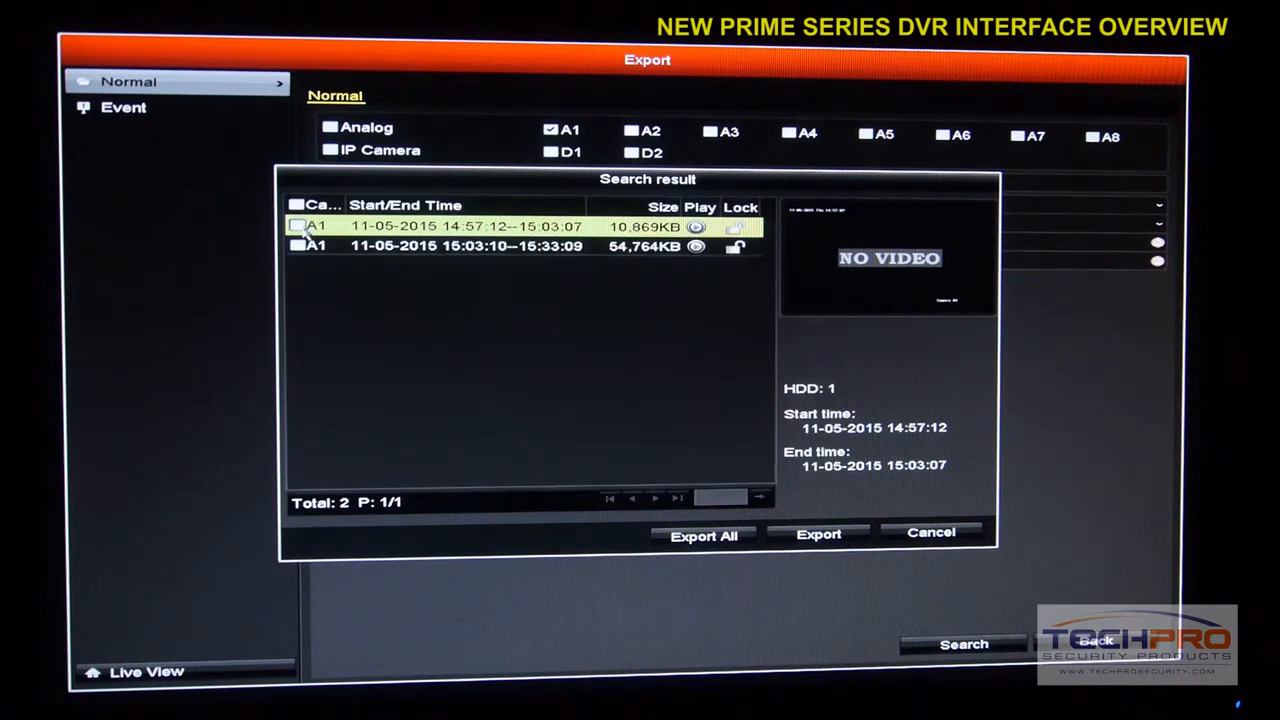
pyautogui.click(297, 225)
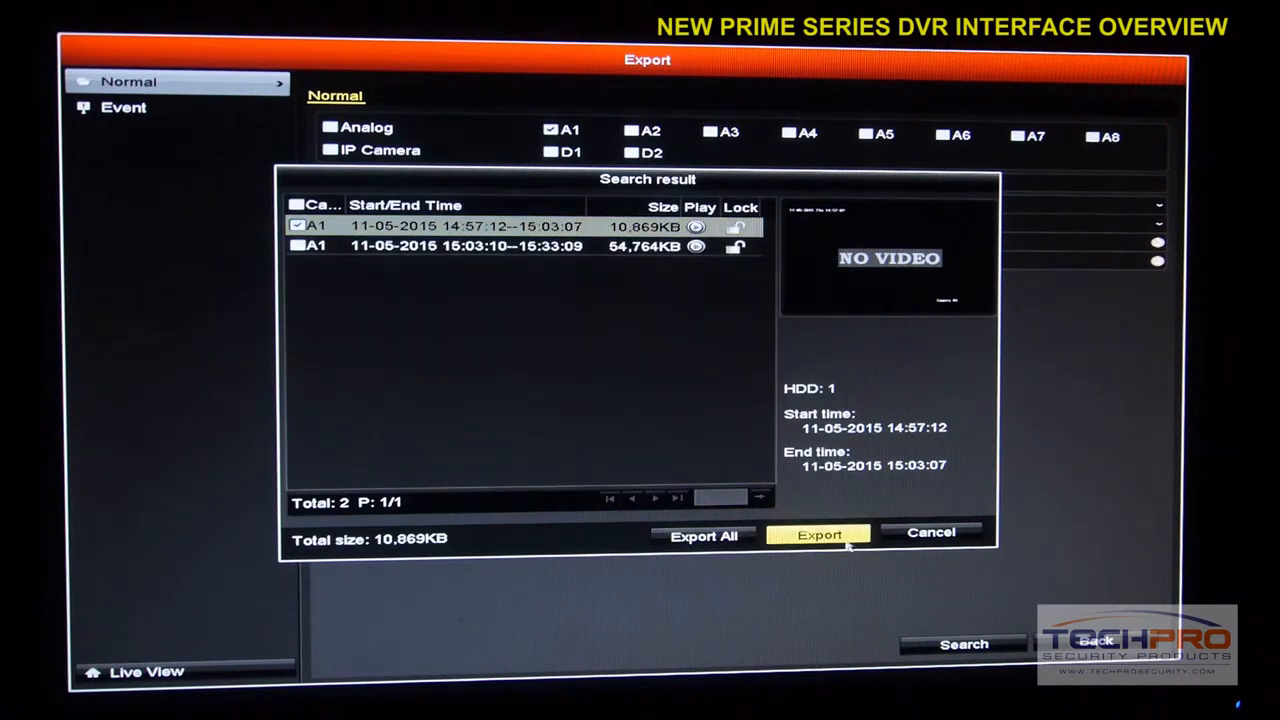
pyautogui.click(818, 534)
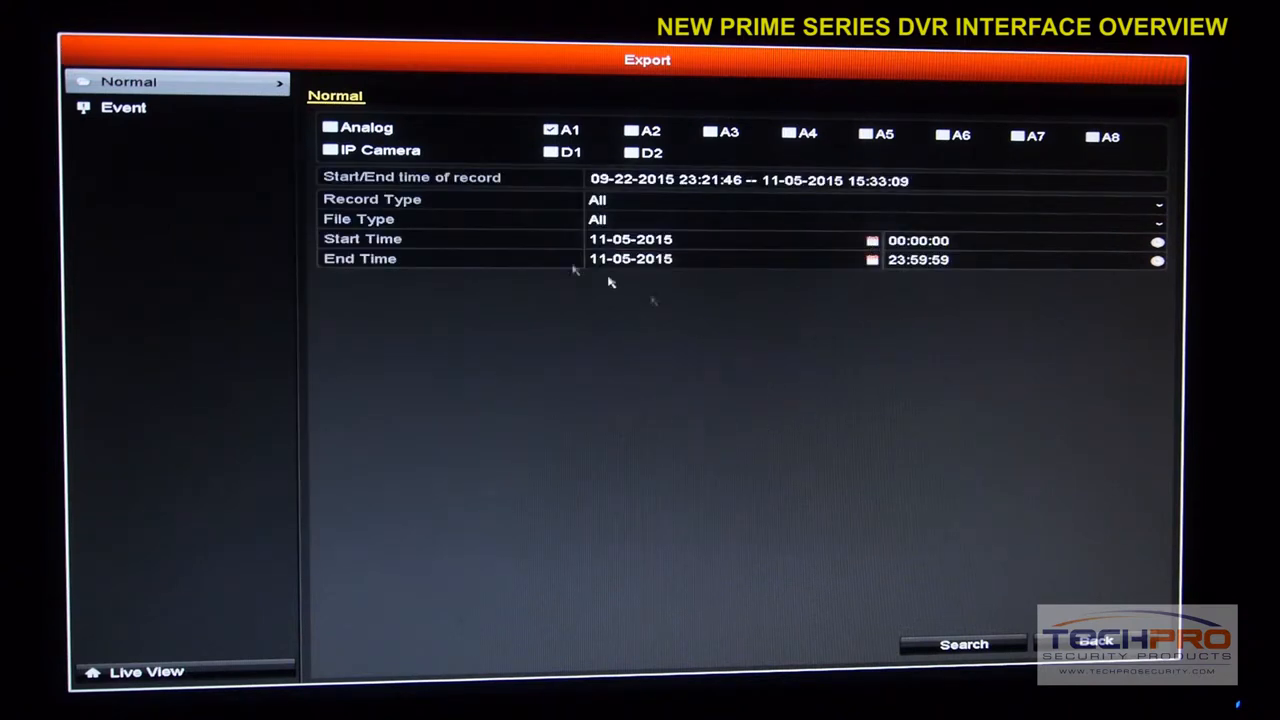
pyautogui.moveTo(232, 145)
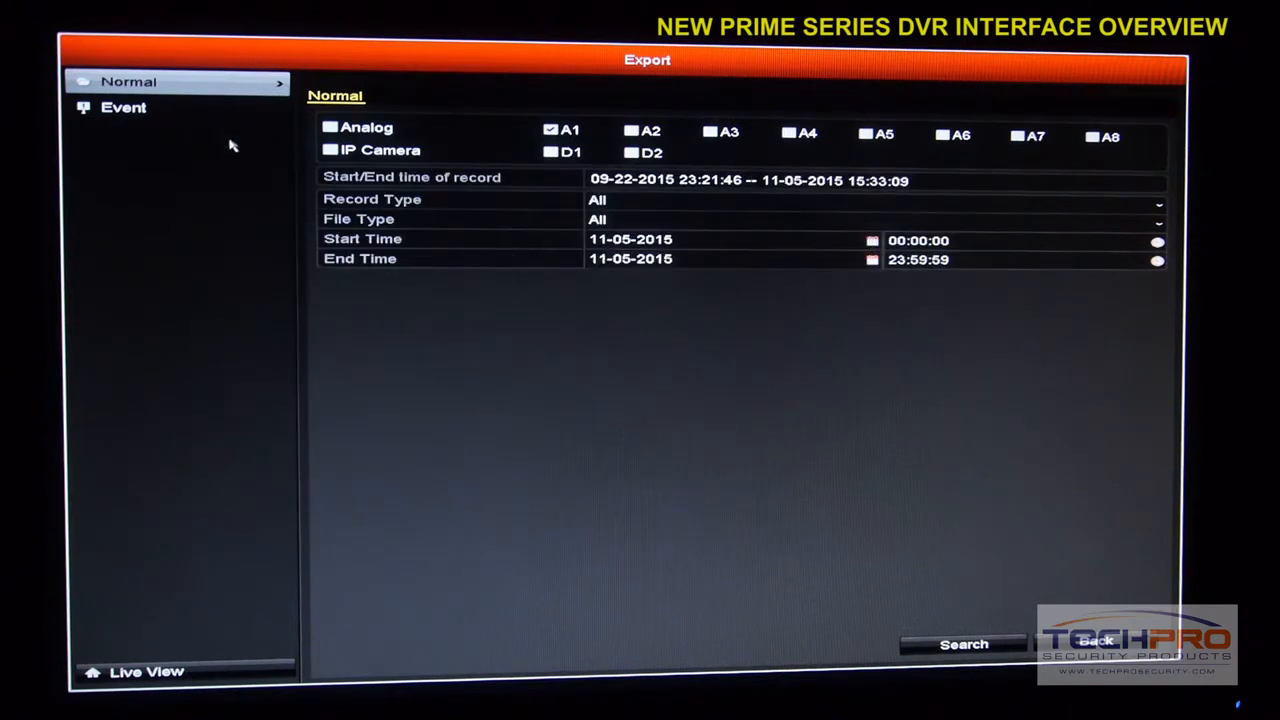
pyautogui.moveTo(247, 145)
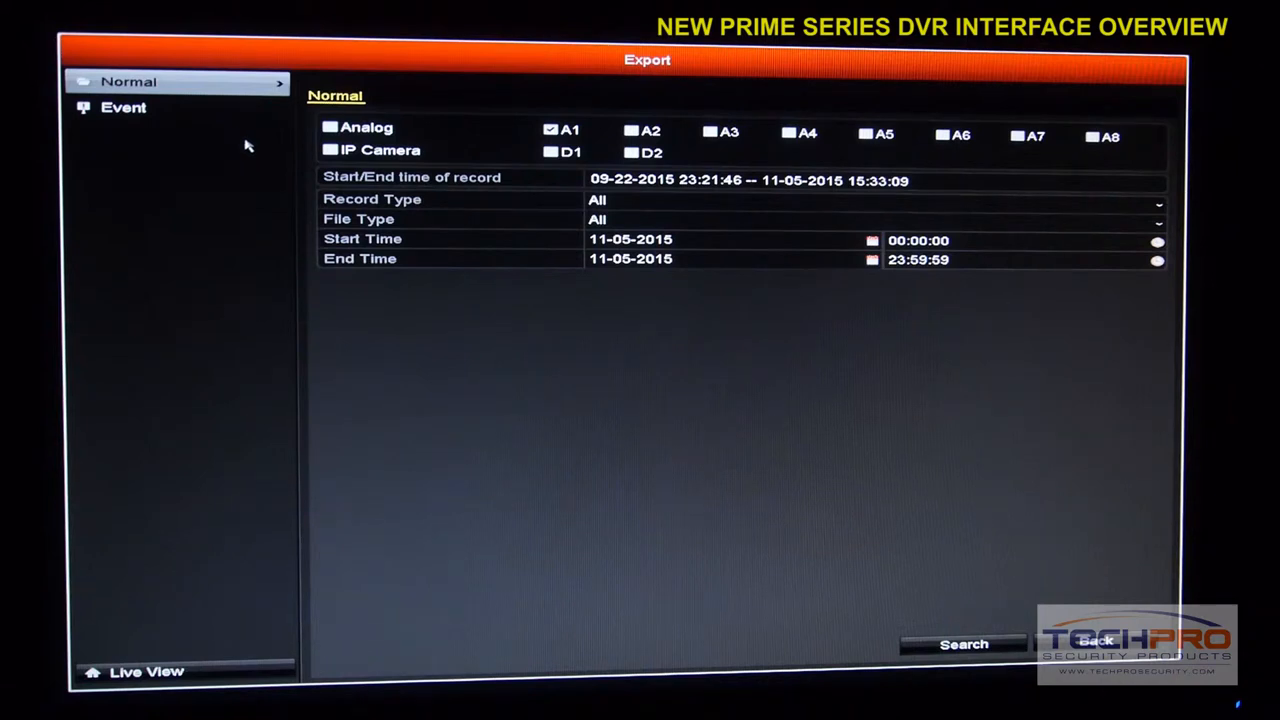
# - Search Motion events on camera A1 for 11-05-2015 and dismiss the no-events notice
pyautogui.click(123, 107)
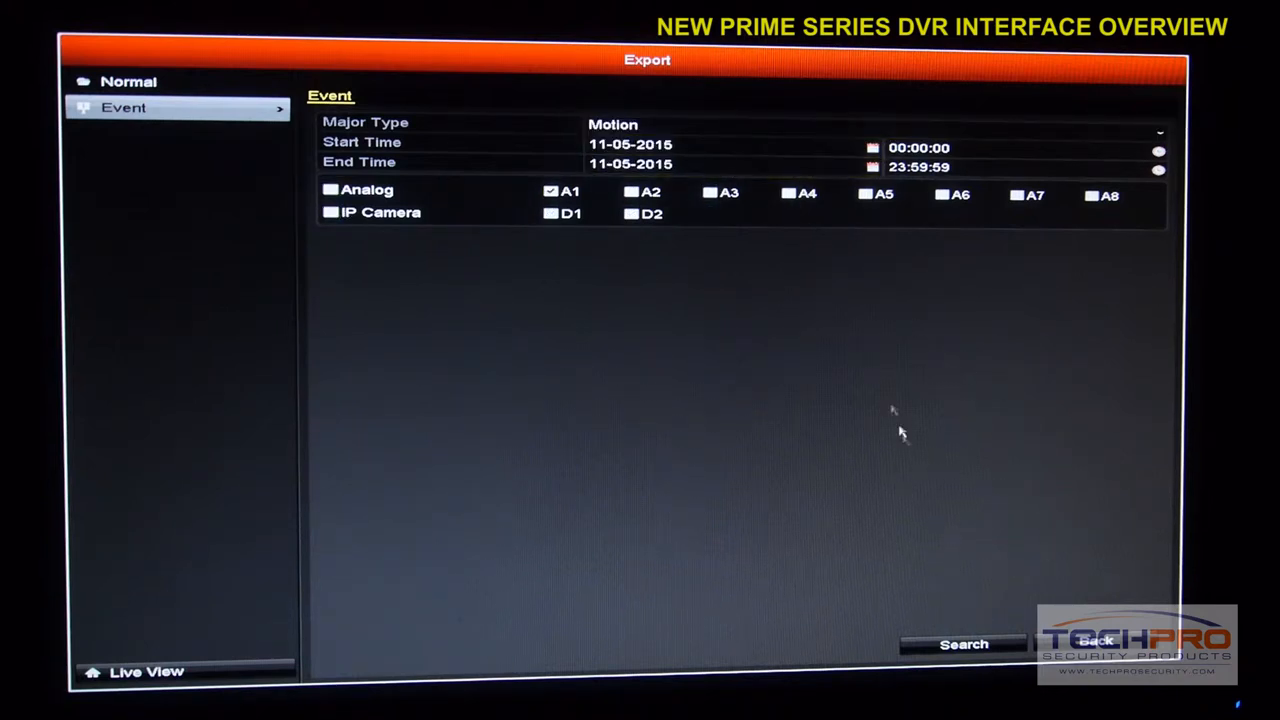
pyautogui.click(870, 124)
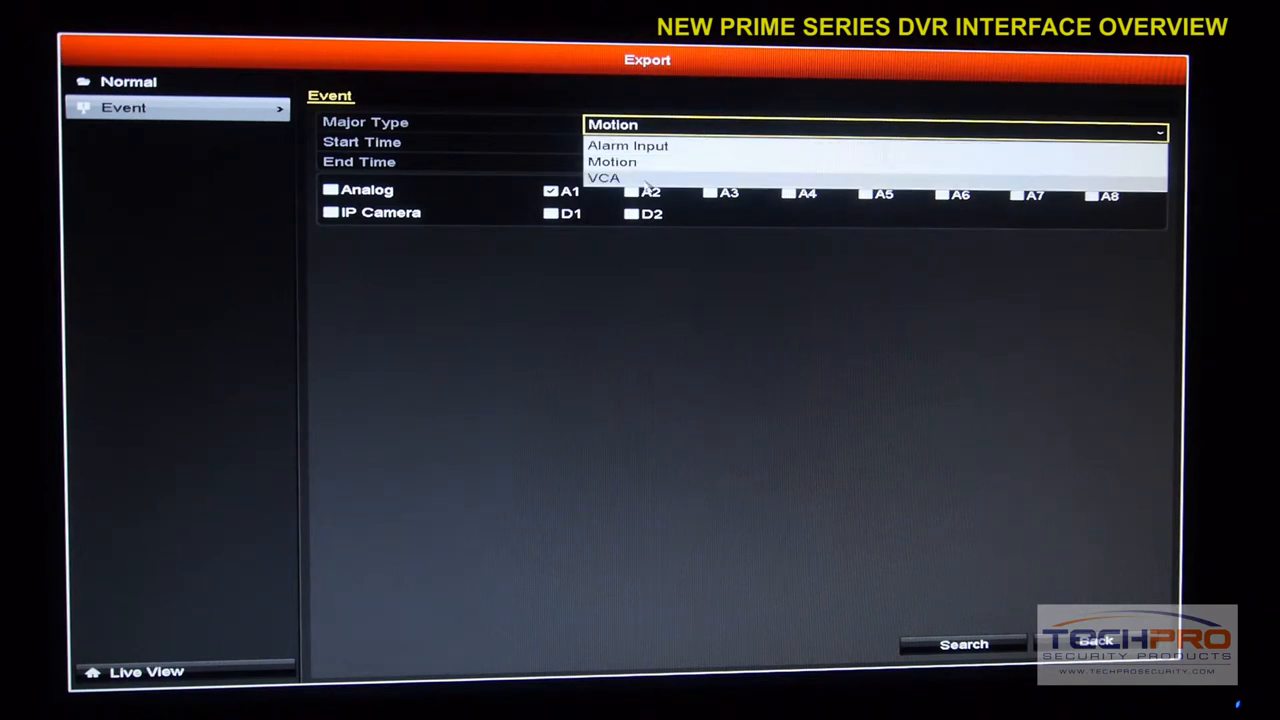
pyautogui.moveTo(648, 186)
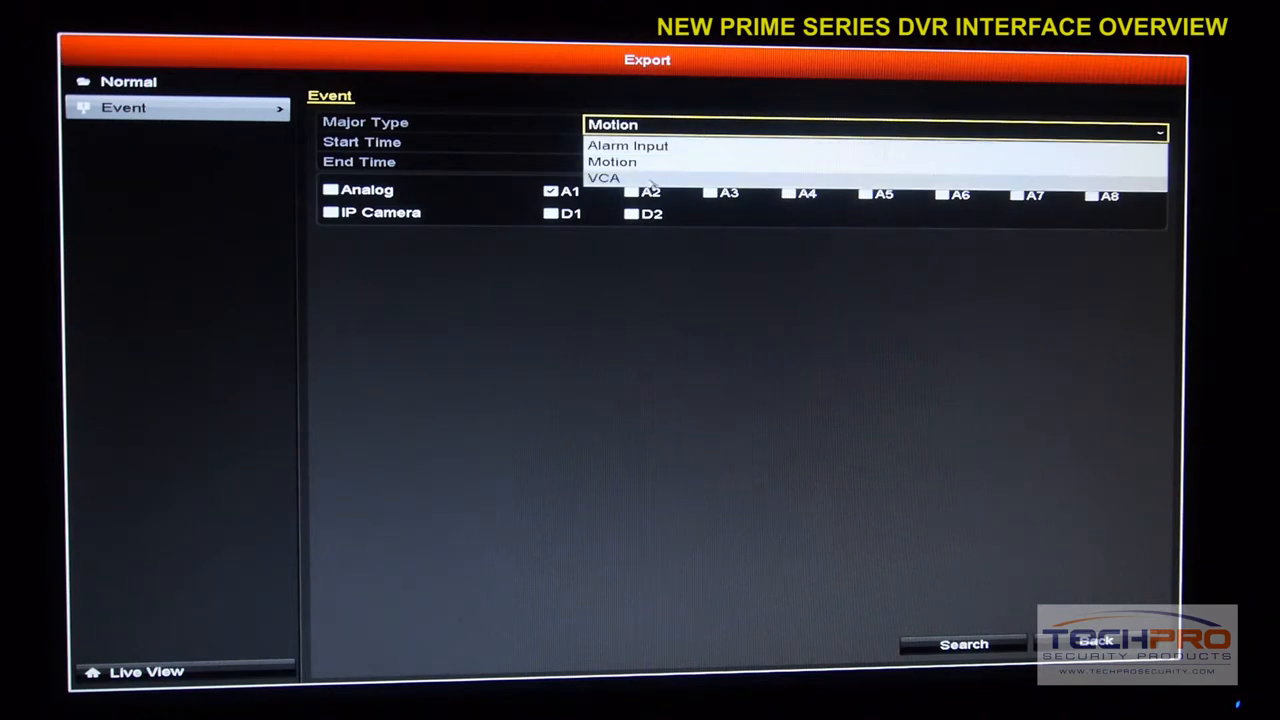
pyautogui.click(612, 161)
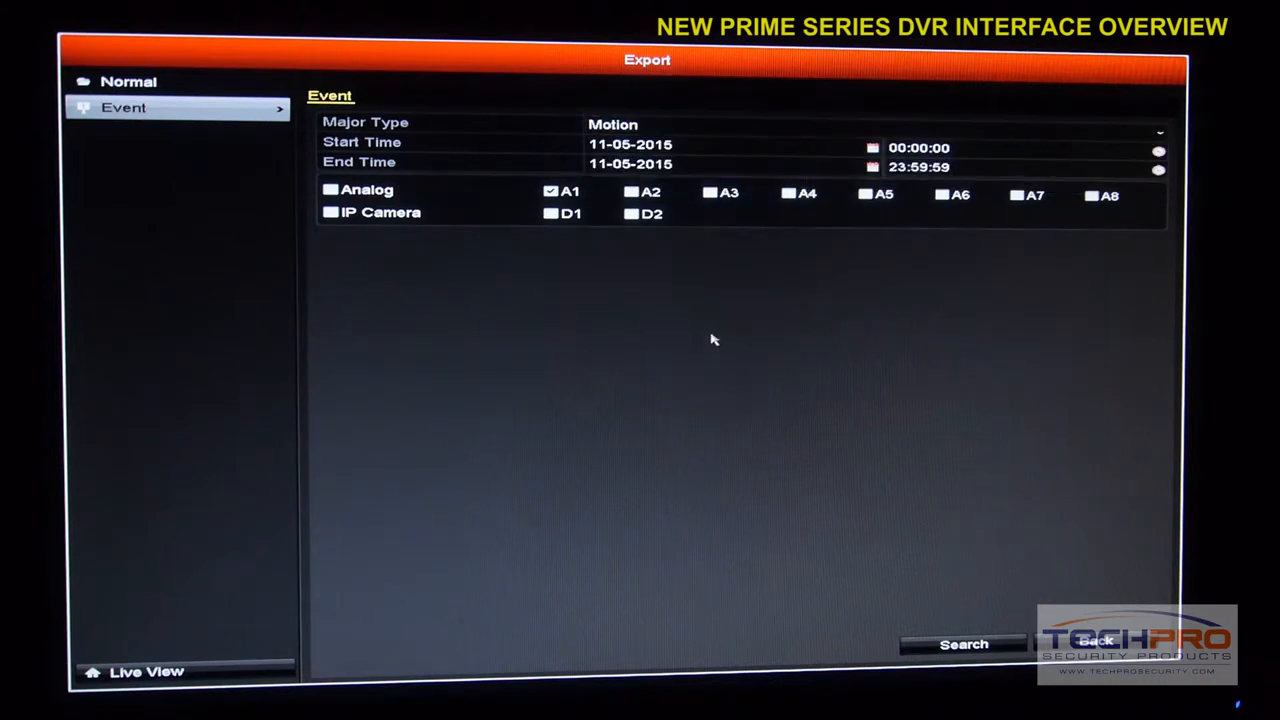
pyautogui.moveTo(690, 344)
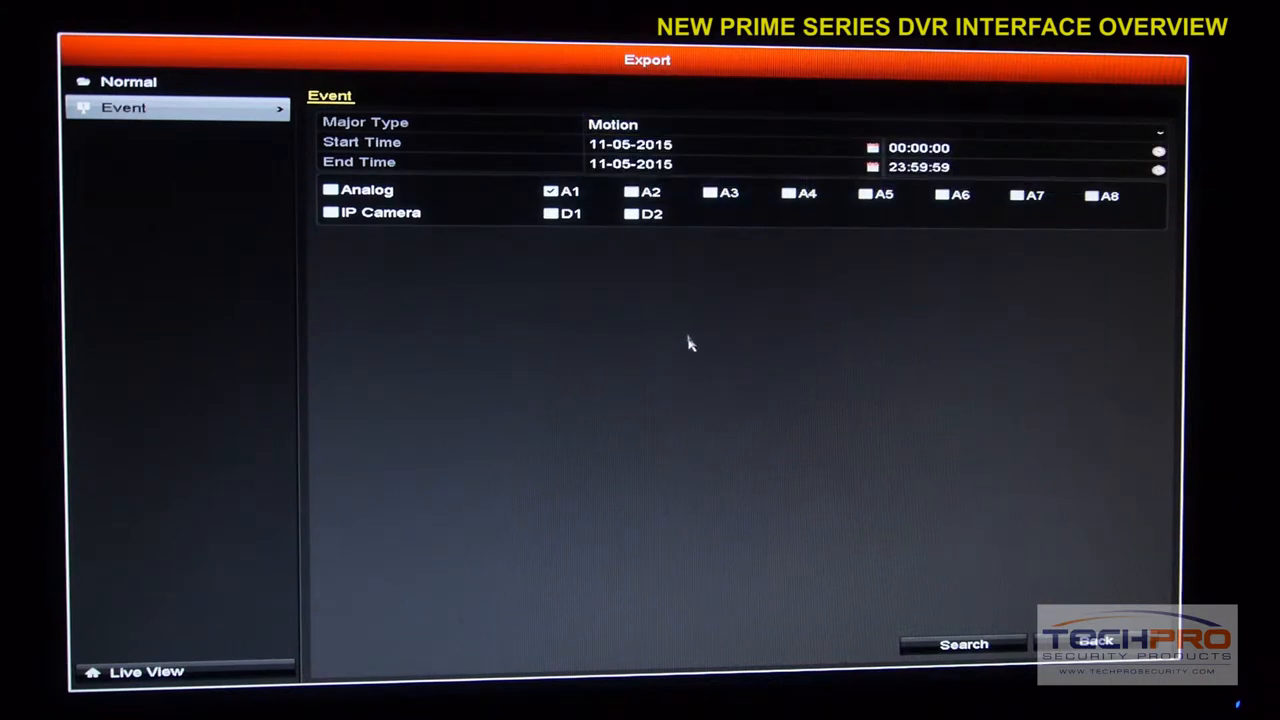
pyautogui.click(962, 643)
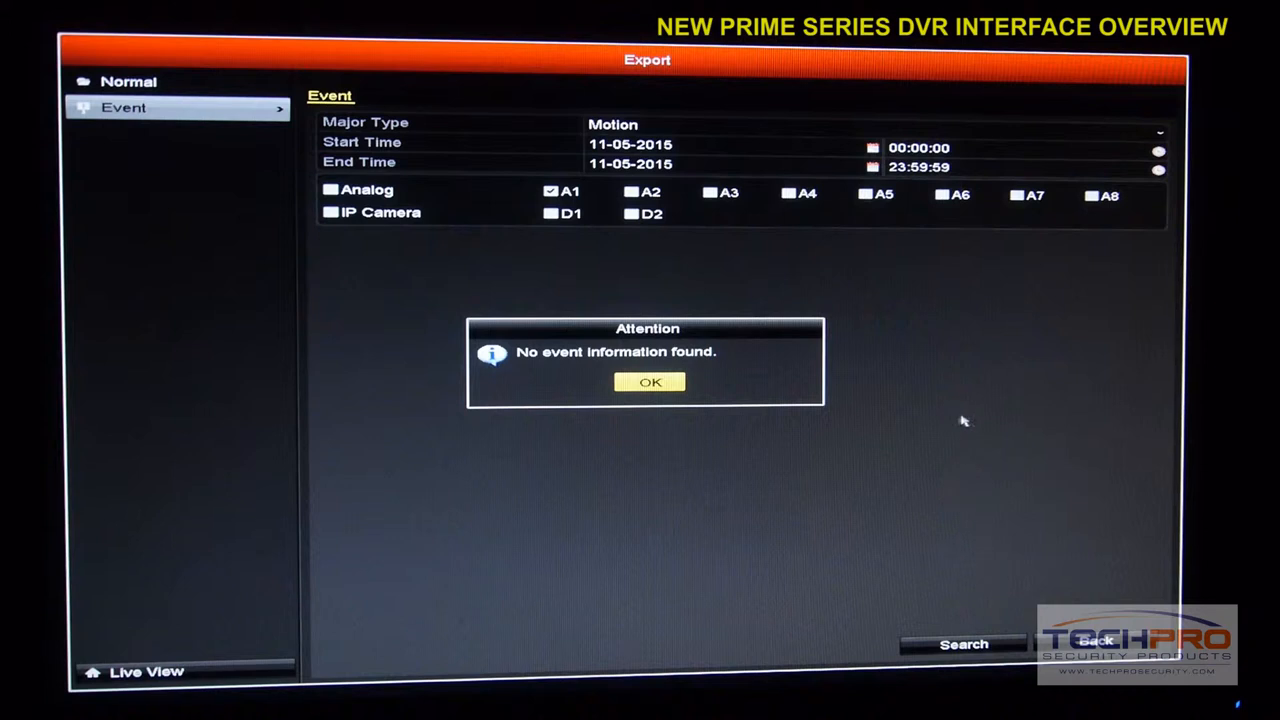
pyautogui.click(648, 382)
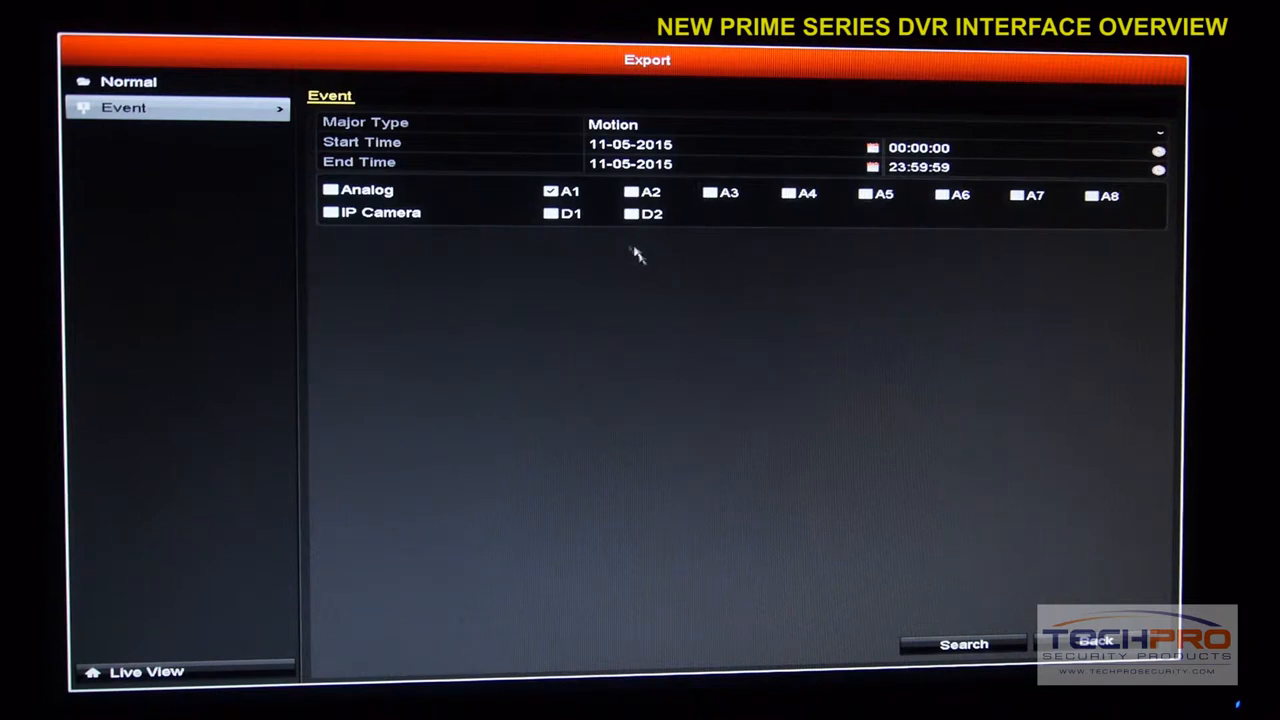
# - Rerun a normal recordings search, close the results, and return to the main menu
pyautogui.click(128, 81)
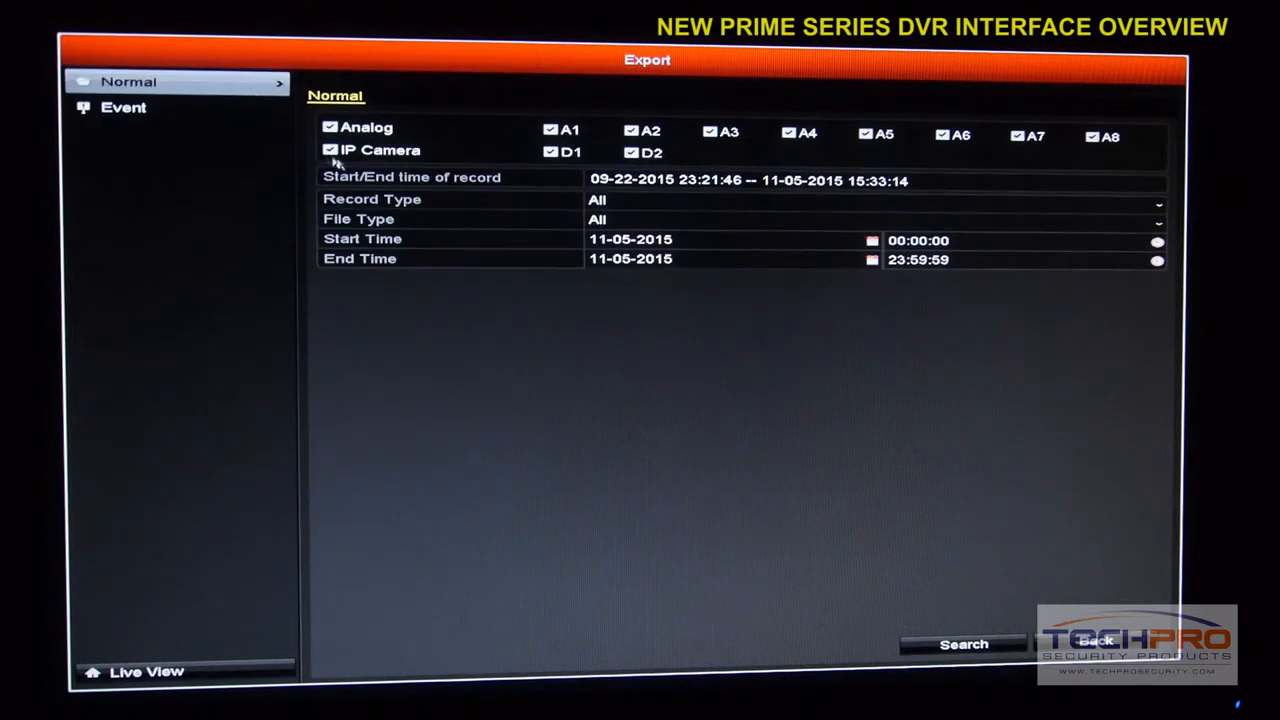
pyautogui.click(962, 643)
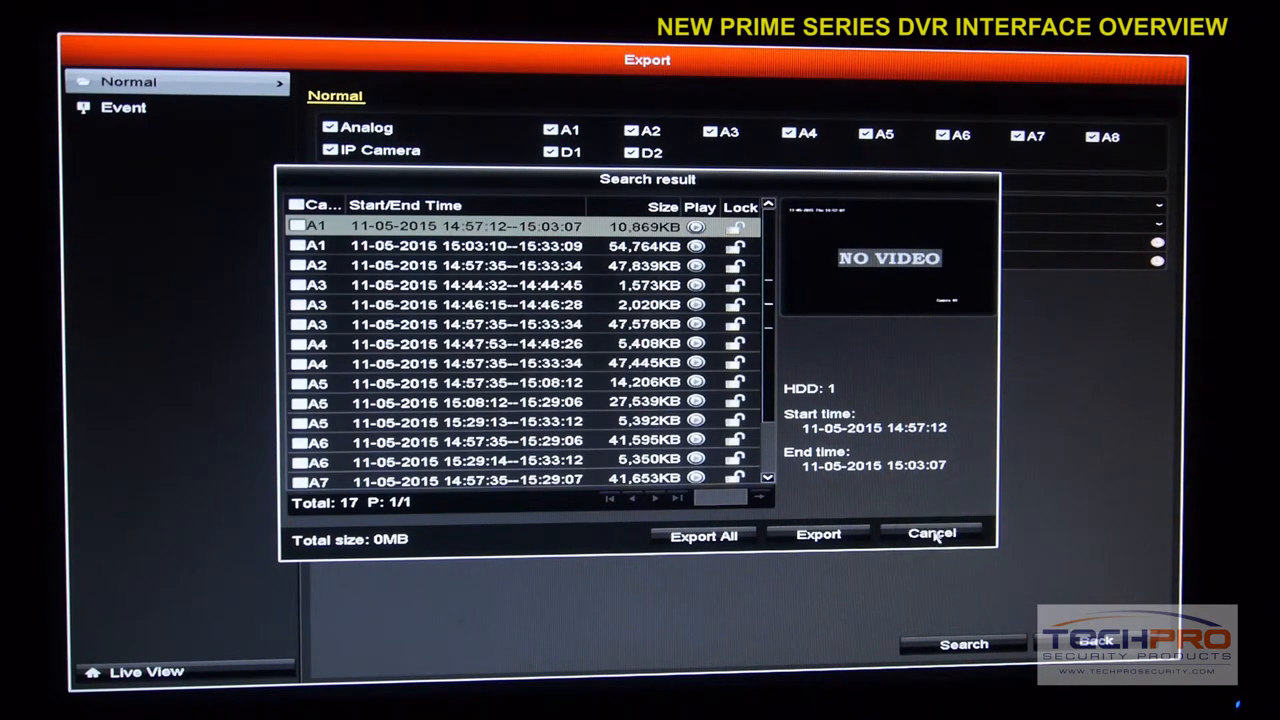
pyautogui.click(930, 533)
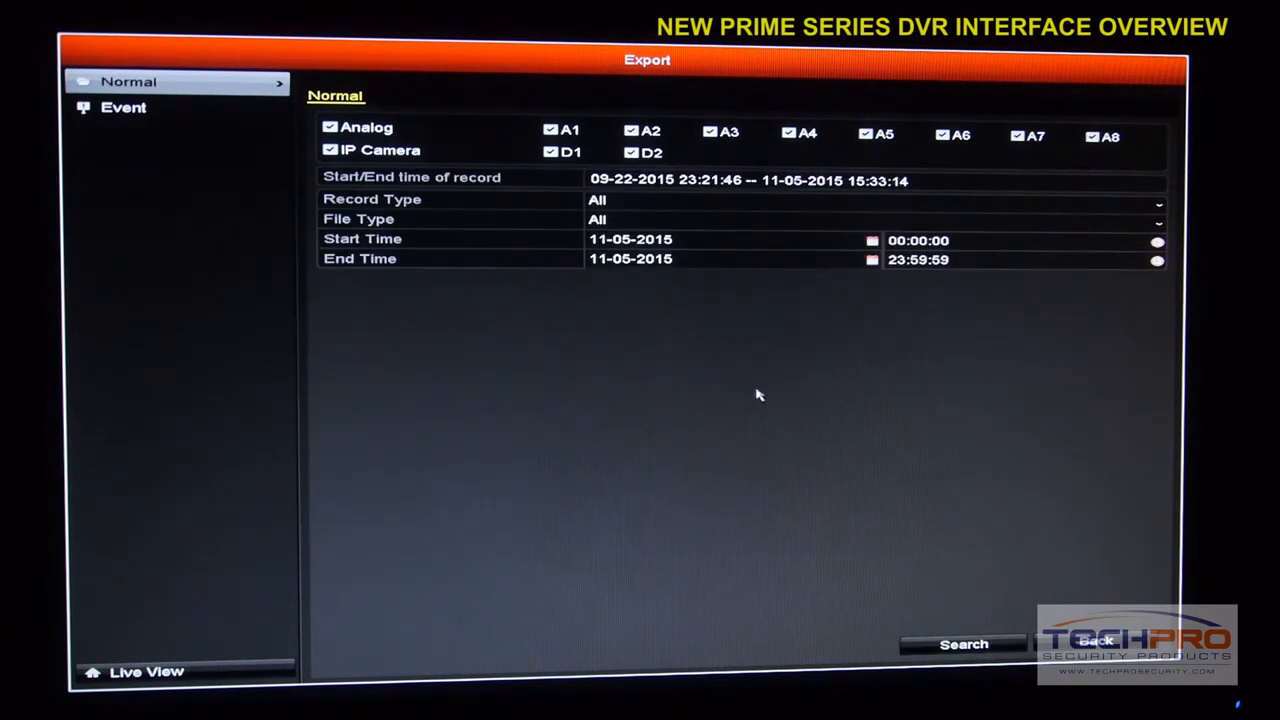
pyautogui.moveTo(355, 278)
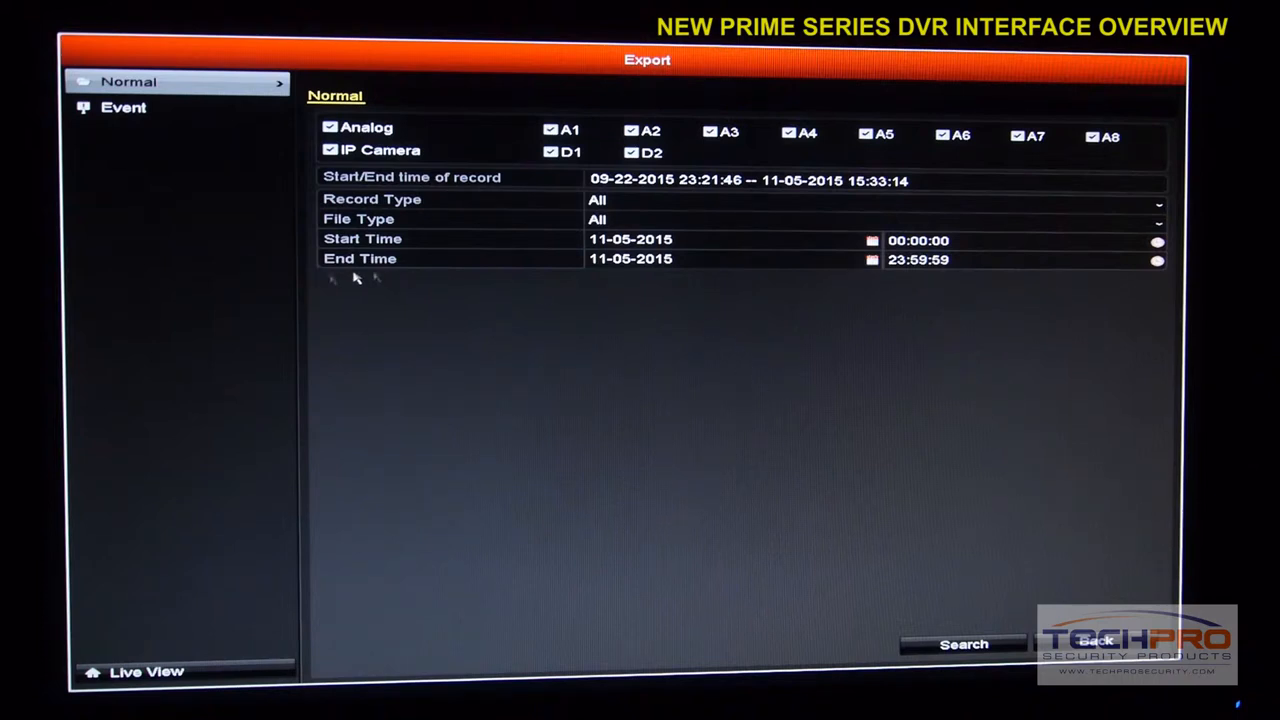
pyautogui.click(630, 259)
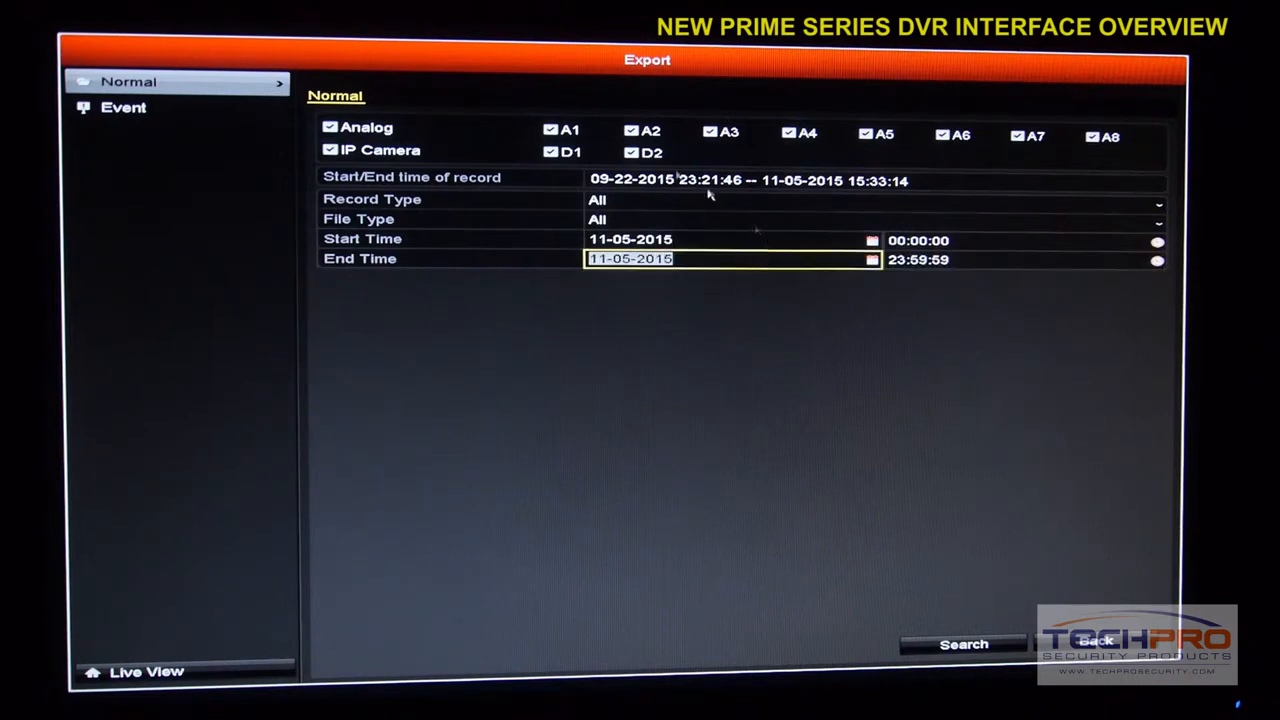
pyautogui.click(1096, 643)
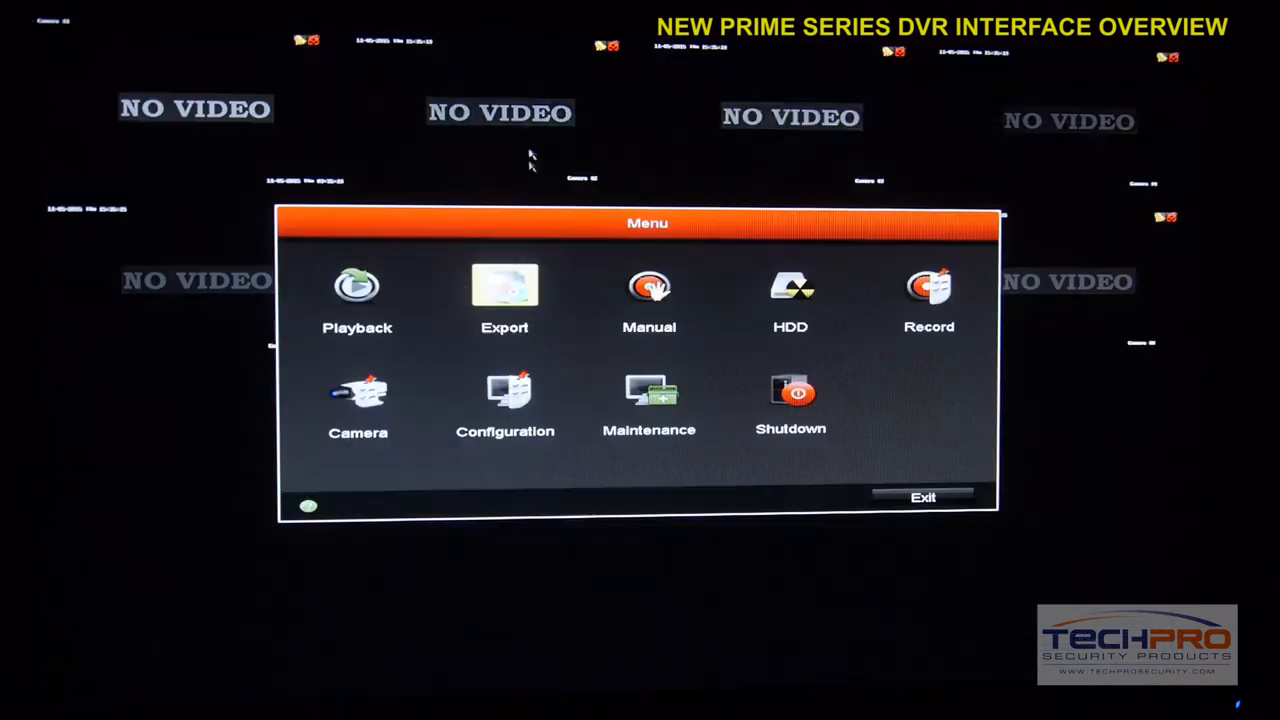
# - Leave Export for the live view and reopen the main menu
pyautogui.click(504, 295)
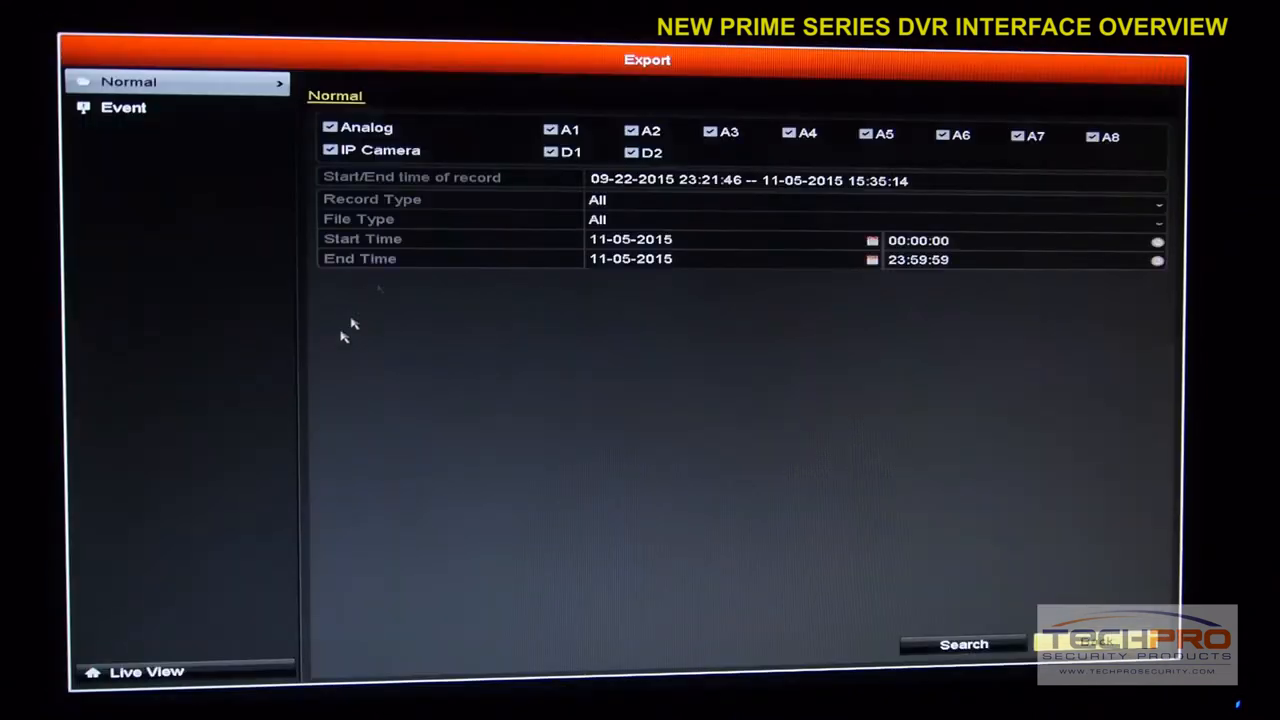
pyautogui.moveTo(146, 671)
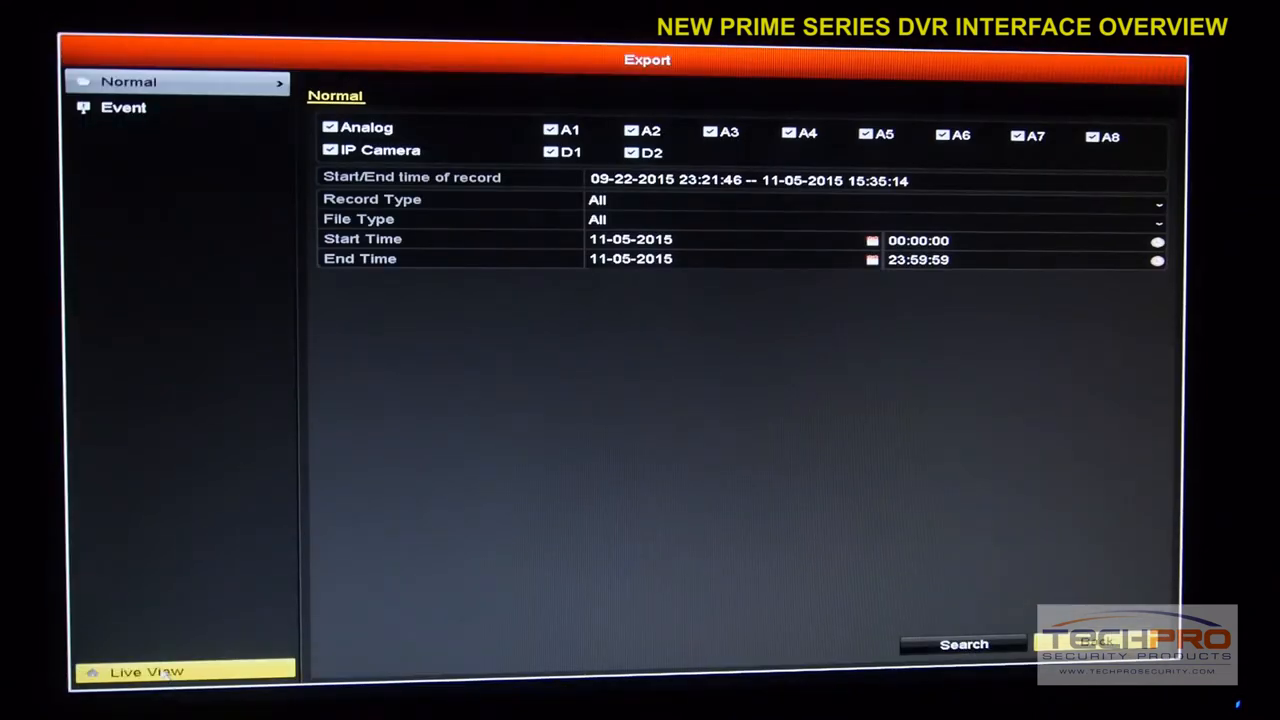
pyautogui.click(146, 671)
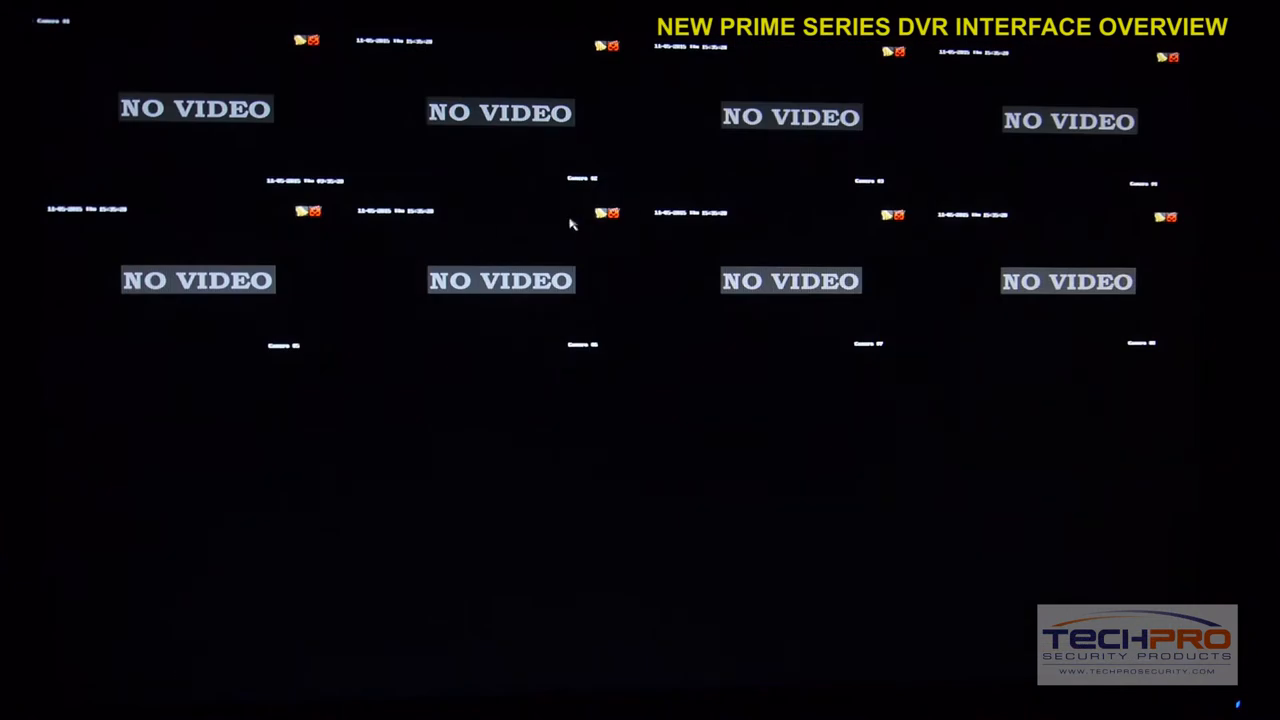
pyautogui.rightClick(572, 224)
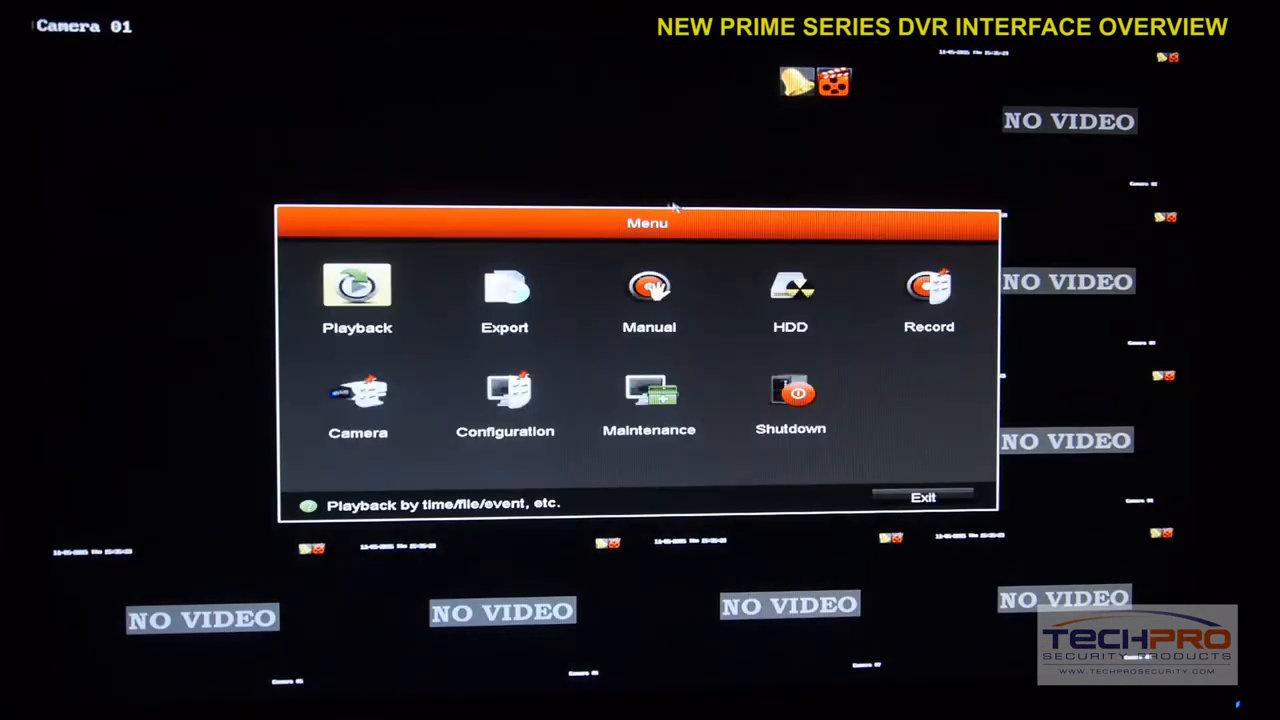
# - Open Manual recording and switch channels A7–A8 off, then back on
pyautogui.click(648, 290)
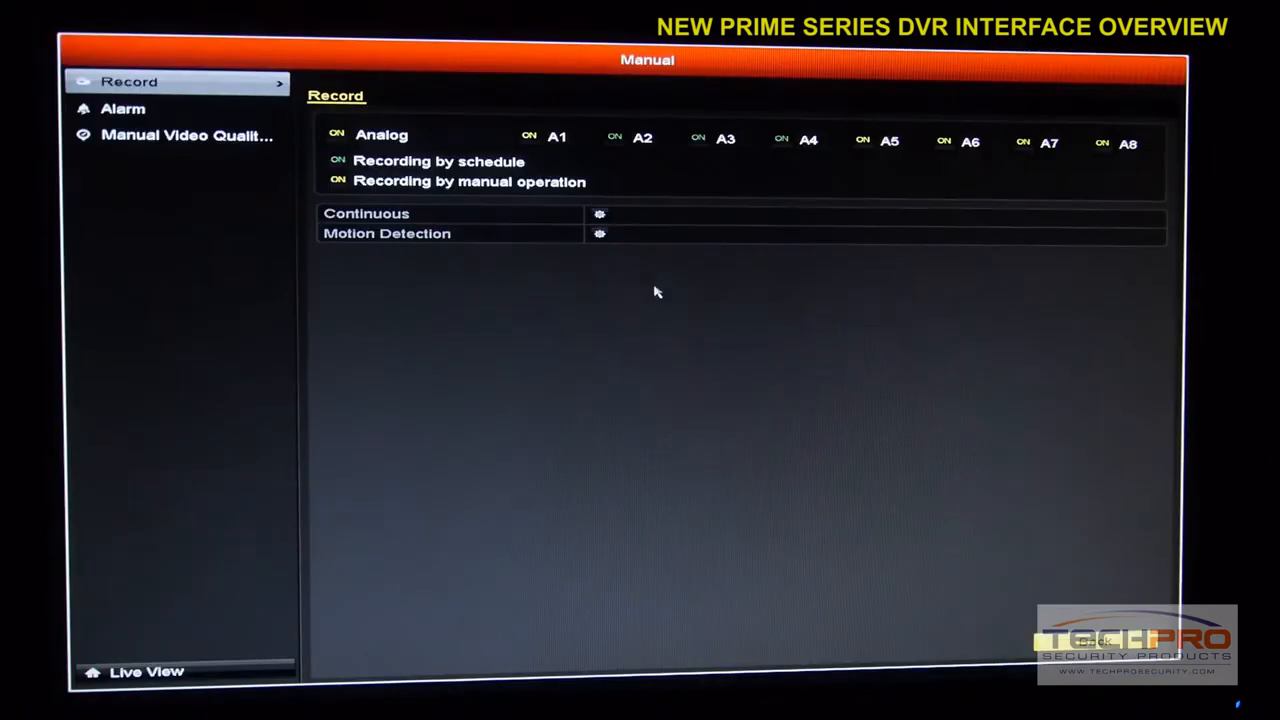
pyautogui.moveTo(500, 224)
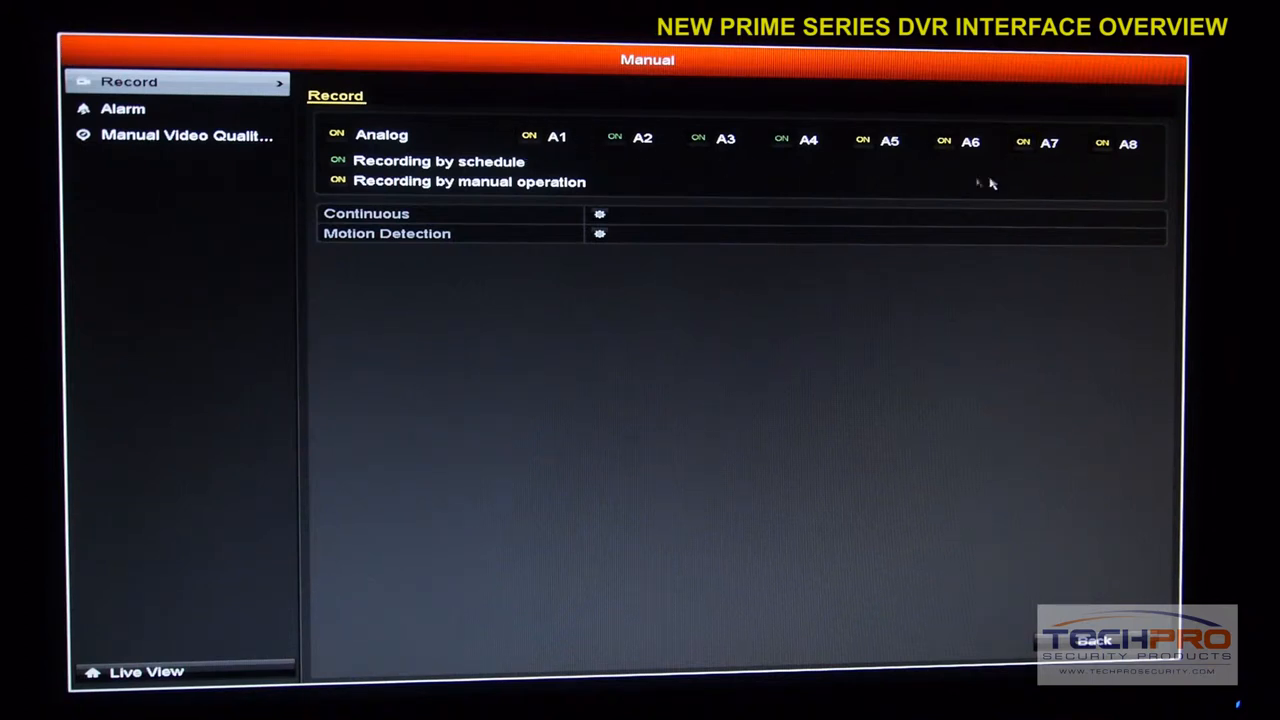
pyautogui.click(529, 135)
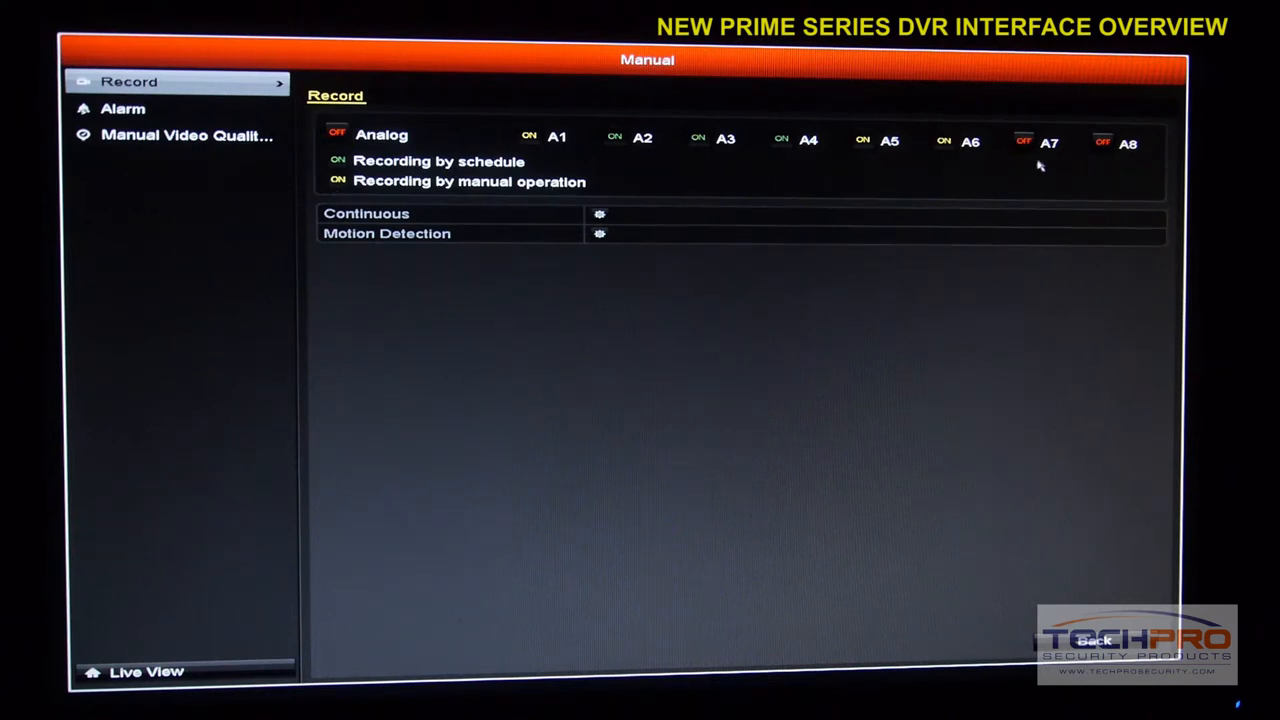
pyautogui.click(1022, 141)
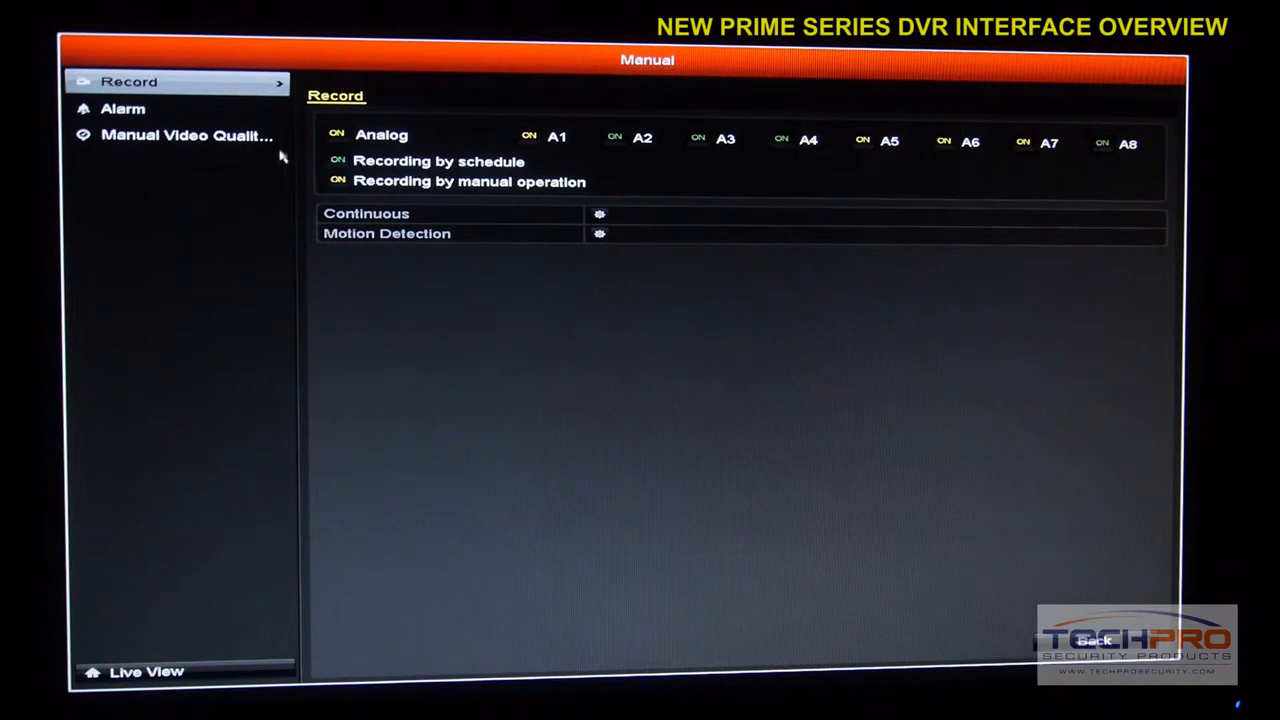
# - Switch the Manual screen to the Alarm page listing alarm output triggers
pyautogui.click(123, 109)
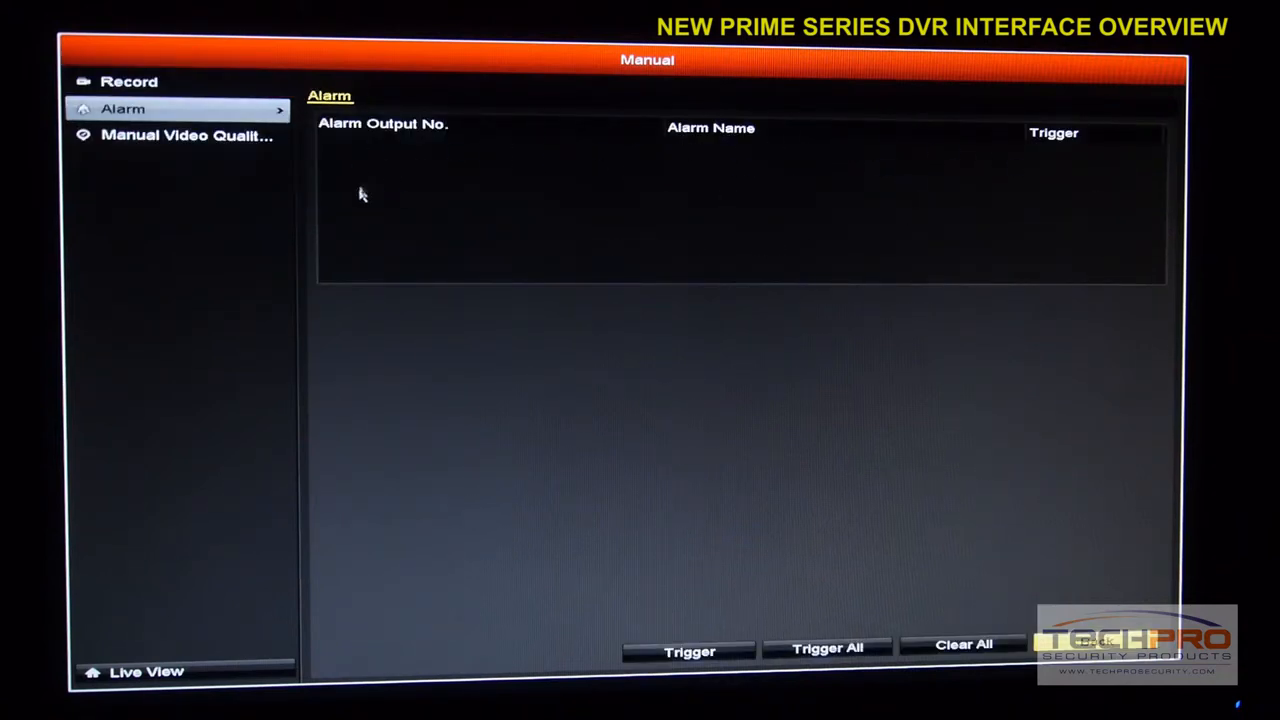
pyautogui.moveTo(570, 169)
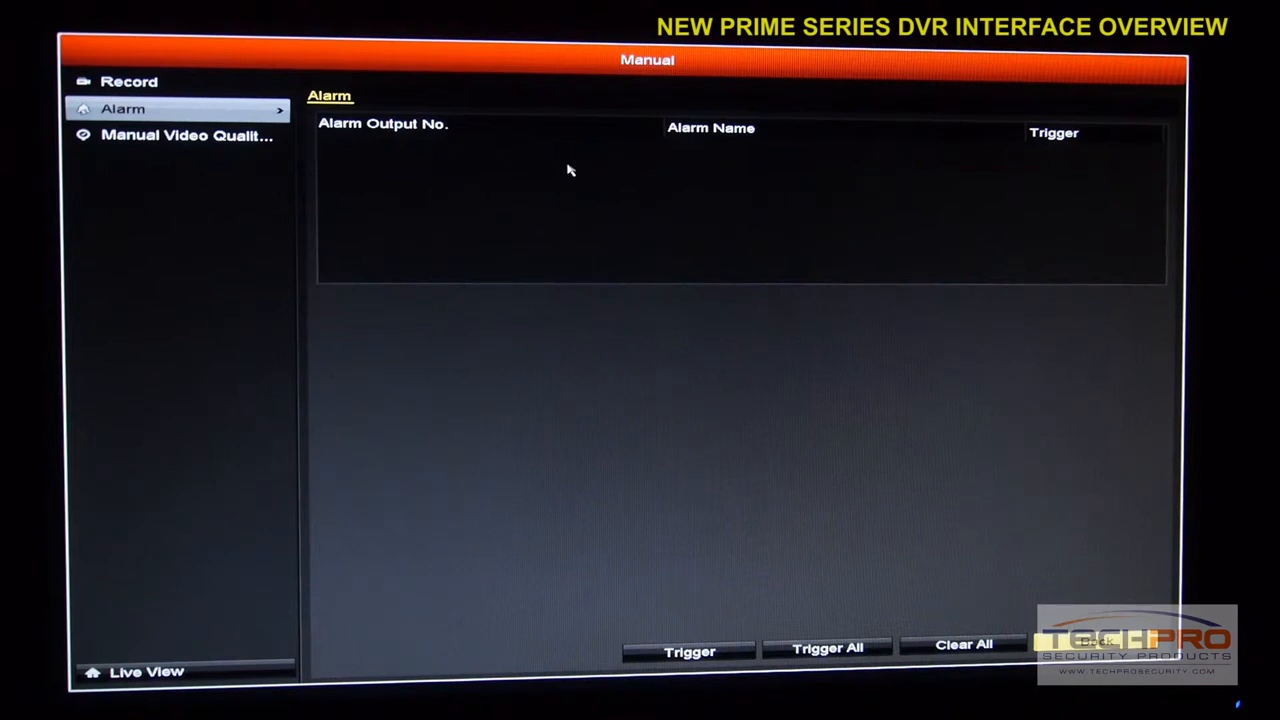
pyautogui.moveTo(480, 176)
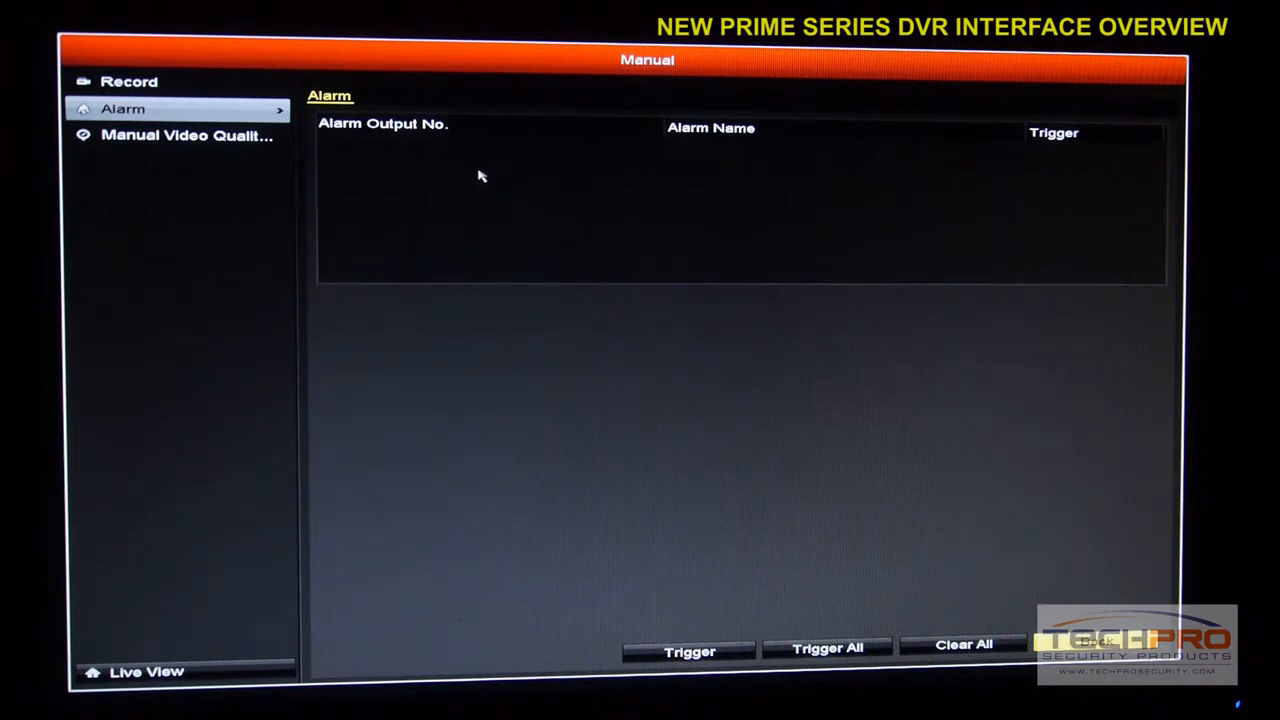
pyautogui.moveTo(475, 155)
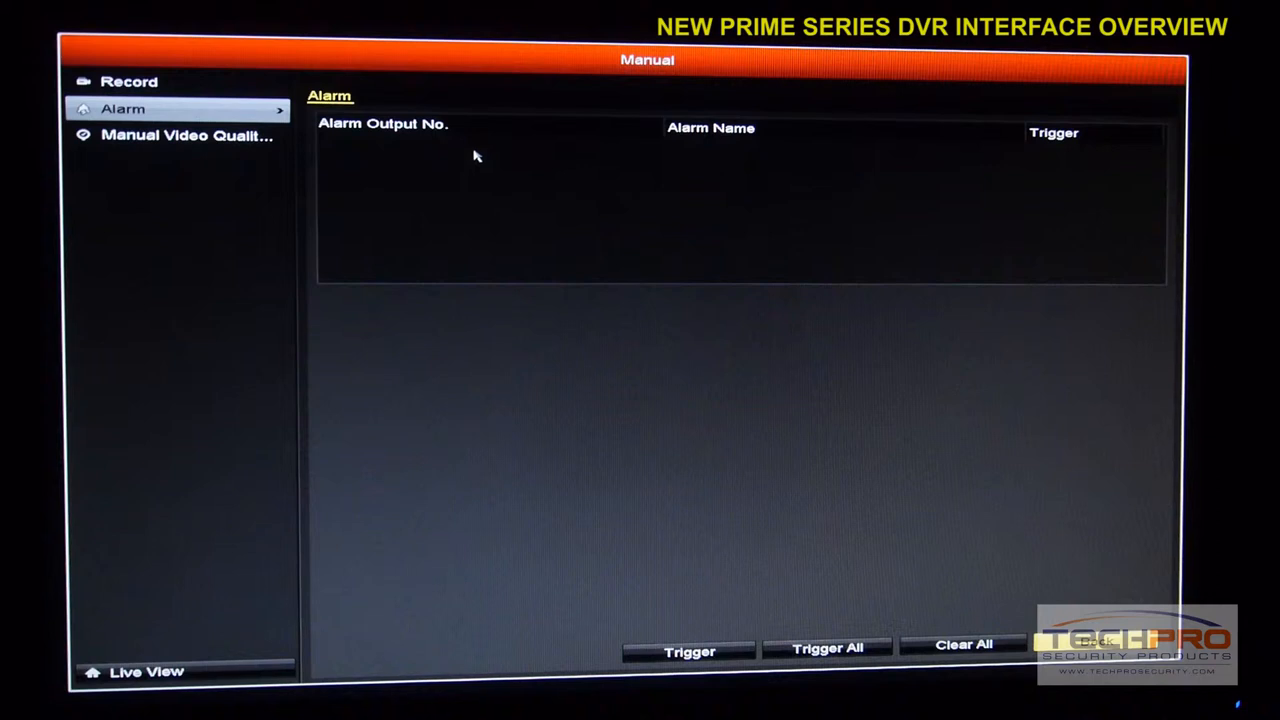
pyautogui.moveTo(718, 175)
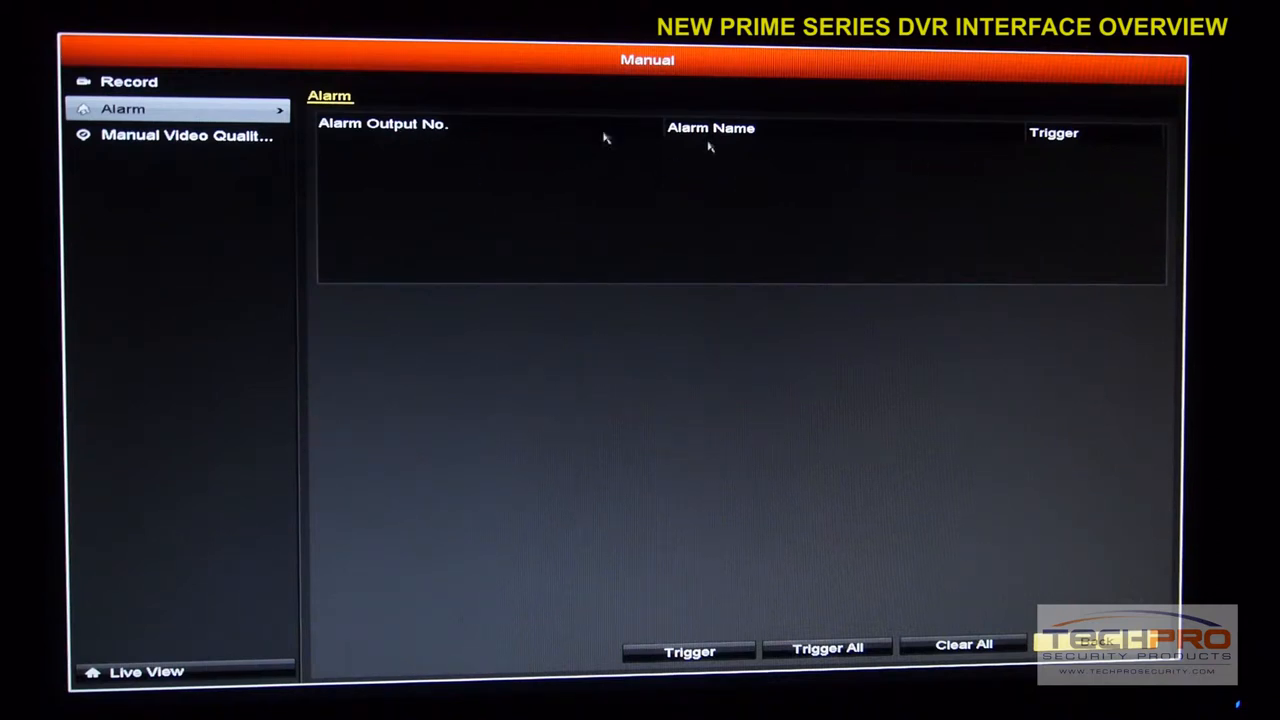
# - Diagnose video quality on camera A1 only, with A2 unchecked, getting a Normal result
pyautogui.click(187, 135)
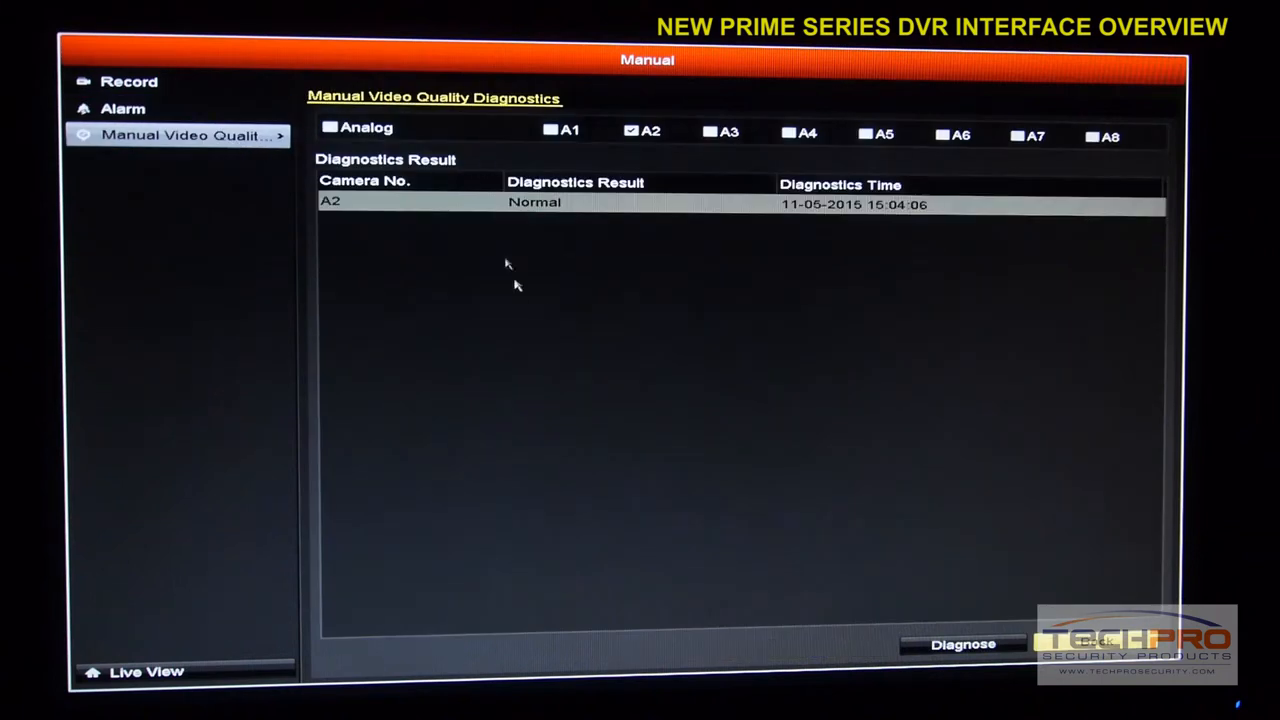
pyautogui.moveTo(463, 225)
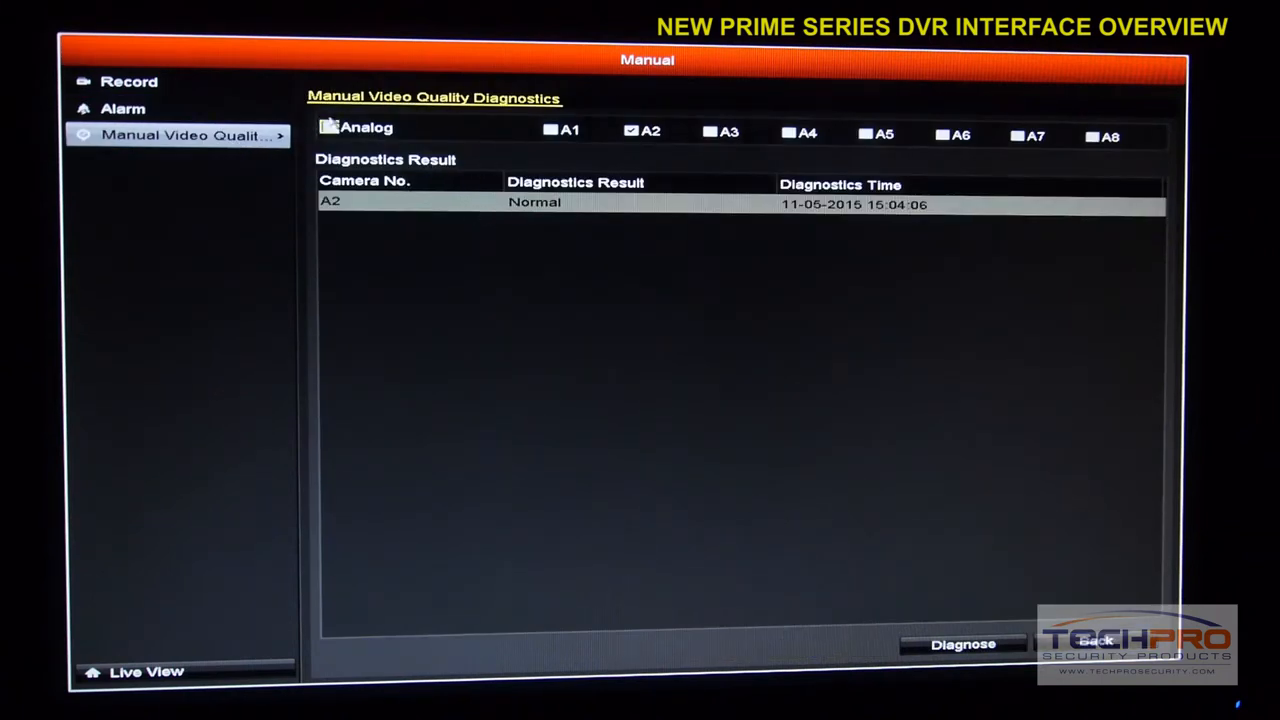
pyautogui.click(631, 130)
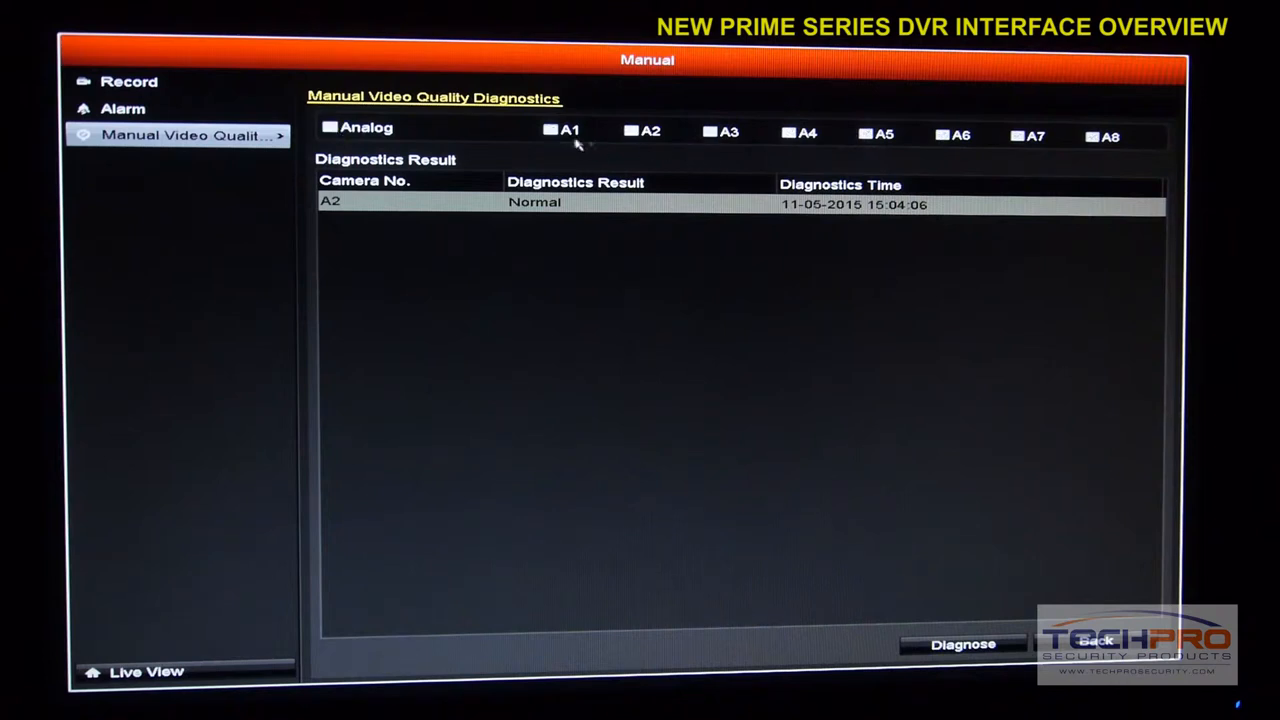
pyautogui.click(550, 130)
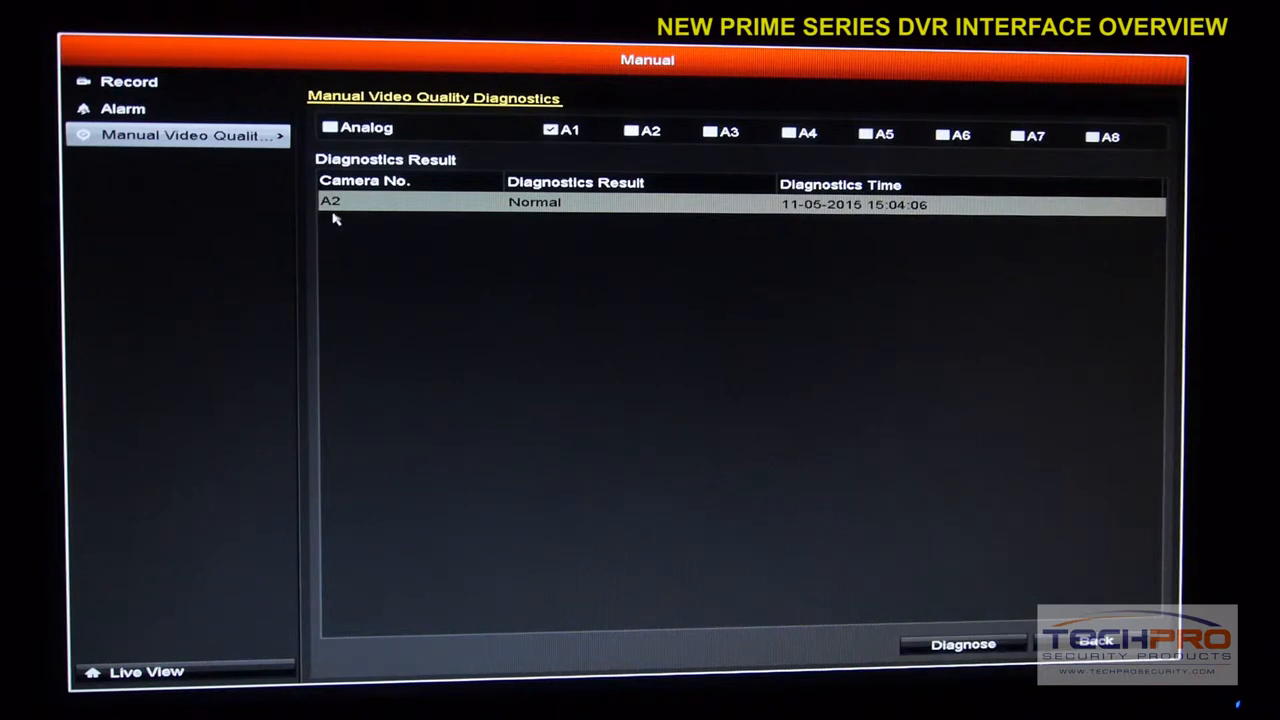
pyautogui.click(962, 644)
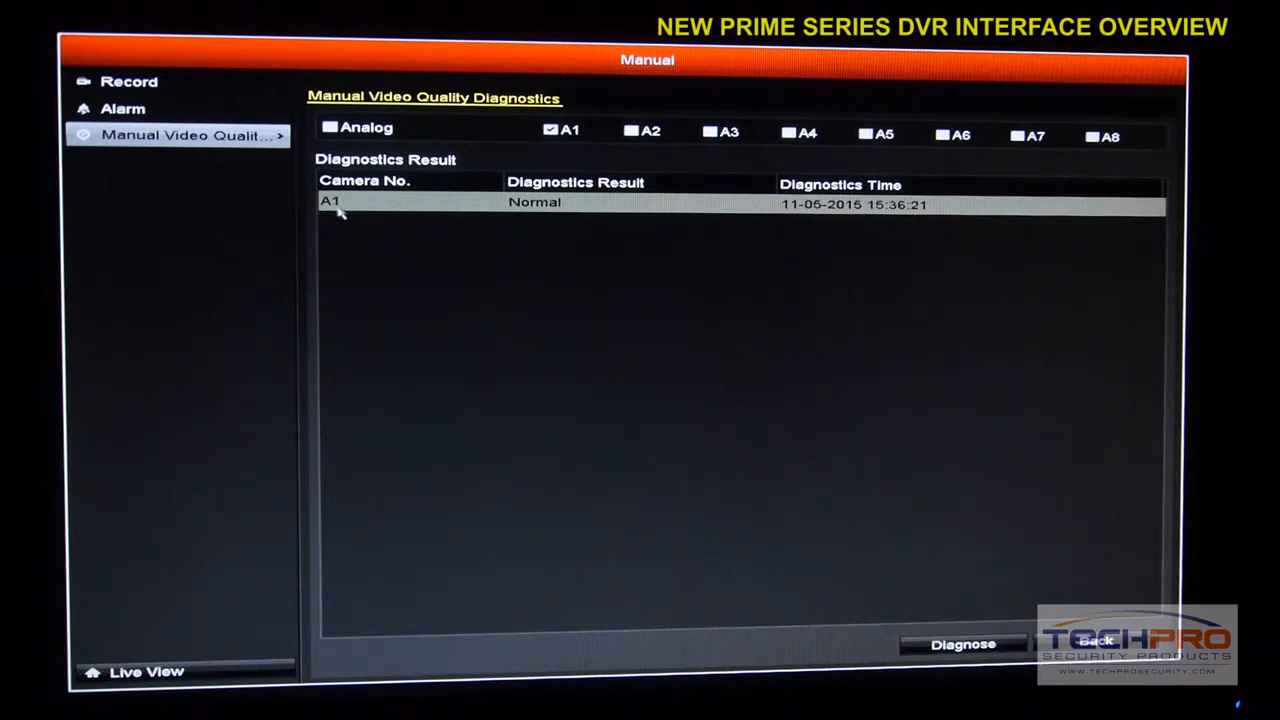
pyautogui.moveTo(565, 195)
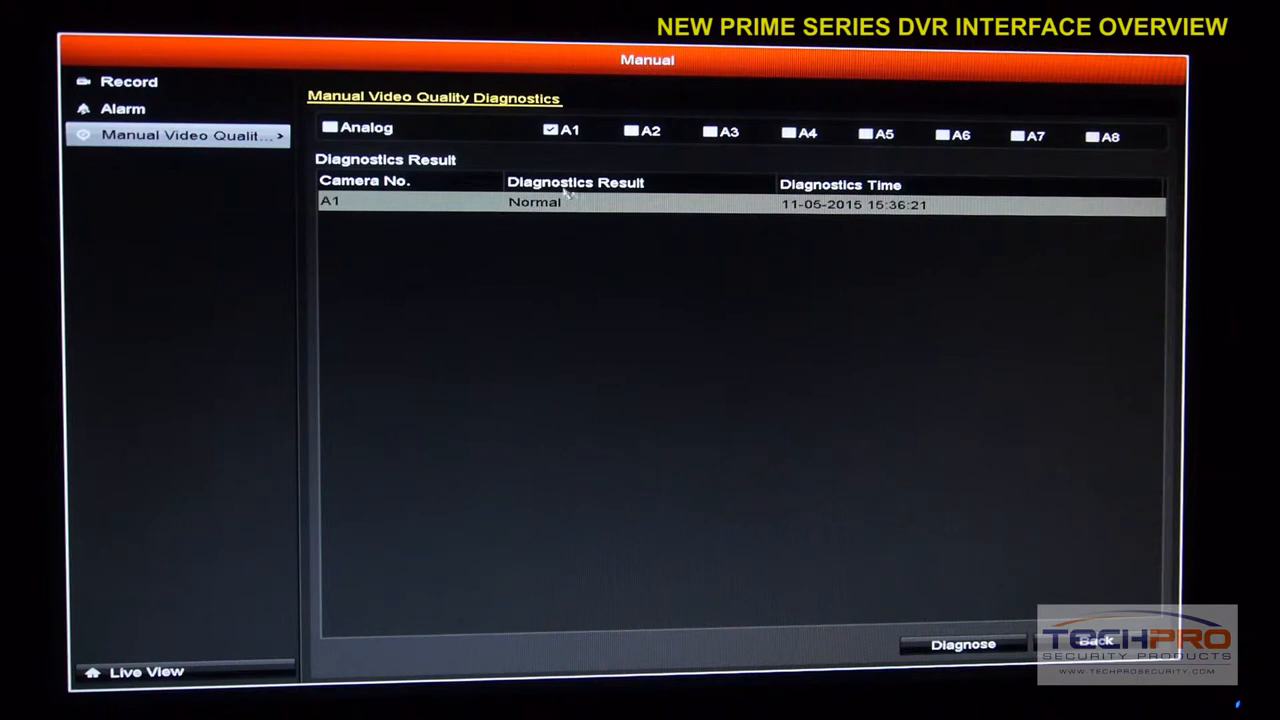
pyautogui.moveTo(890, 213)
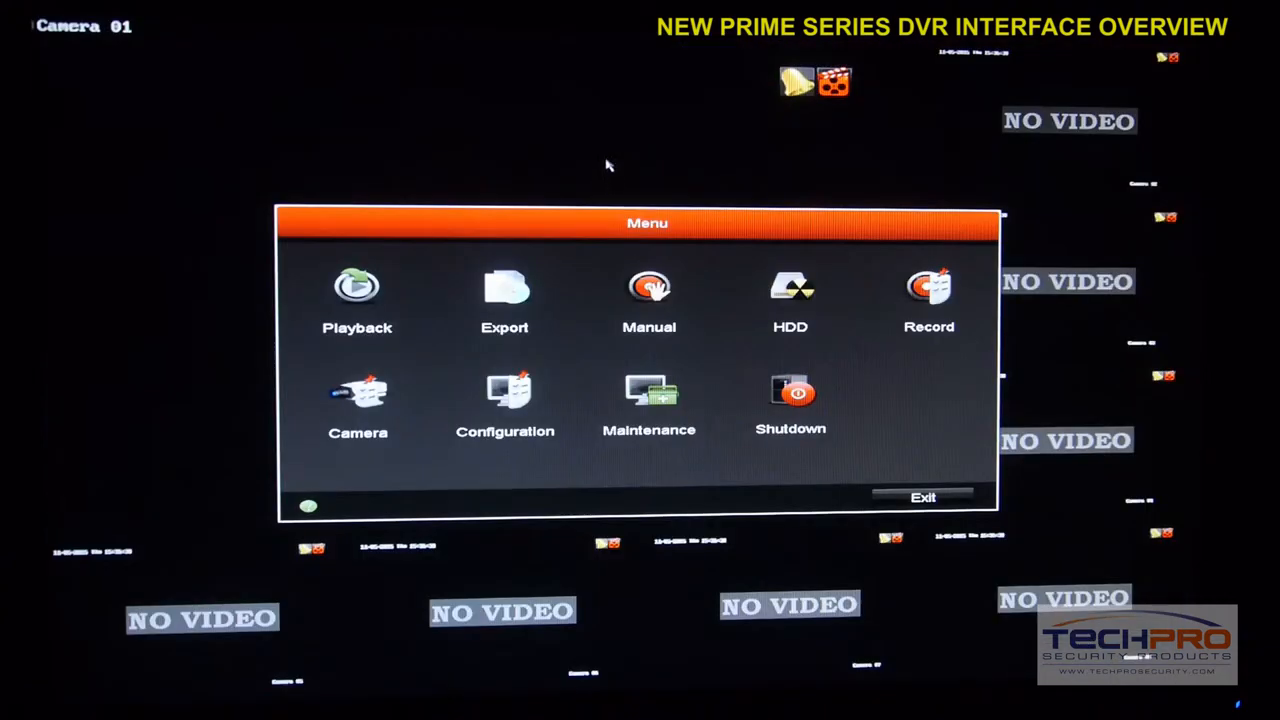
# - Open HDD Information showing one 232.89GB Normal drive with 89.088MB free
pyautogui.click(790, 290)
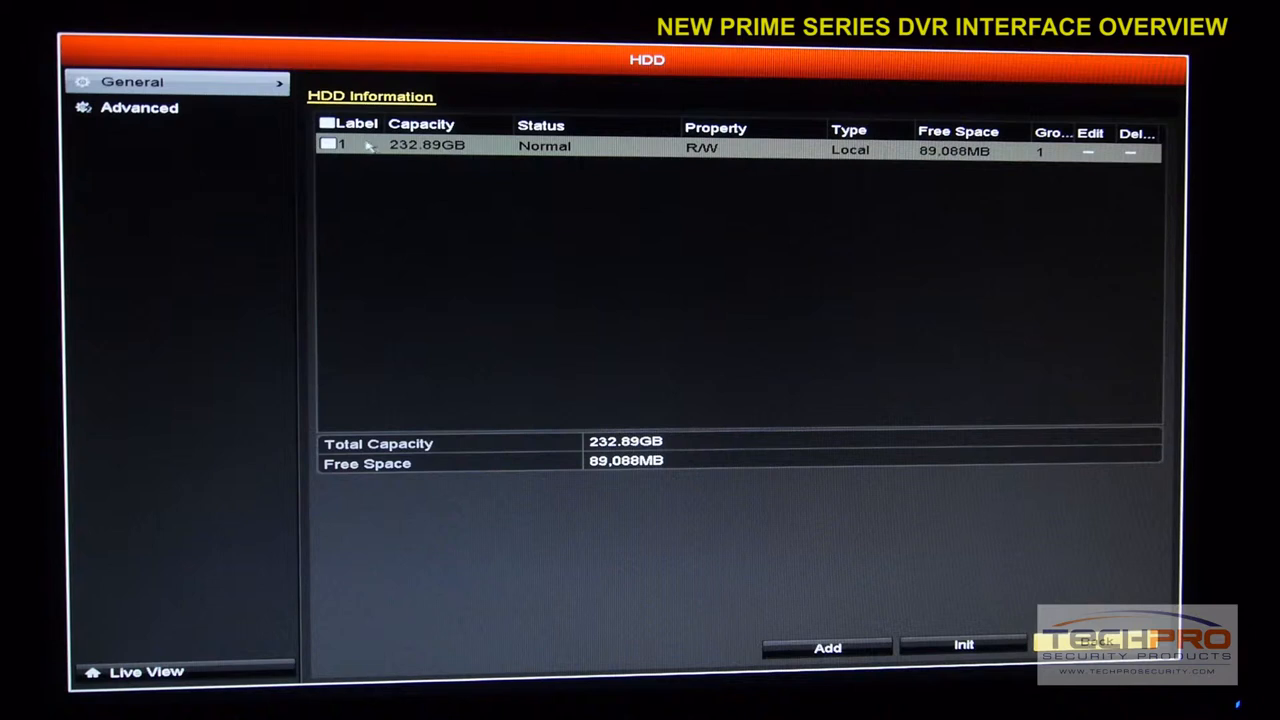
pyautogui.moveTo(456, 164)
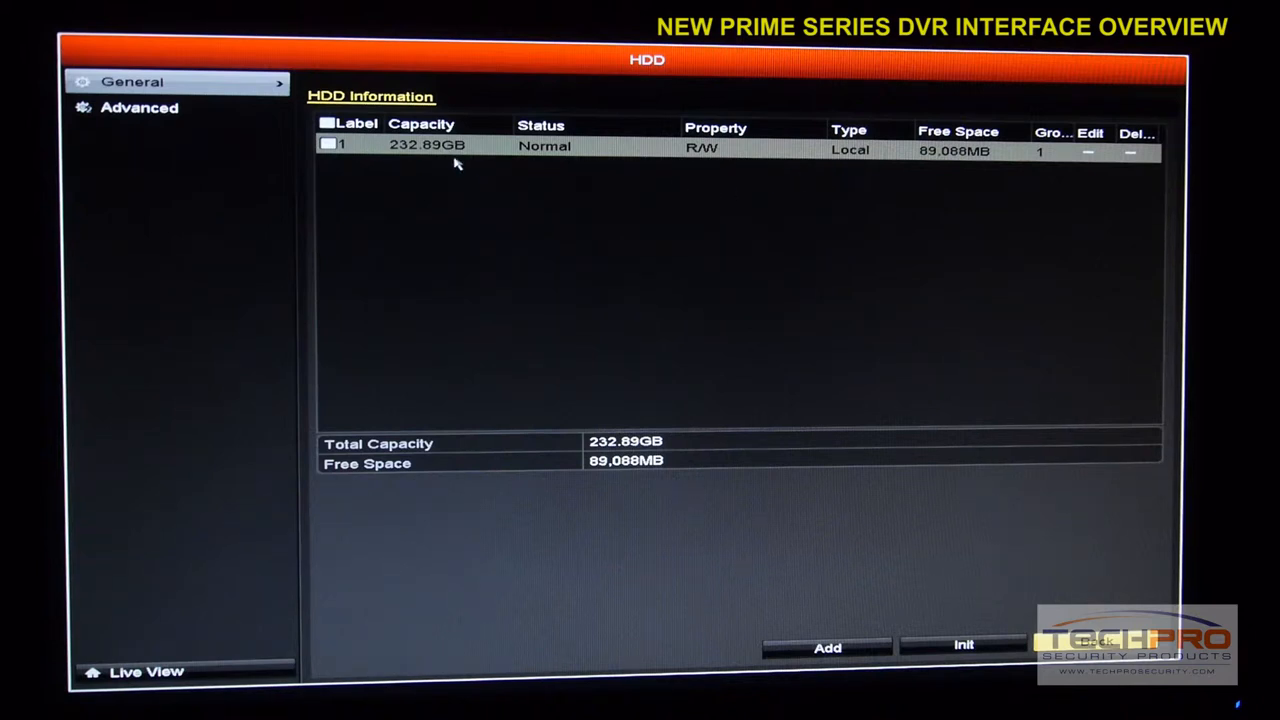
pyautogui.moveTo(730, 150)
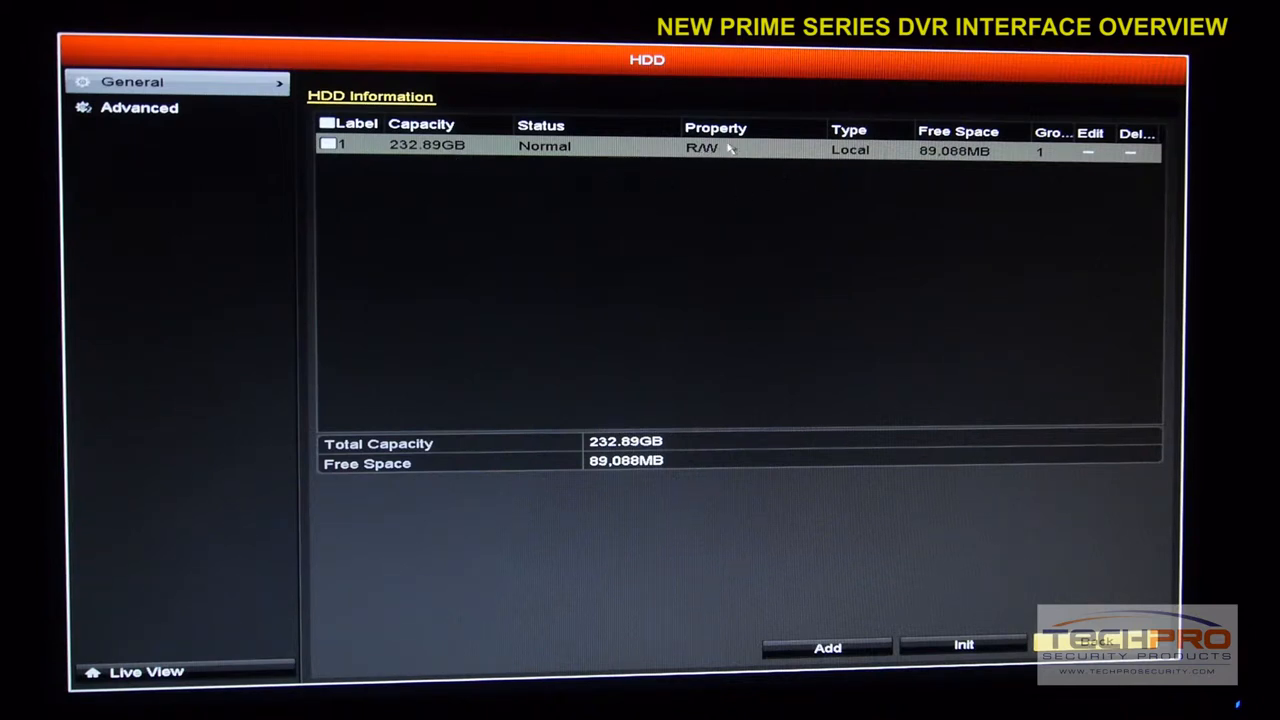
pyautogui.moveTo(736, 156)
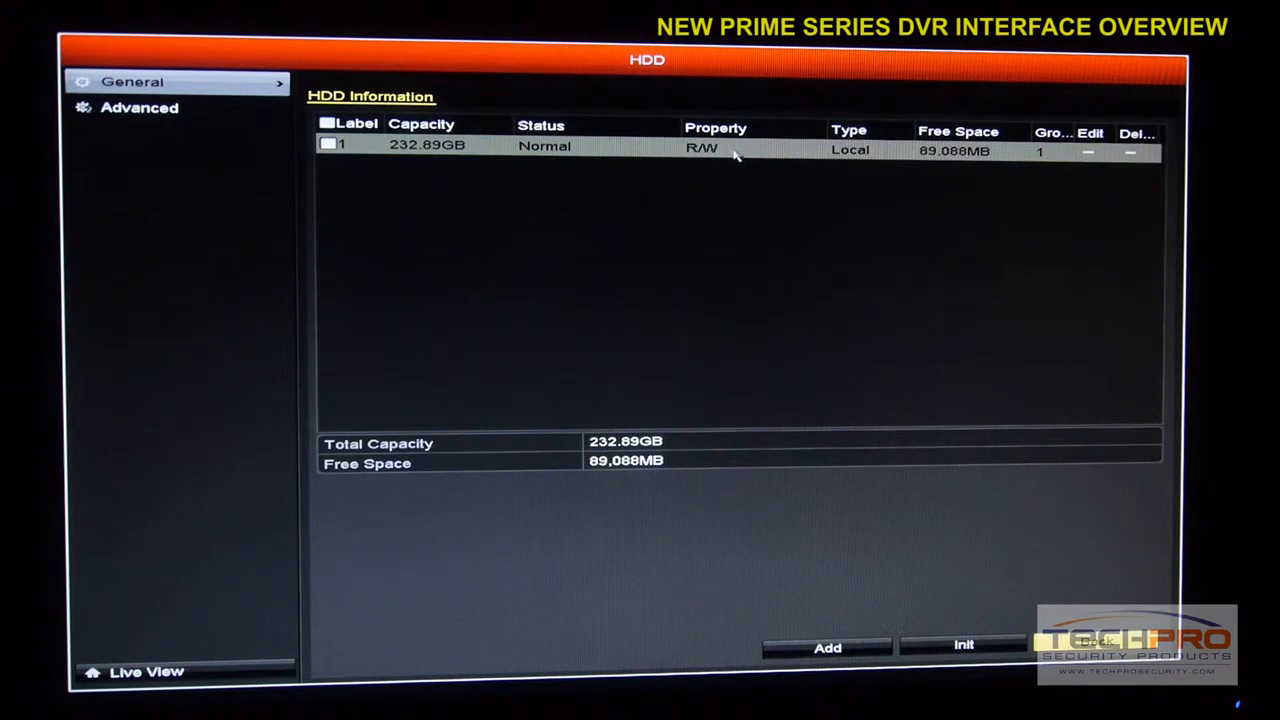
pyautogui.moveTo(857, 152)
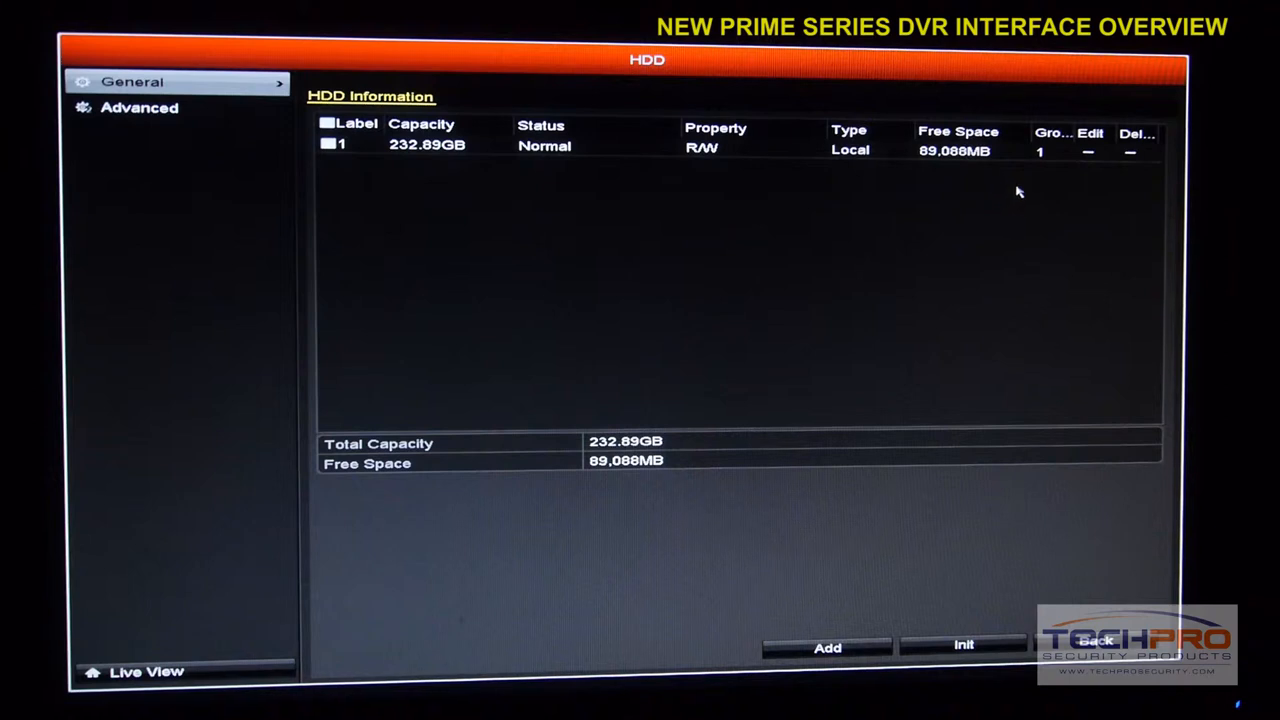
pyautogui.moveTo(1131, 174)
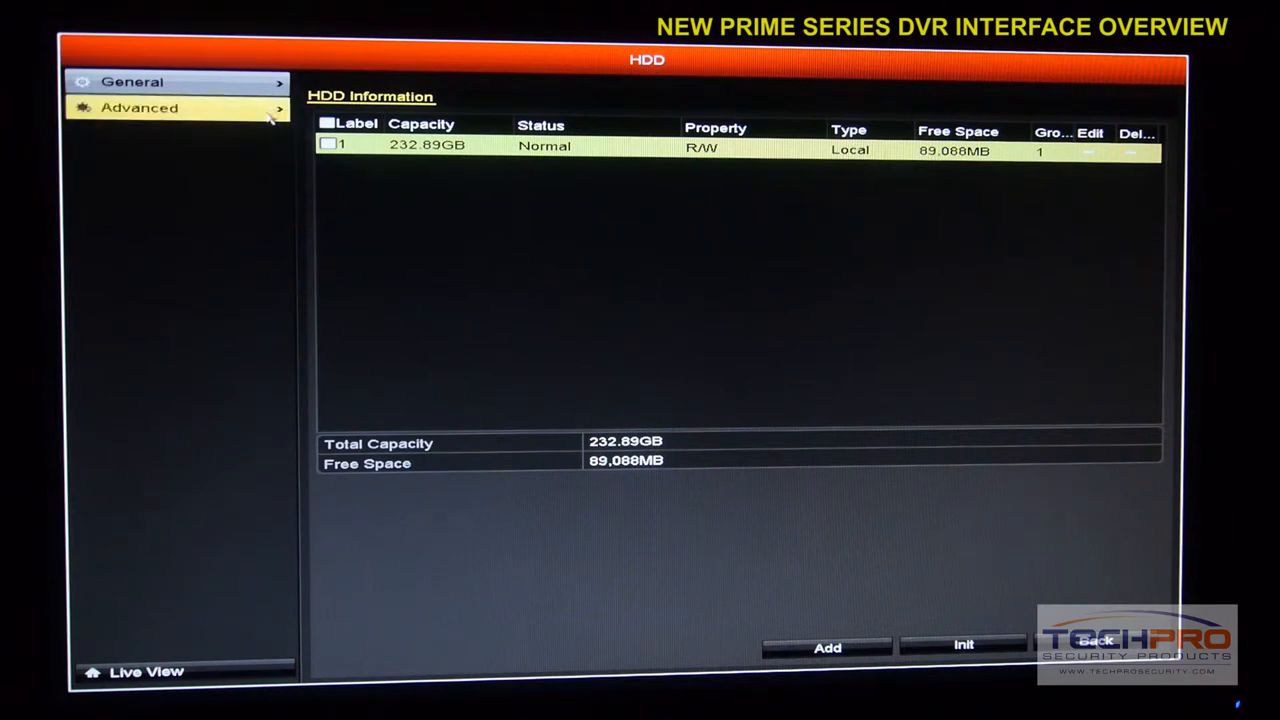
# - Set HDD storage mode to Group, remove analog cameras from the group, and exit to the menu
pyautogui.click(140, 108)
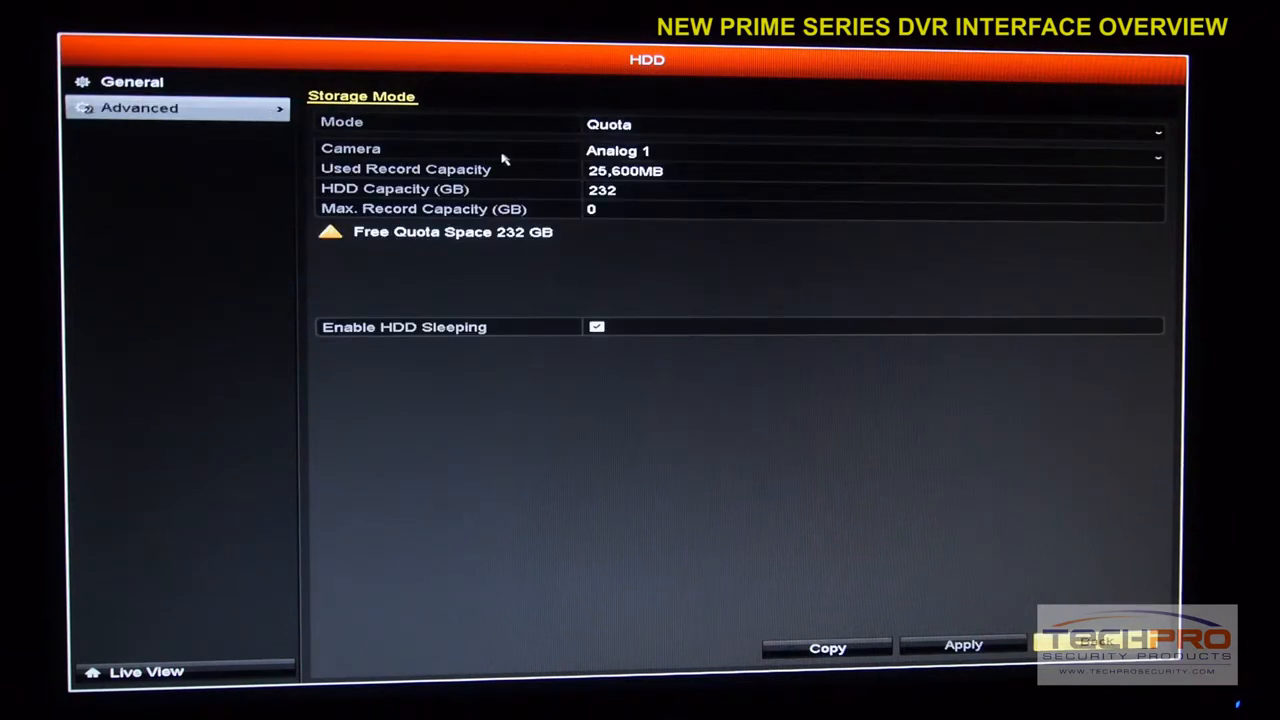
pyautogui.click(870, 124)
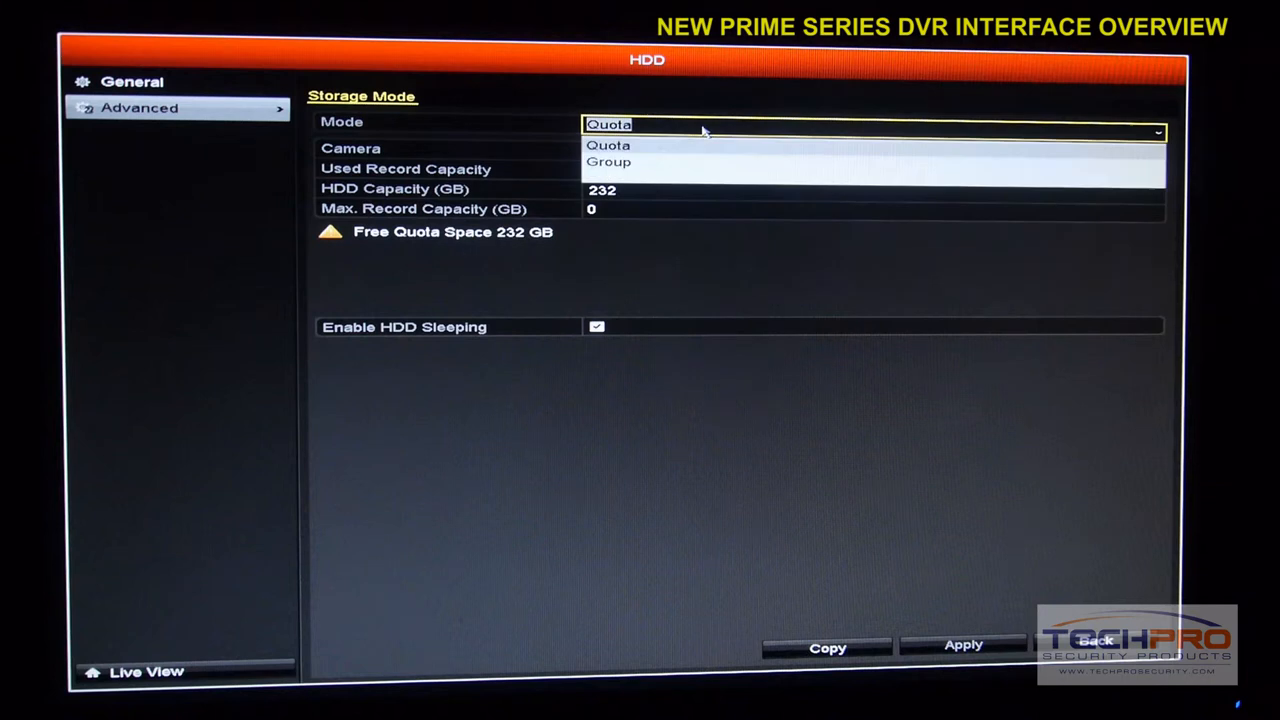
pyautogui.click(608, 161)
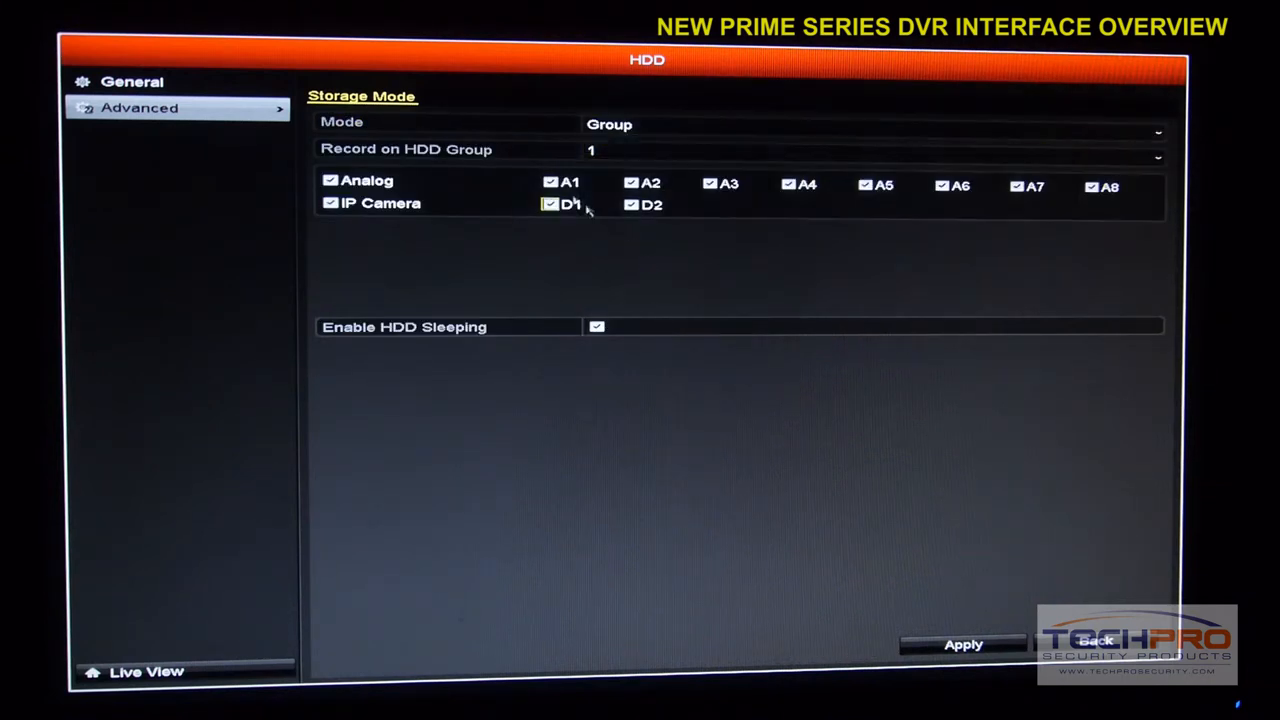
pyautogui.click(330, 181)
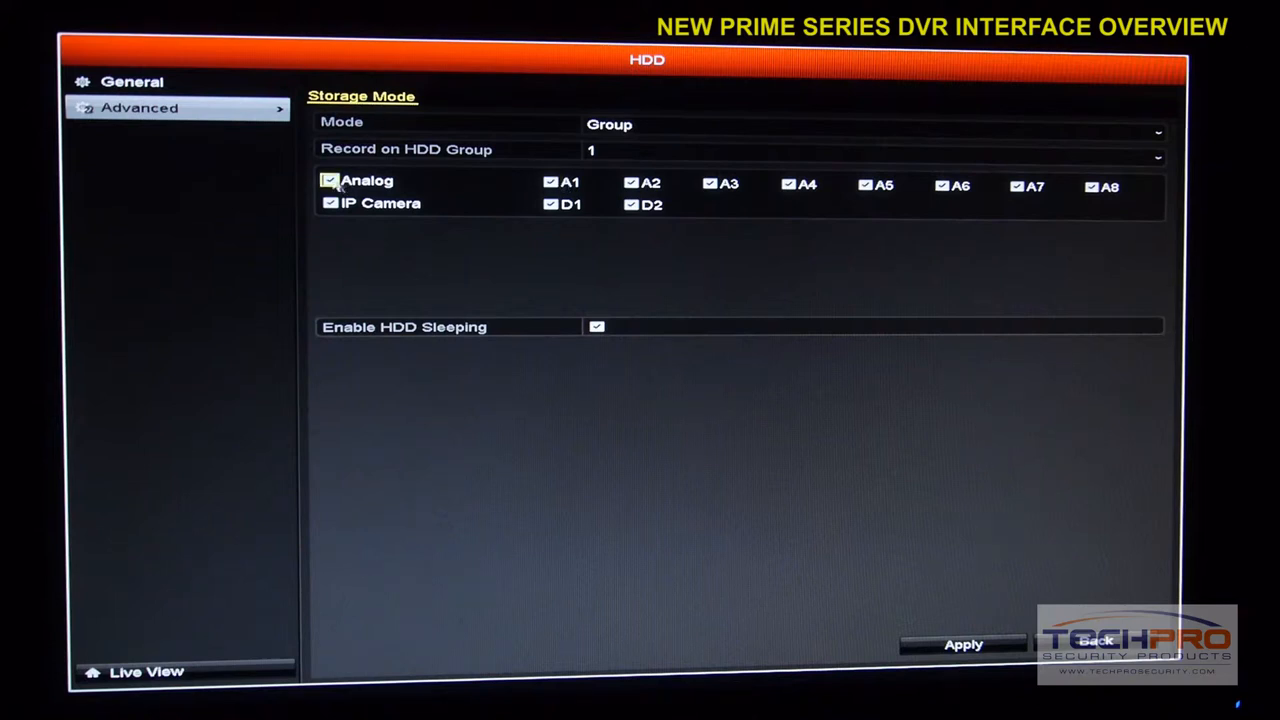
pyautogui.click(330, 181)
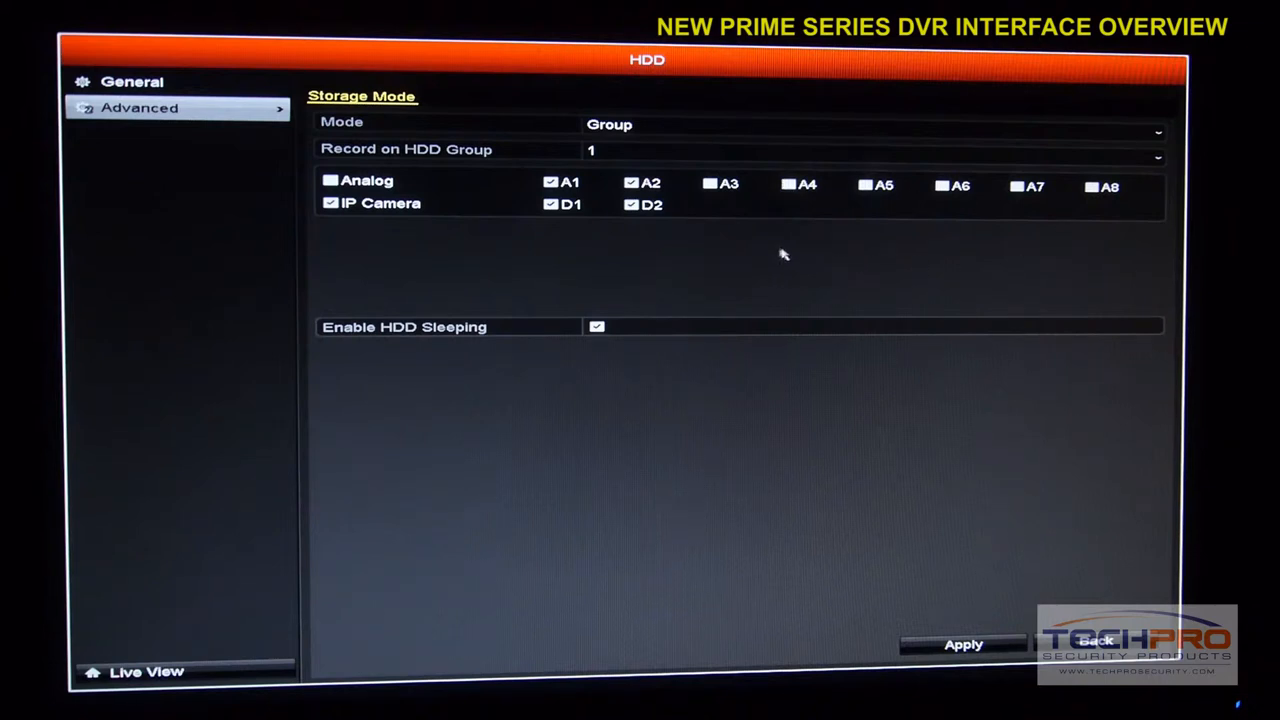
pyautogui.moveTo(905, 268)
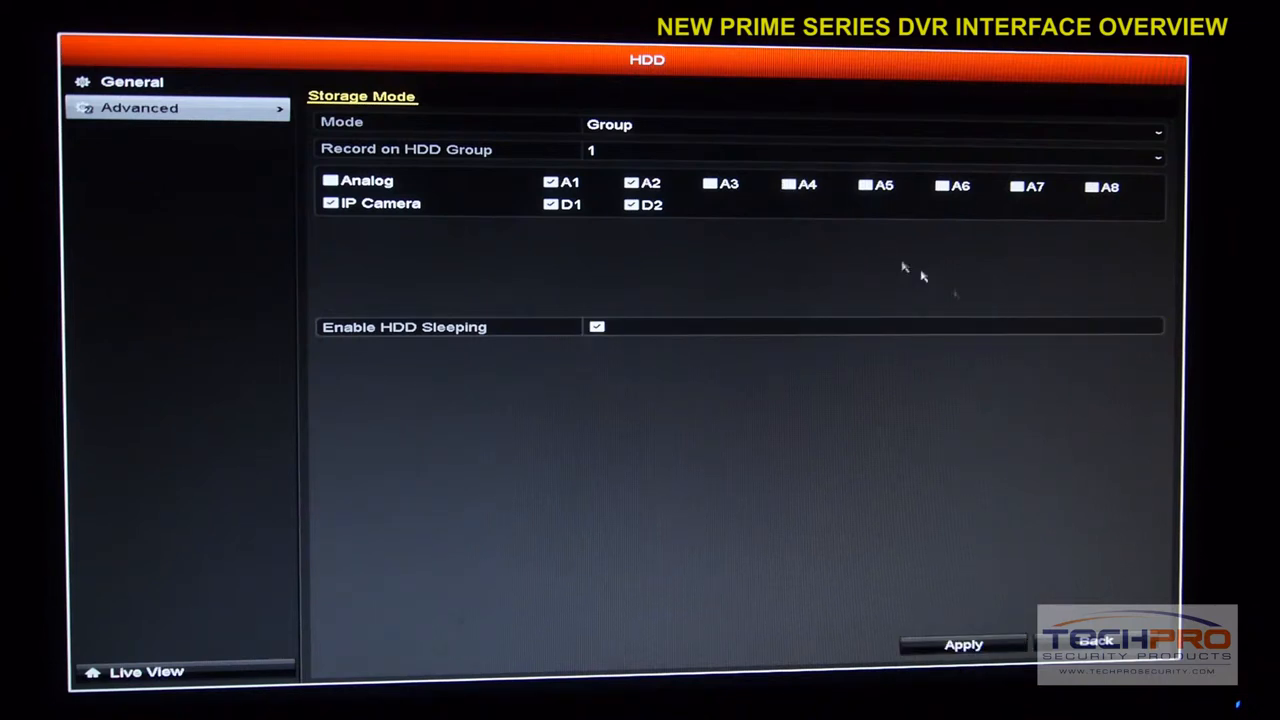
pyautogui.moveTo(845, 238)
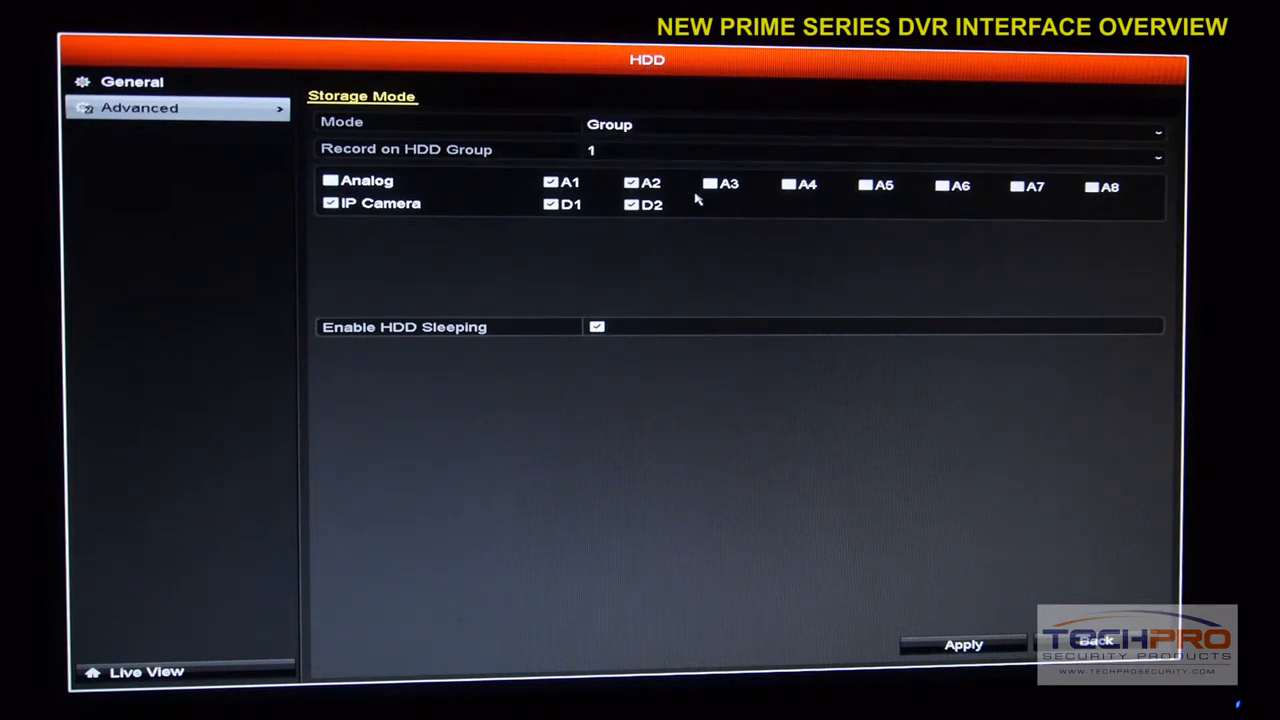
pyautogui.click(330, 203)
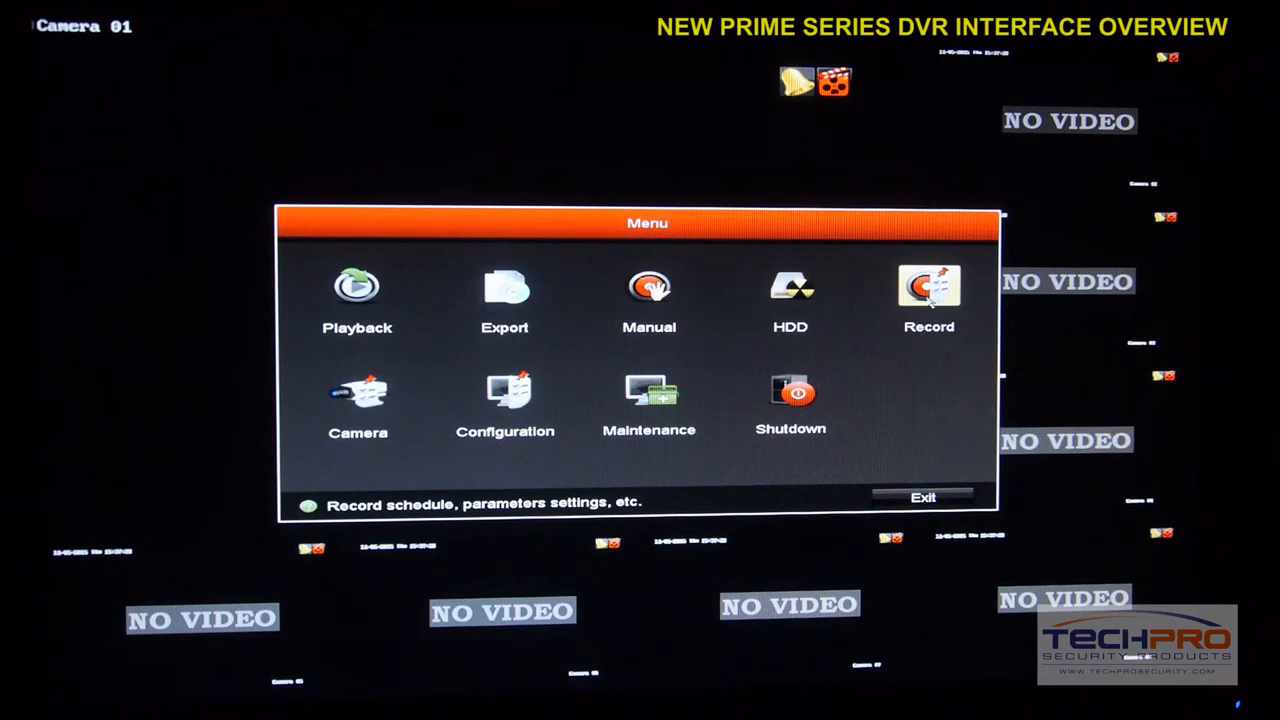
# - Open the Record Schedule for Analog 1 and select Motion as the recording type
pyautogui.click(928, 287)
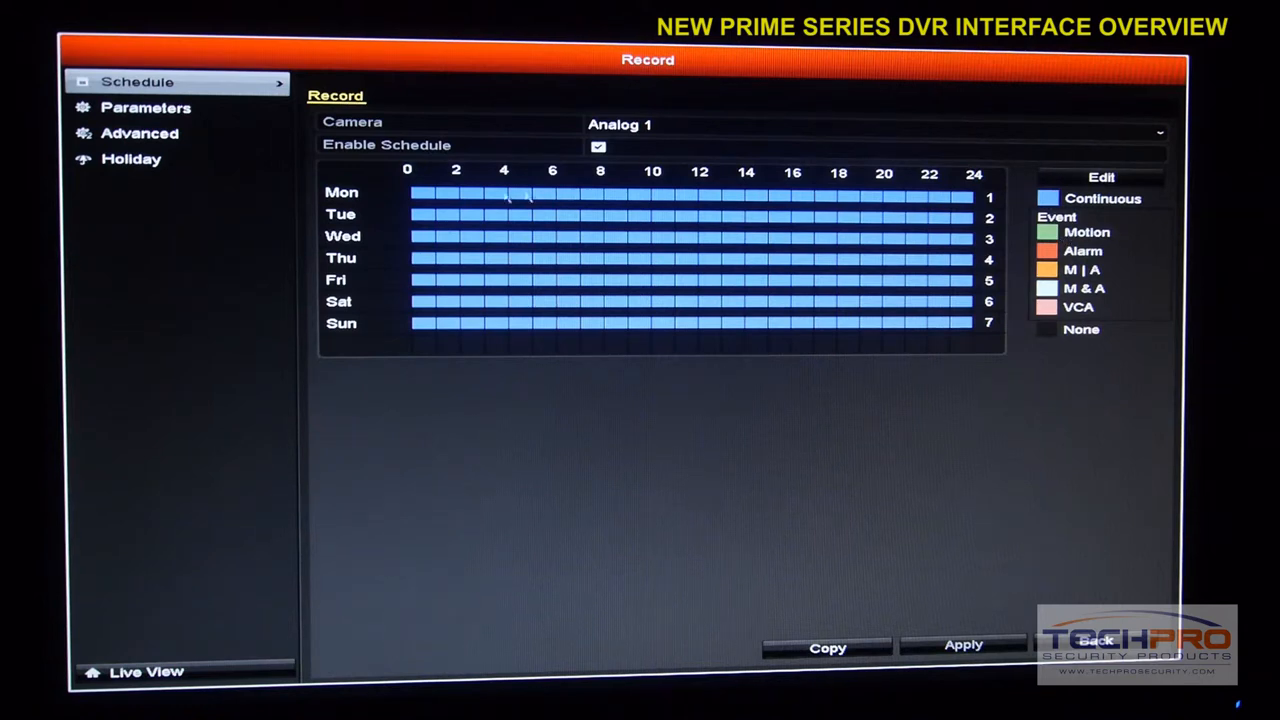
pyautogui.click(870, 132)
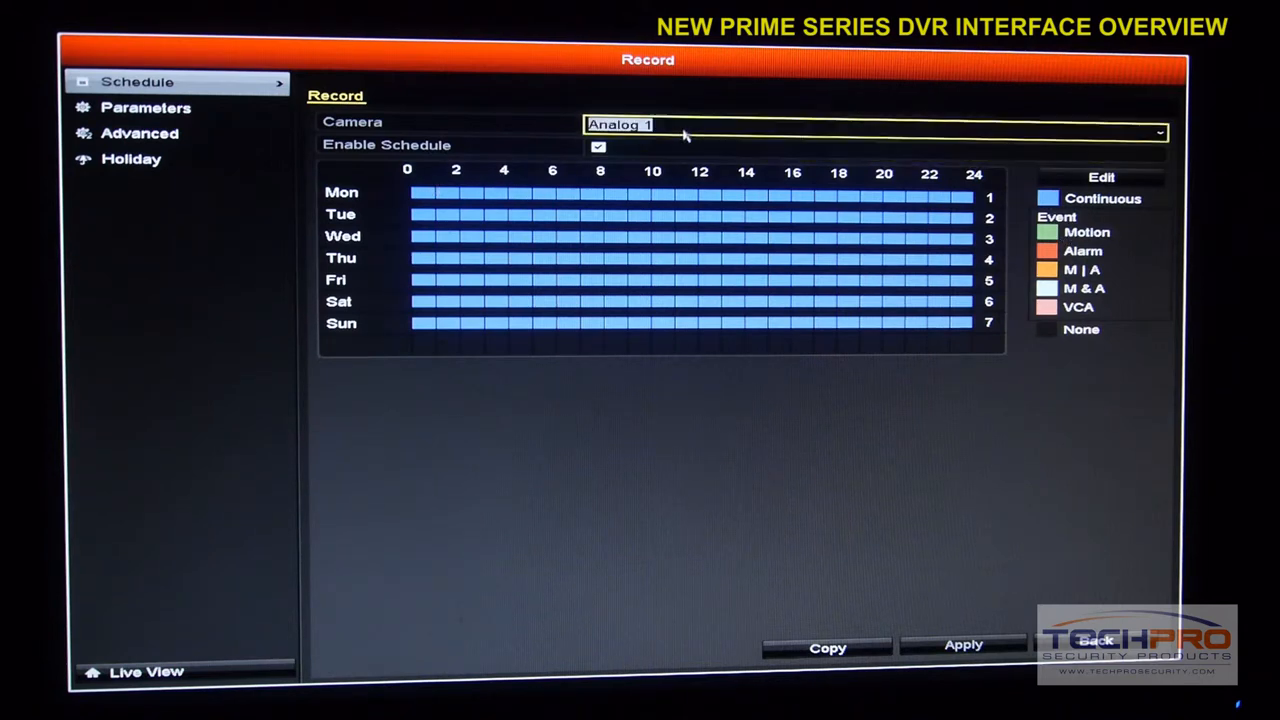
pyautogui.click(1159, 132)
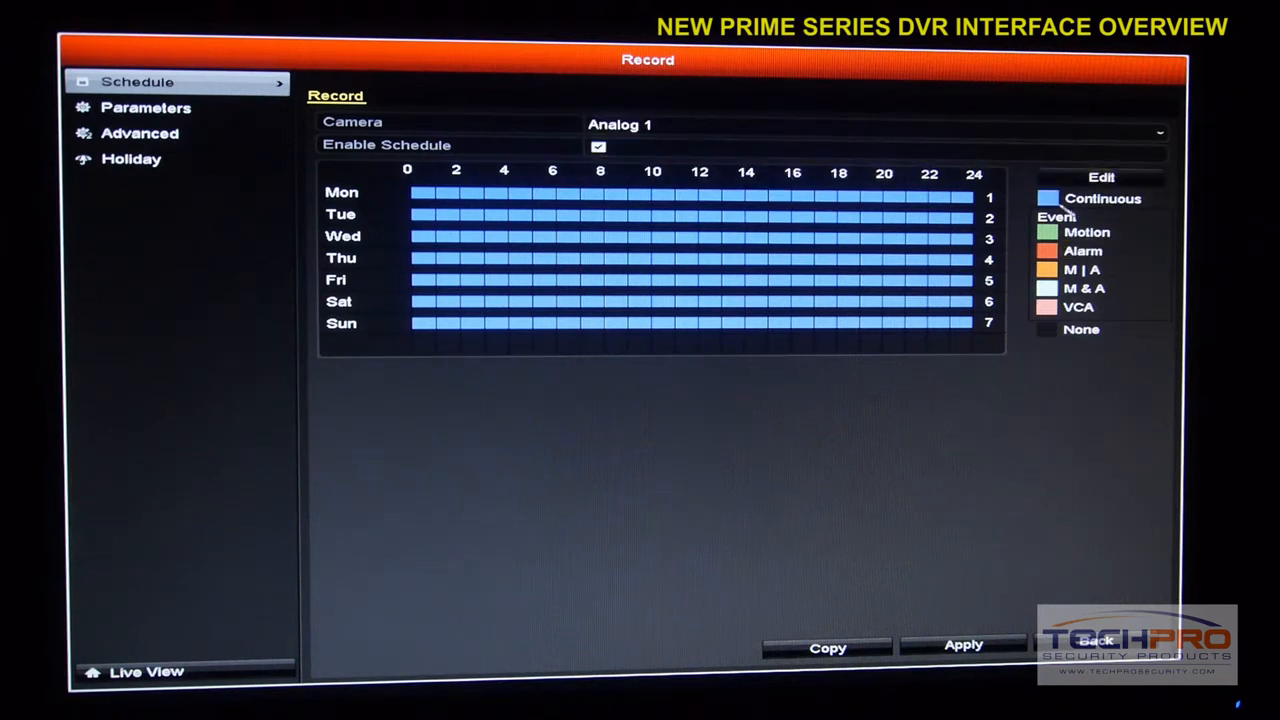
pyautogui.click(1102, 198)
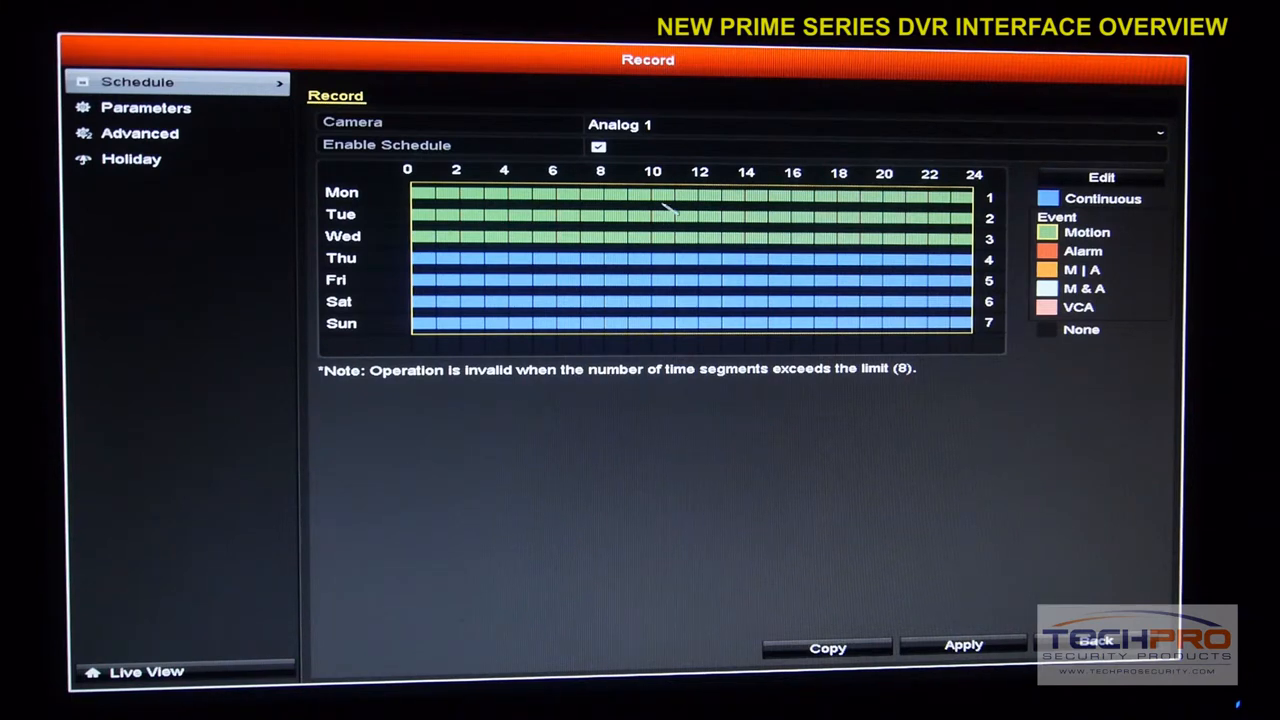
pyautogui.moveTo(712, 232)
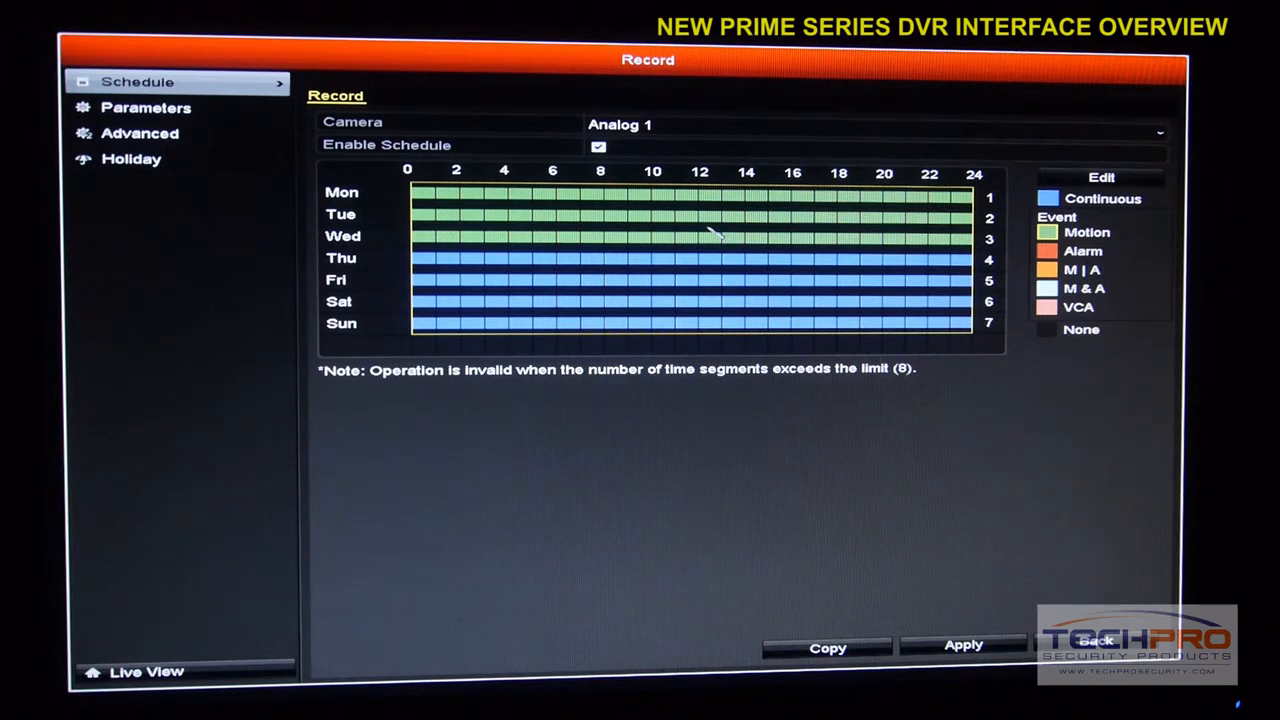
pyautogui.moveTo(745, 215)
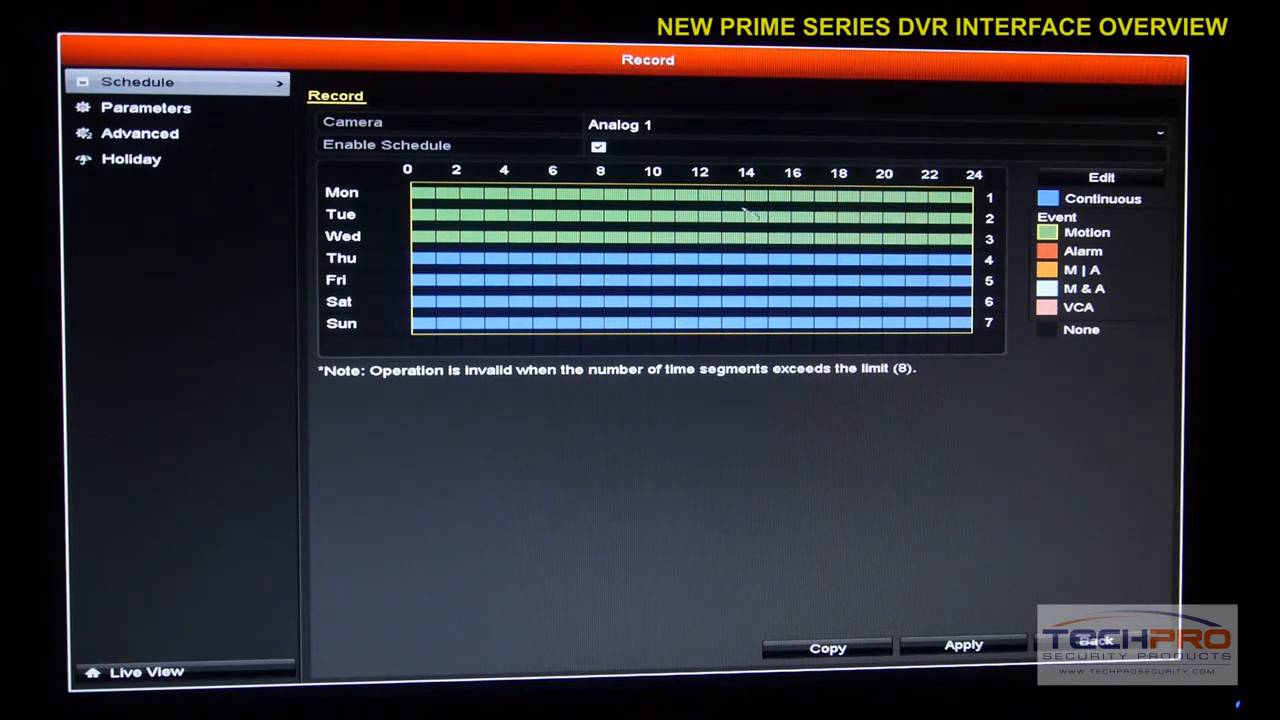
pyautogui.click(1100, 177)
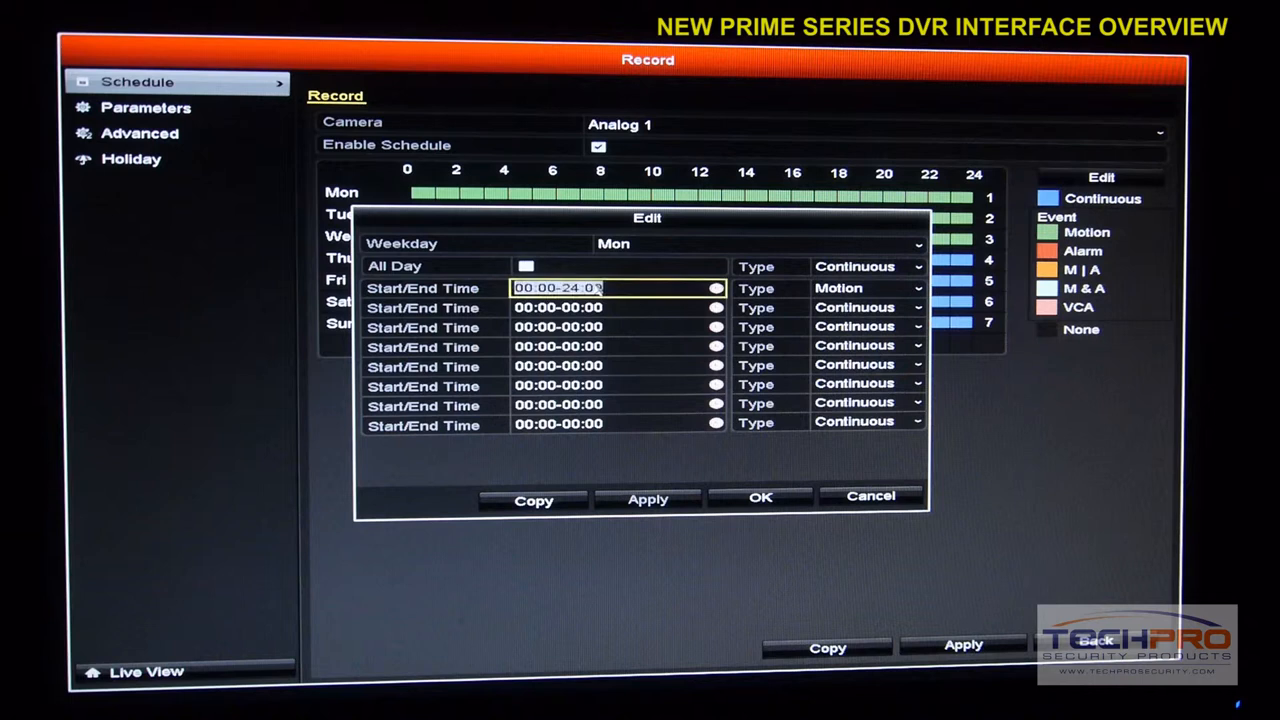
pyautogui.click(558, 307)
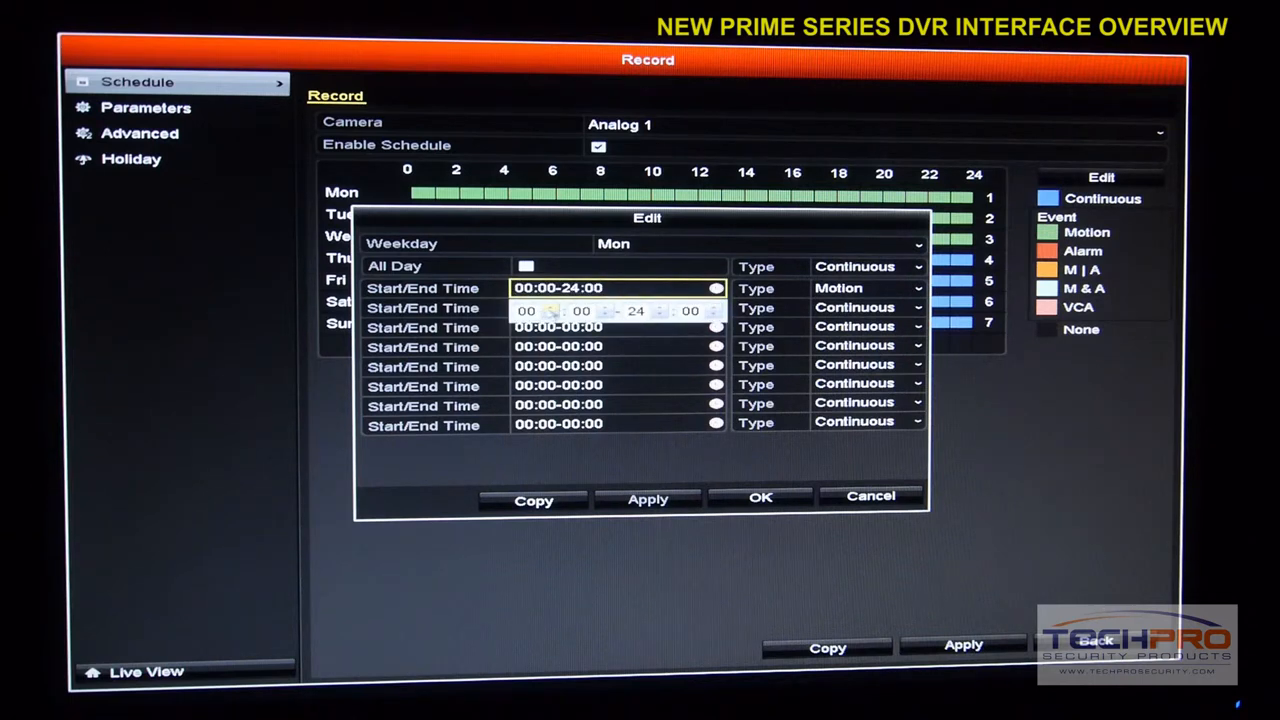
pyautogui.write('03')
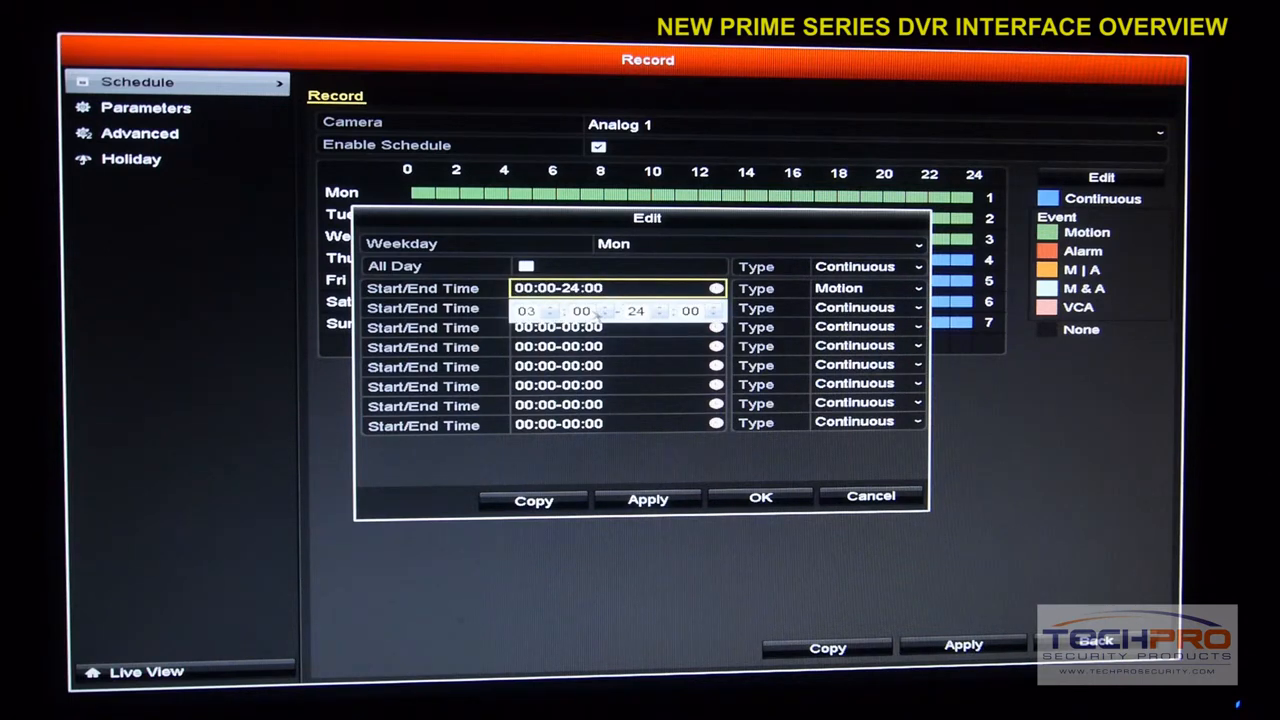
pyautogui.click(603, 306)
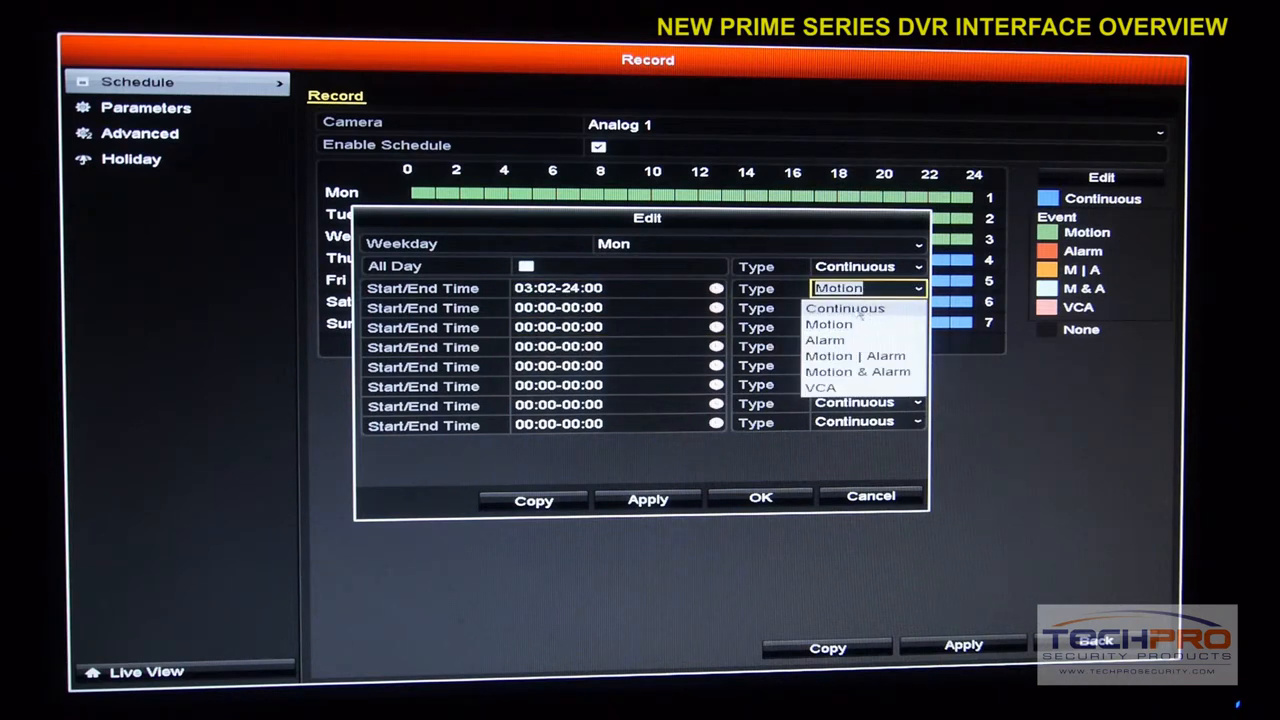
pyautogui.click(845, 307)
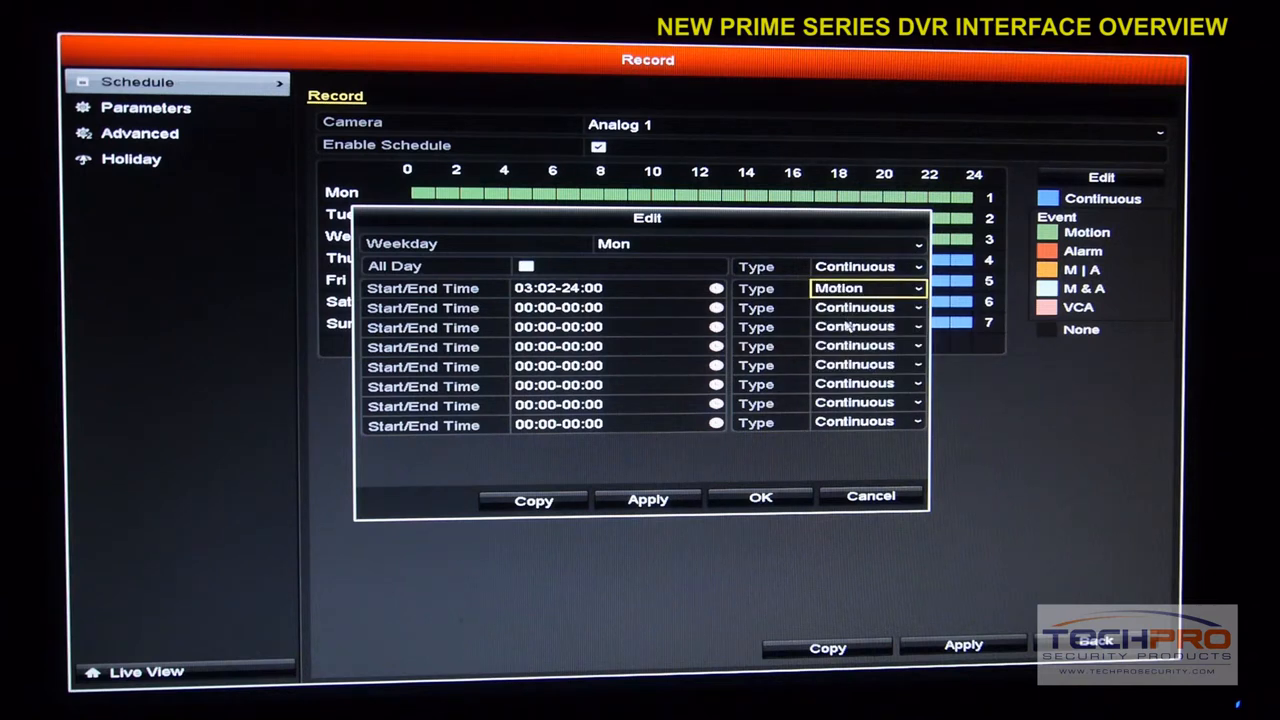
pyautogui.click(558, 307)
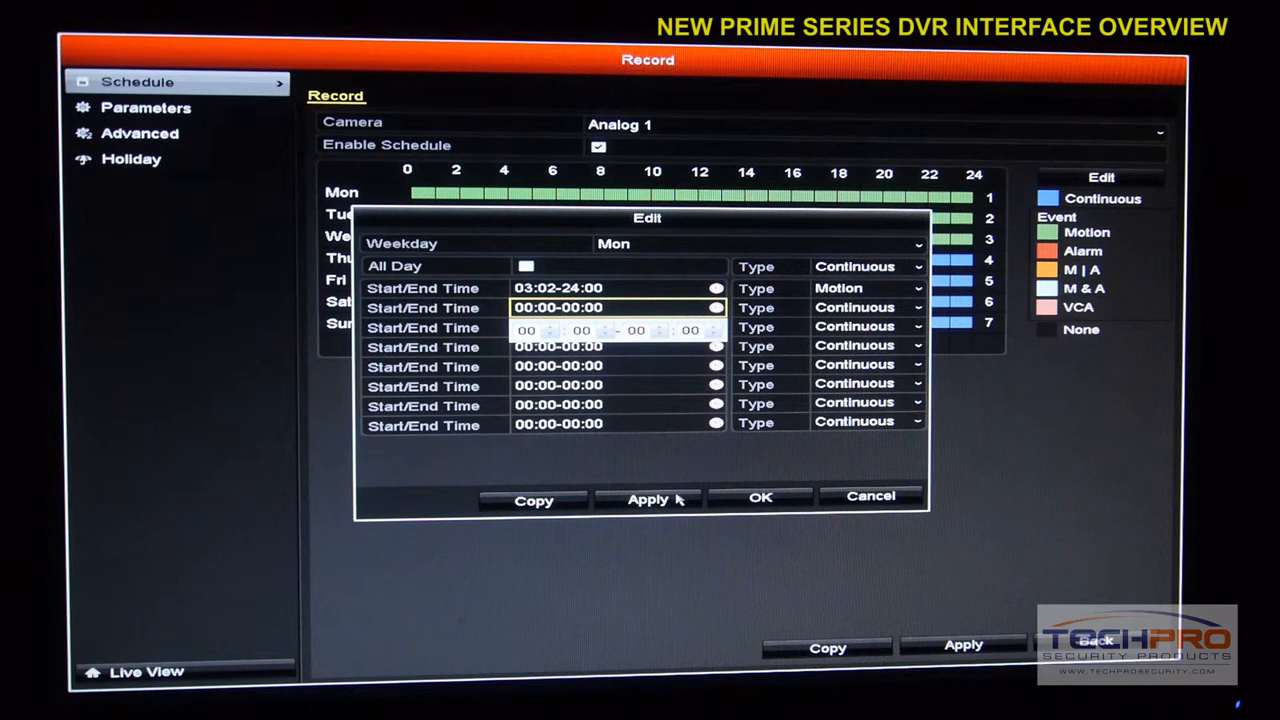
pyautogui.click(760, 497)
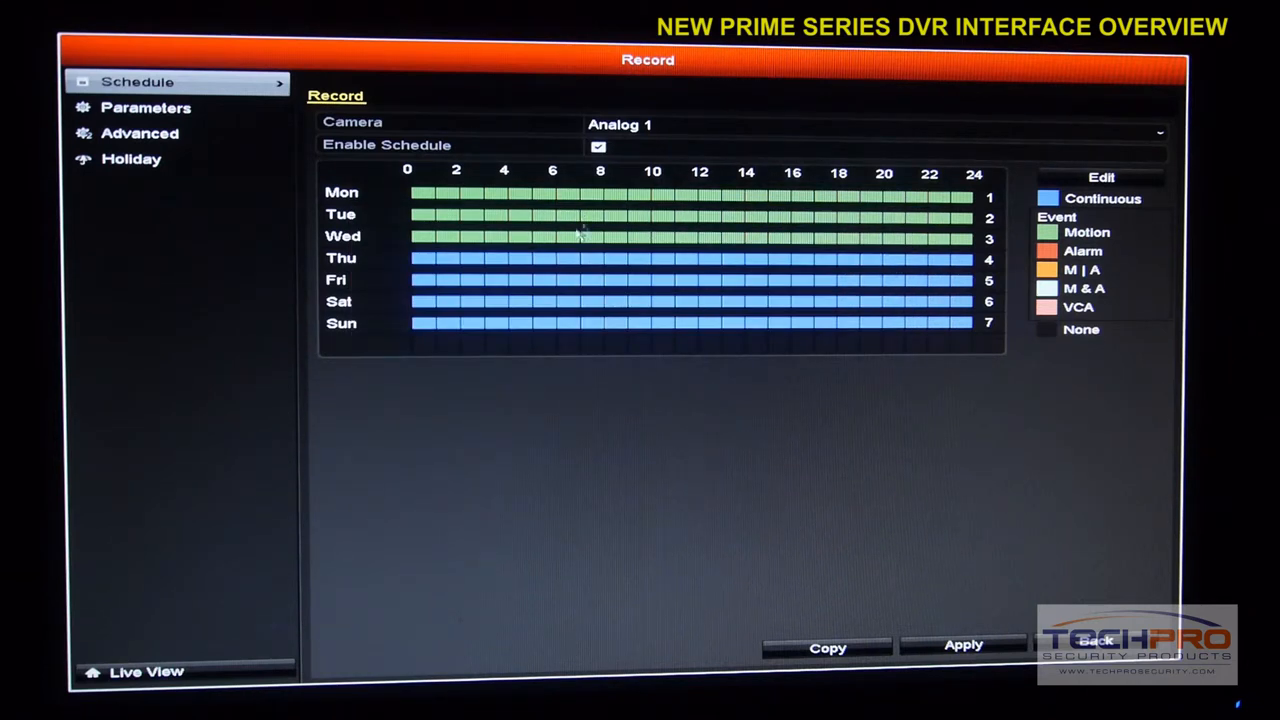
pyautogui.moveTo(760, 237)
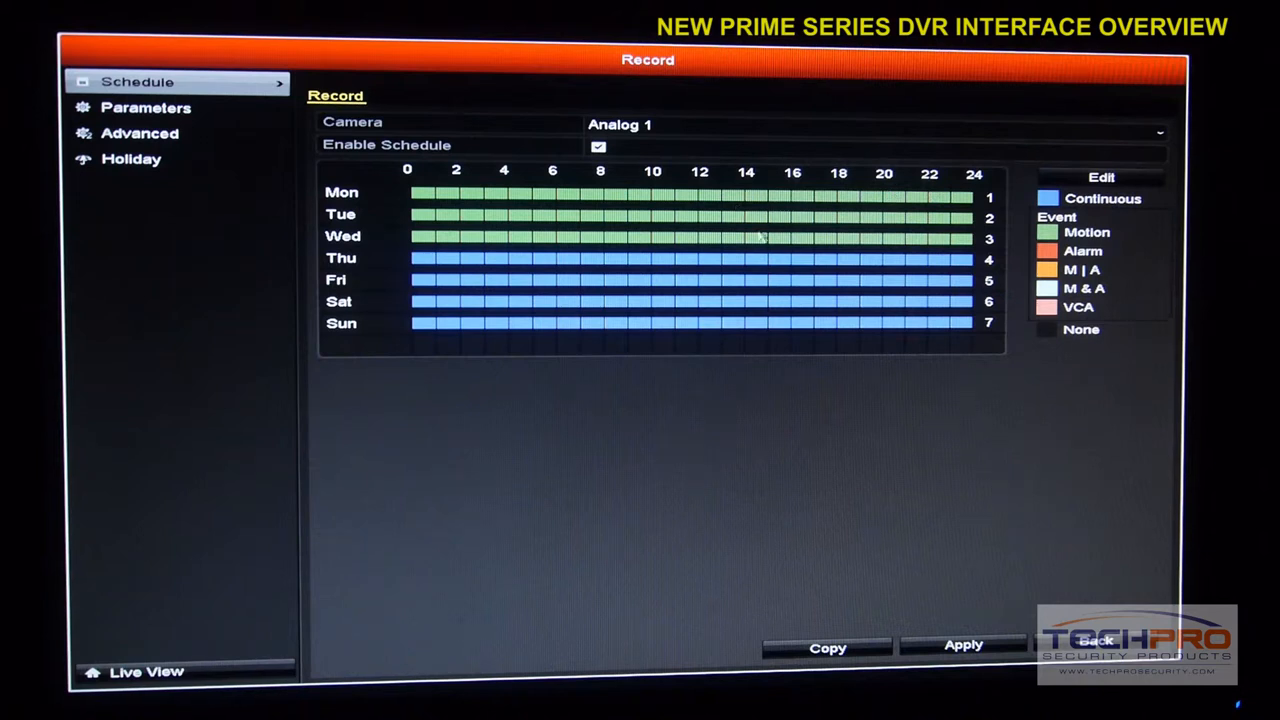
pyautogui.click(870, 124)
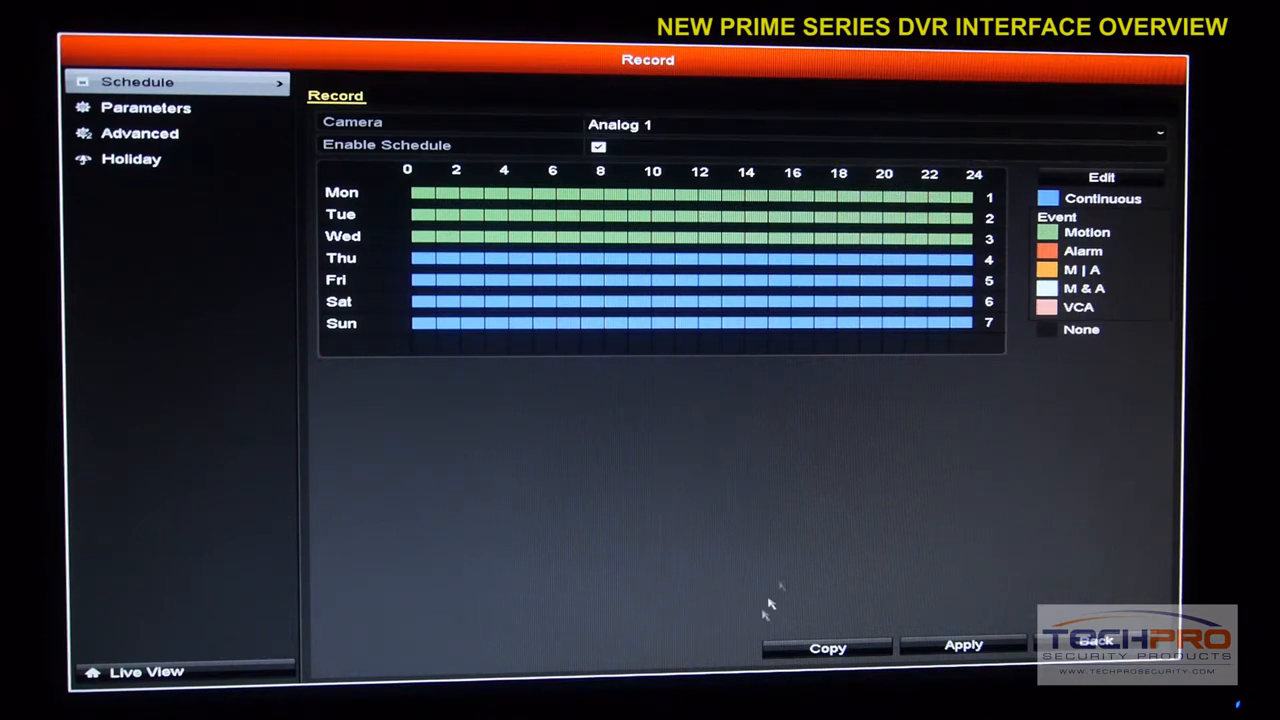
# - Copy Analog 1's schedule to analog cameras A2–A8 and apply it
pyautogui.click(827, 647)
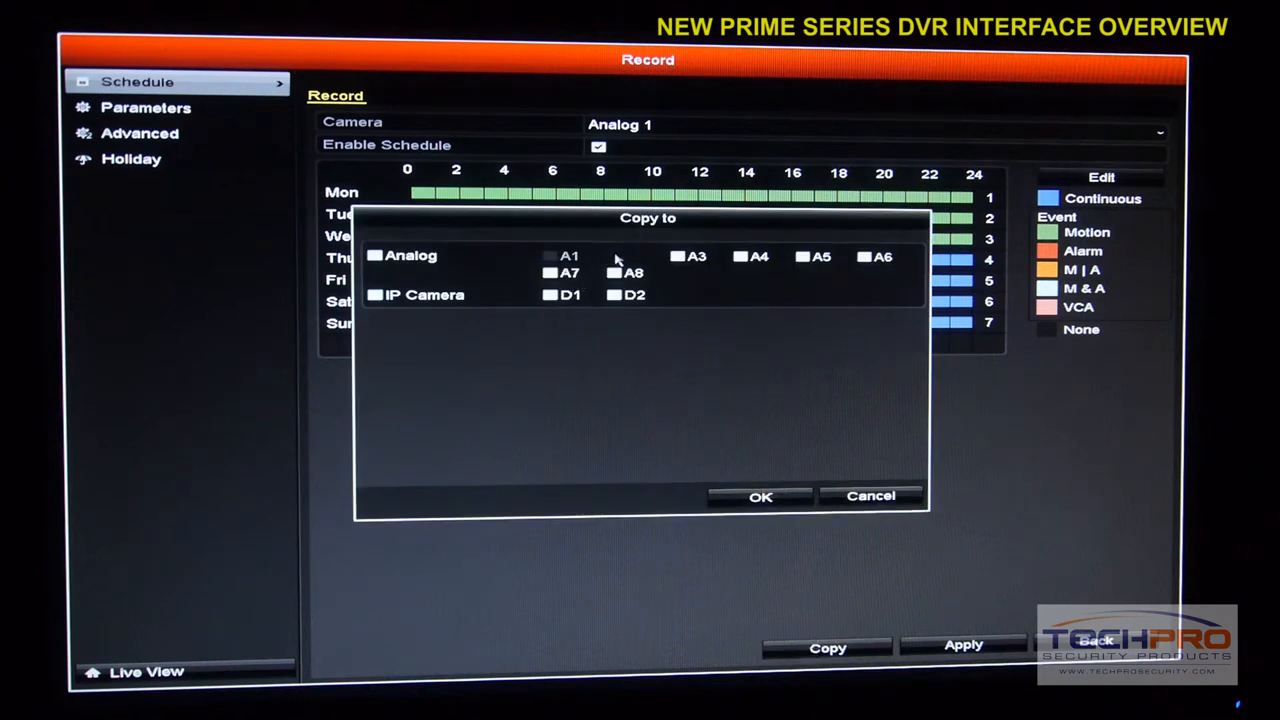
pyautogui.click(375, 256)
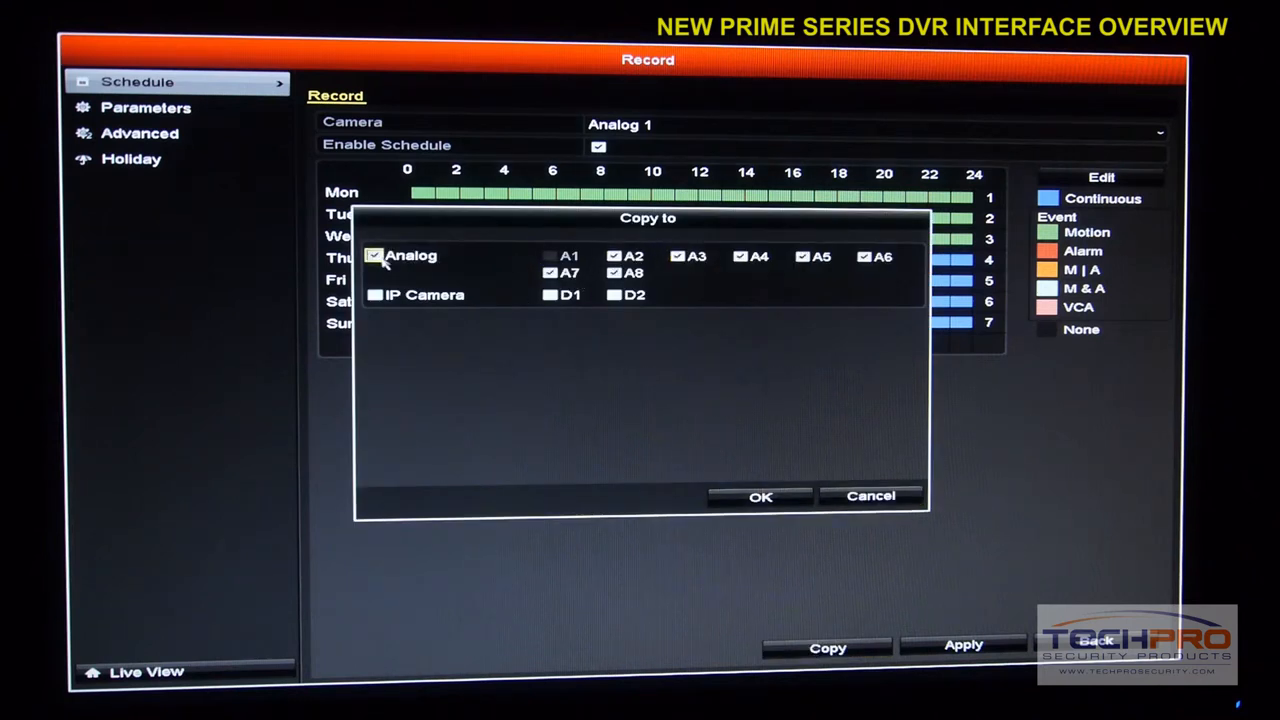
pyautogui.click(760, 496)
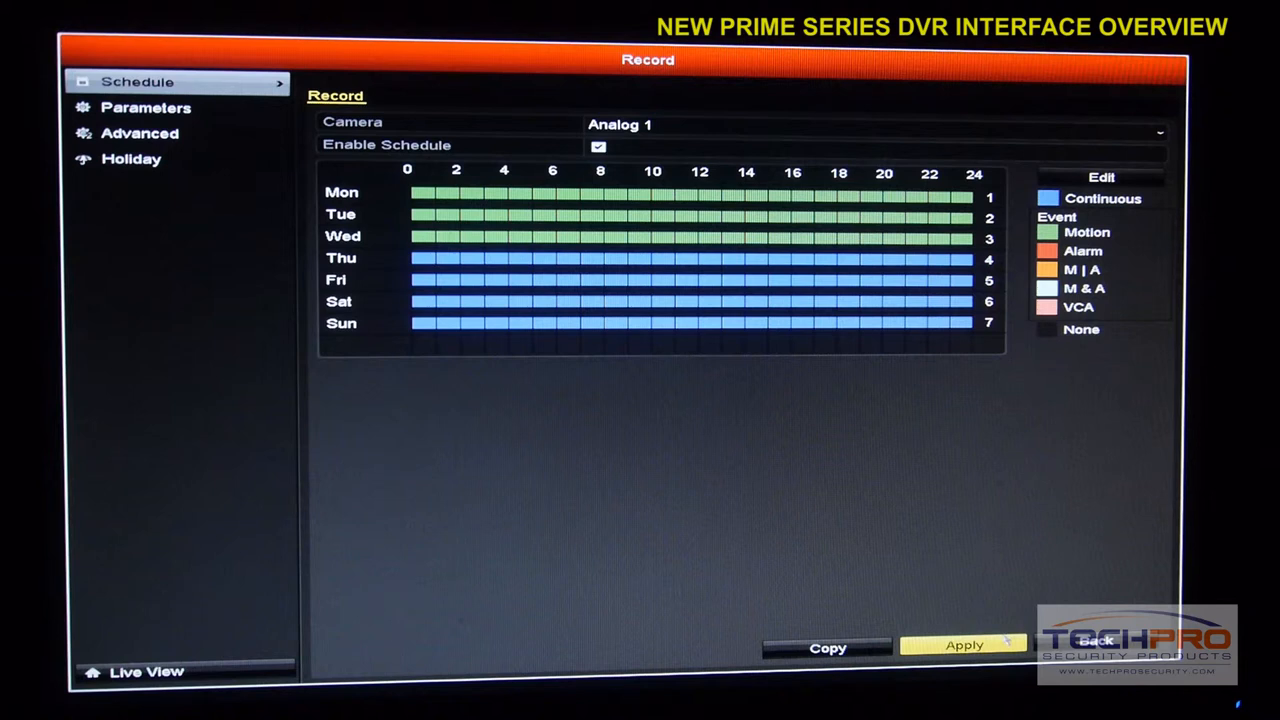
pyautogui.click(140, 133)
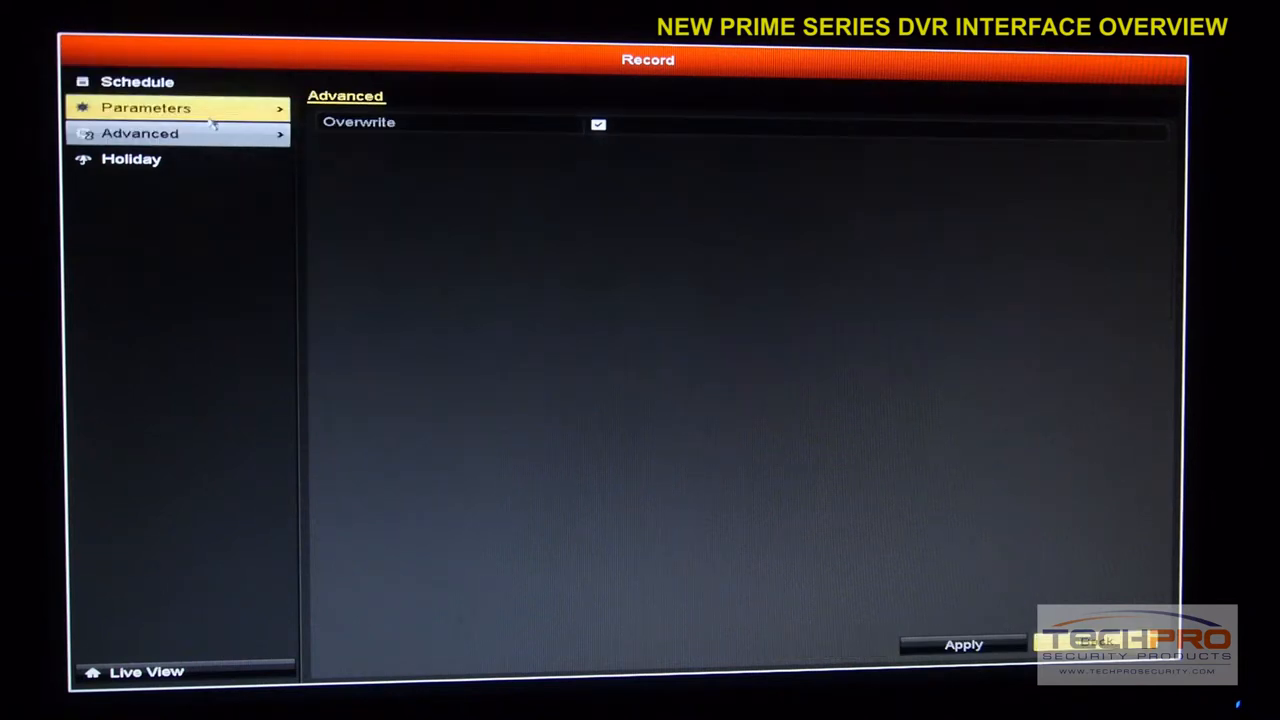
# - Review Analog 1's Record parameters, keeping Video & Audio as the stream type
pyautogui.click(146, 107)
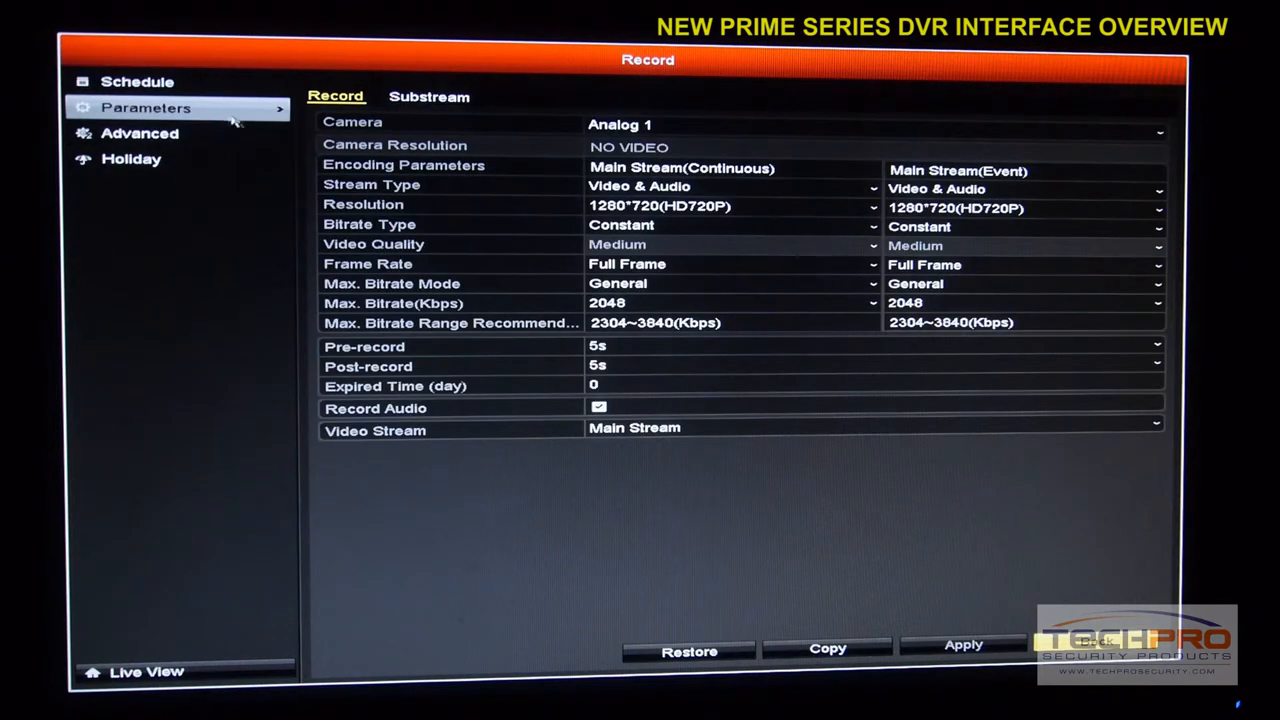
pyautogui.click(870, 346)
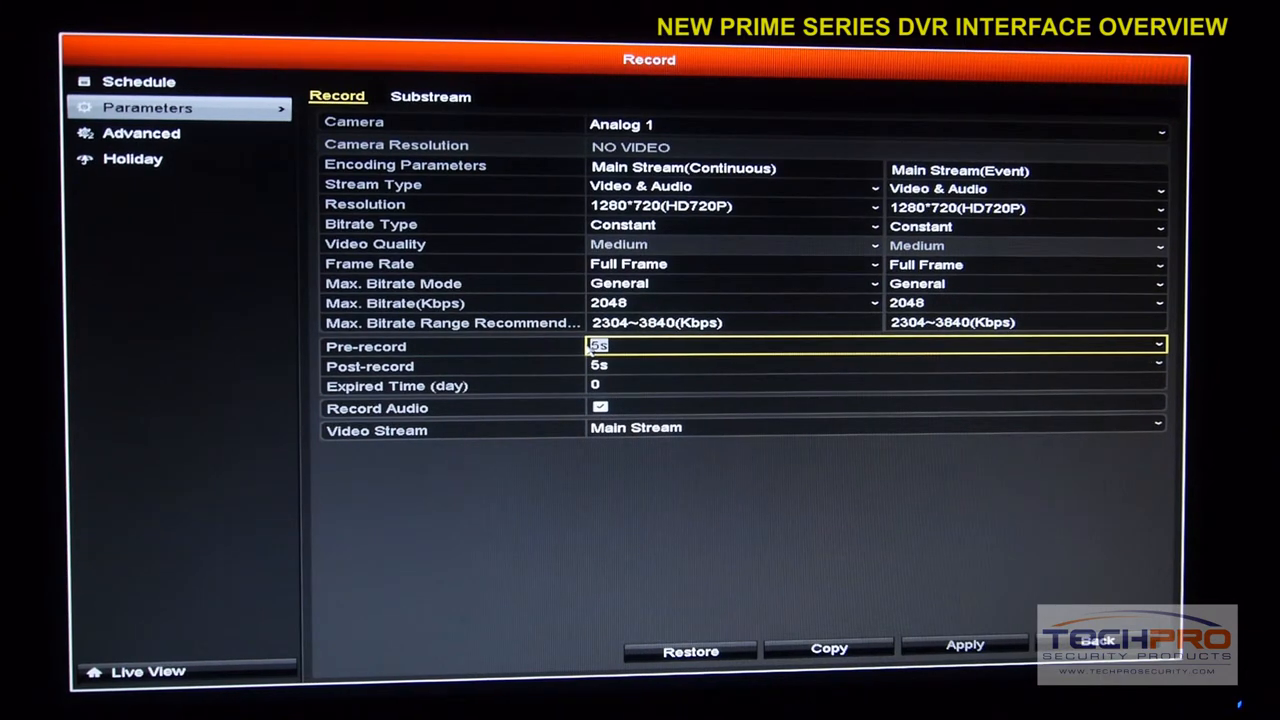
pyautogui.click(870, 207)
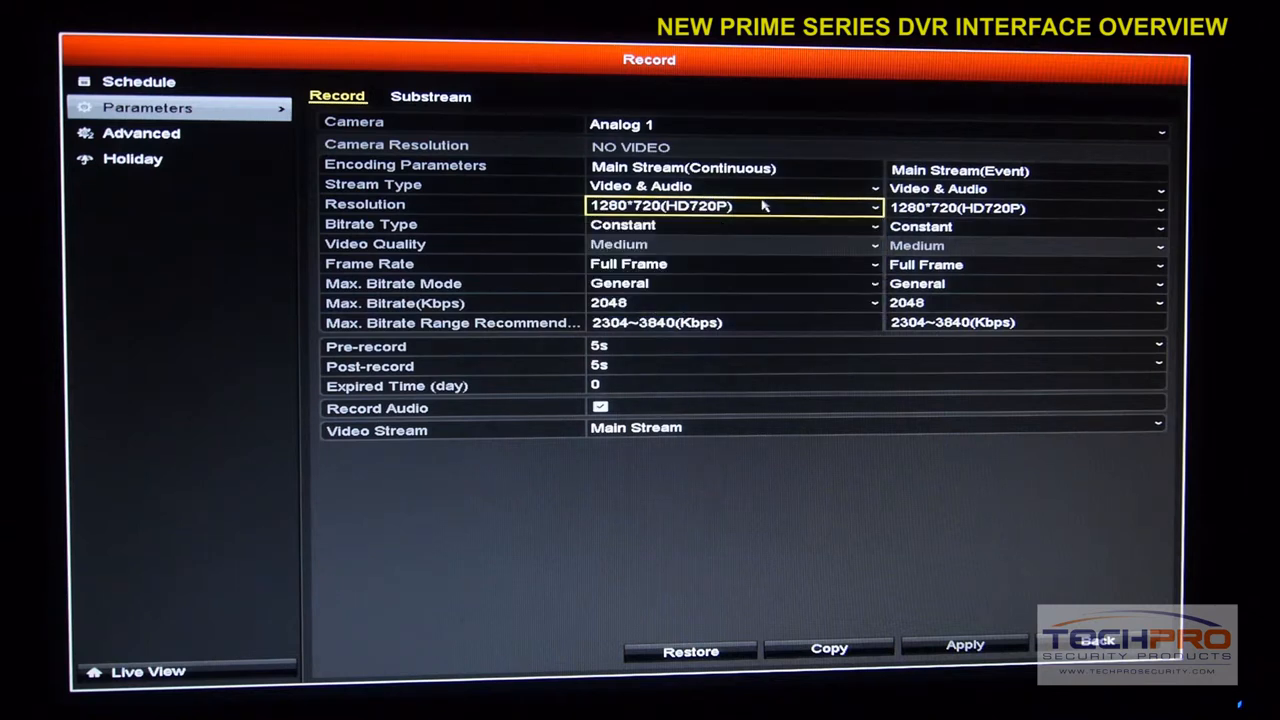
pyautogui.click(730, 186)
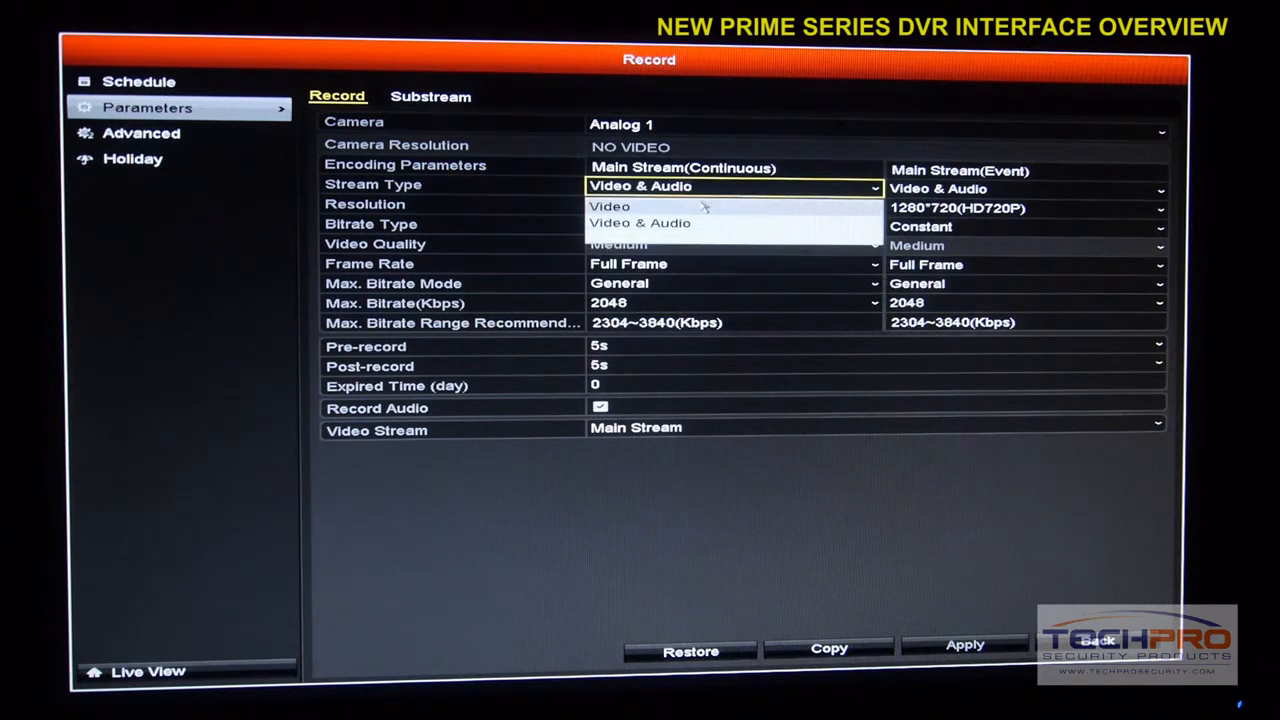
pyautogui.click(637, 205)
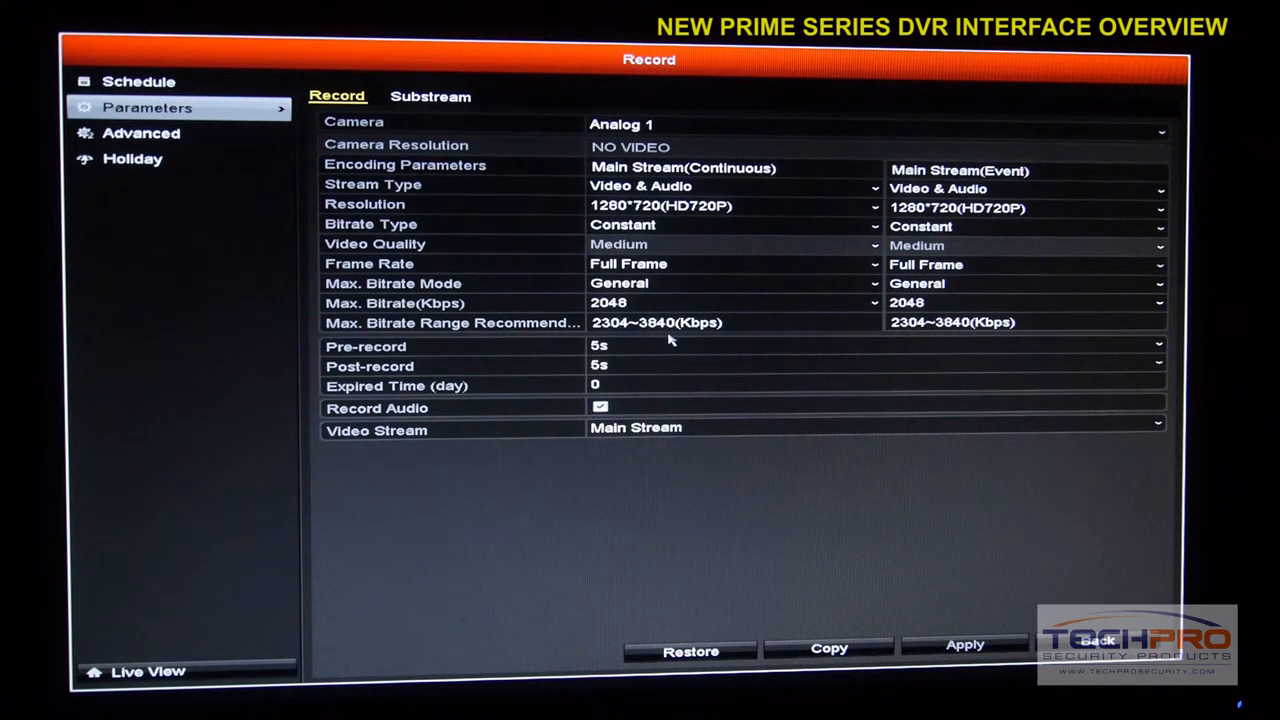
# - Set the substream resolution to 960*480(WD1) and go to Advanced recording options
pyautogui.click(730, 264)
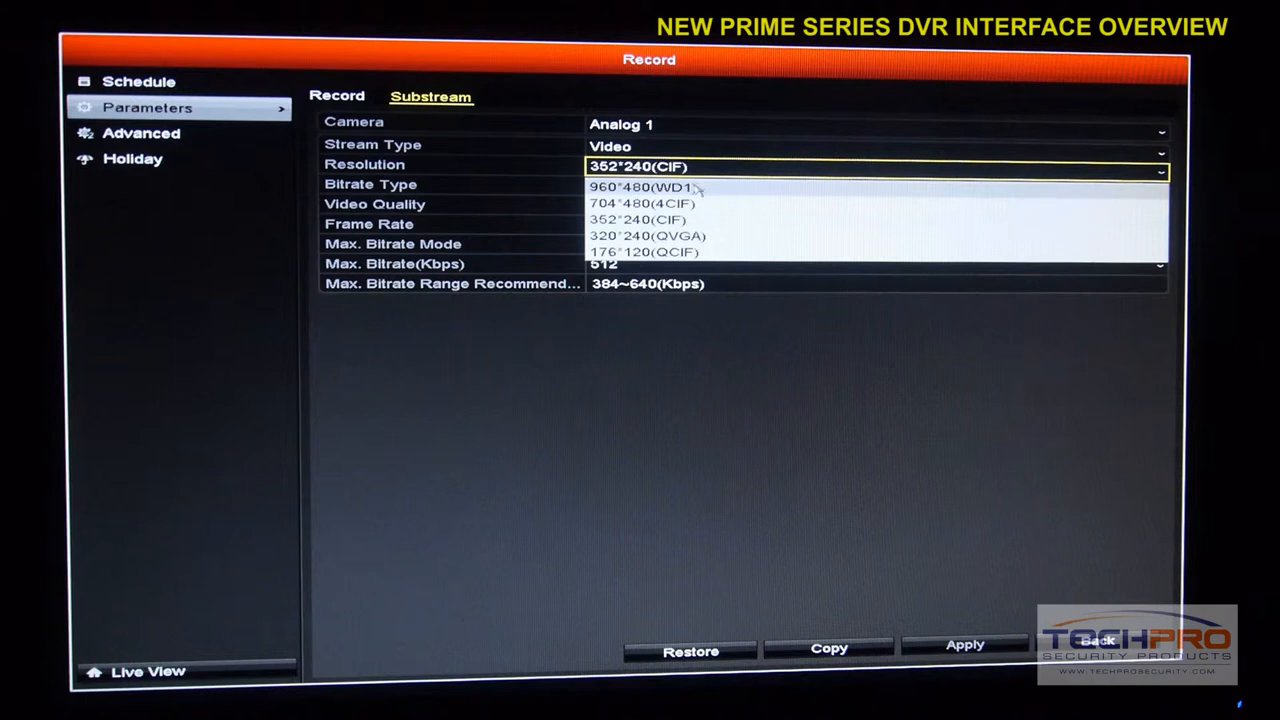
pyautogui.click(637, 187)
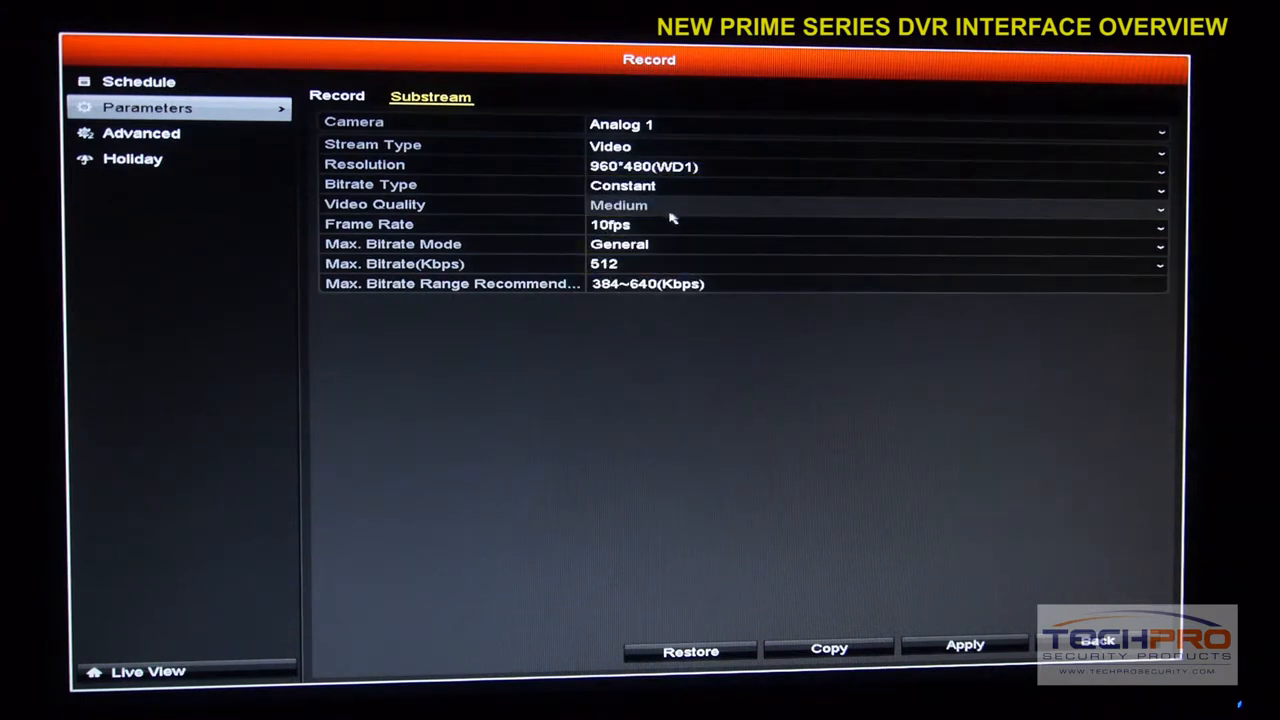
pyautogui.click(141, 133)
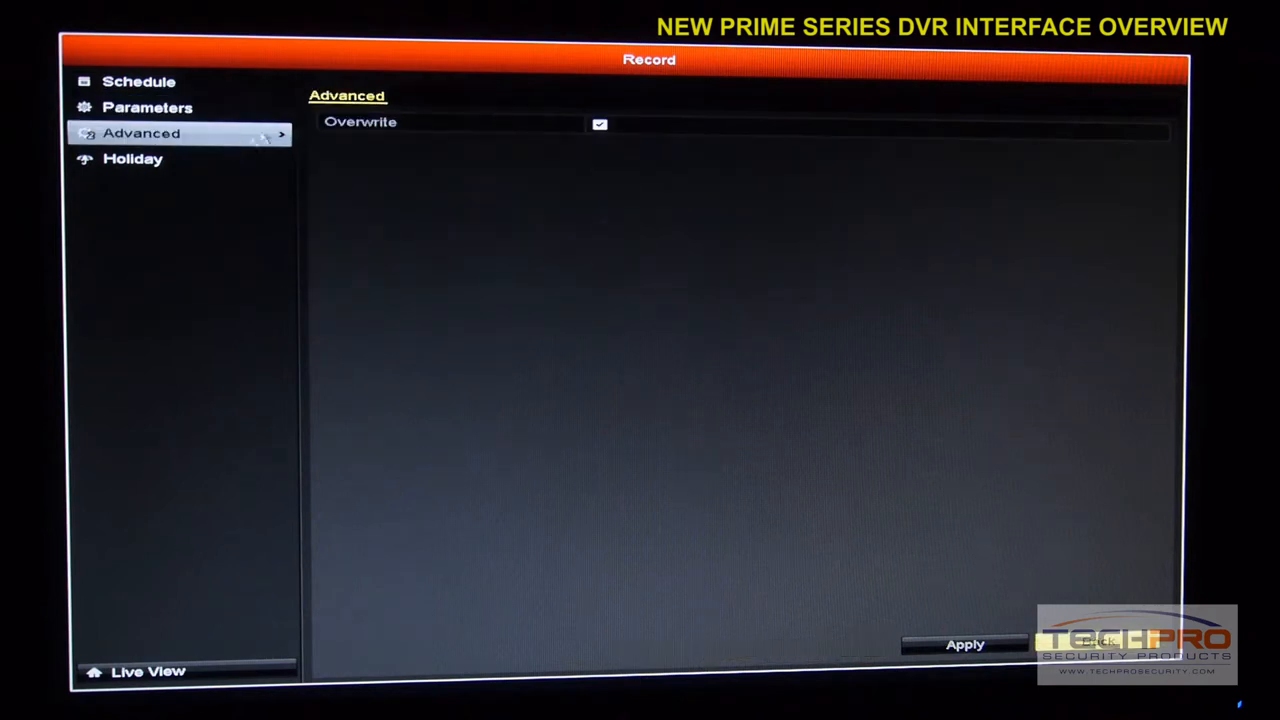
# - Open Holiday1's editor, cancel it, and exit Record settings to the main menu
pyautogui.click(133, 158)
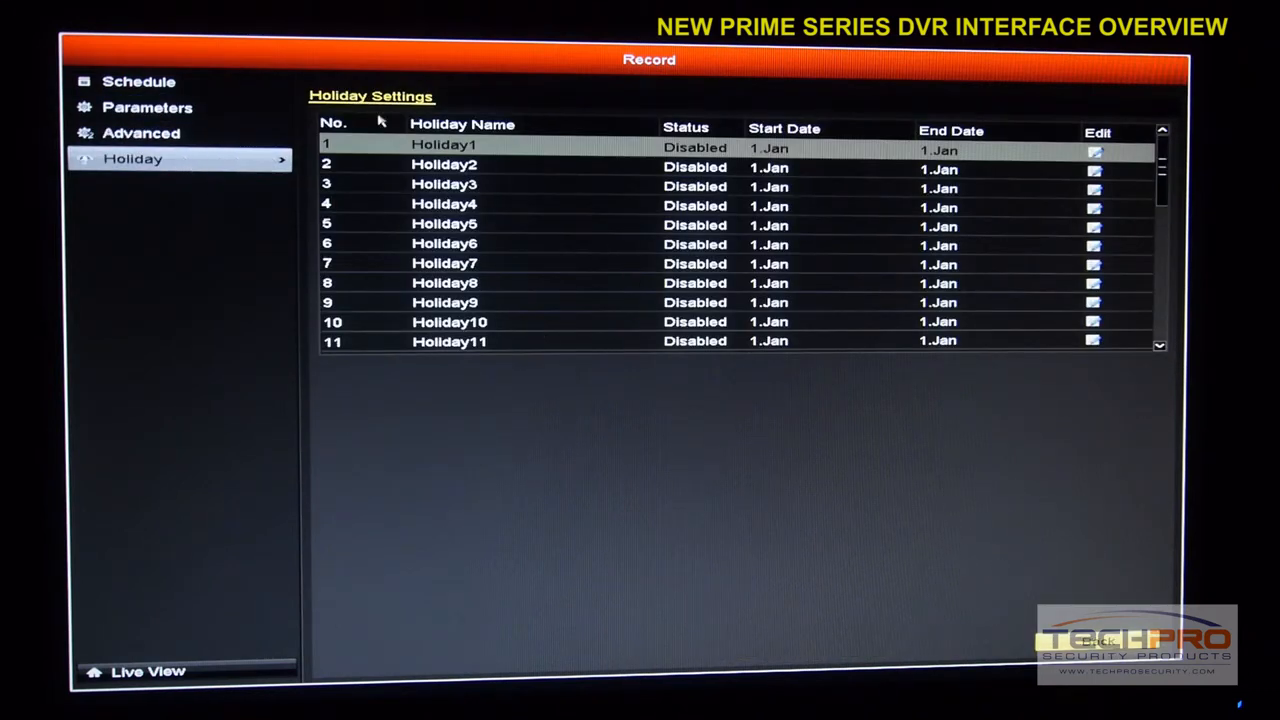
pyautogui.moveTo(1078, 192)
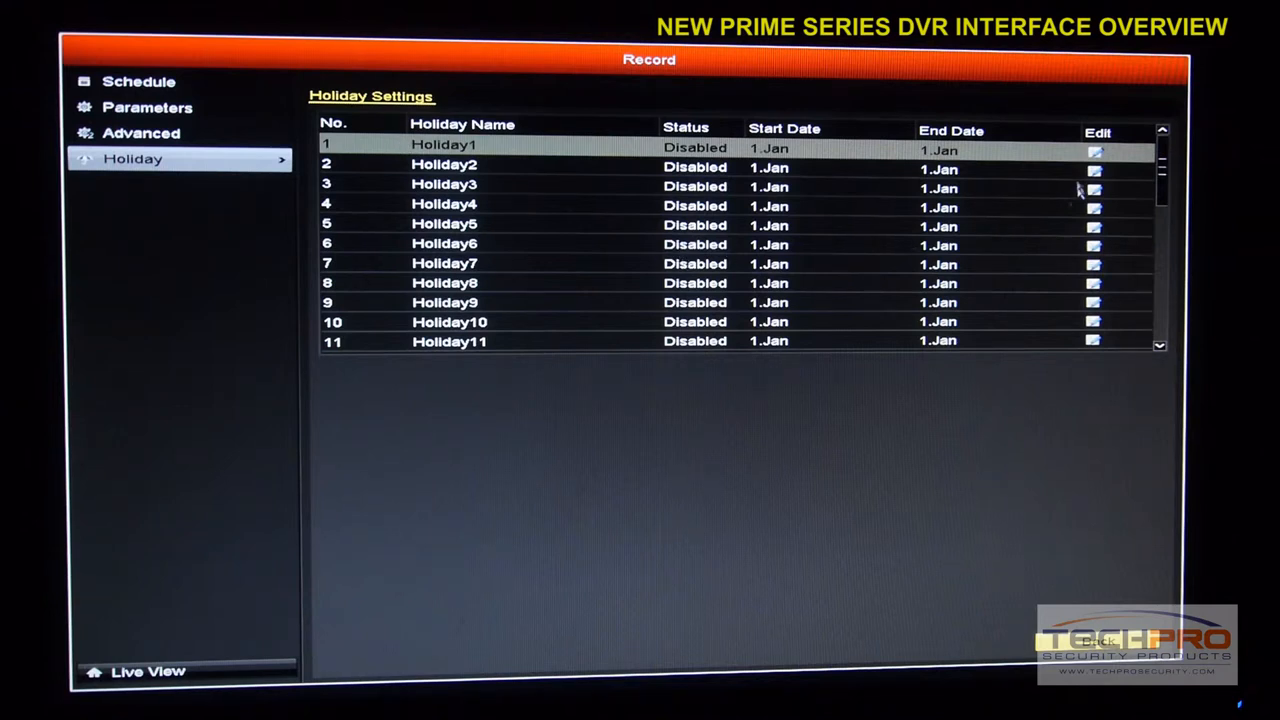
pyautogui.click(1093, 151)
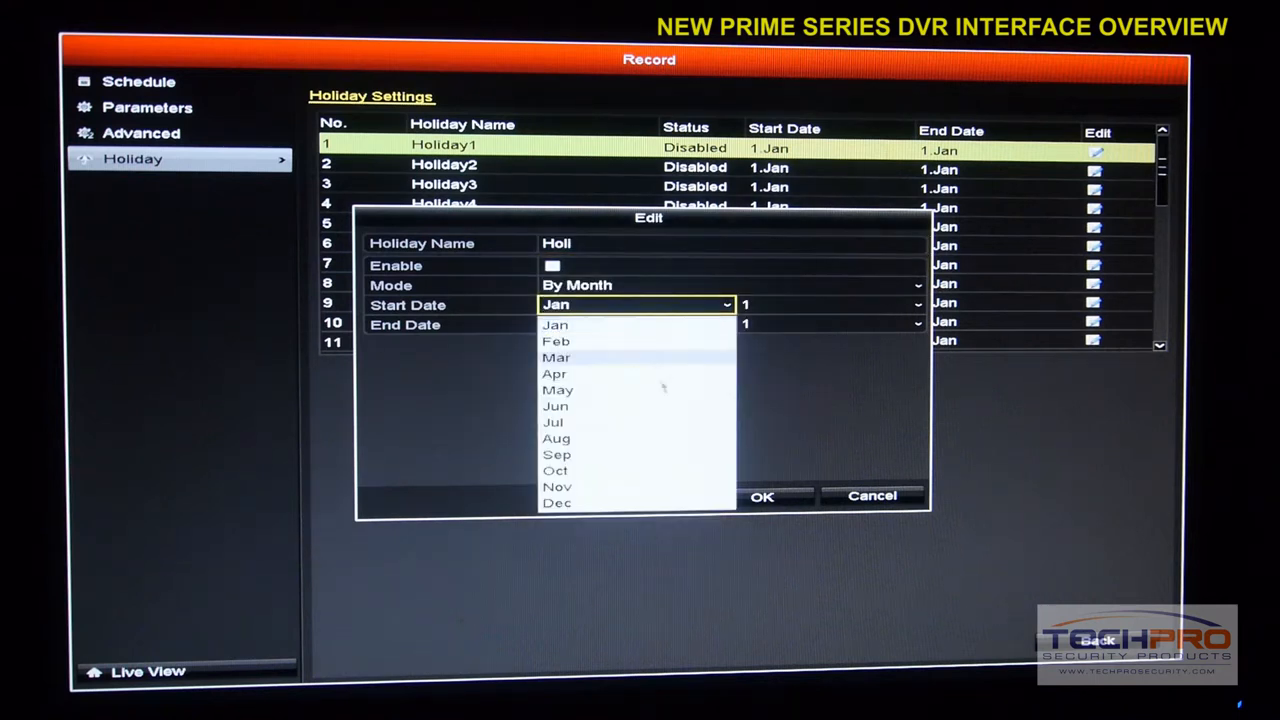
pyautogui.click(871, 496)
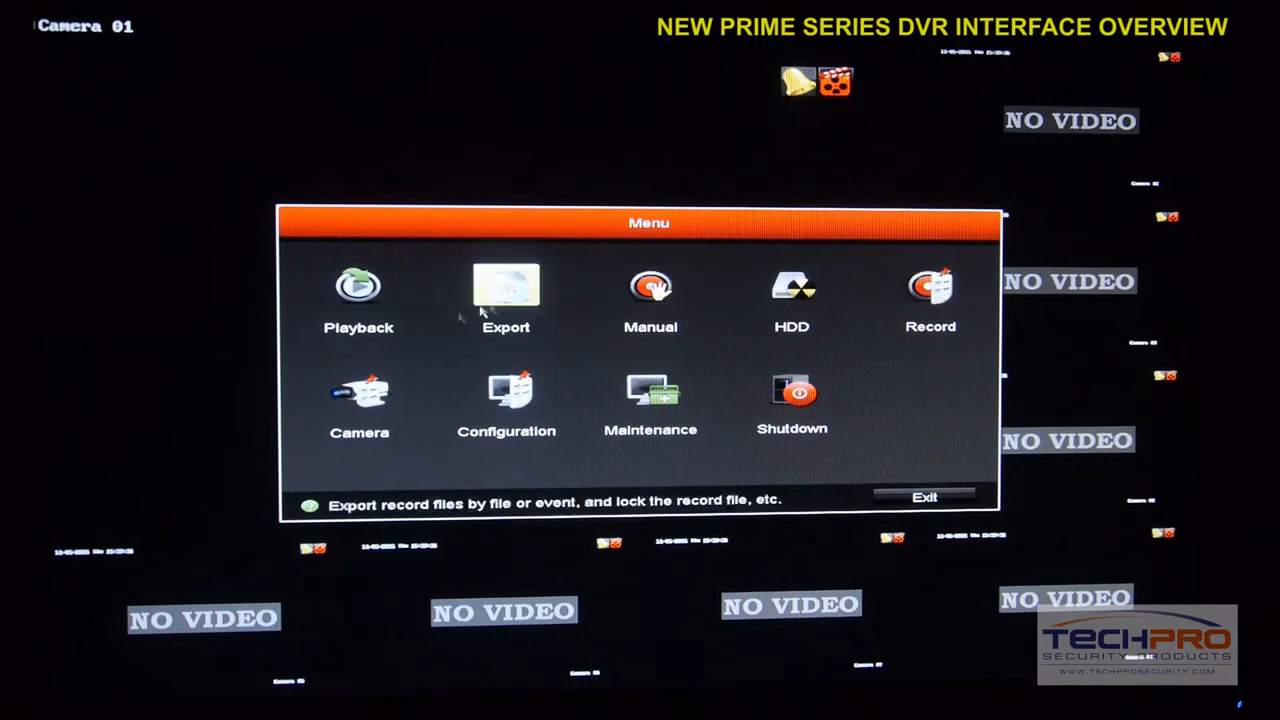
# - Open Camera Management on the IP Camera tab, showing an empty camera list
pyautogui.click(358, 400)
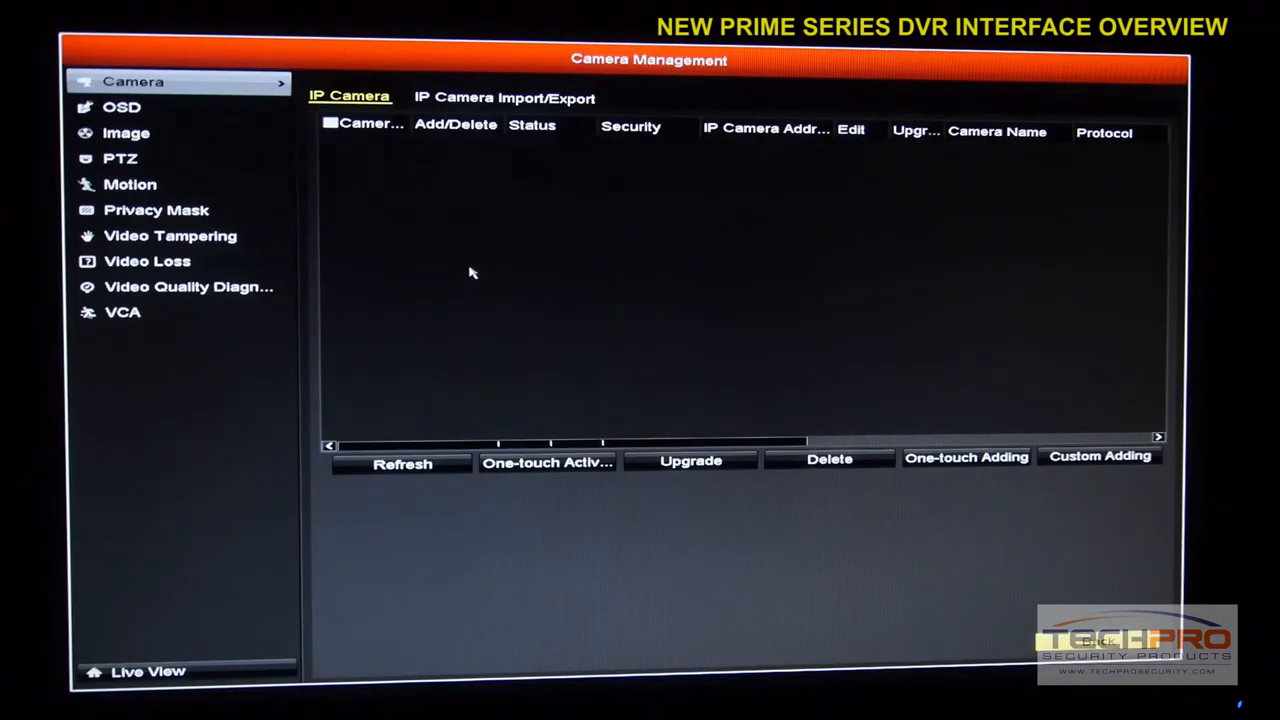
pyautogui.moveTo(476, 265)
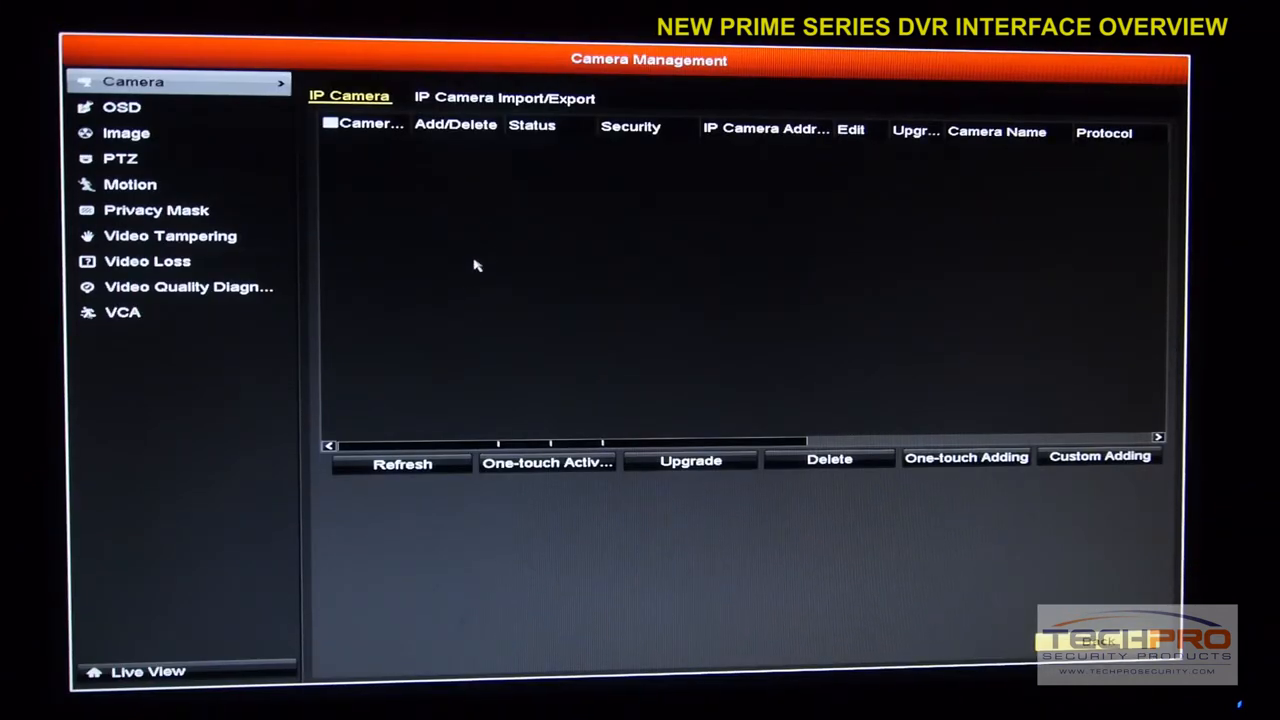
pyautogui.moveTo(428, 268)
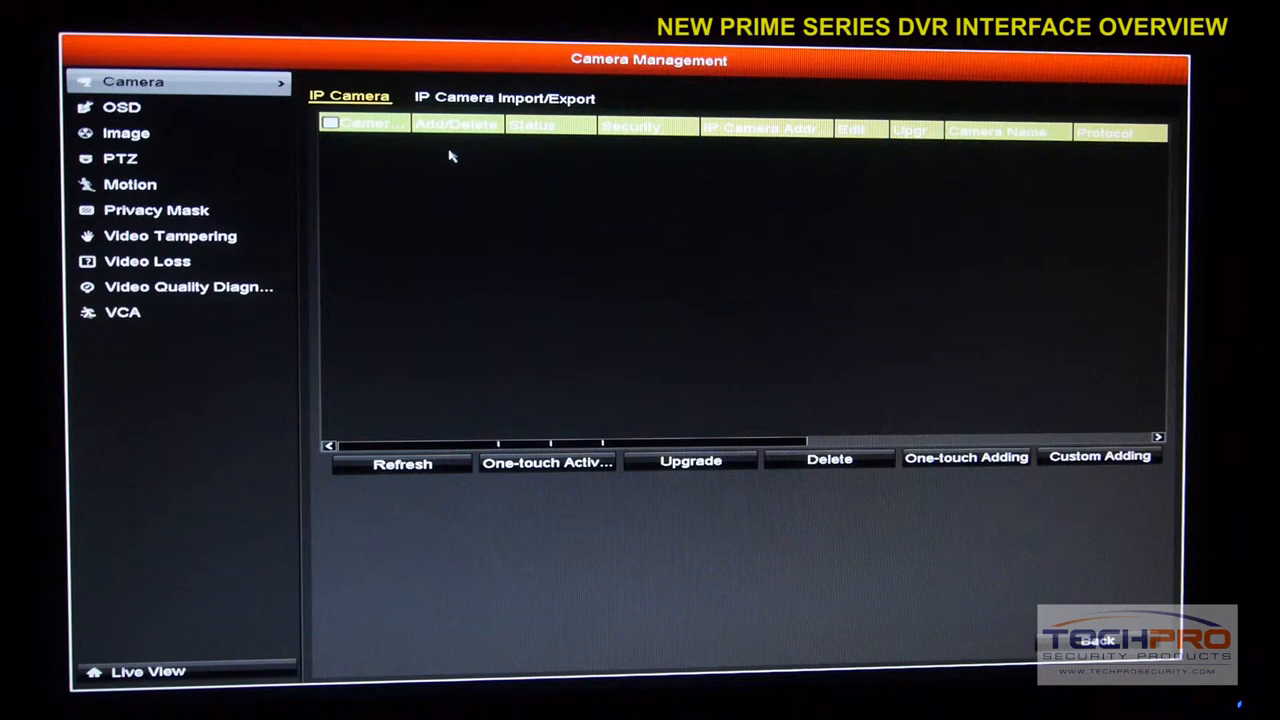
pyautogui.moveTo(383, 281)
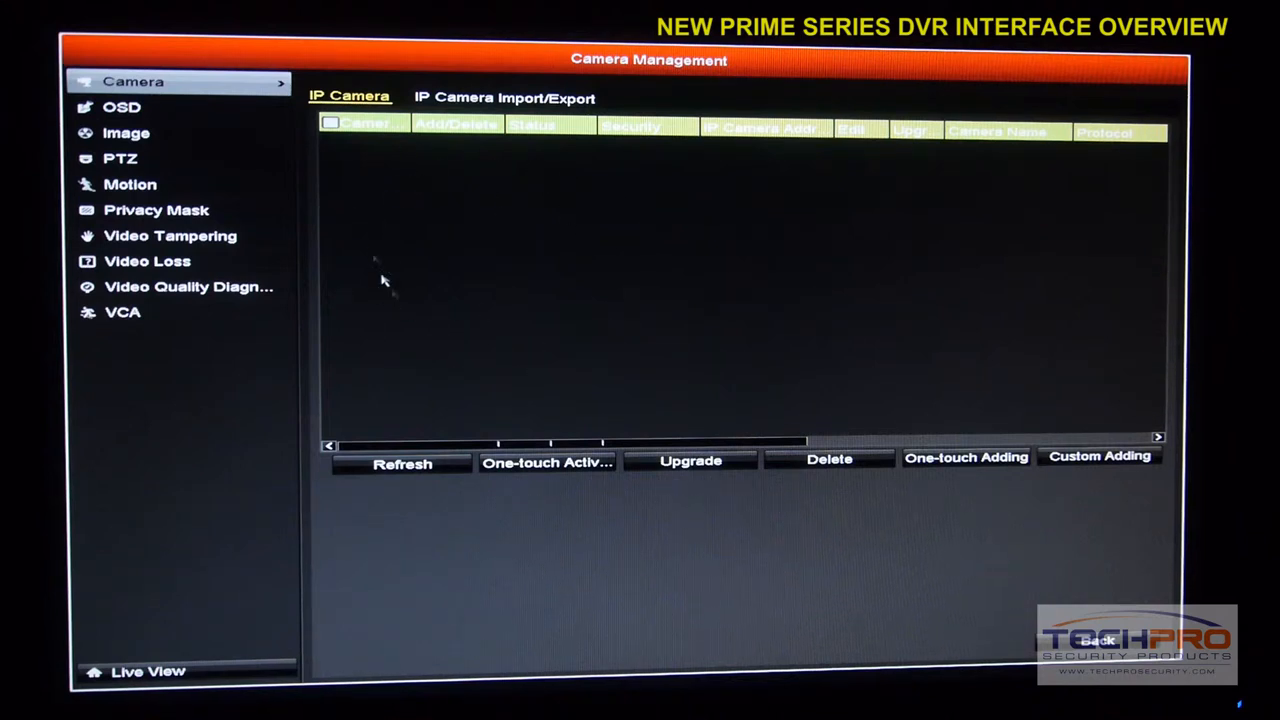
pyautogui.moveTo(440, 265)
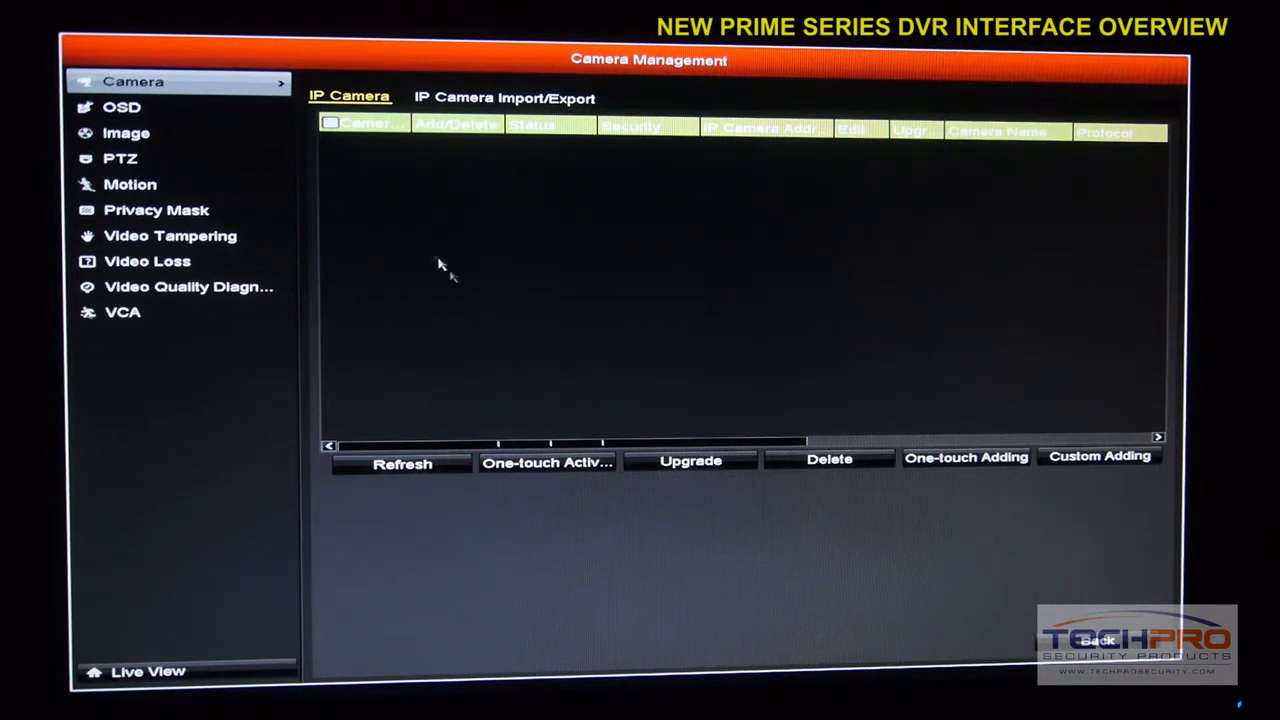
pyautogui.moveTo(475, 200)
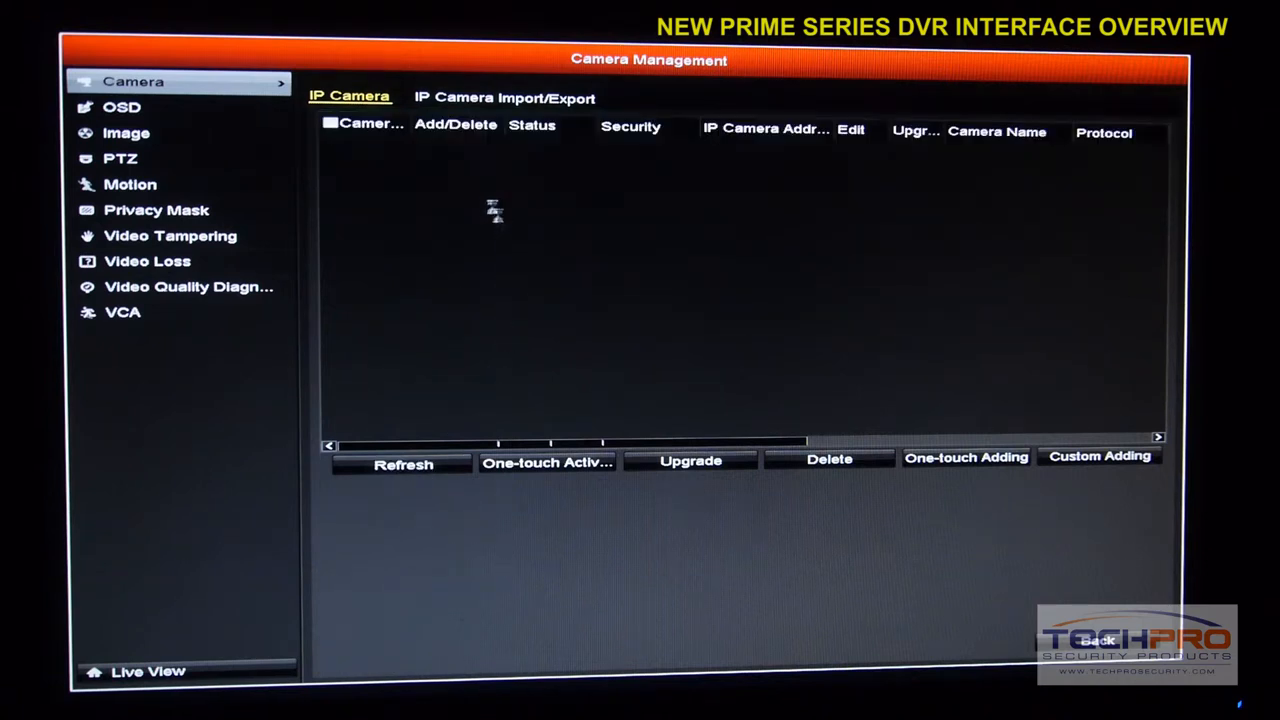
pyautogui.moveTo(528, 290)
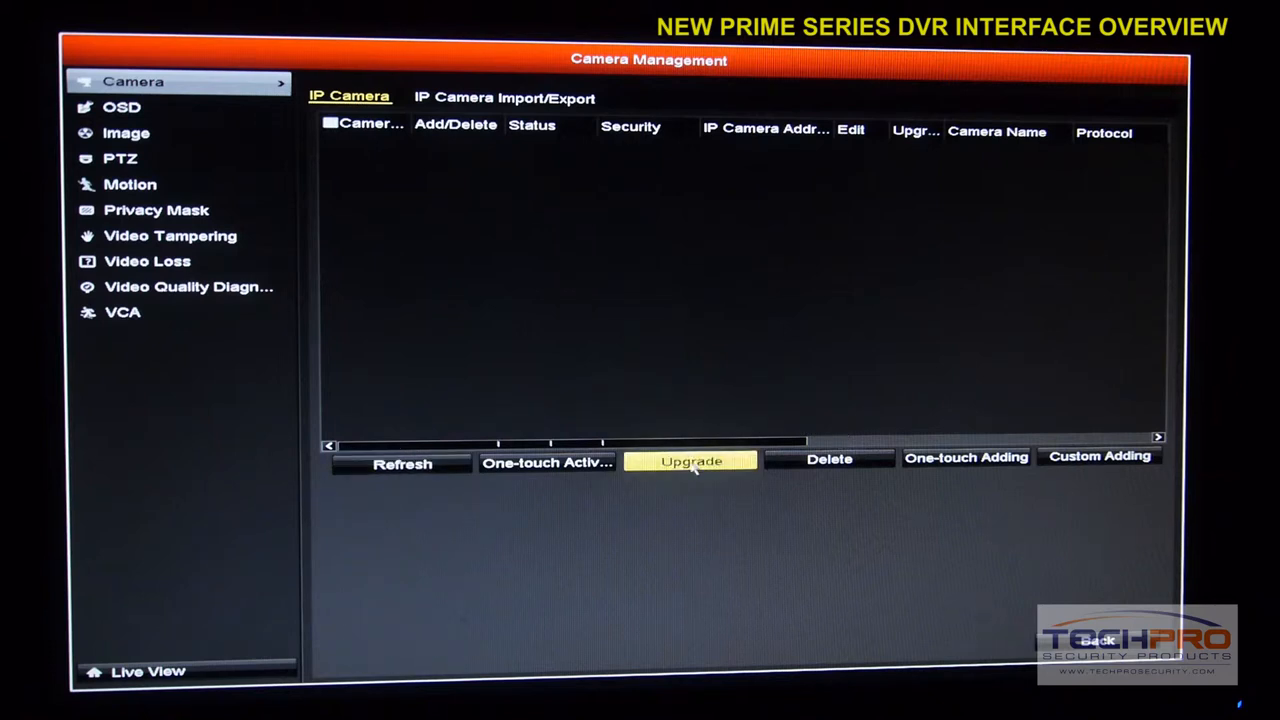
pyautogui.moveTo(464, 230)
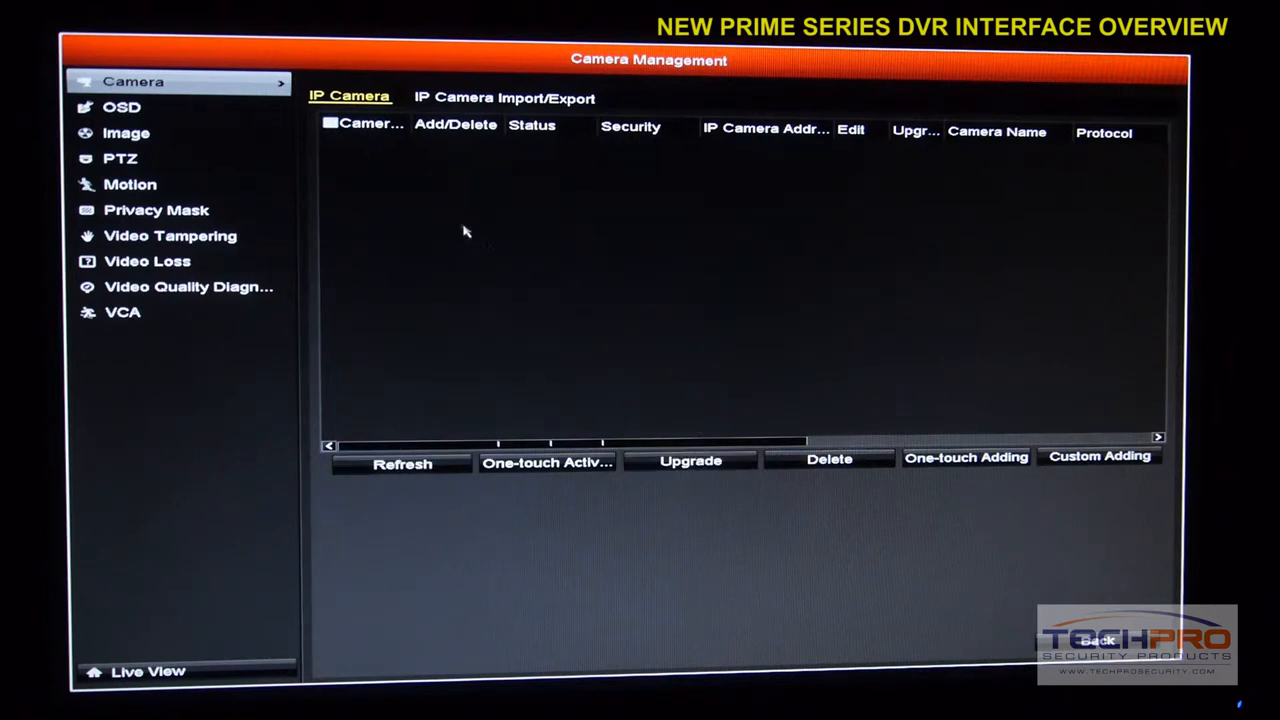
pyautogui.moveTo(795, 525)
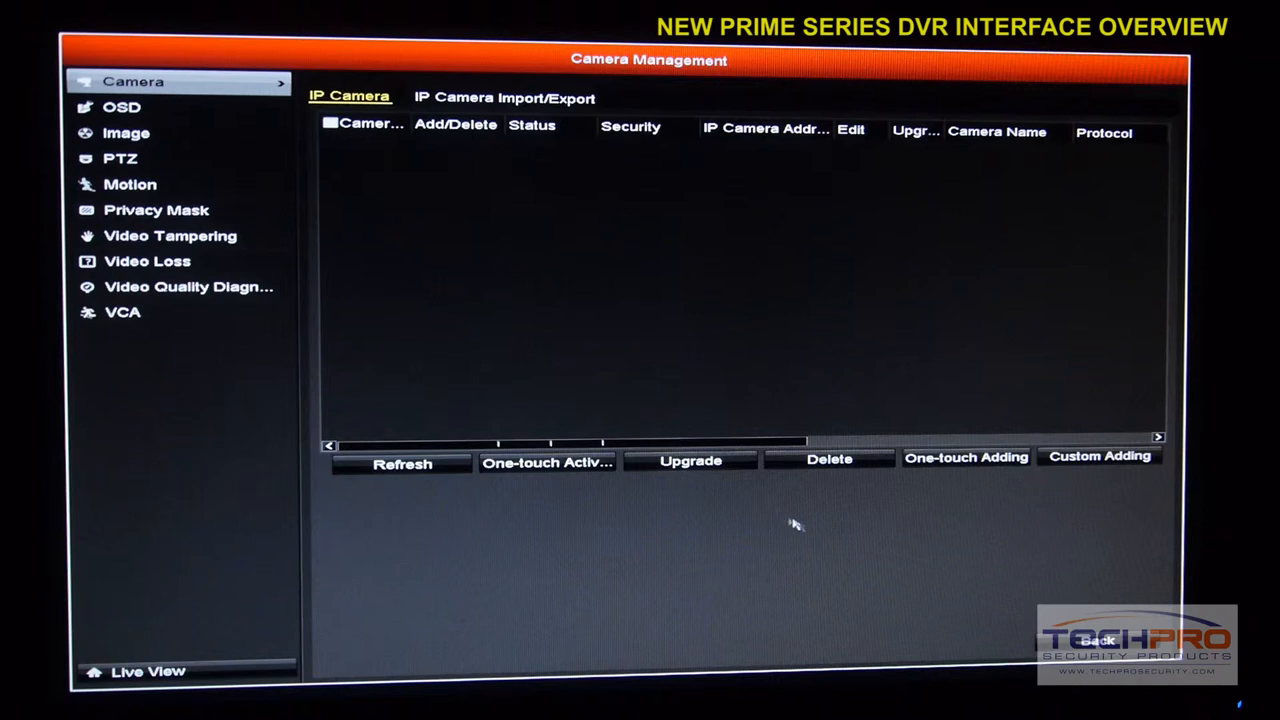
pyautogui.click(1099, 456)
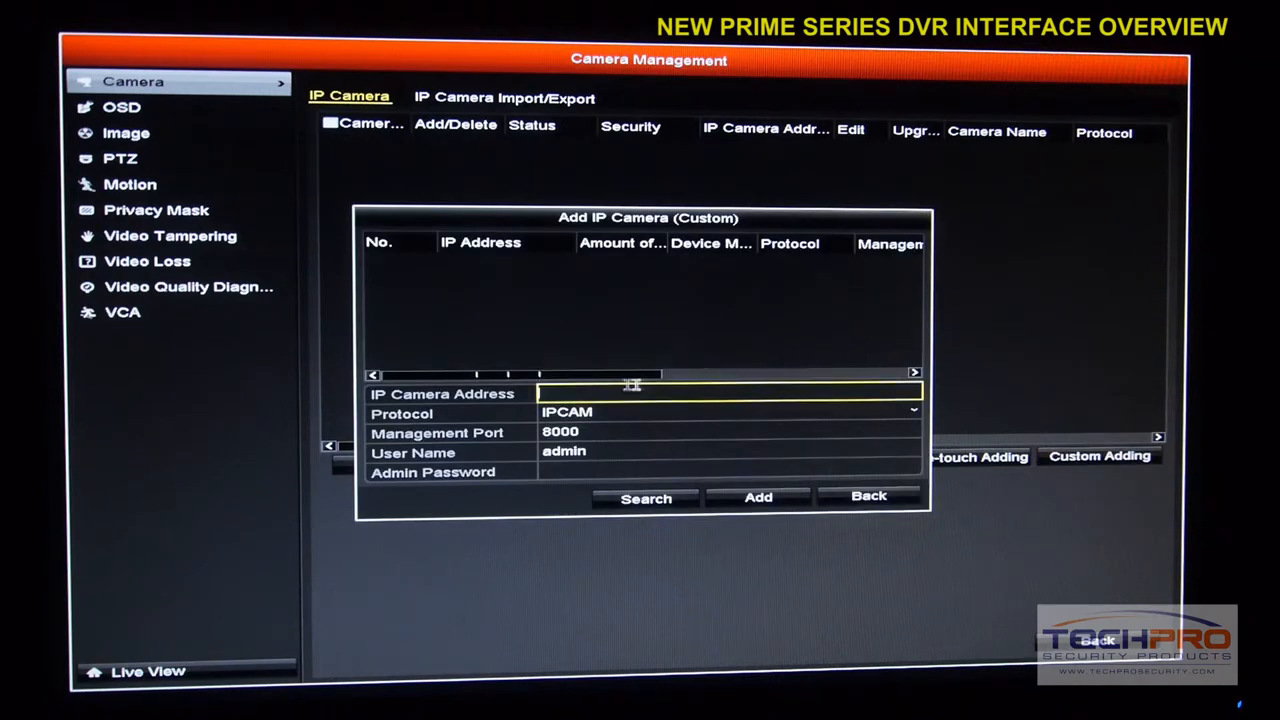
pyautogui.click(730, 411)
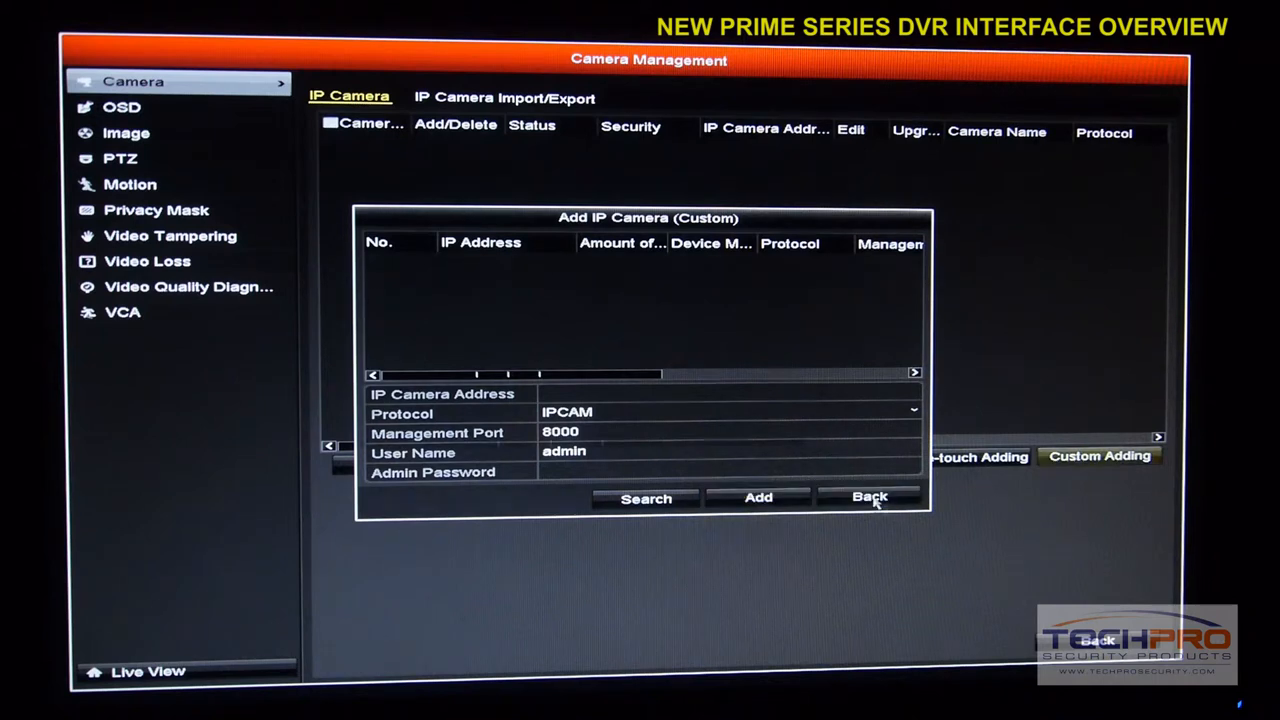
pyautogui.click(869, 497)
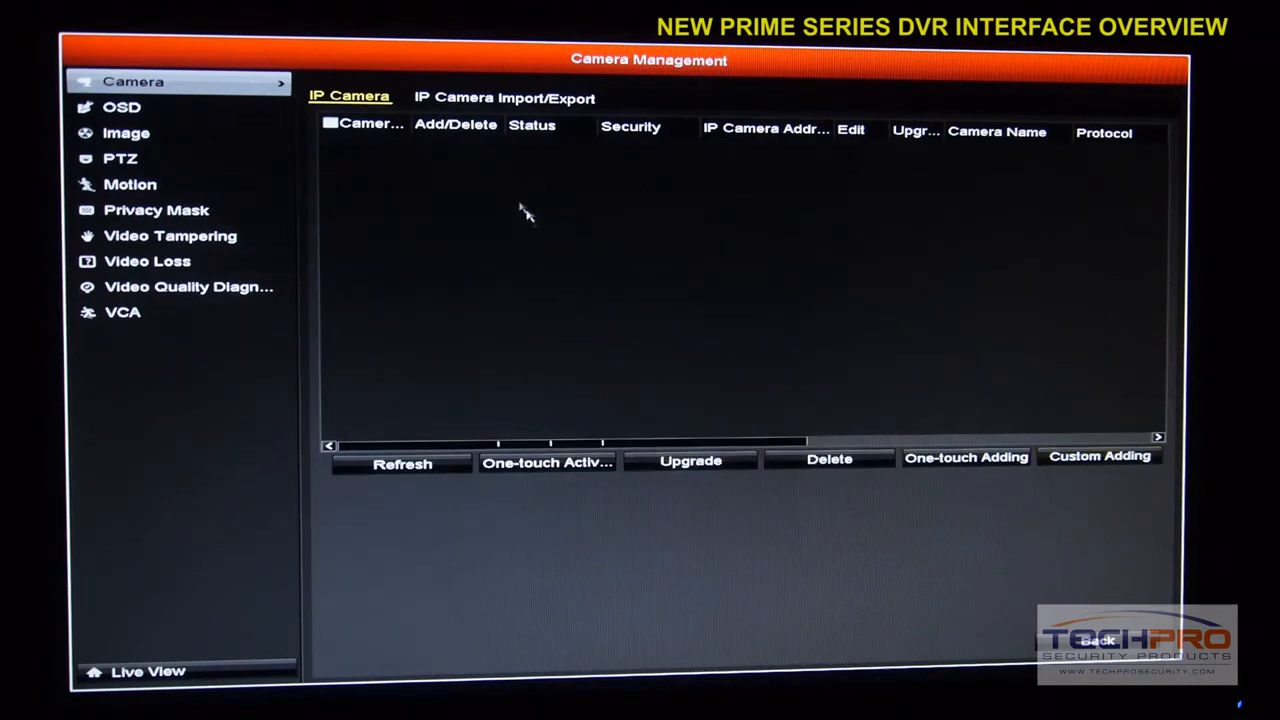
pyautogui.moveTo(718, 448)
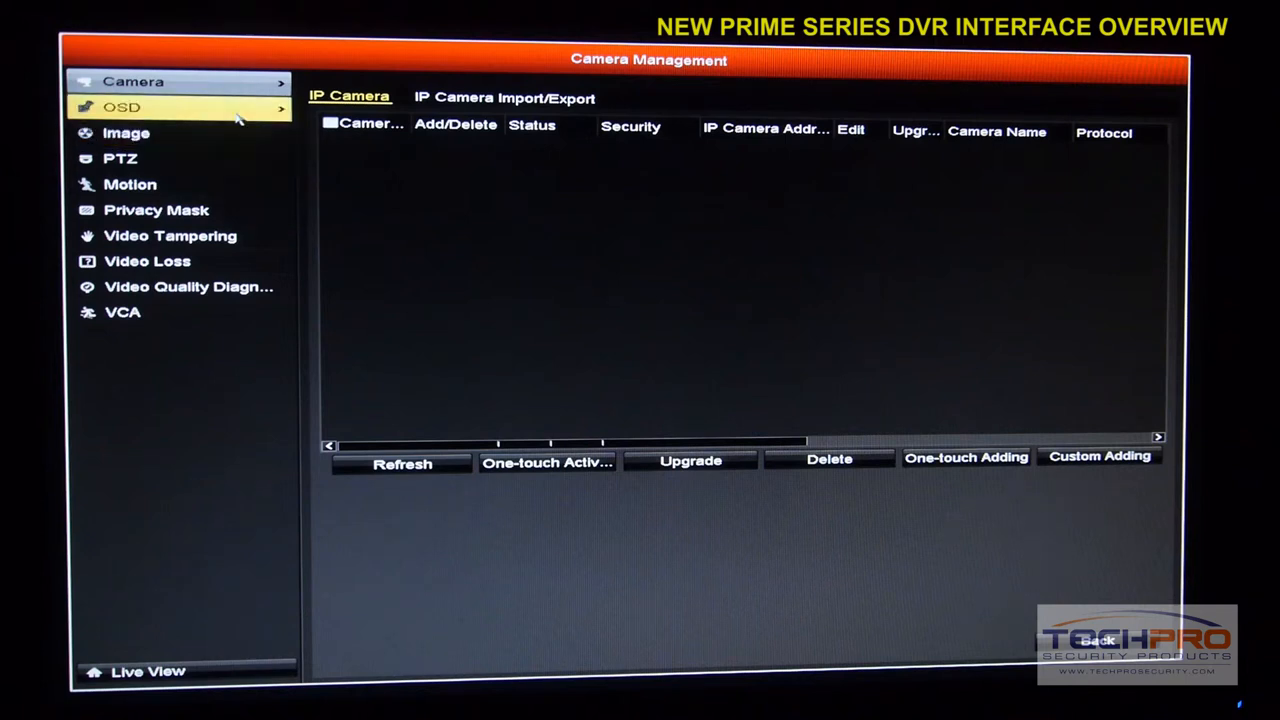
# - In OSD settings, move the date stamp bottom-left and camera name top-right
pyautogui.click(122, 107)
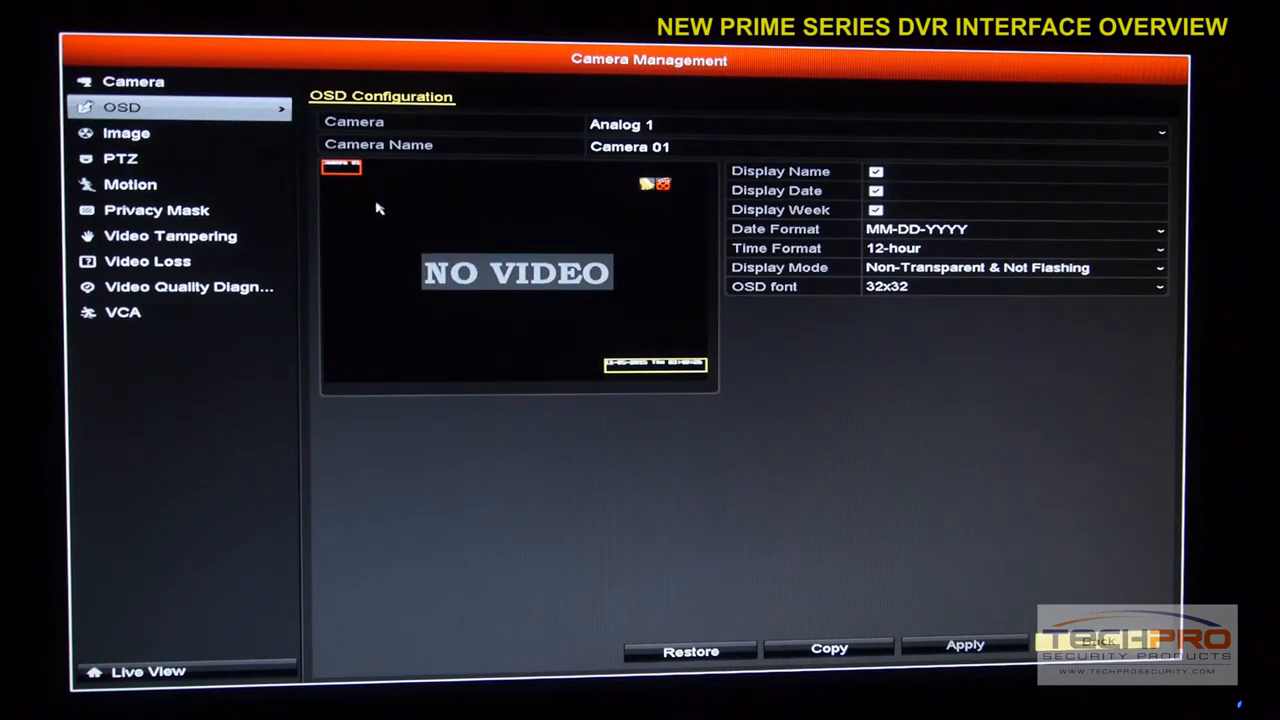
pyautogui.moveTo(538, 190)
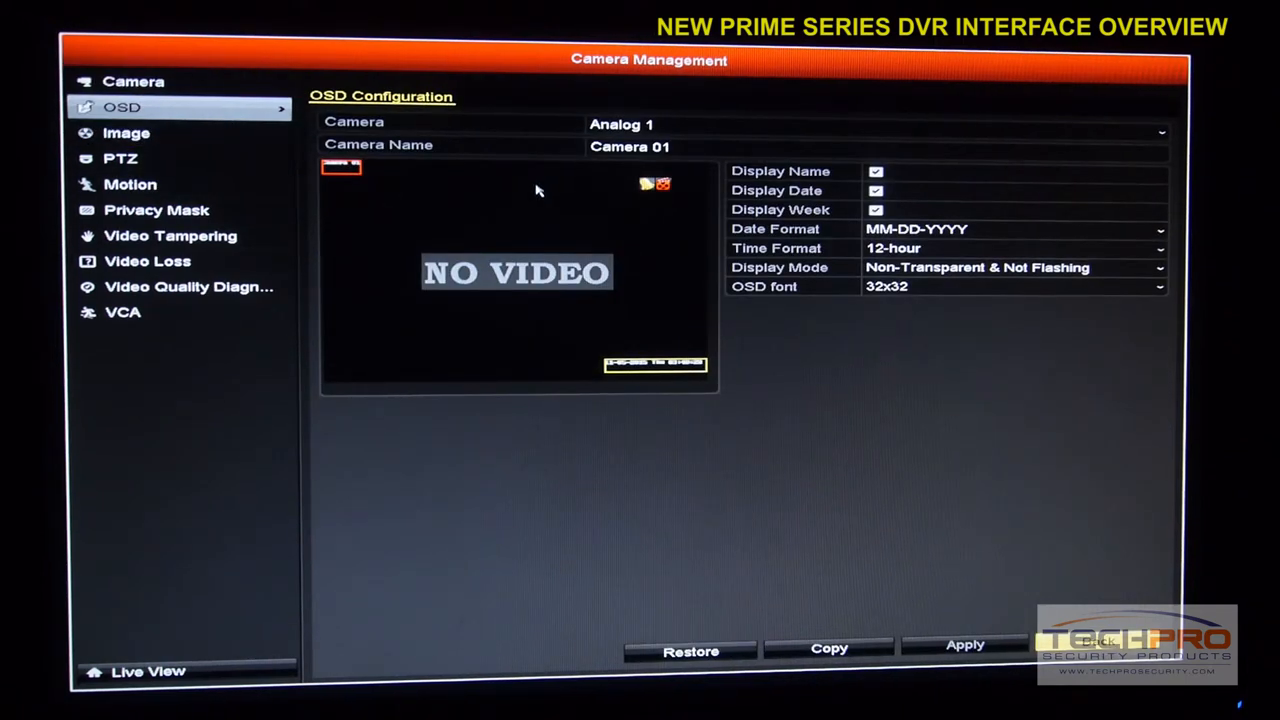
pyautogui.moveTo(547, 178)
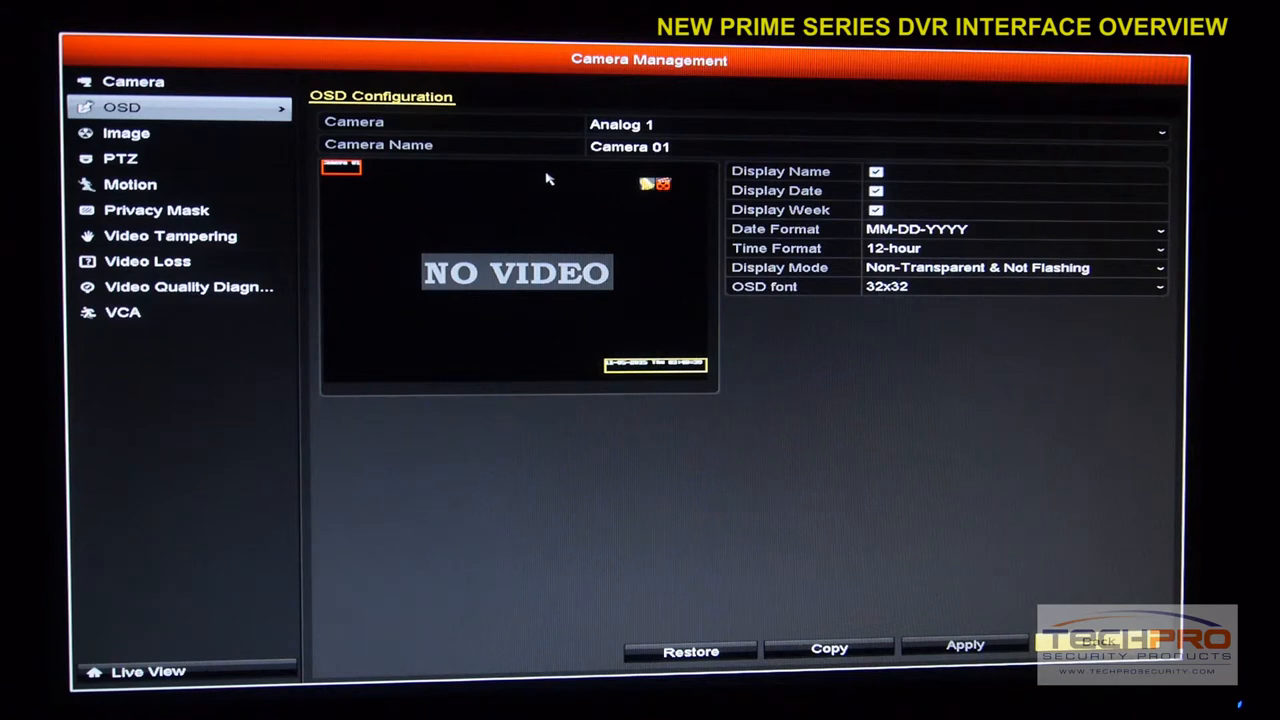
pyautogui.moveTo(562, 174)
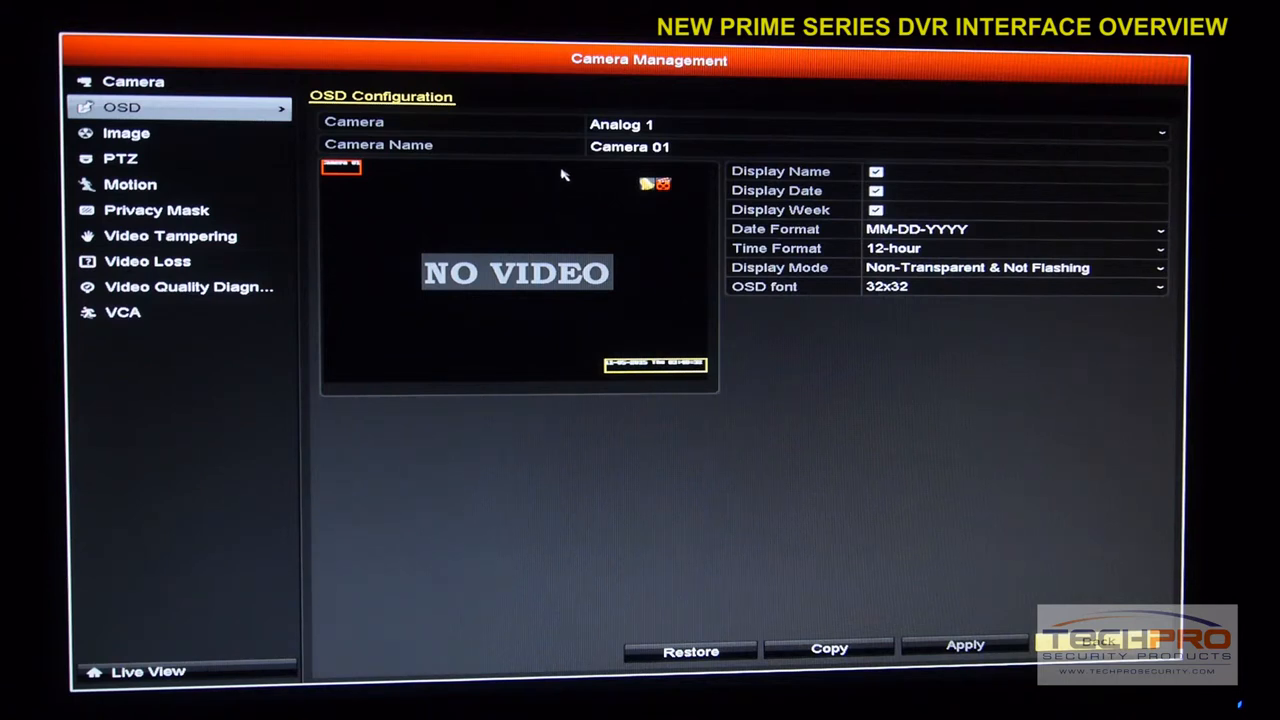
pyautogui.moveTo(688, 310)
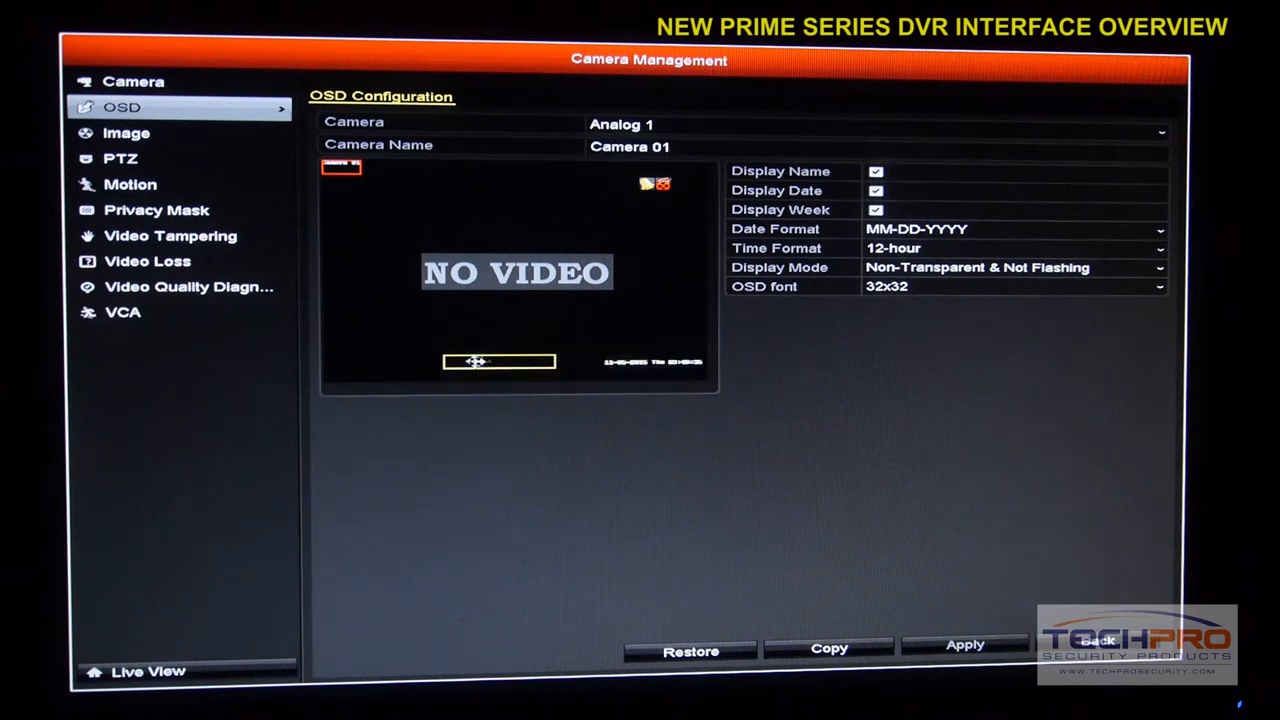
pyautogui.moveTo(500, 361); pyautogui.dragTo(383, 369)
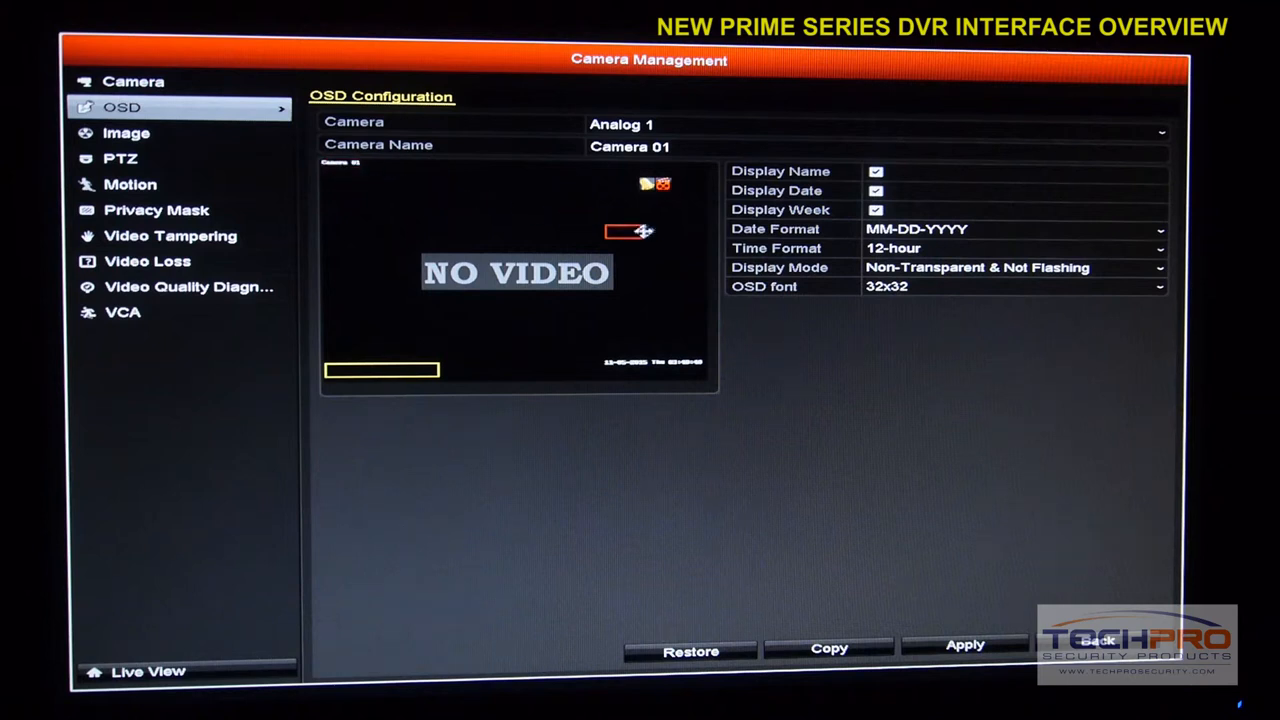
pyautogui.moveTo(628, 231); pyautogui.dragTo(682, 177)
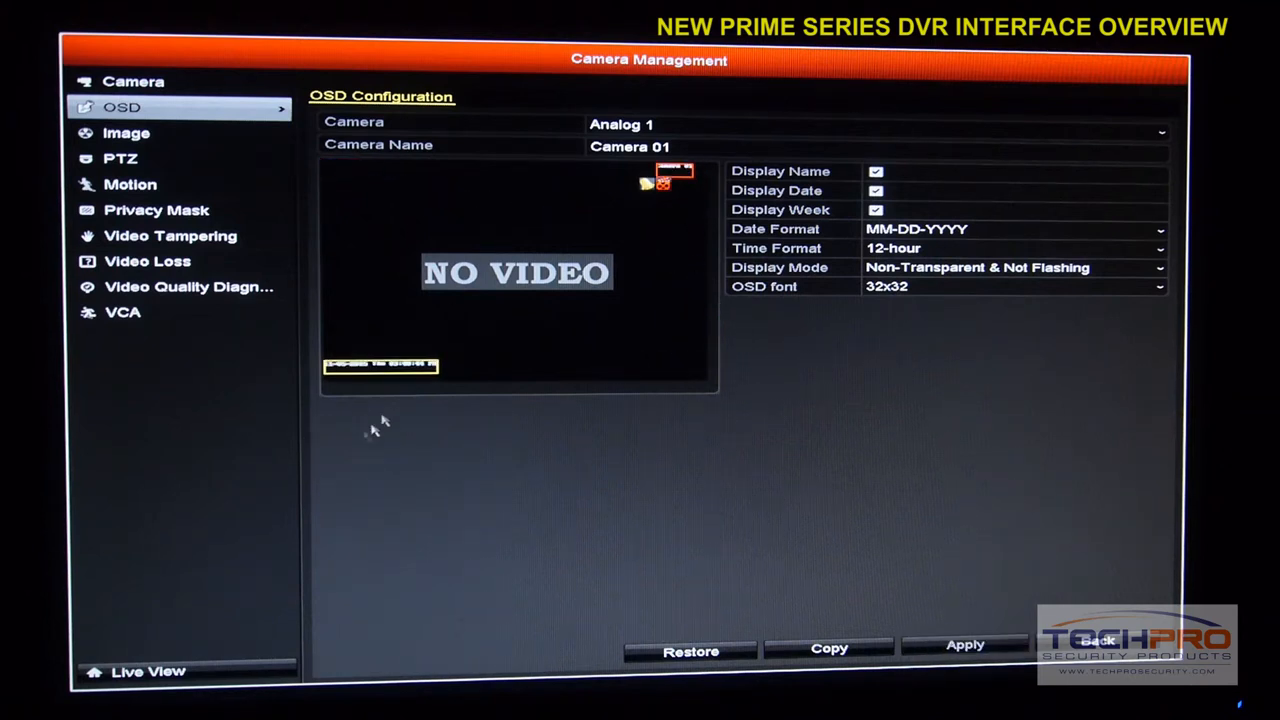
pyautogui.moveTo(685, 213)
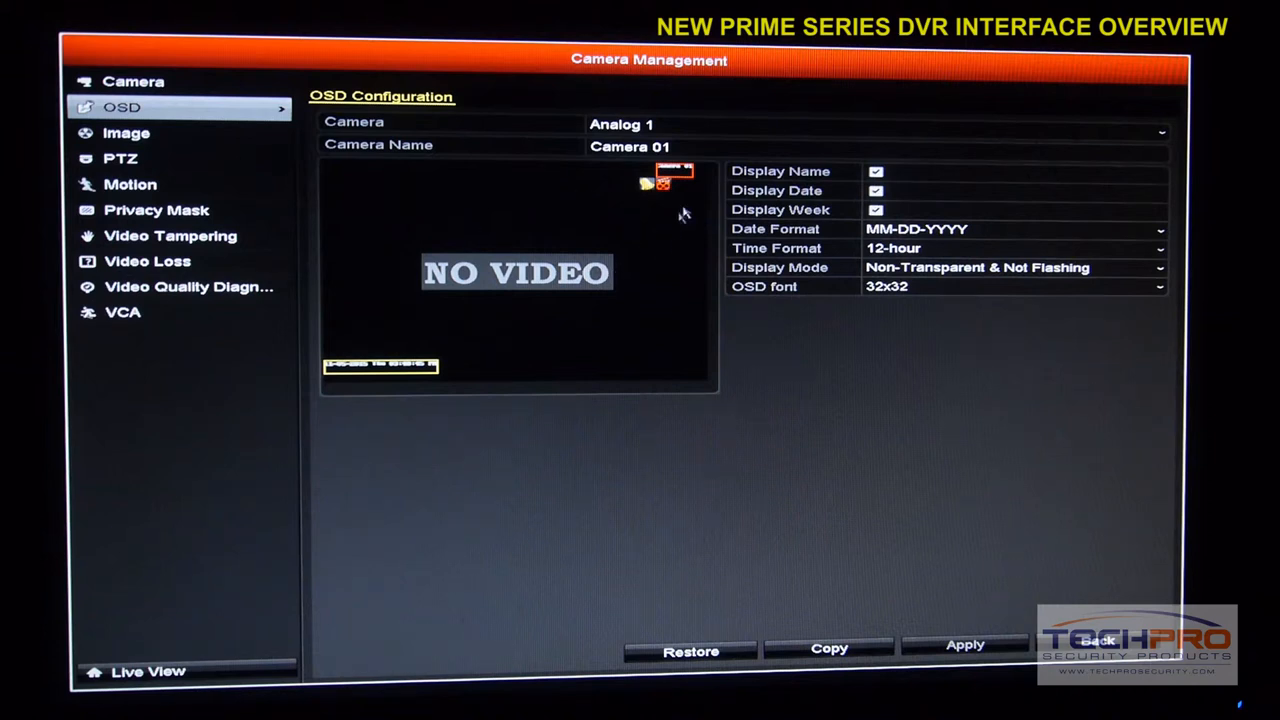
# - Toggle the name and date overlays, then set the time format to 12-hour
pyautogui.click(876, 171)
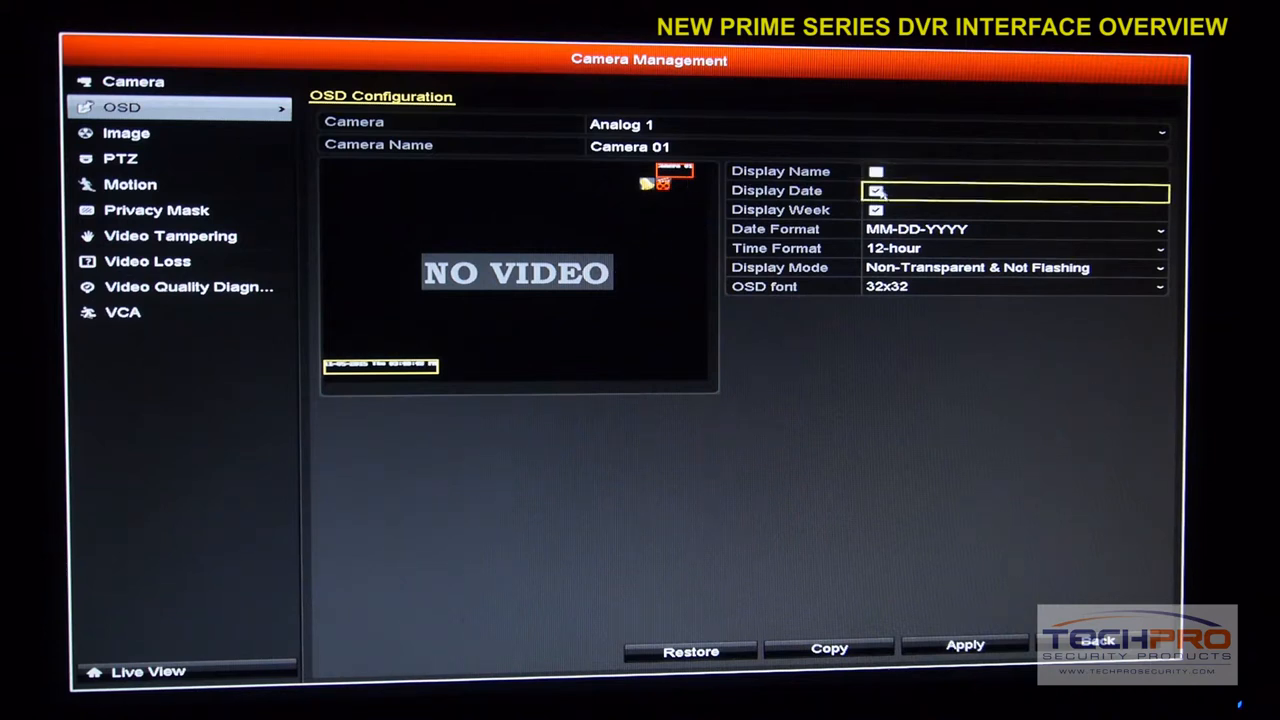
pyautogui.click(876, 190)
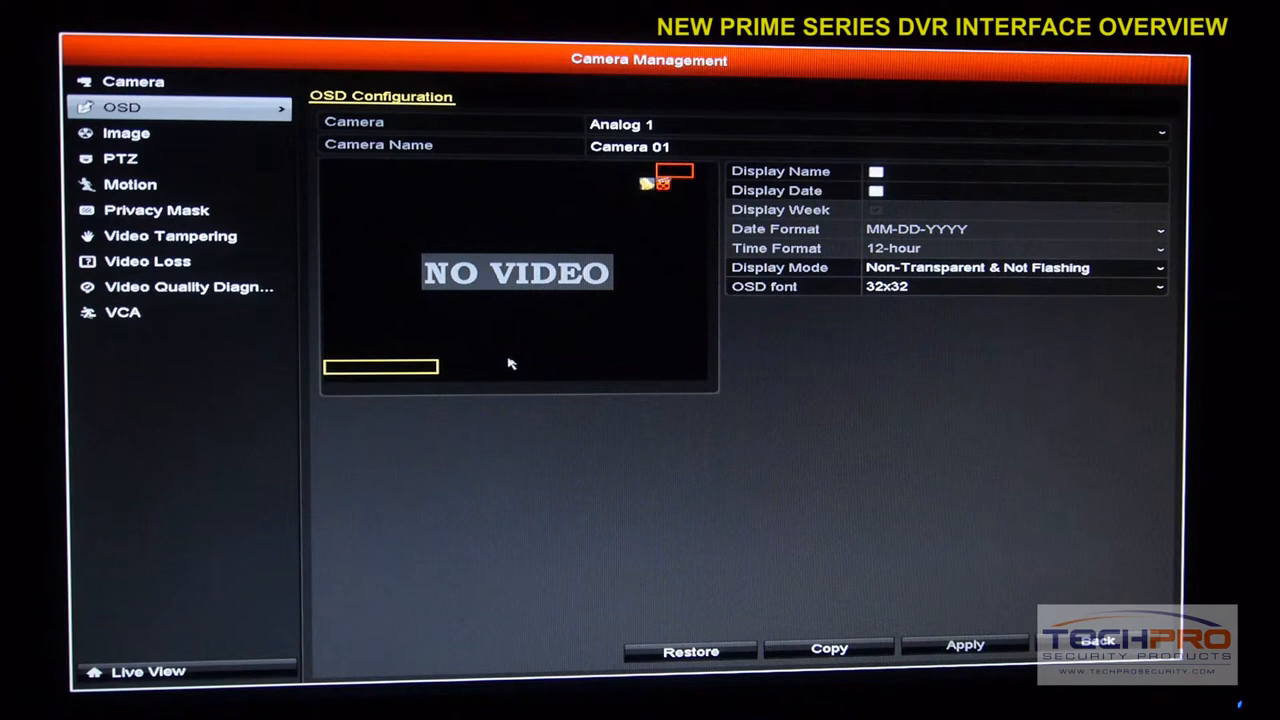
pyautogui.click(875, 171)
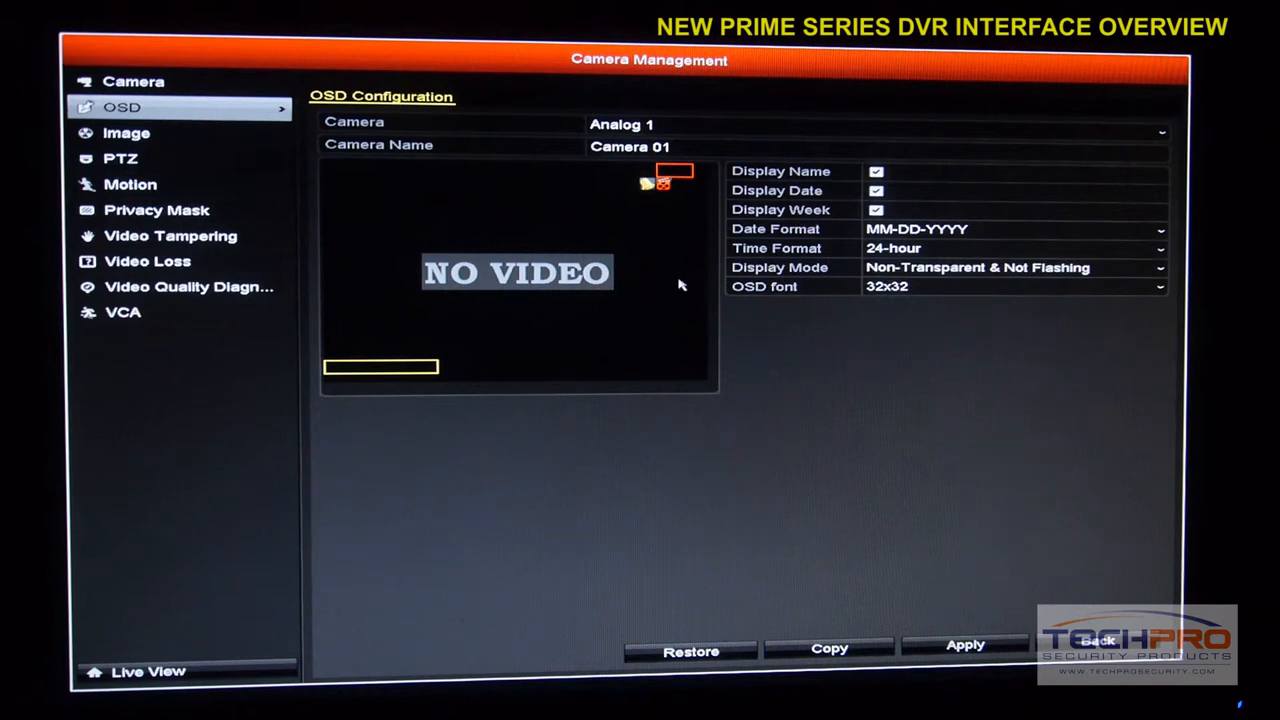
pyautogui.click(1010, 286)
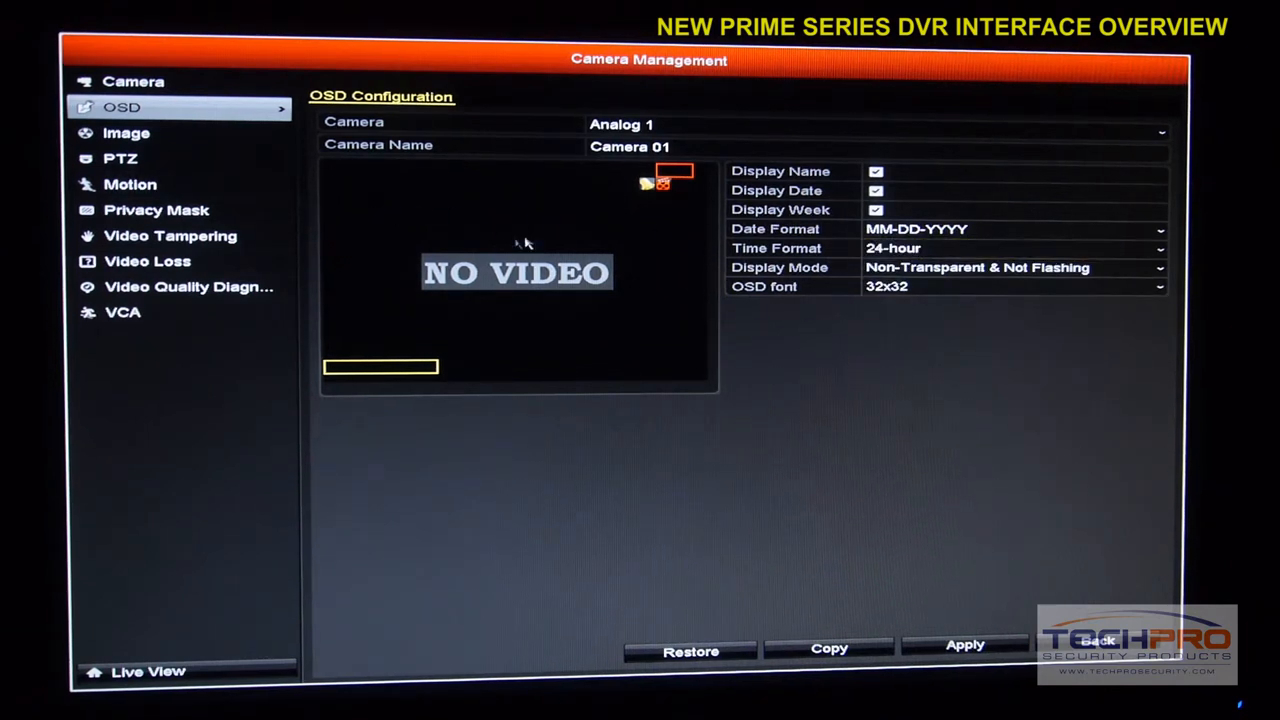
pyautogui.moveTo(672, 80)
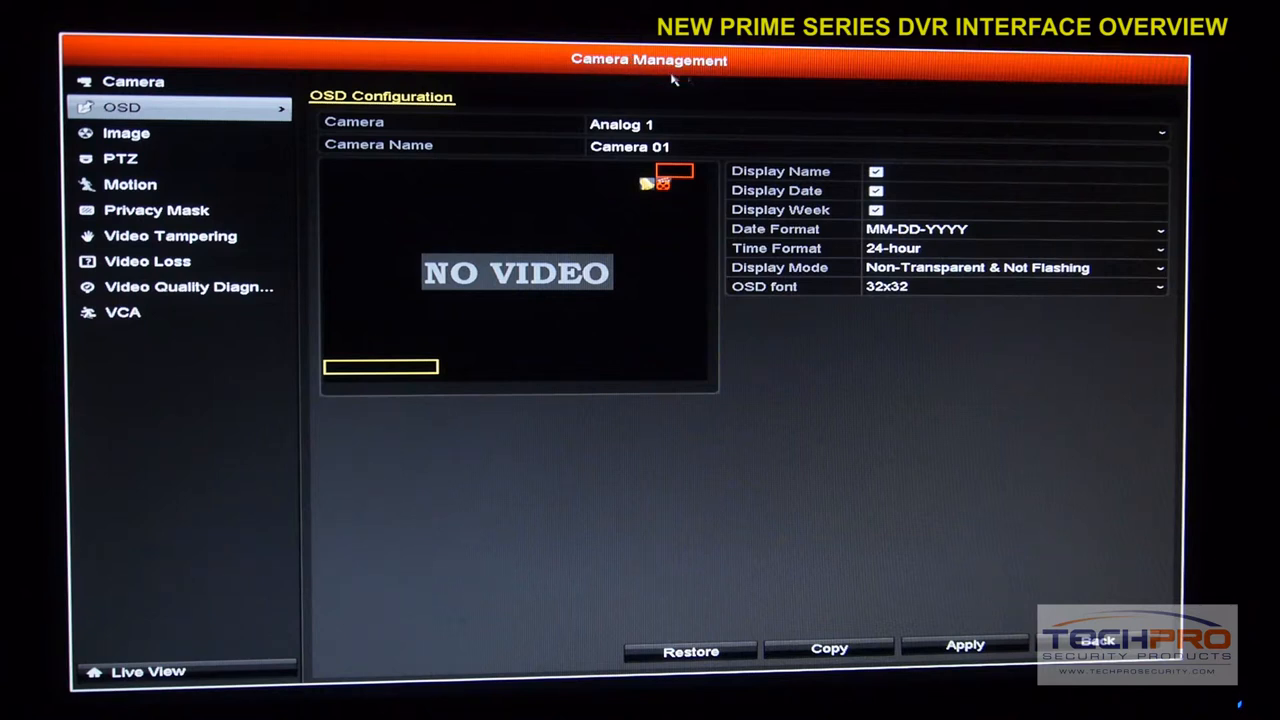
pyautogui.click(1010, 248)
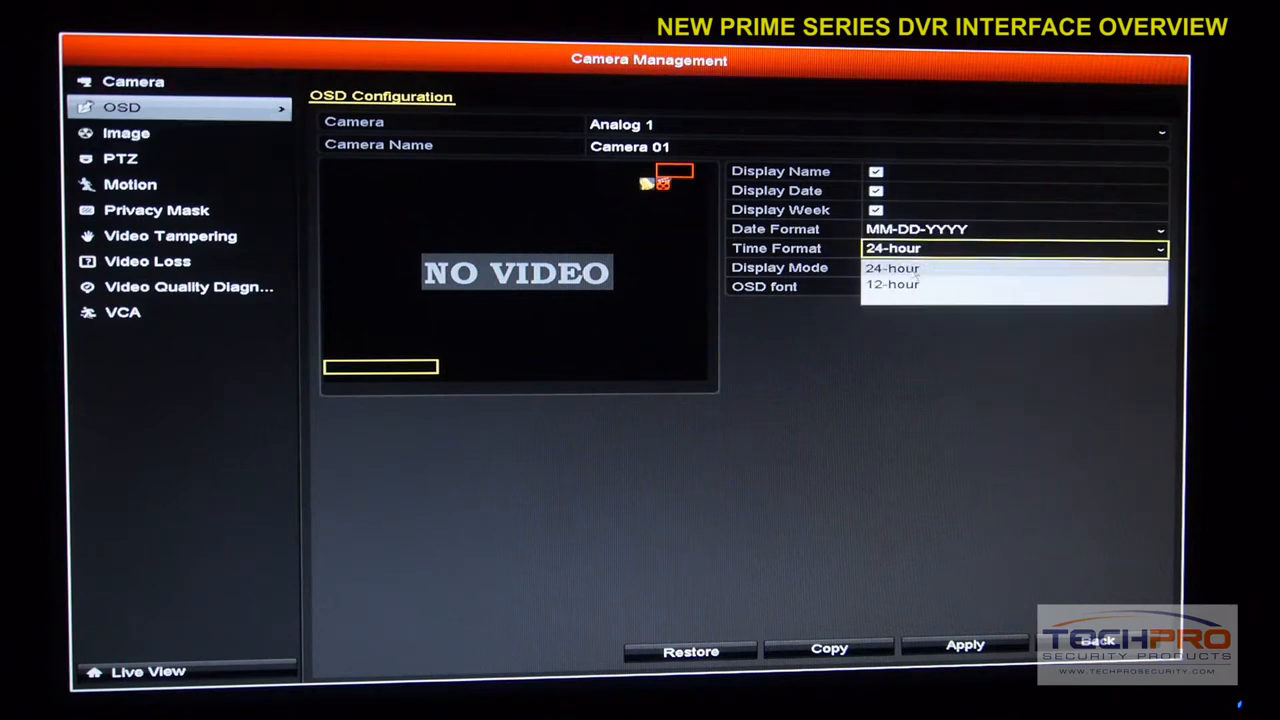
pyautogui.click(891, 284)
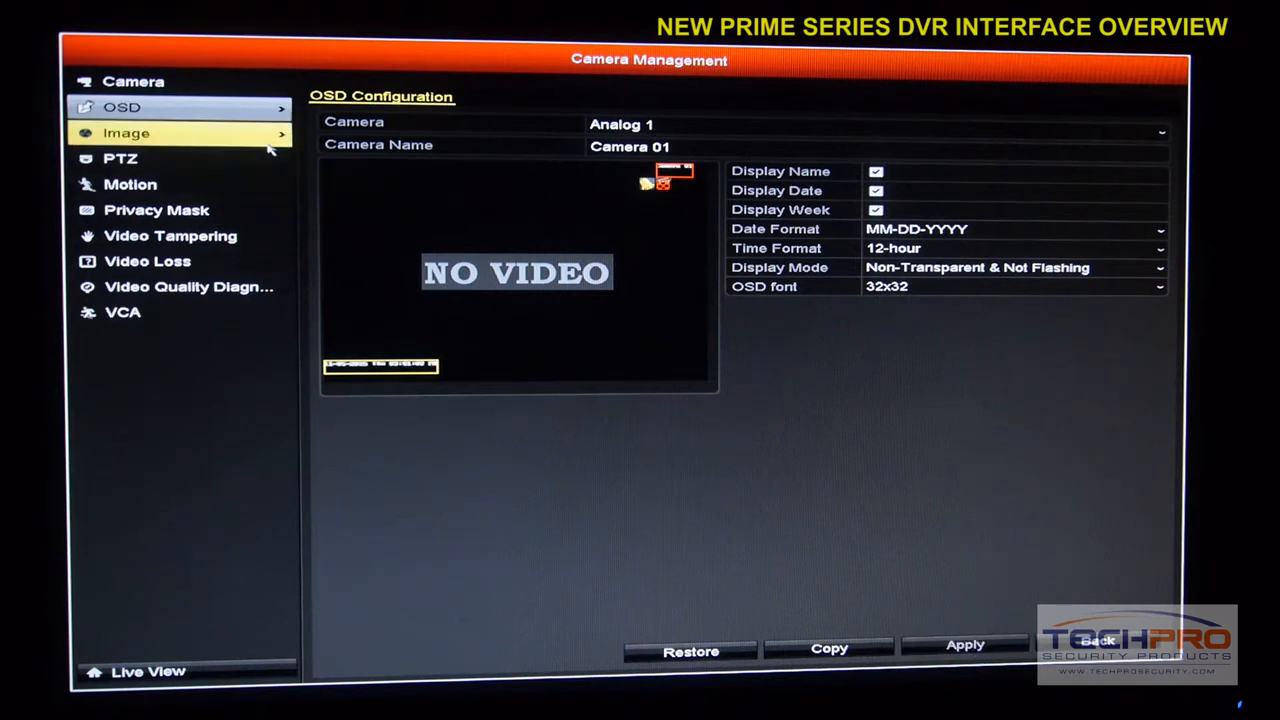
# - Look over Analog 1's Image settings, then bring up its PTZ control panel
pyautogui.click(127, 132)
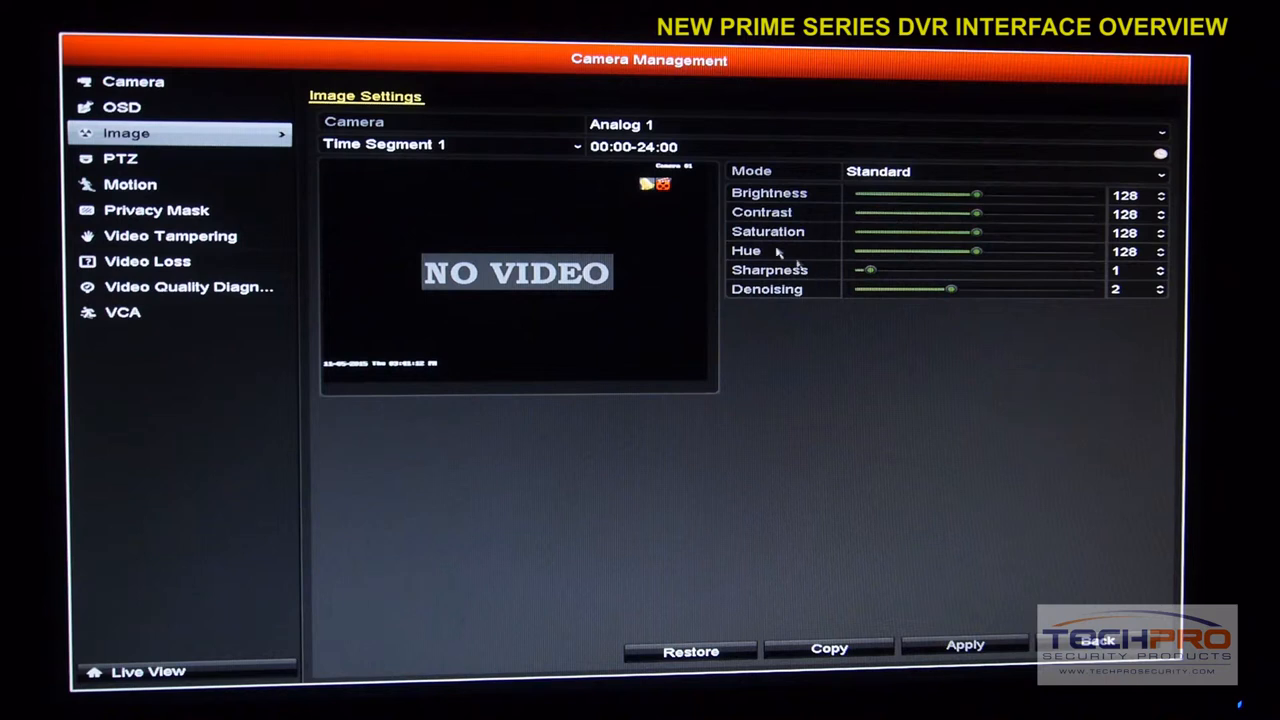
pyautogui.click(120, 158)
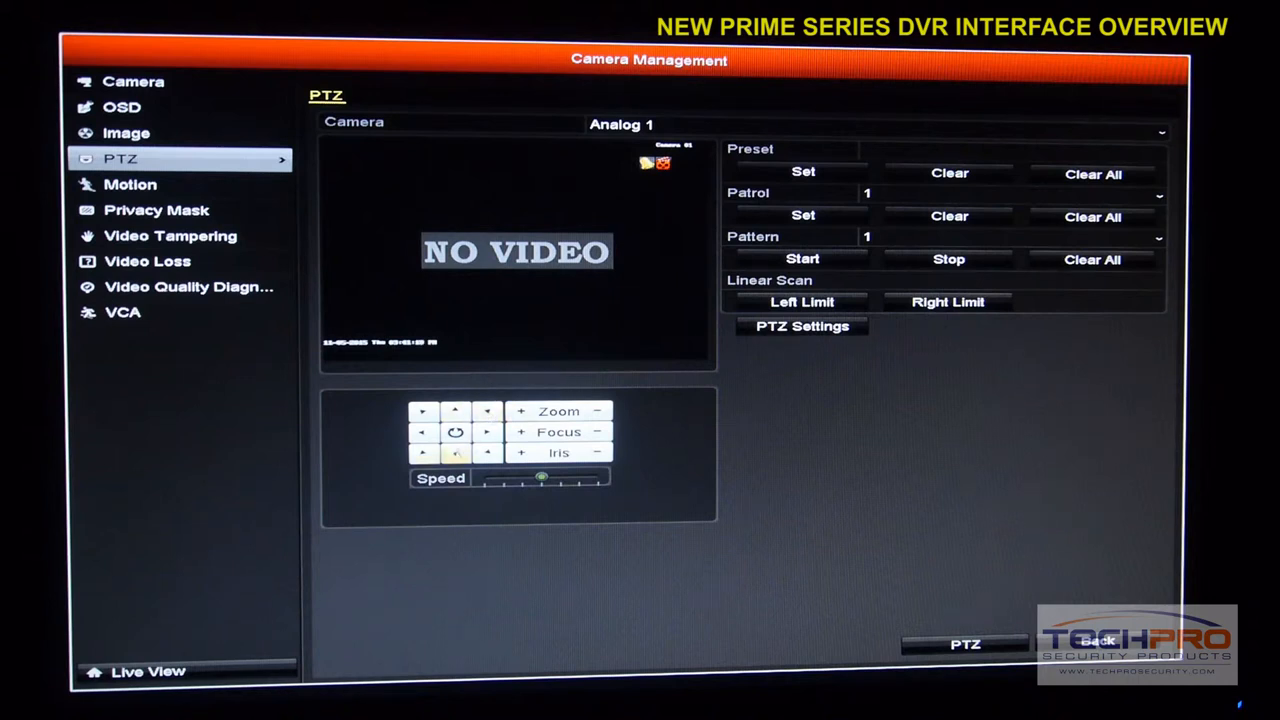
pyautogui.click(802, 172)
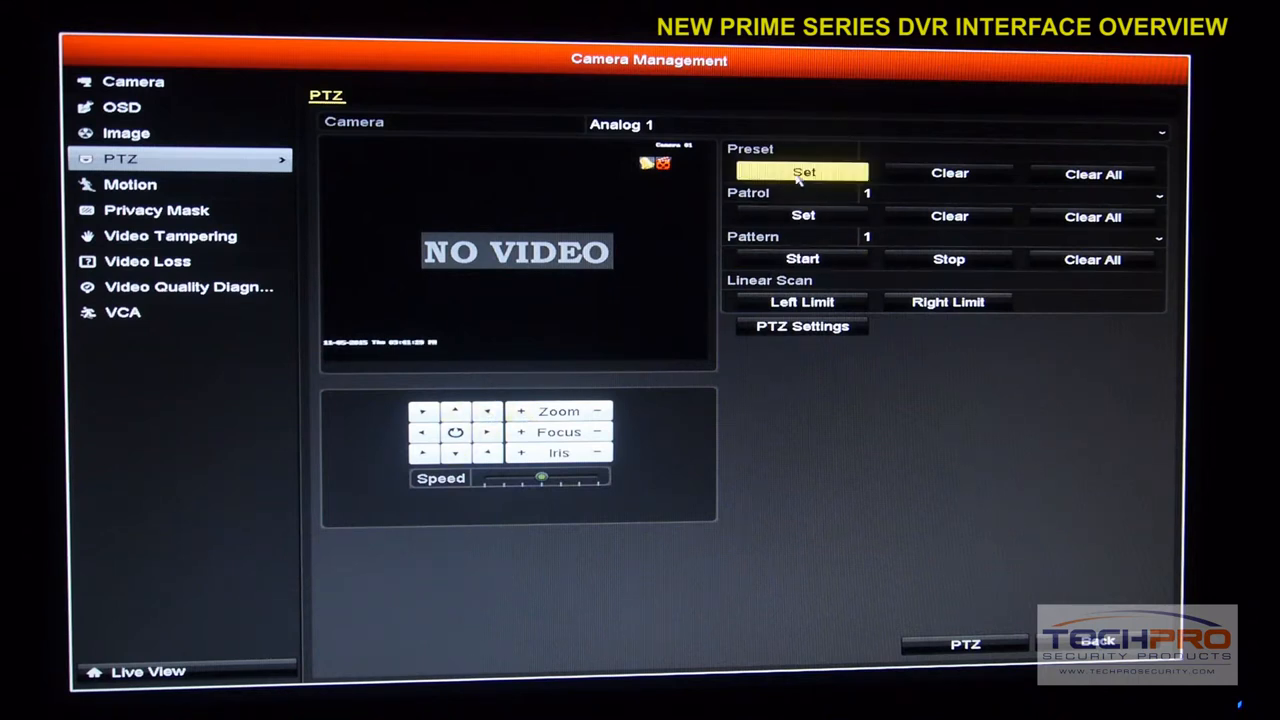
pyautogui.moveTo(130, 184)
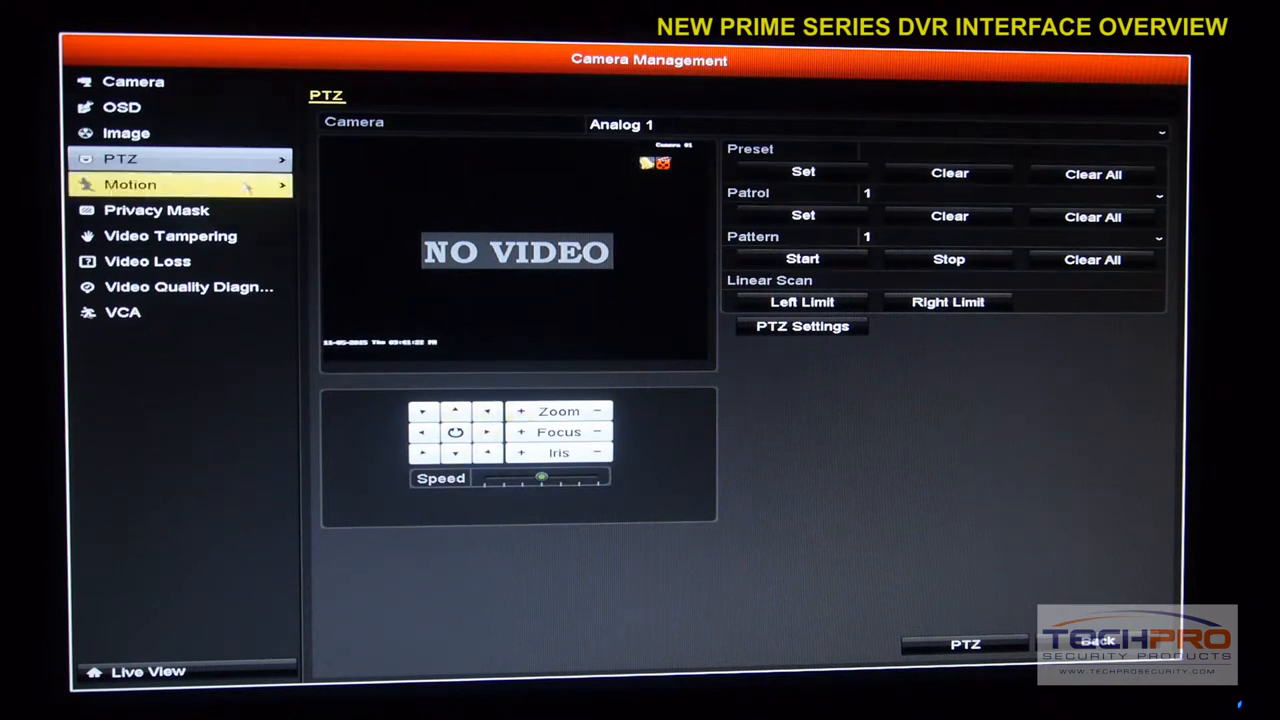
# - Stretch Analog 1's motion detection grid across the full preview, then go to Privacy Mask
pyautogui.click(130, 184)
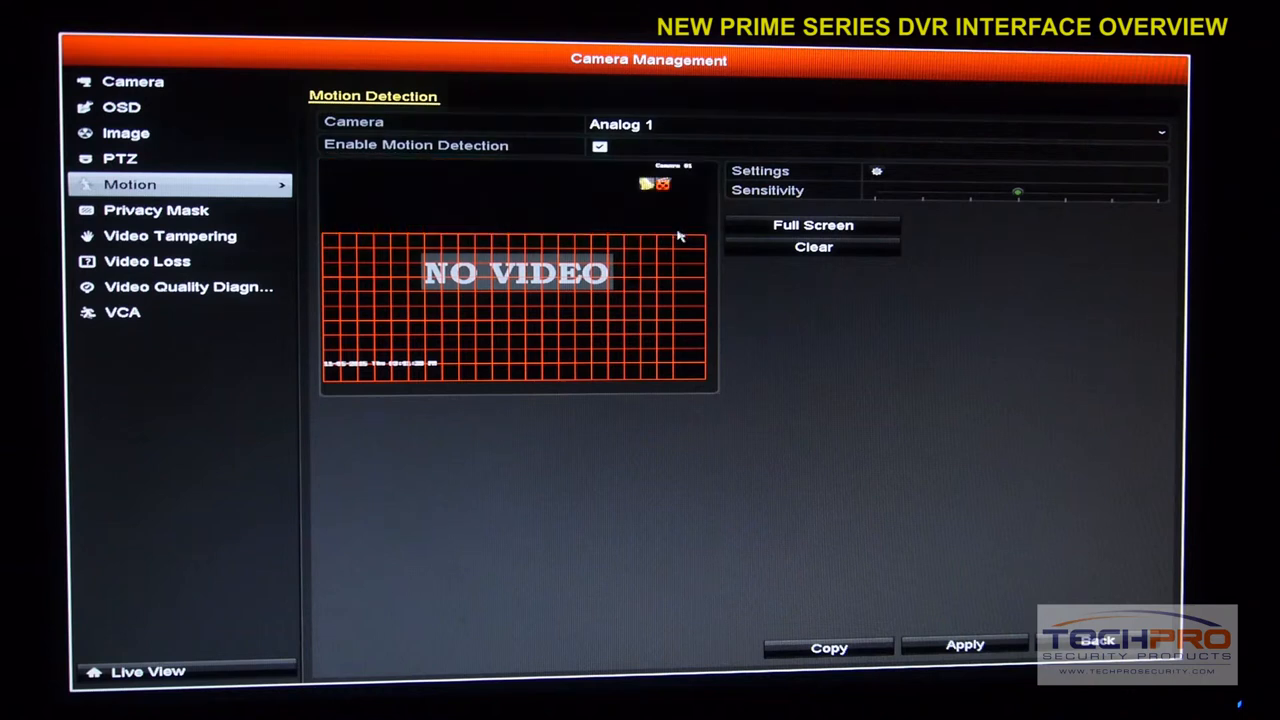
pyautogui.moveTo(640, 213)
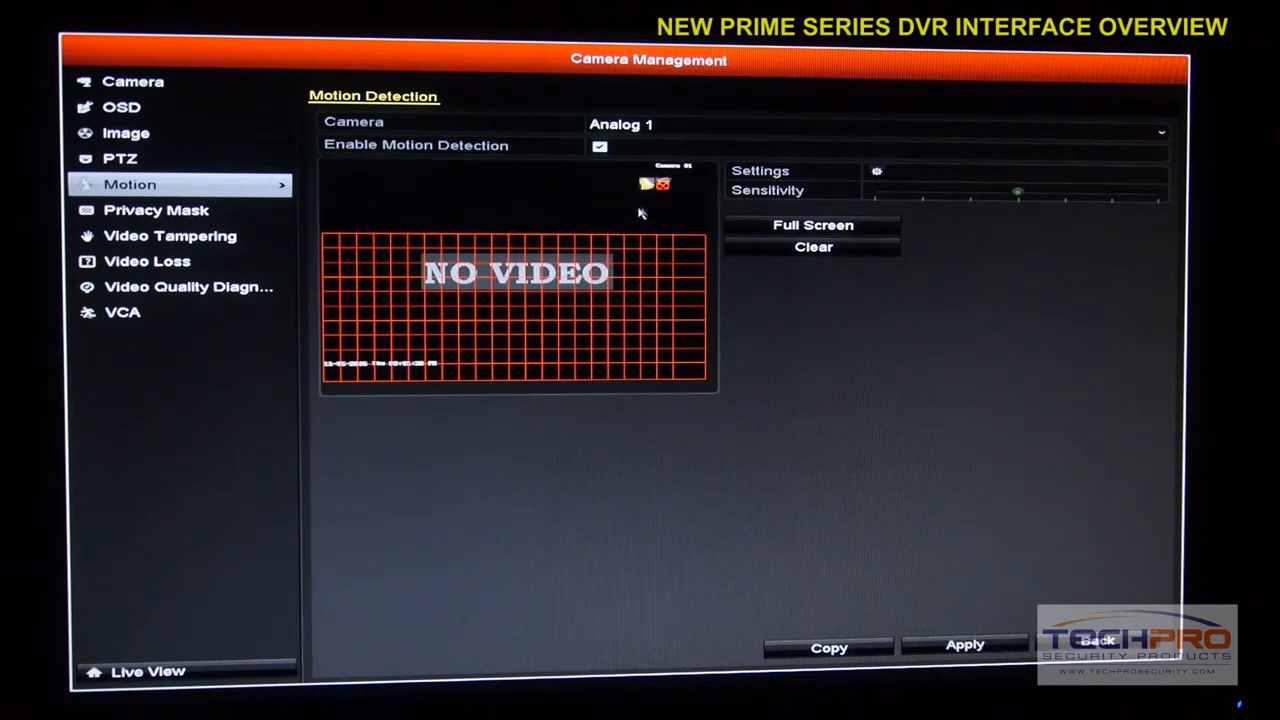
pyautogui.moveTo(567, 193)
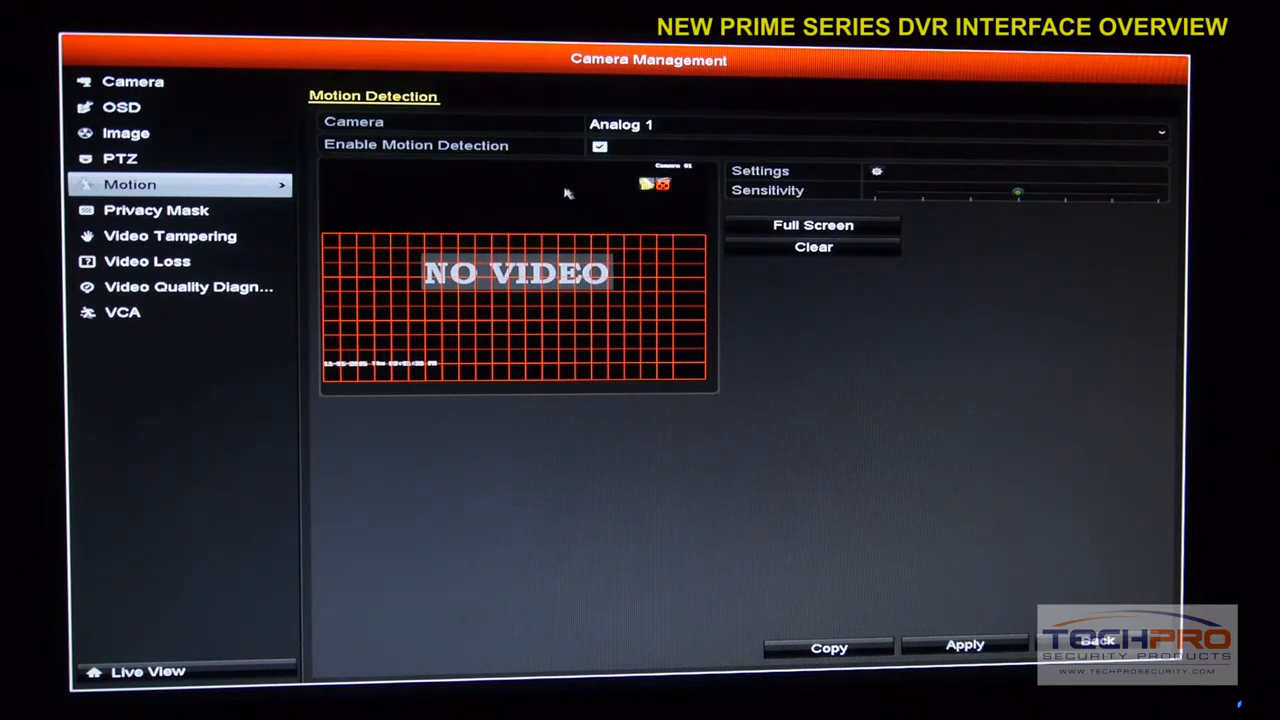
pyautogui.moveTo(527, 187)
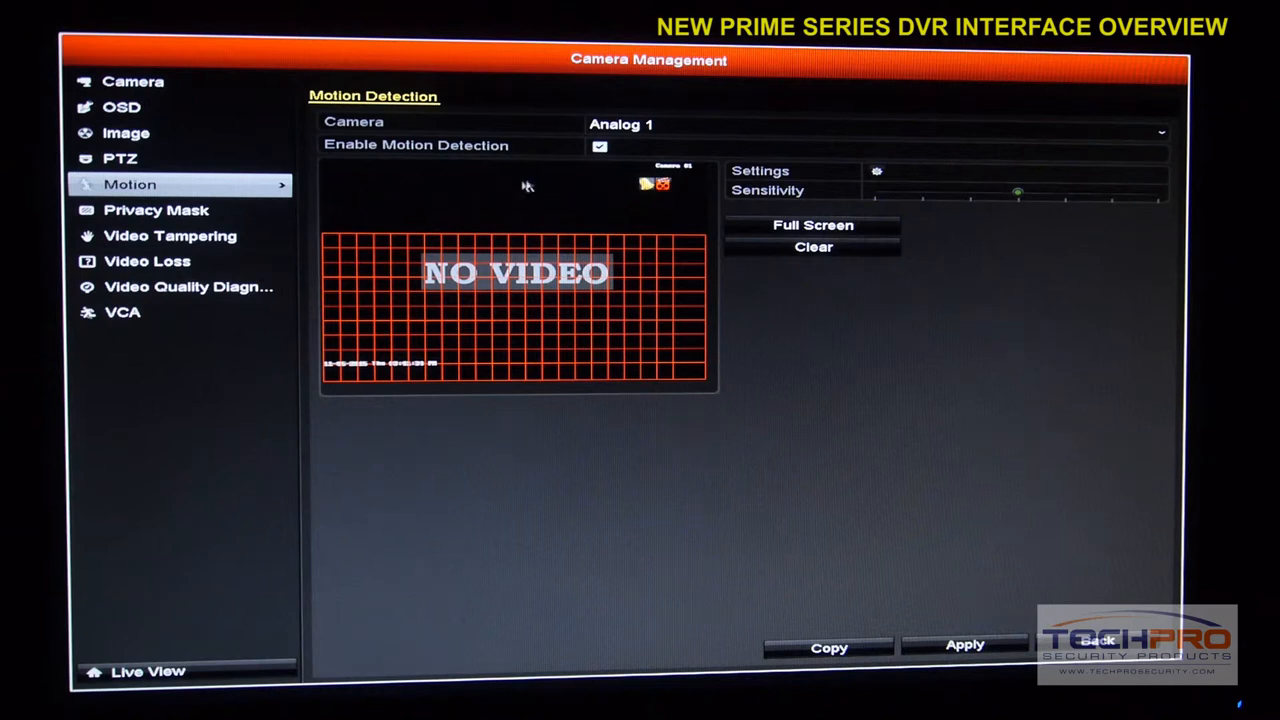
pyautogui.moveTo(333, 240); pyautogui.dragTo(675, 240)
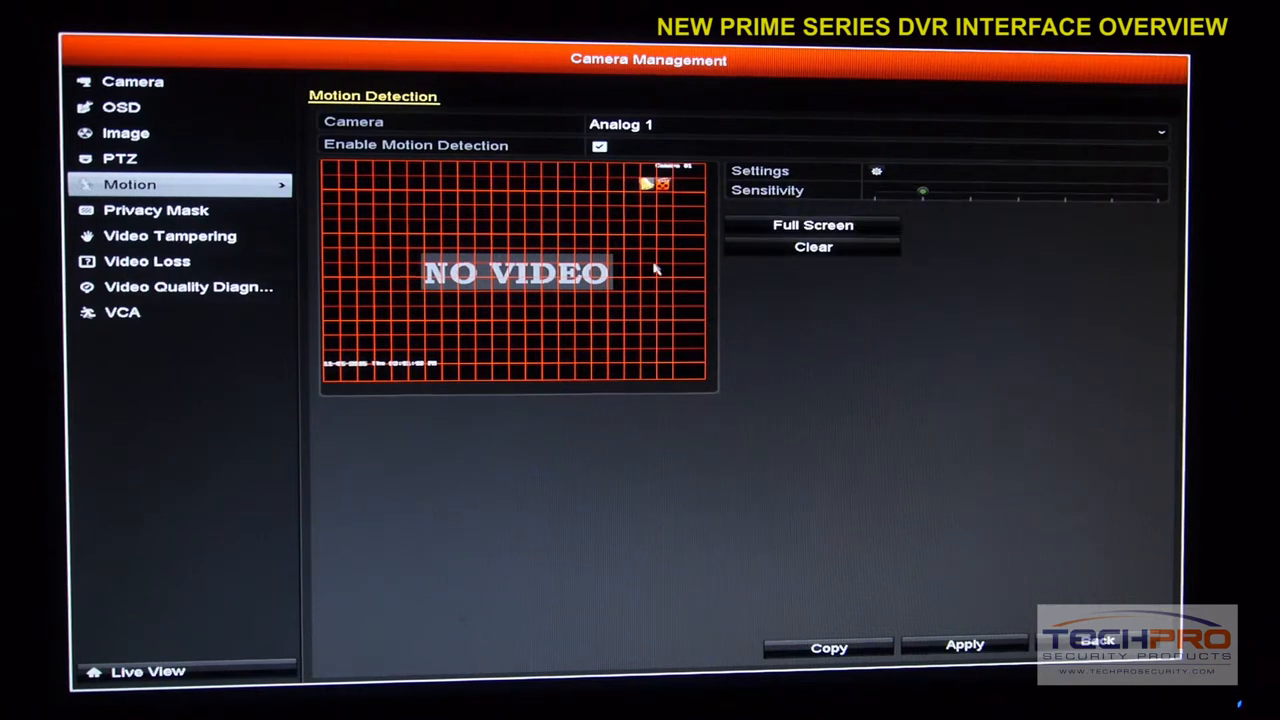
pyautogui.click(156, 210)
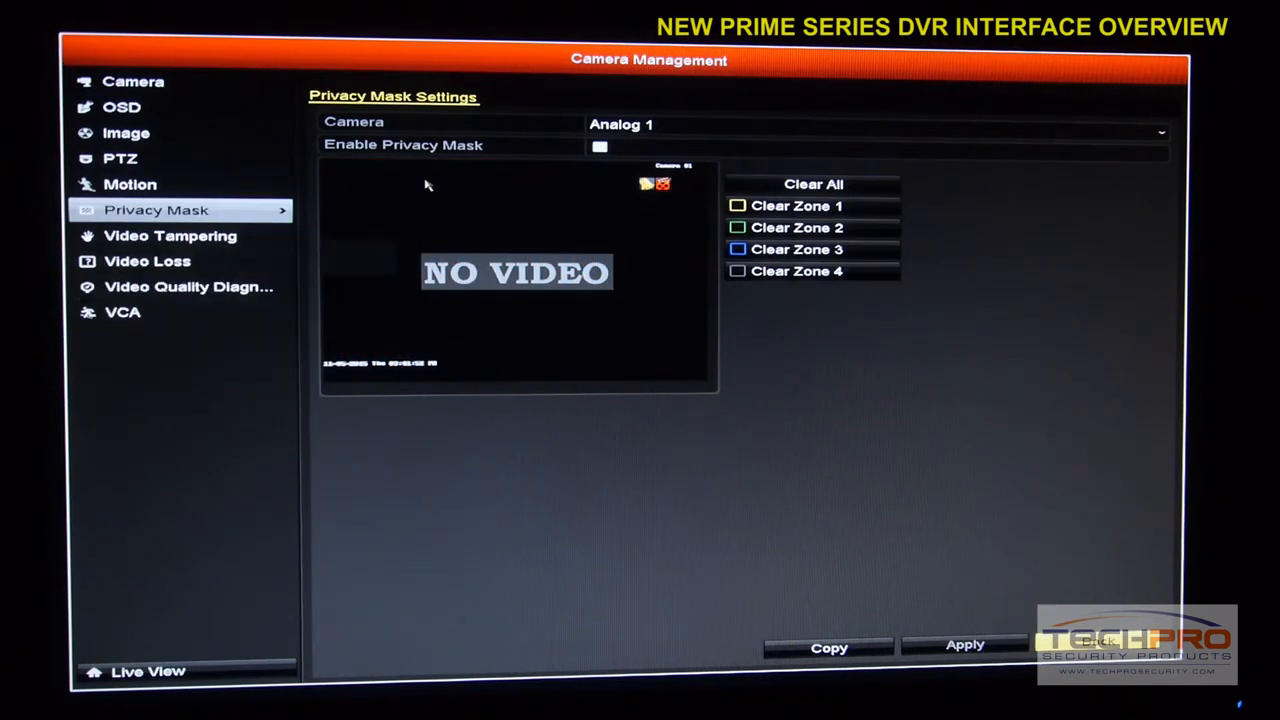
pyautogui.click(600, 147)
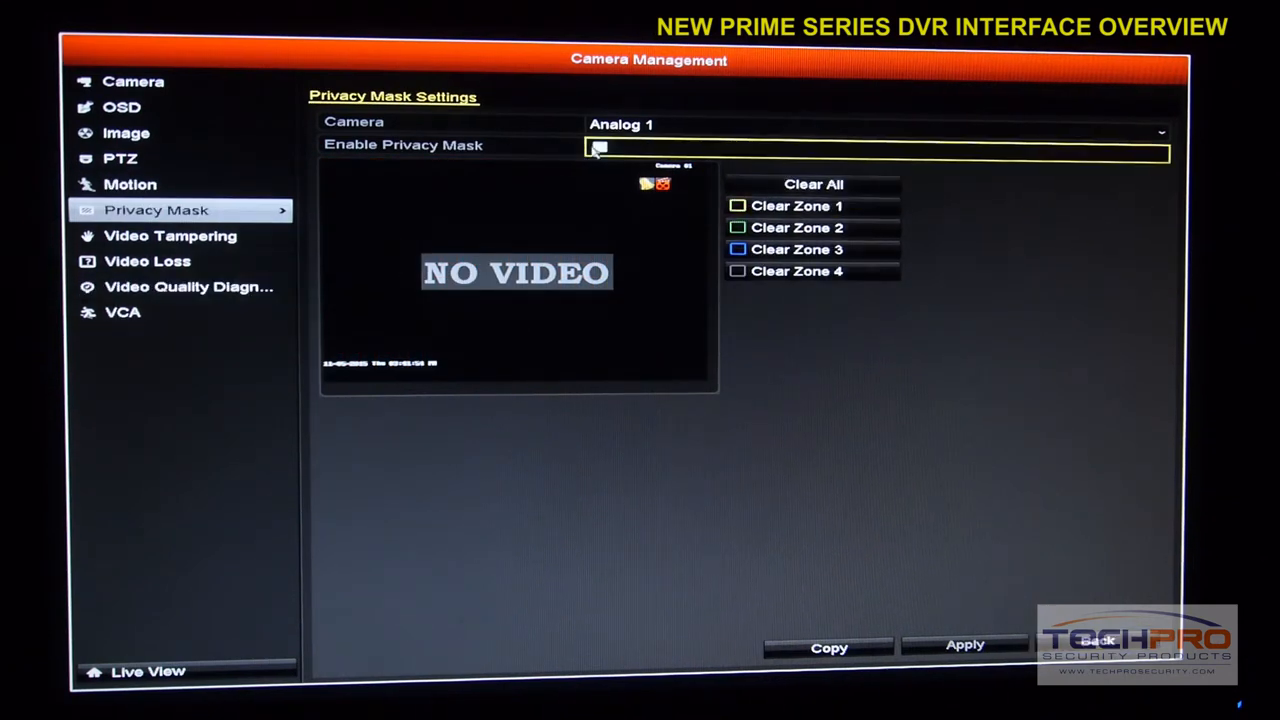
pyautogui.click(599, 147)
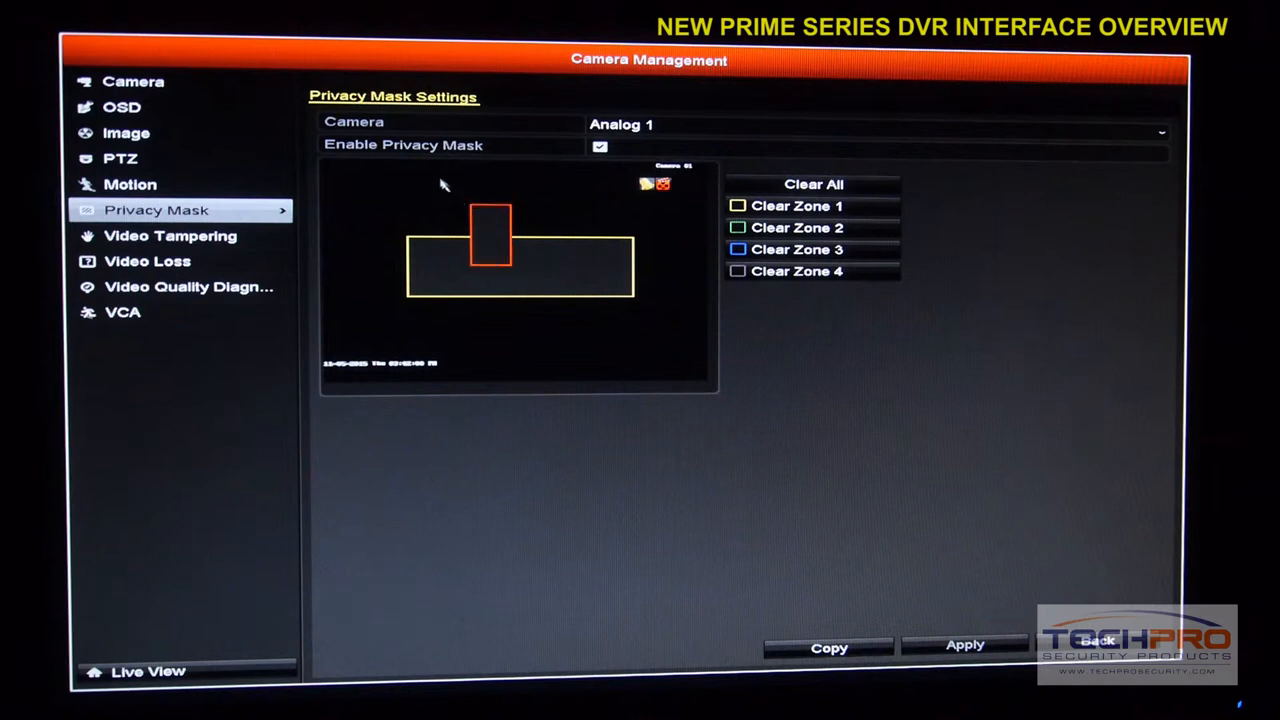
pyautogui.click(813, 184)
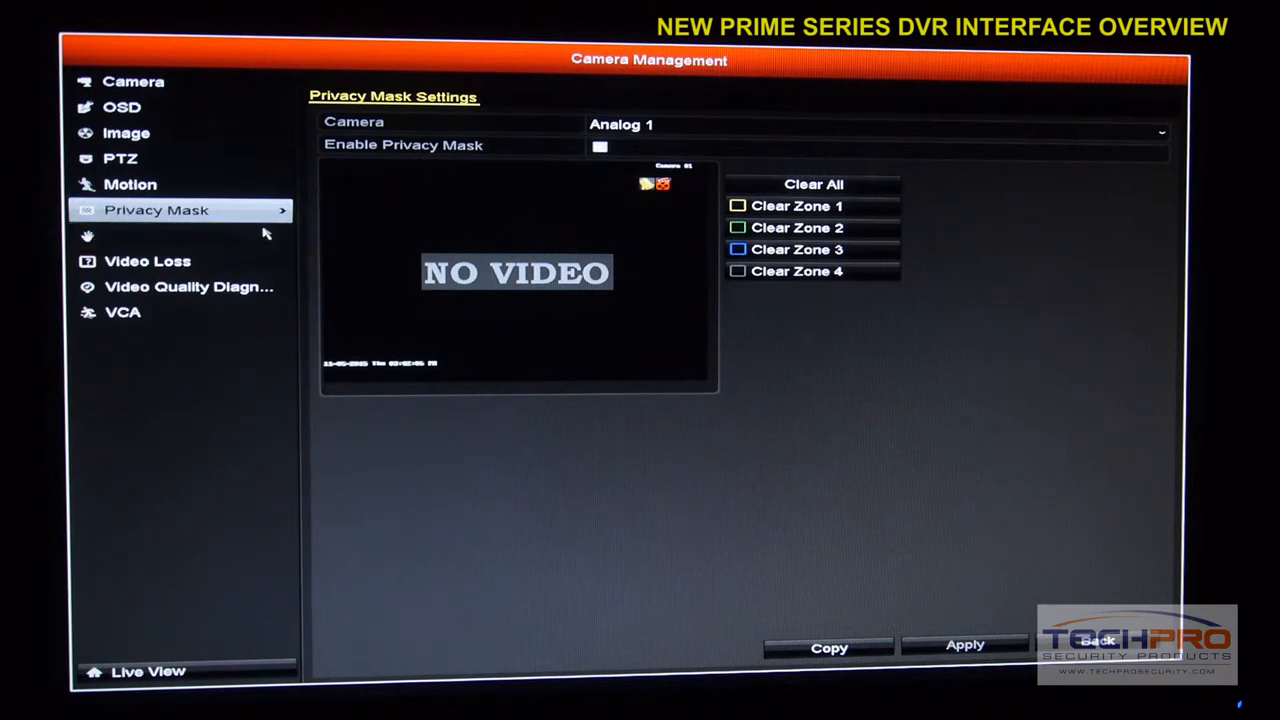
# - Review Analog 1's Video Tampering Detection settings, then go to Video Loss
pyautogui.click(170, 235)
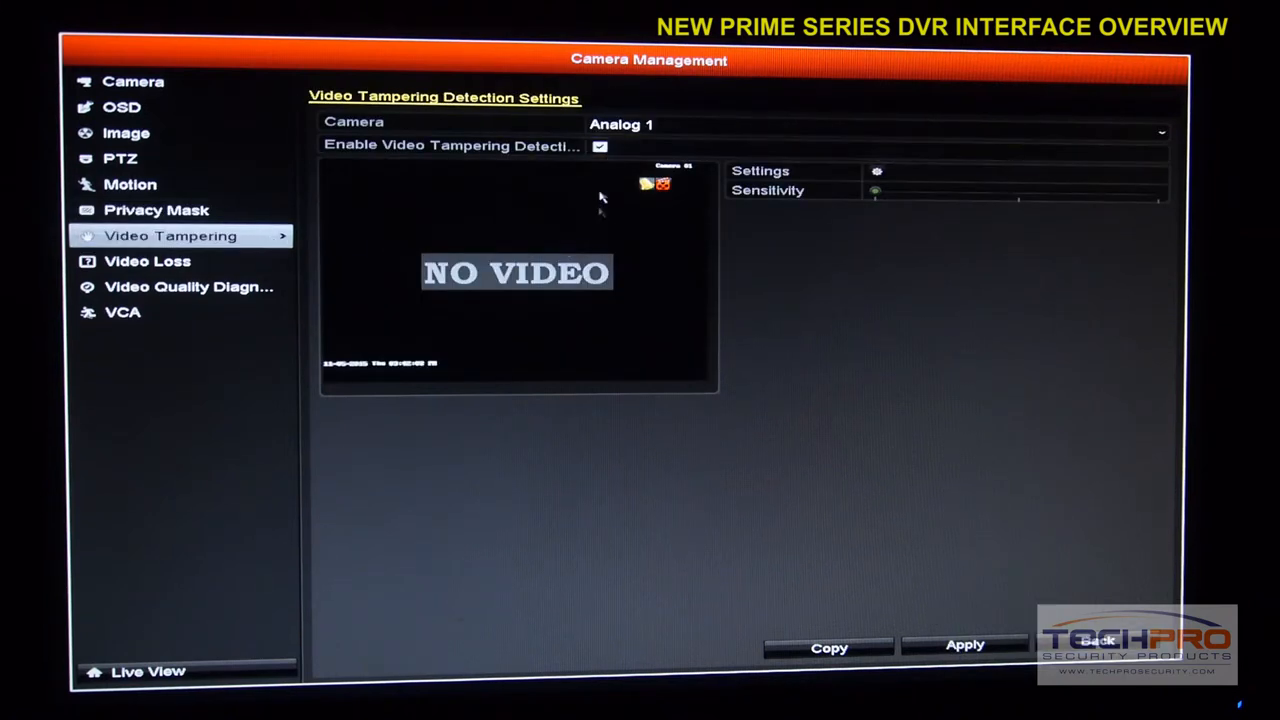
pyautogui.moveTo(540, 323)
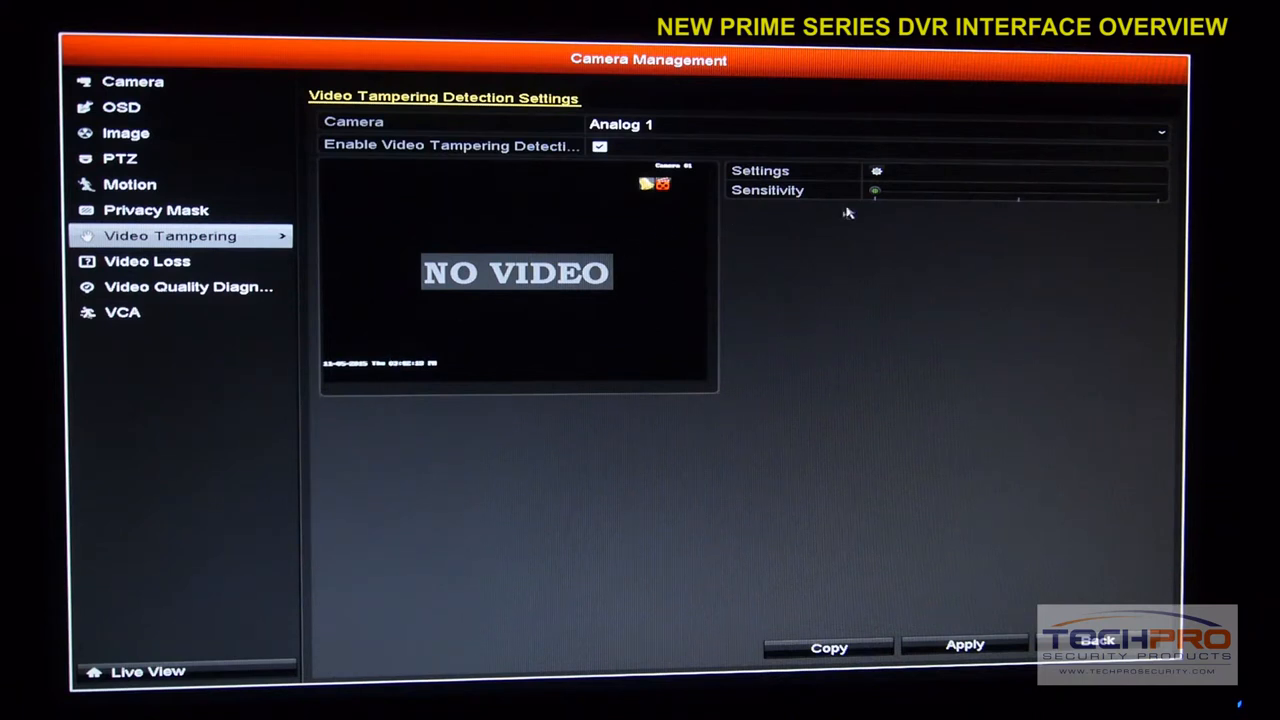
pyautogui.click(877, 170)
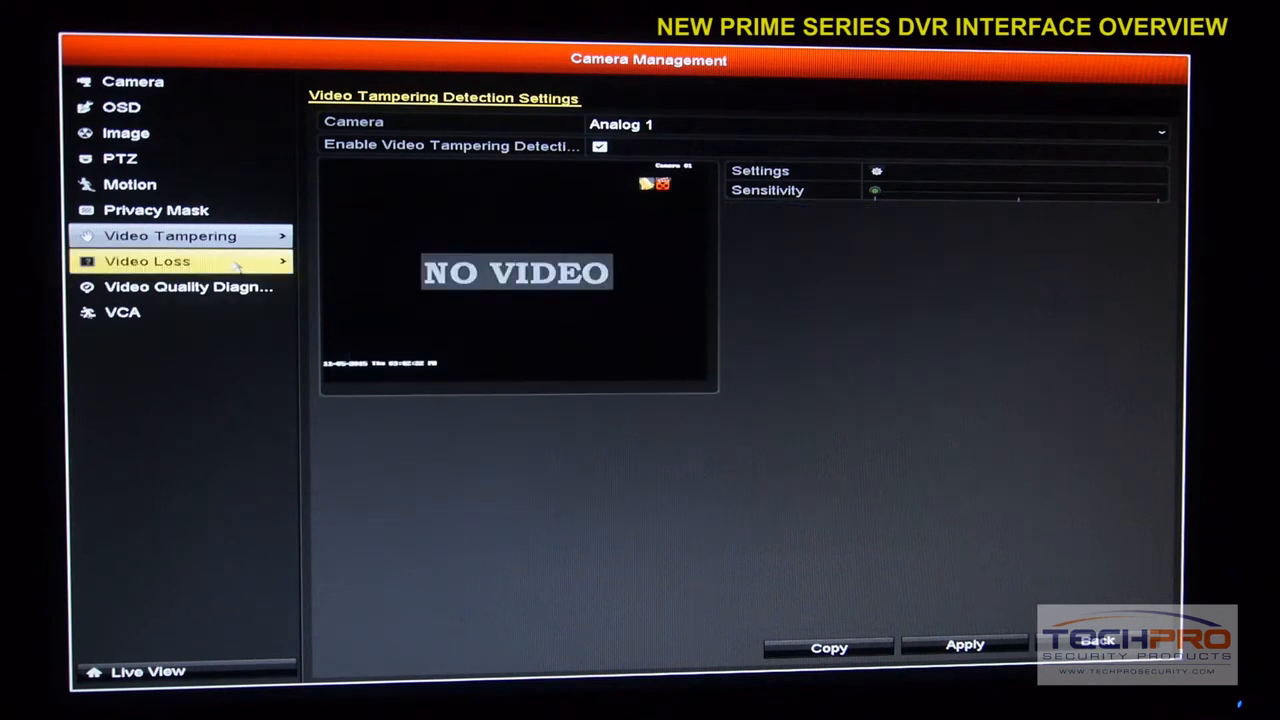
pyautogui.click(148, 261)
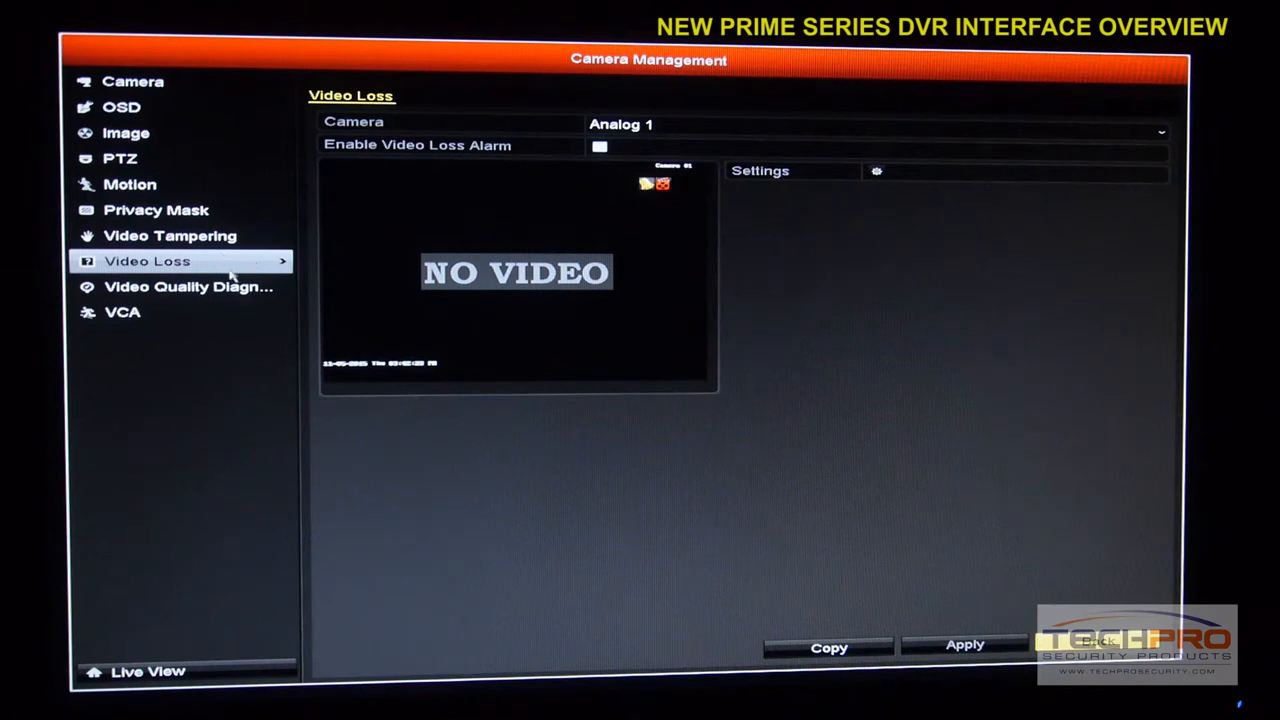
# - Go through Video Quality Diagnostics to the VCA line crossing detection page
pyautogui.click(188, 287)
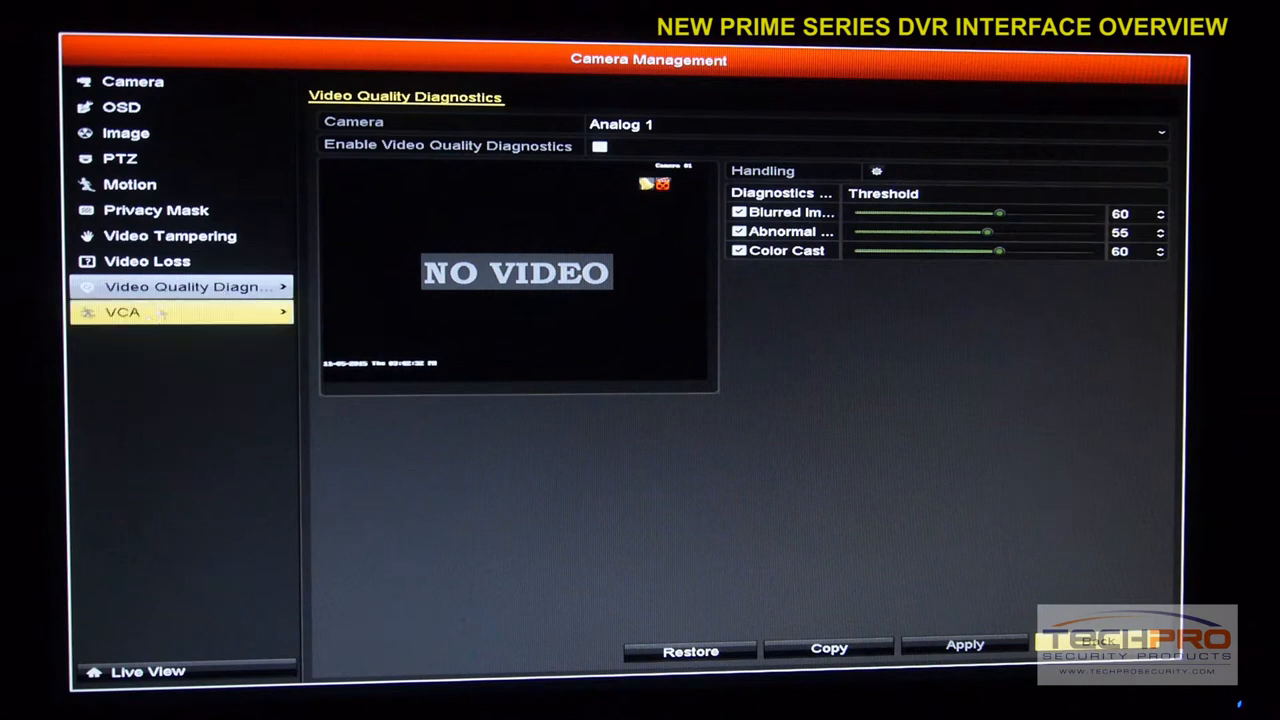
pyautogui.click(122, 312)
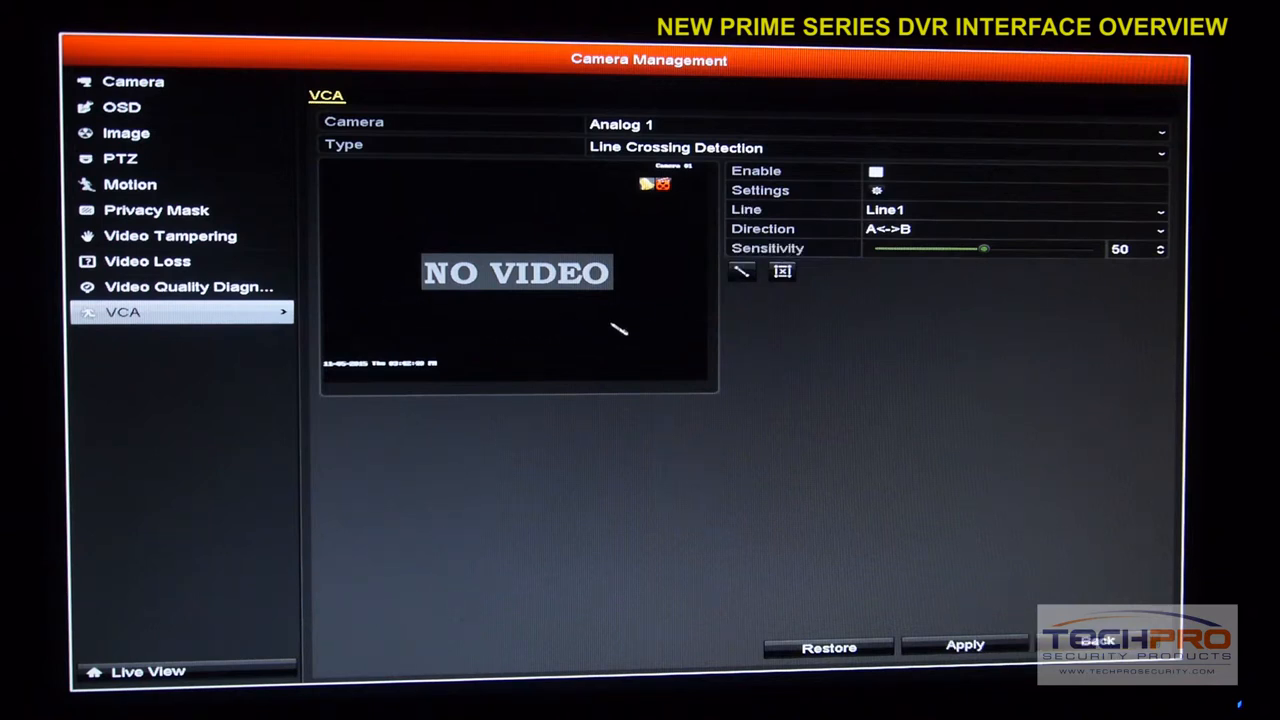
pyautogui.click(875, 147)
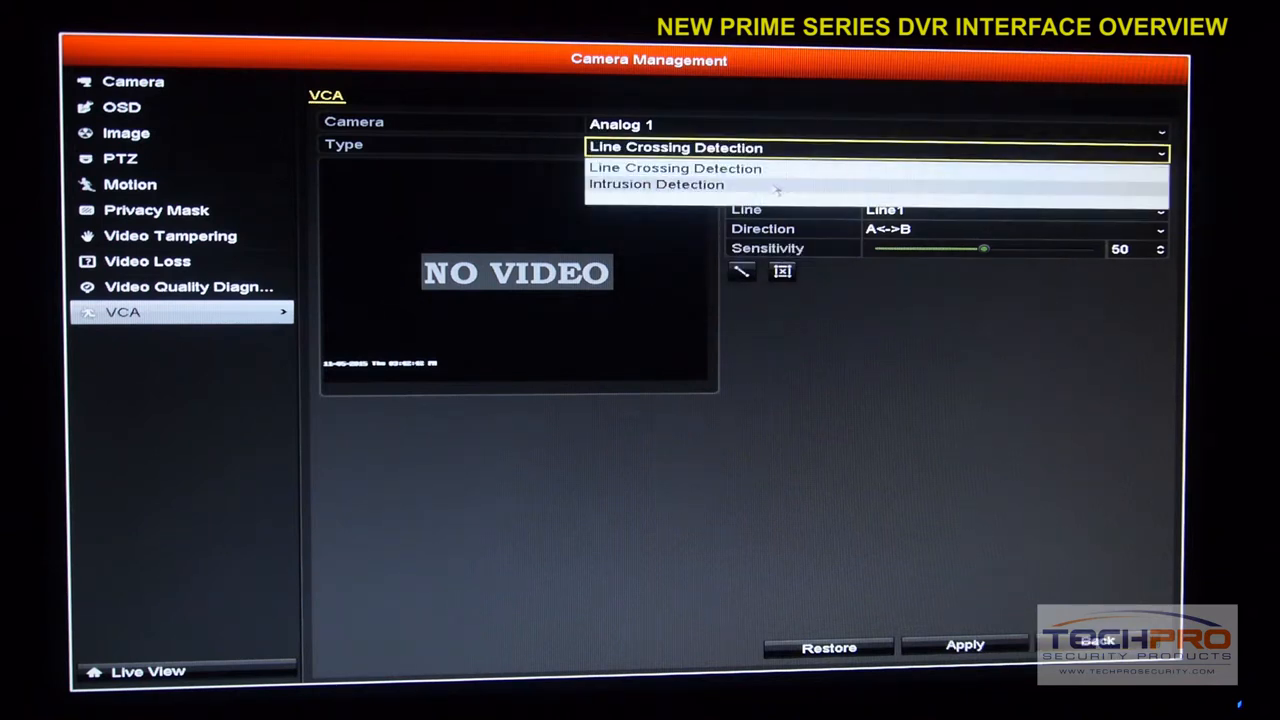
pyautogui.click(674, 167)
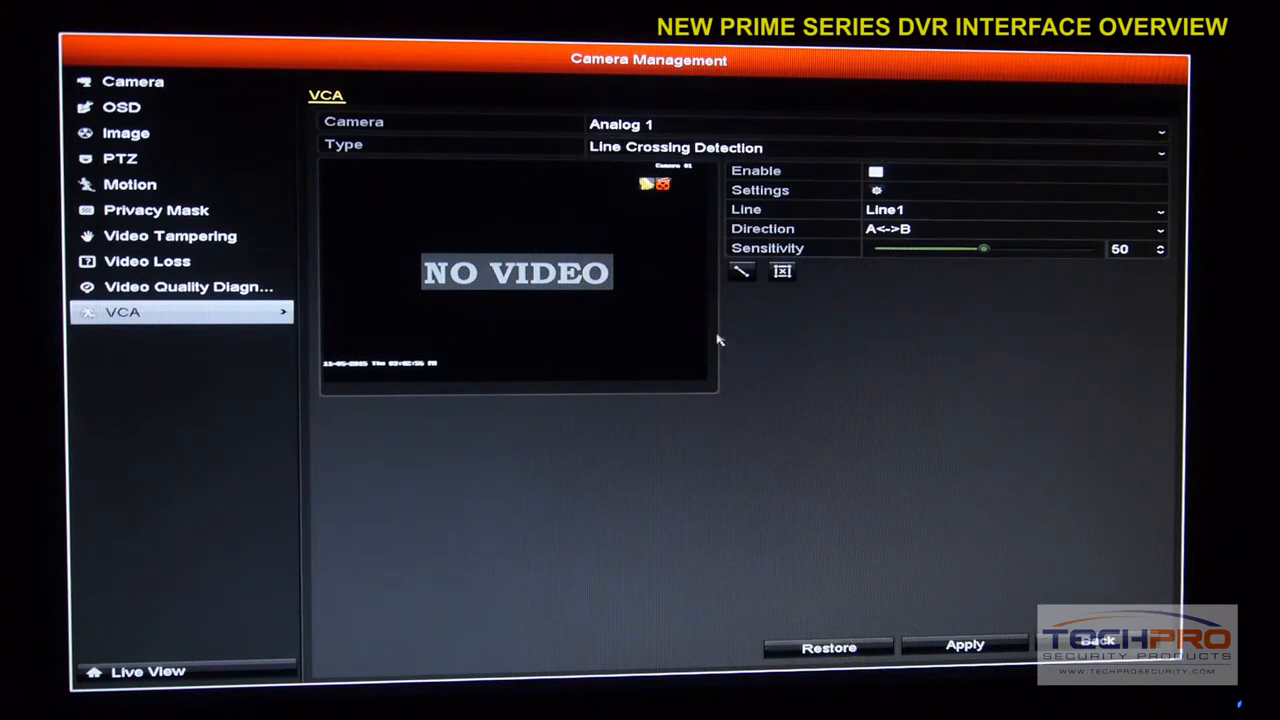
pyautogui.moveTo(818, 247)
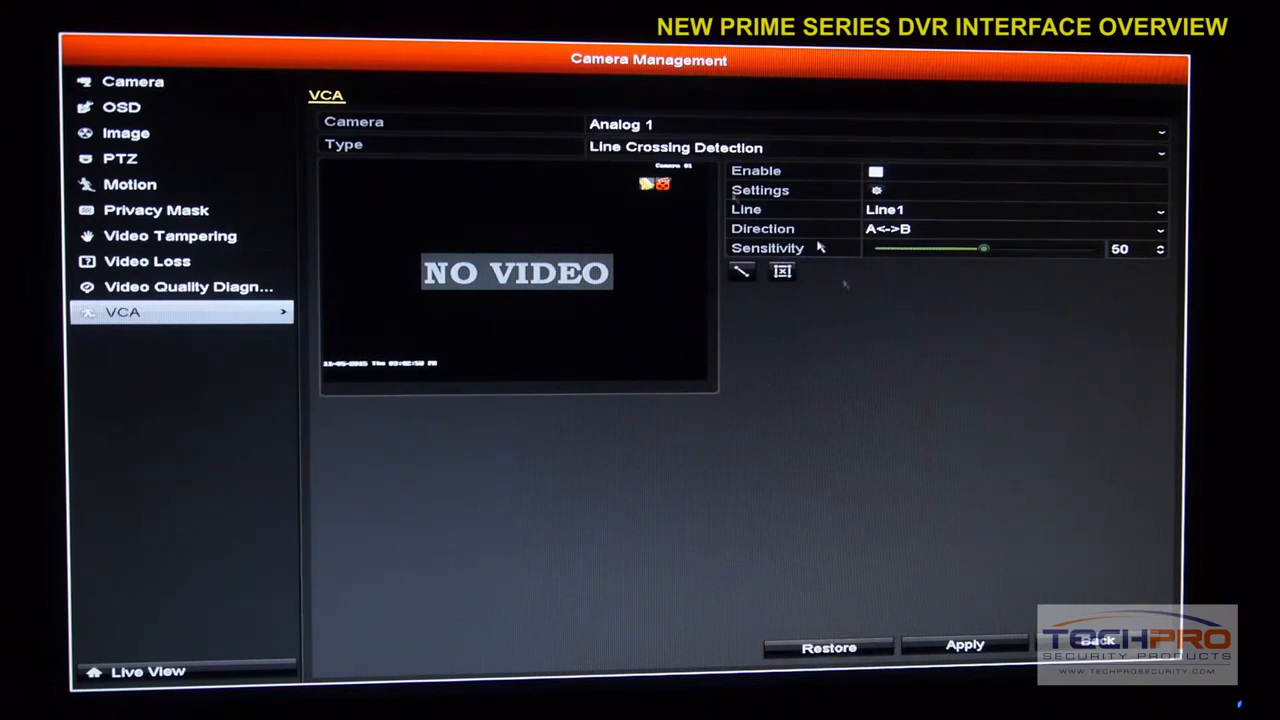
pyautogui.click(1097, 645)
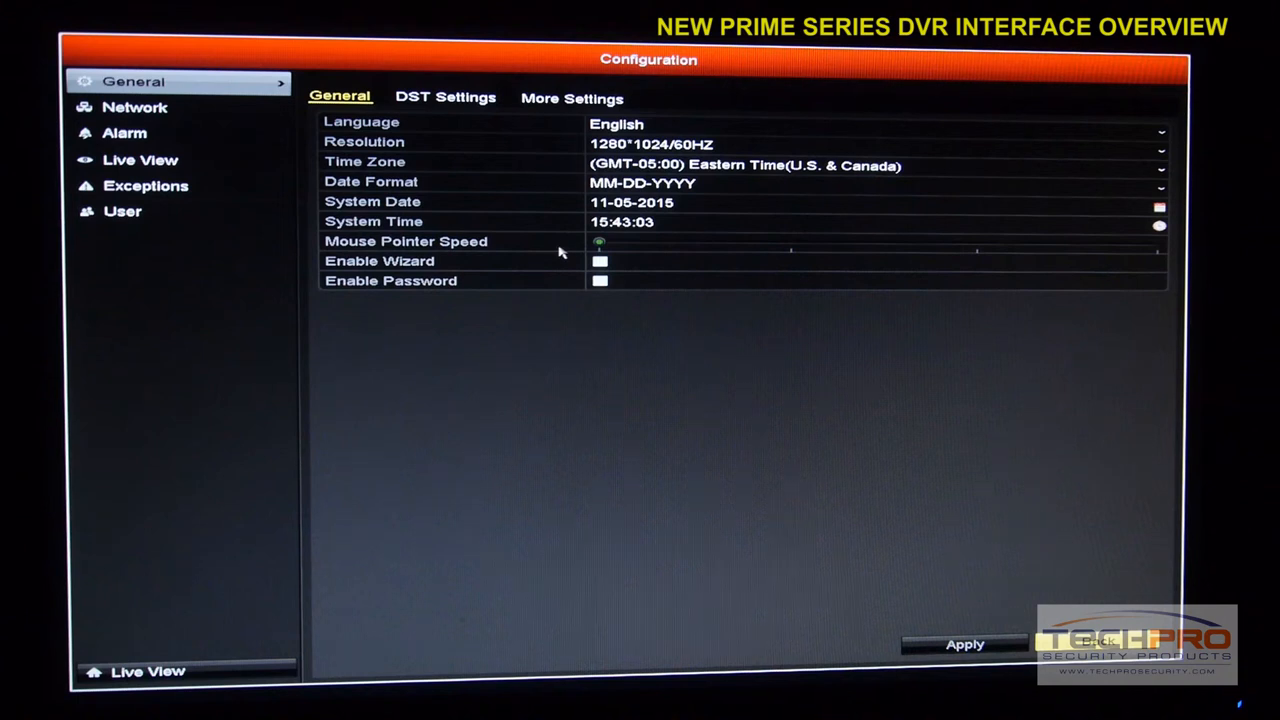
pyautogui.moveTo(557, 183)
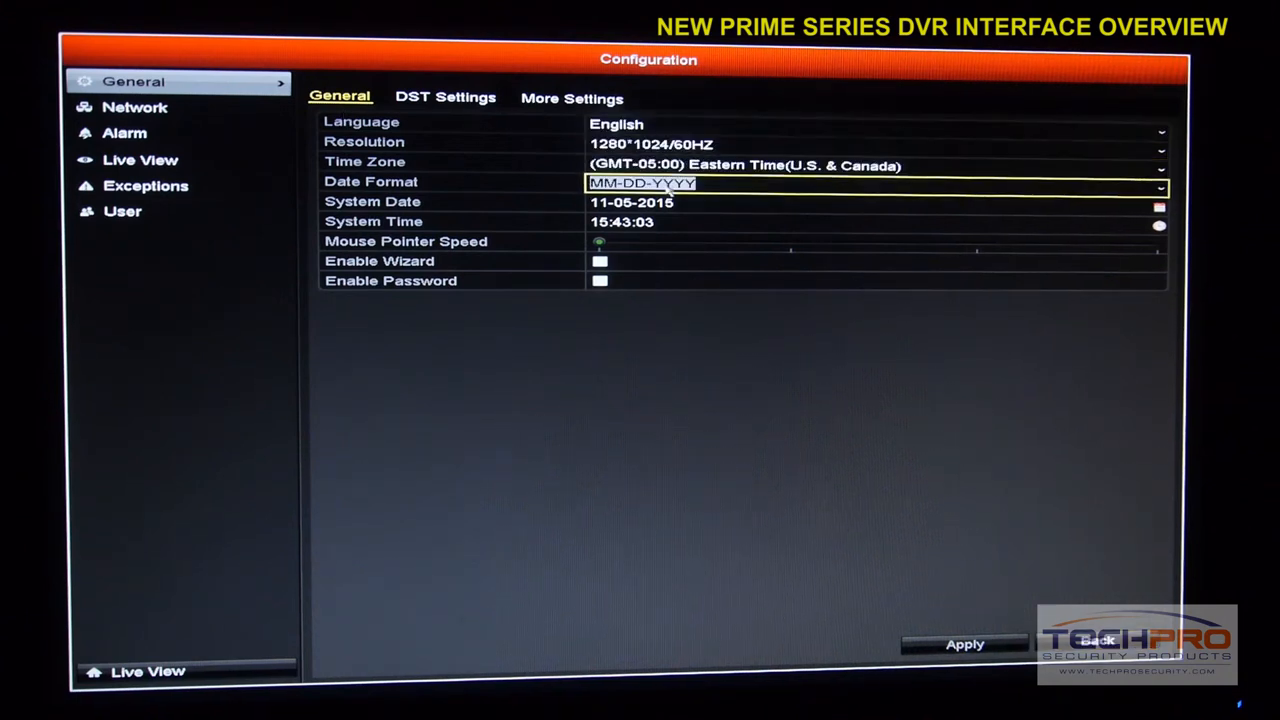
# - Review daylight saving time and More Settings fields like device number, then go to Network
pyautogui.click(875, 122)
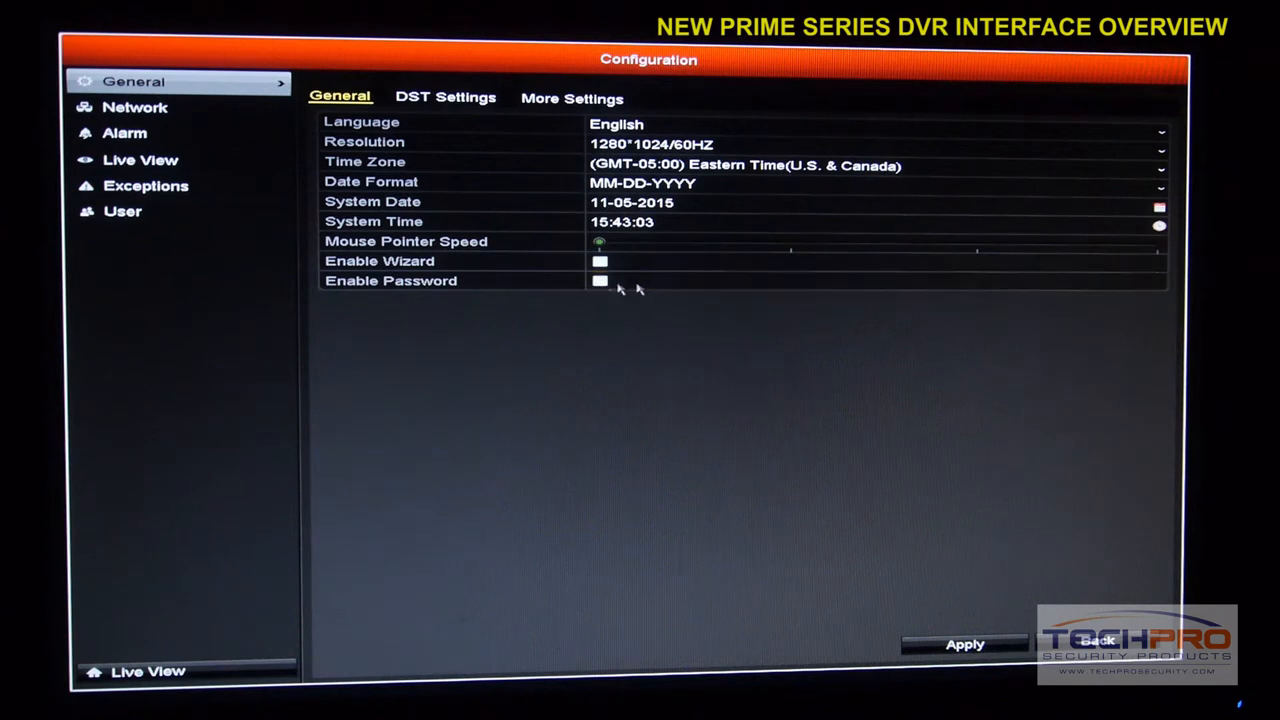
pyautogui.click(445, 98)
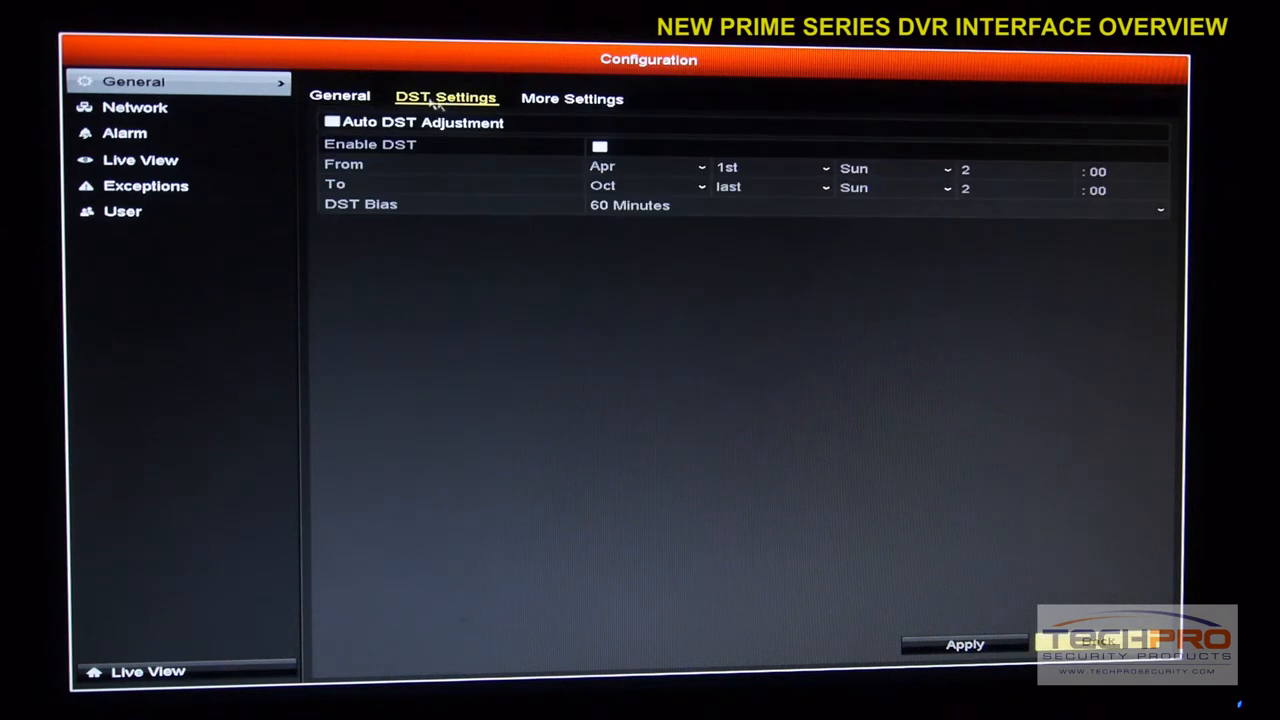
pyautogui.click(572, 98)
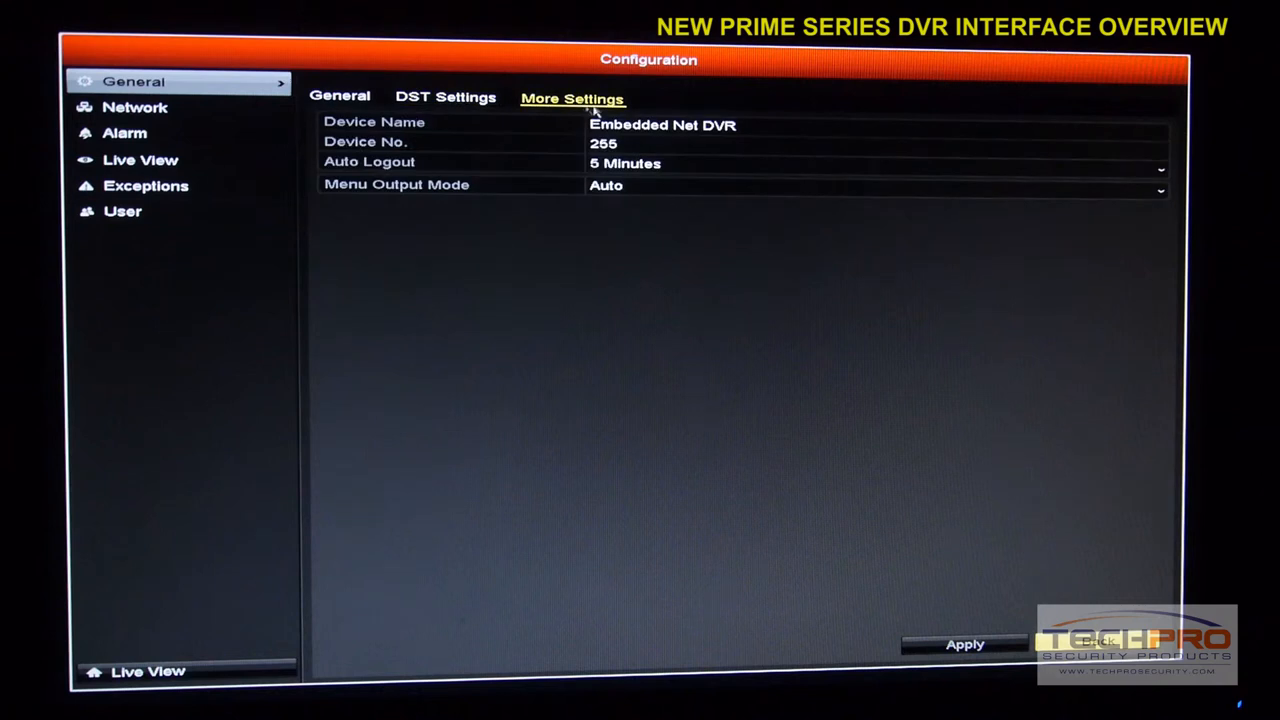
pyautogui.click(662, 124)
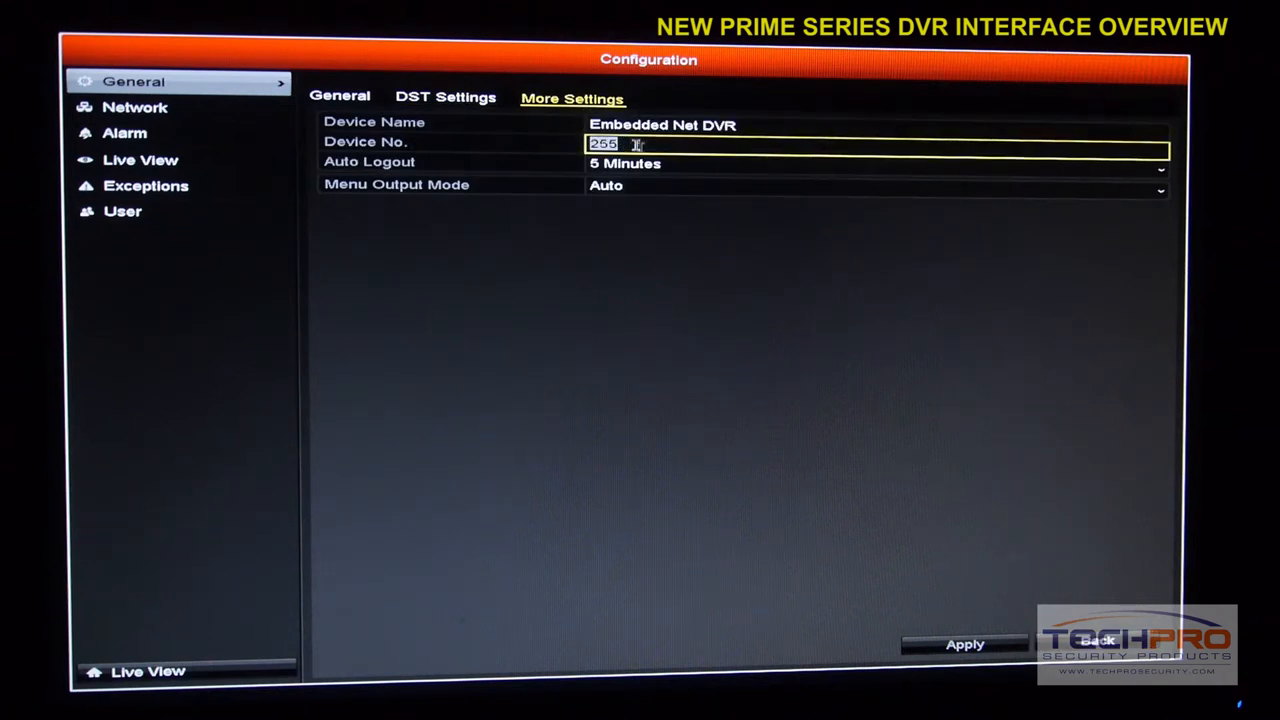
pyautogui.click(875, 163)
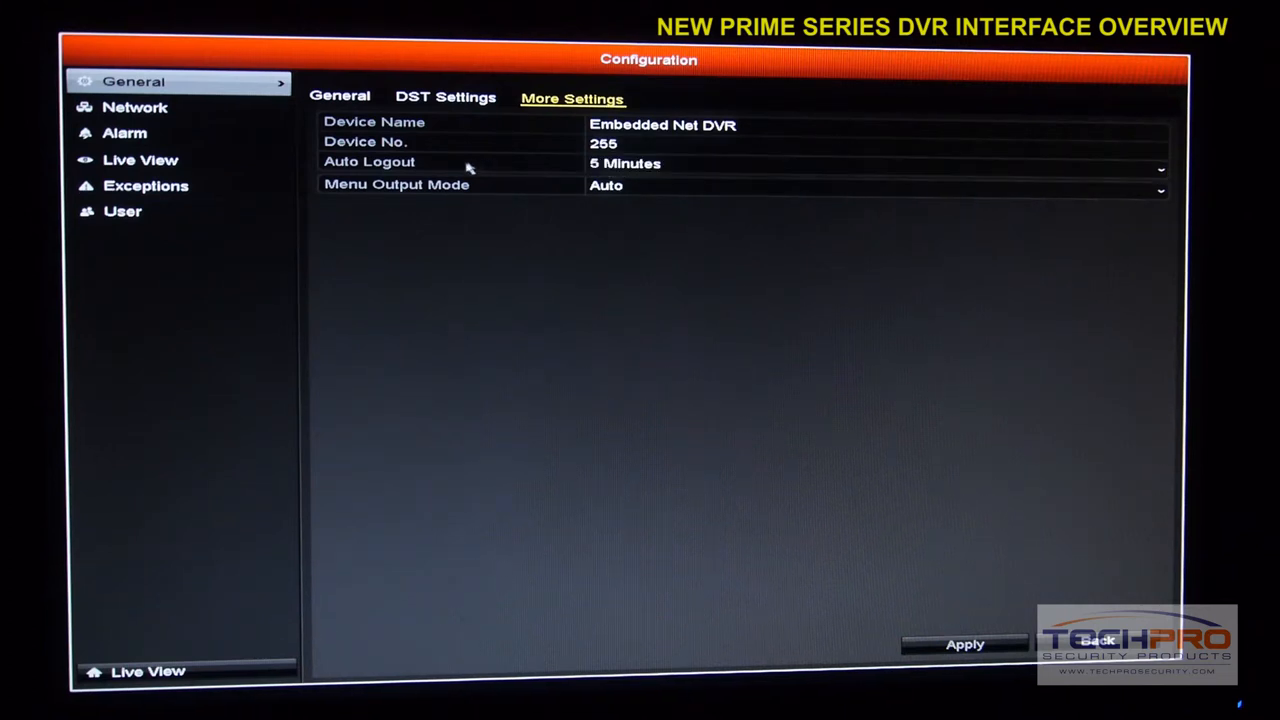
pyautogui.moveTo(435, 143)
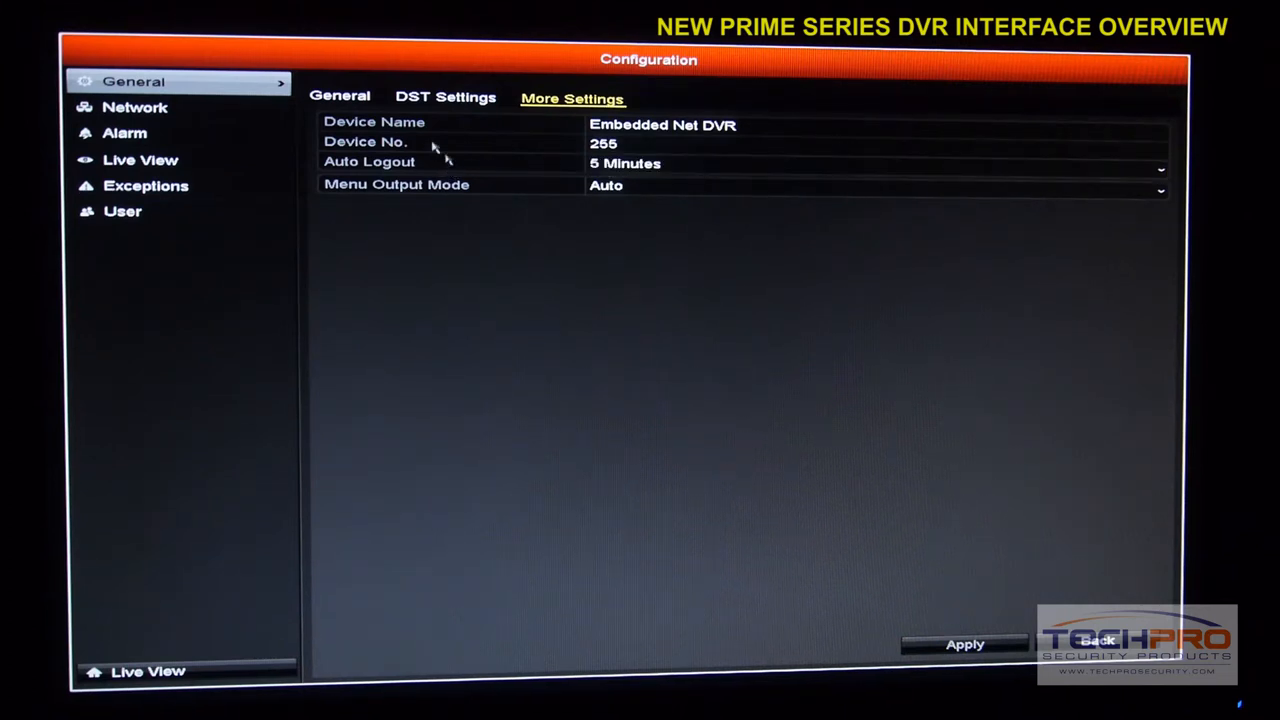
pyautogui.click(135, 107)
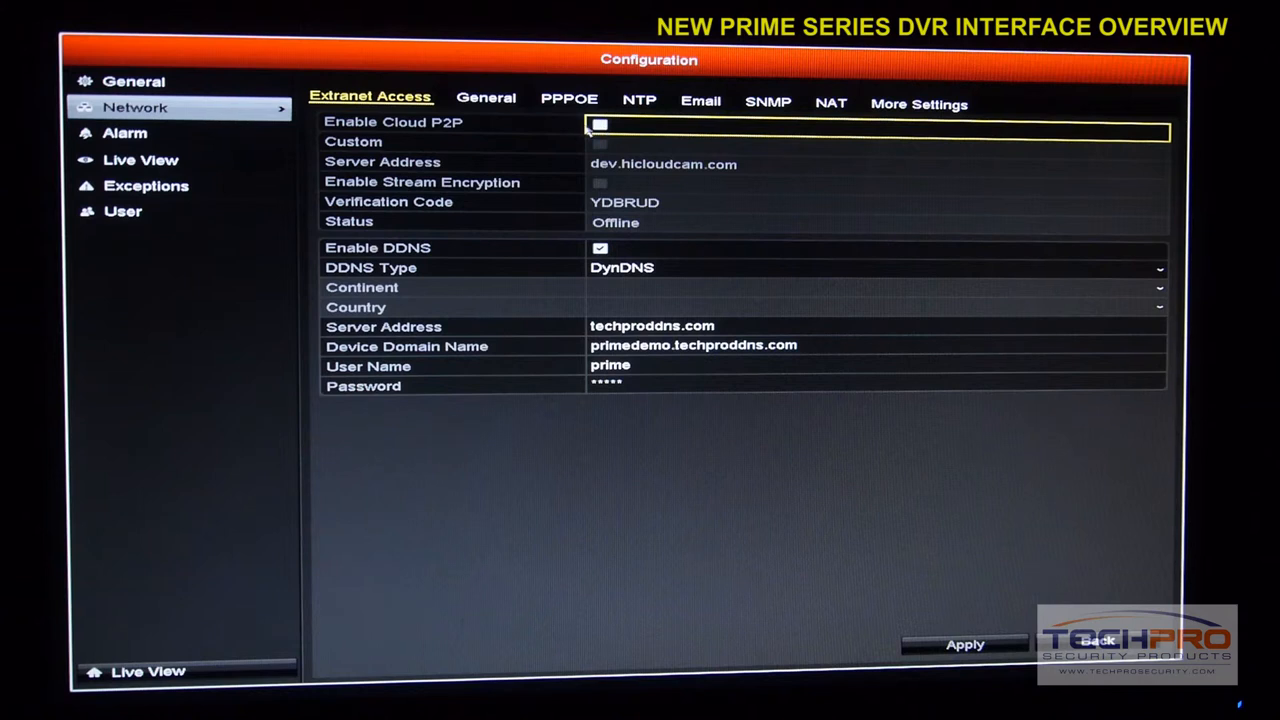
pyautogui.click(600, 123)
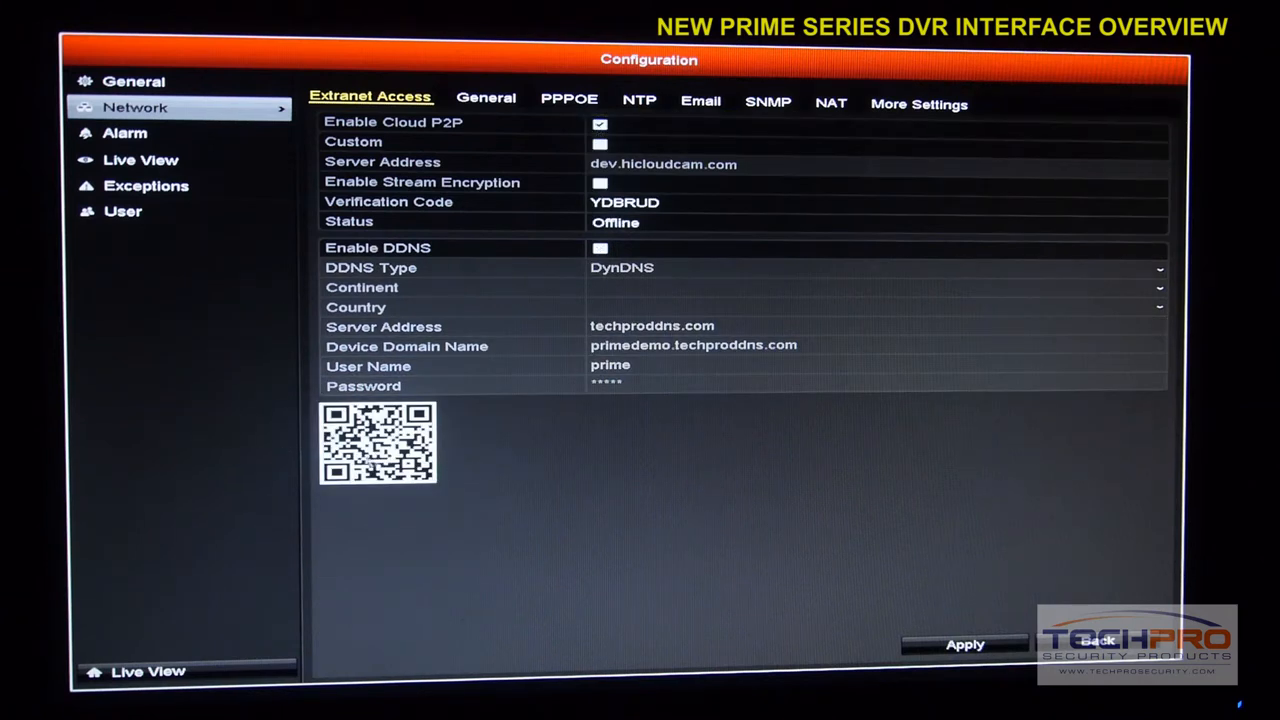
pyautogui.moveTo(428, 238)
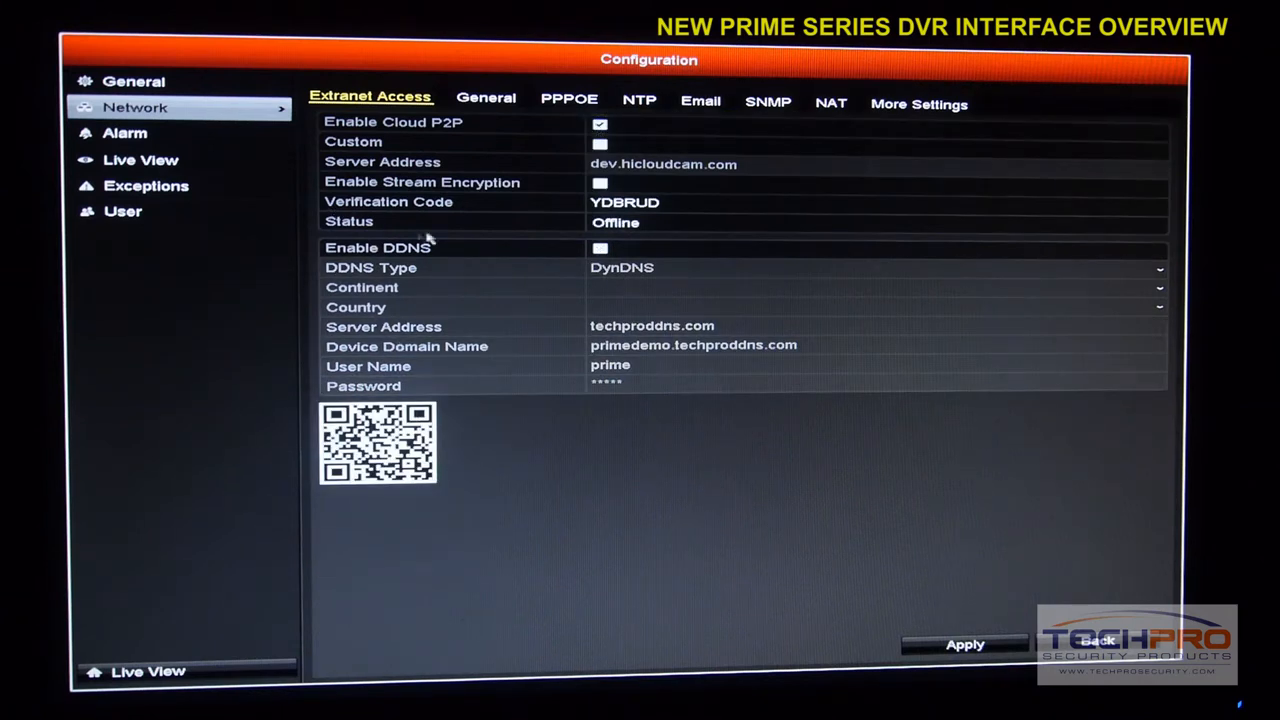
pyautogui.click(600, 248)
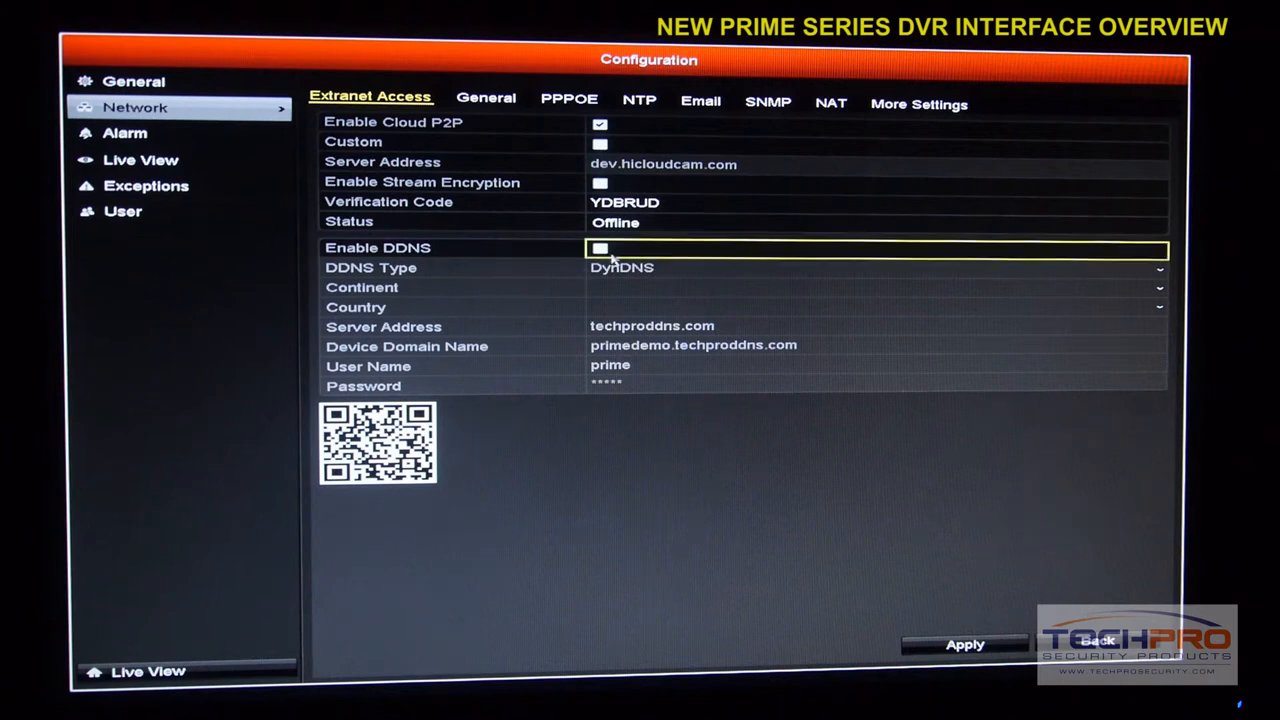
pyautogui.click(600, 248)
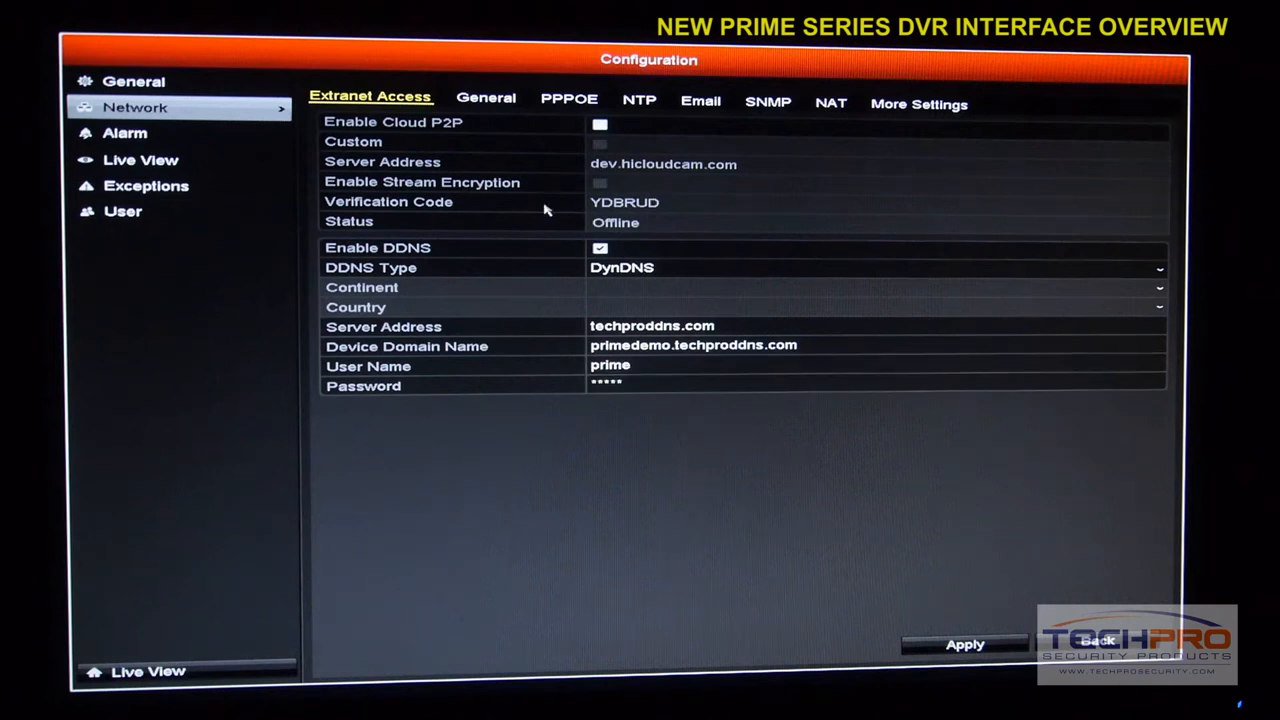
# - On the General network tab, disable DHCP, set IPv4 to 125.0.0.64, re-enable DHCP
pyautogui.click(486, 97)
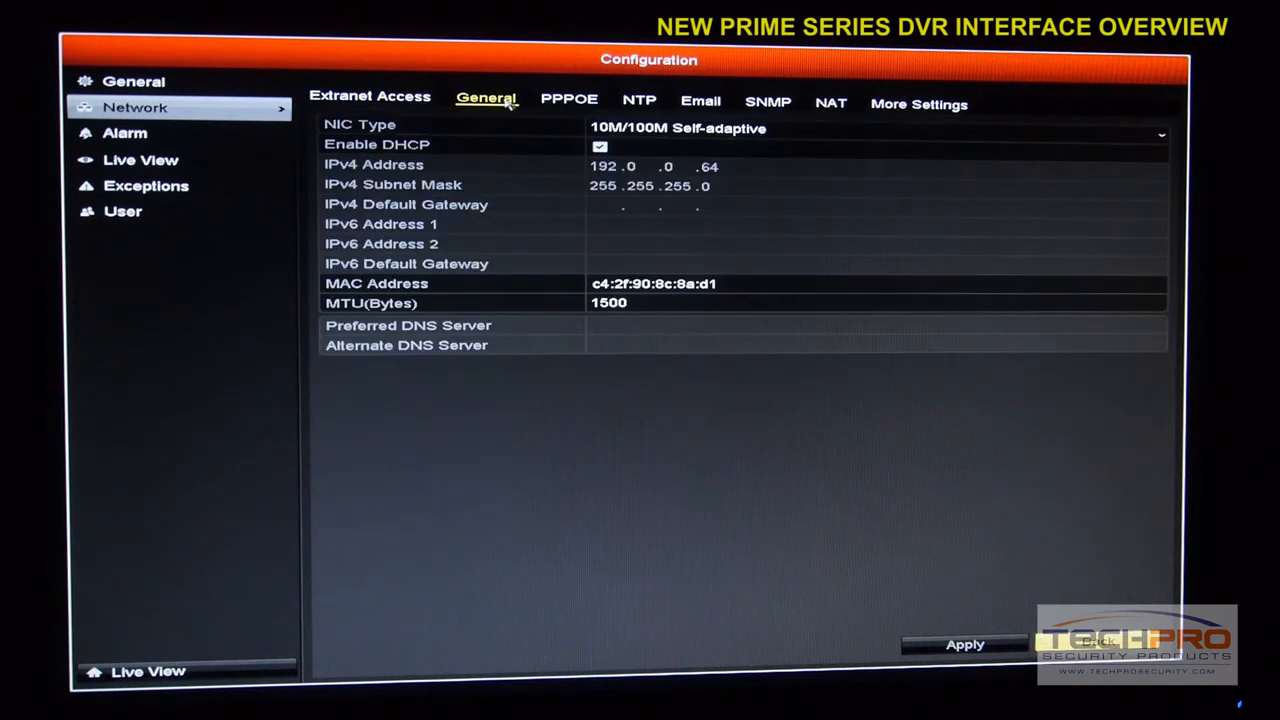
pyautogui.click(600, 146)
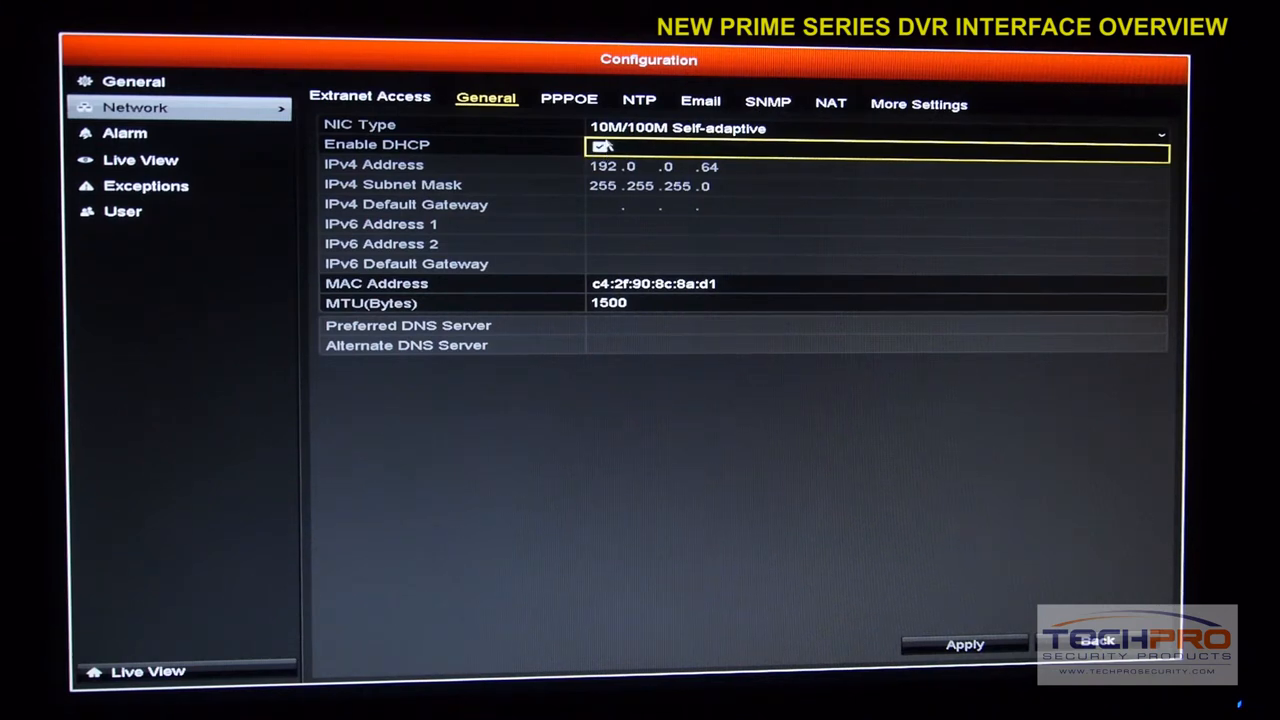
pyautogui.click(600, 145)
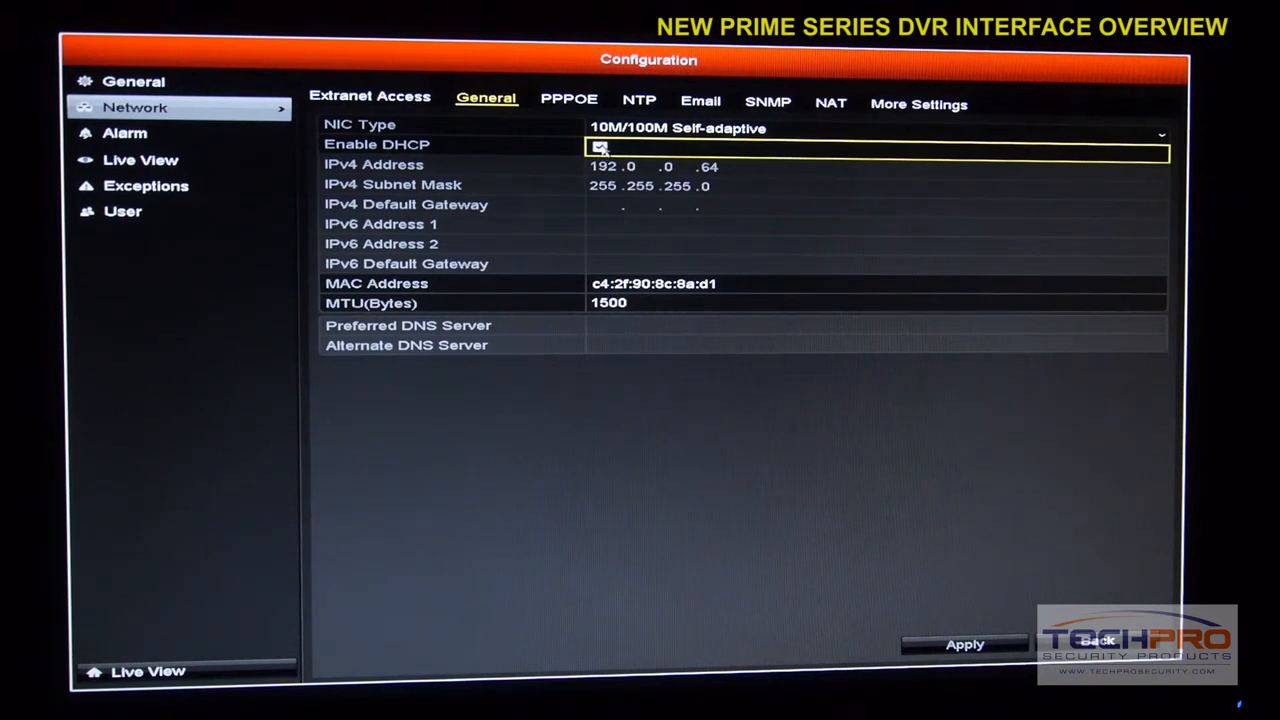
pyautogui.click(600, 146)
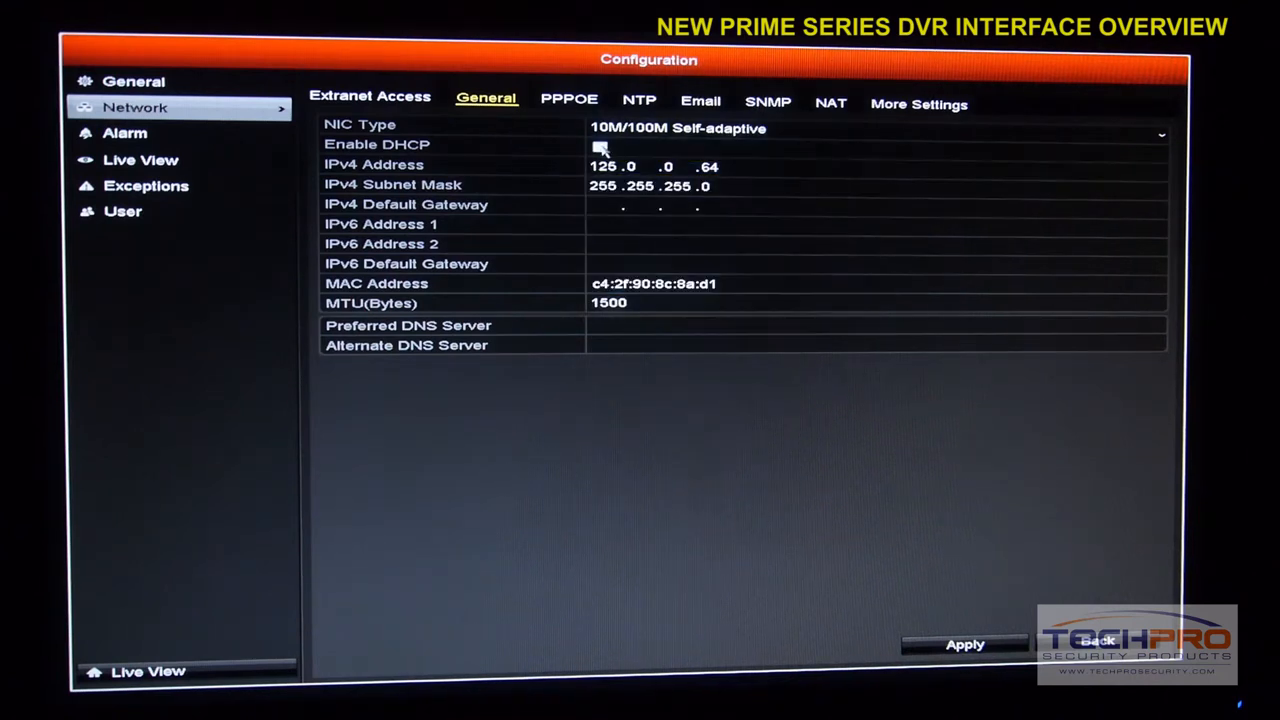
pyautogui.click(600, 146)
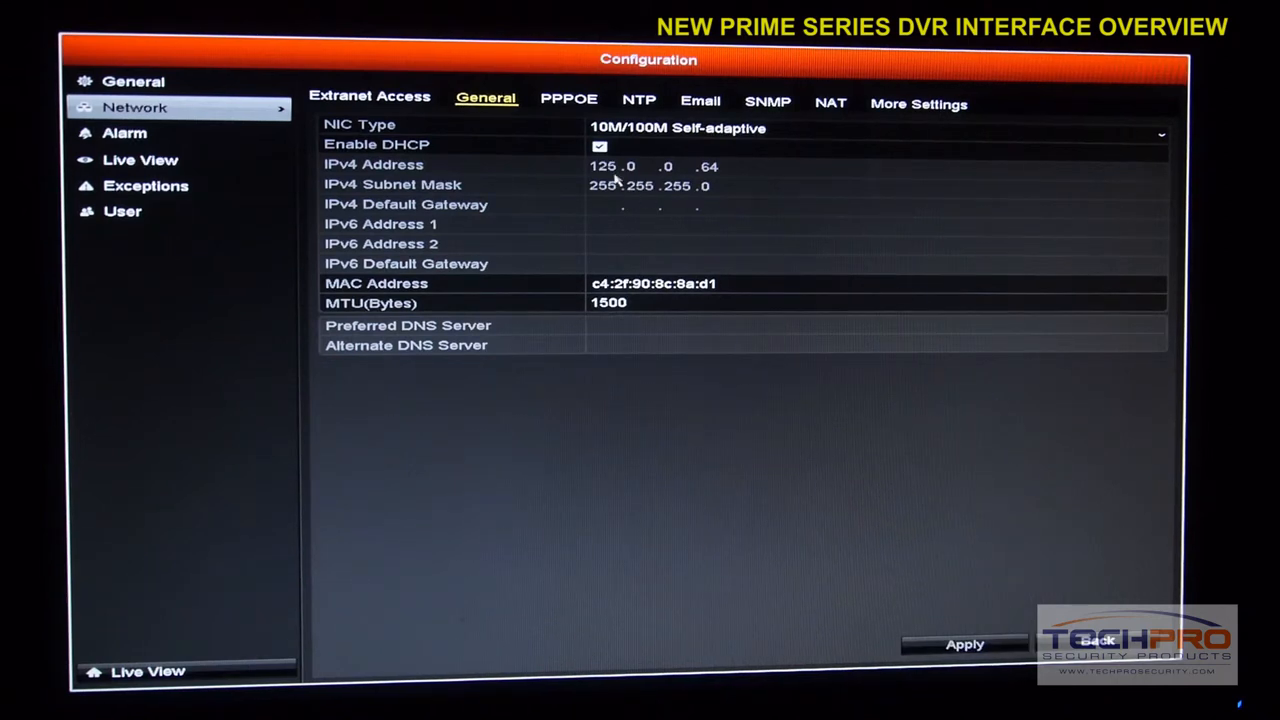
pyautogui.moveTo(640, 173)
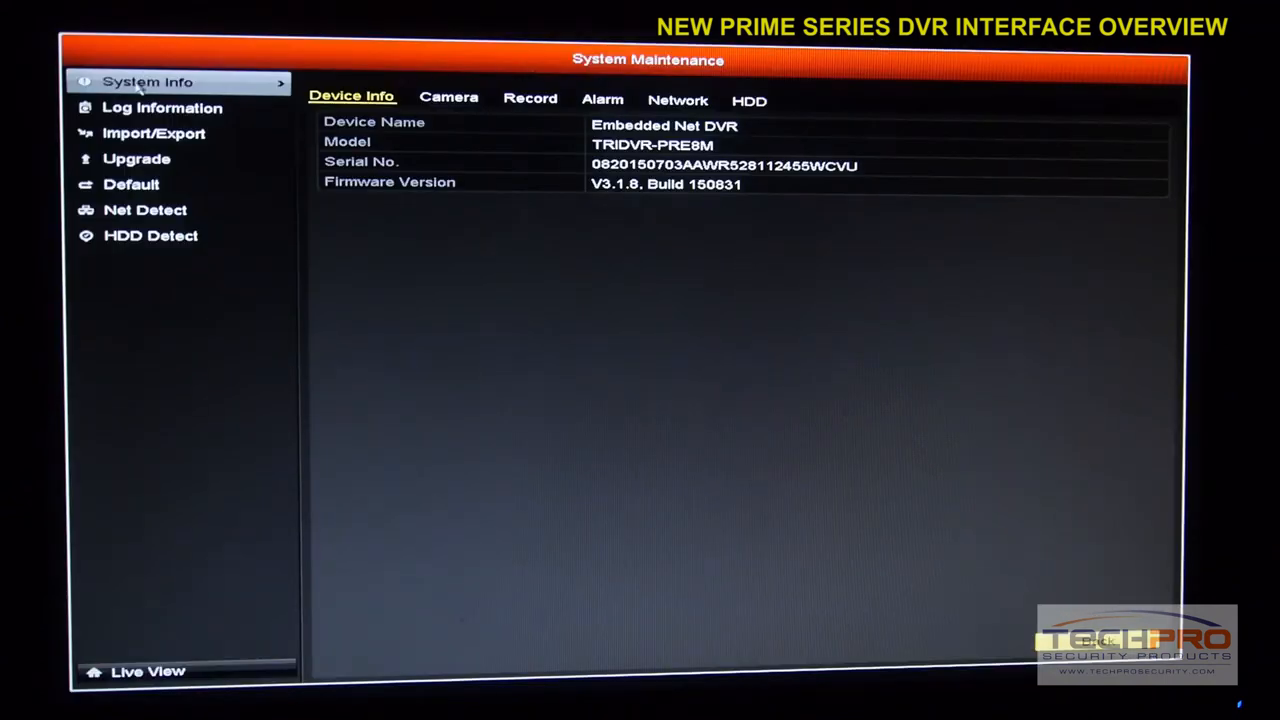
# - View System Info's Network page showing IPv4 192.0.0.64 with DHCP enabled
pyautogui.click(678, 100)
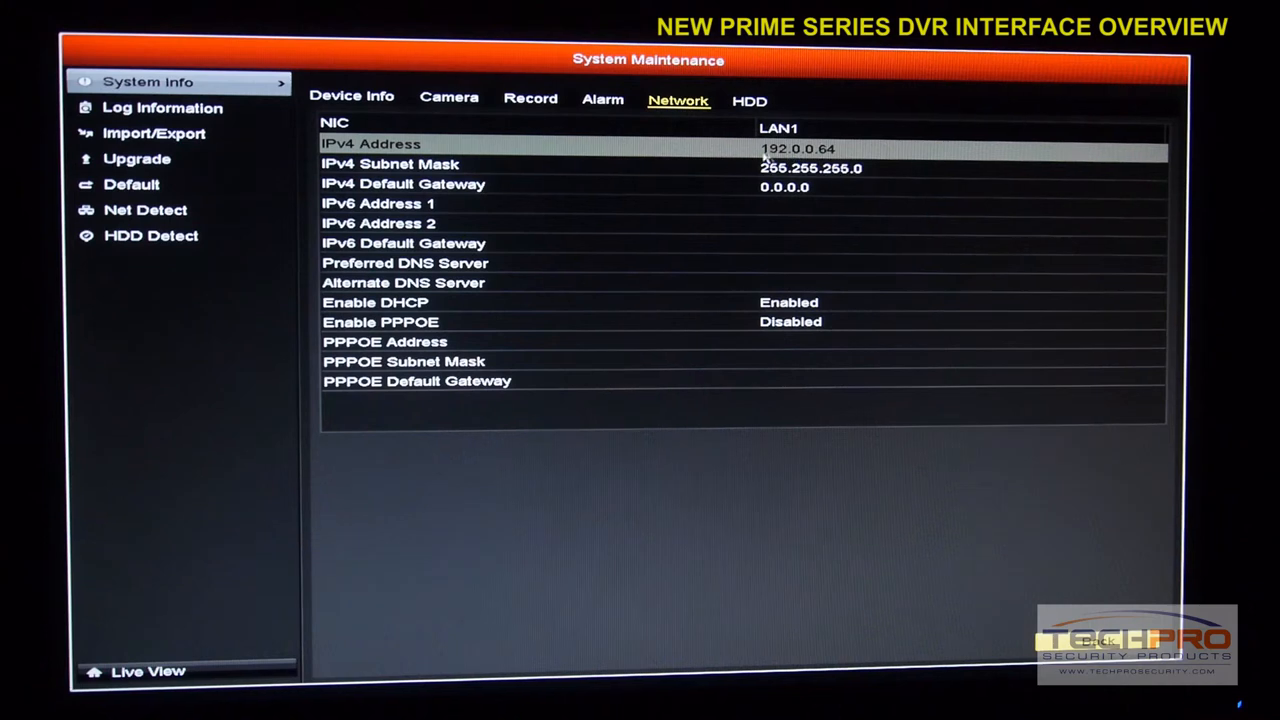
pyautogui.moveTo(838, 183)
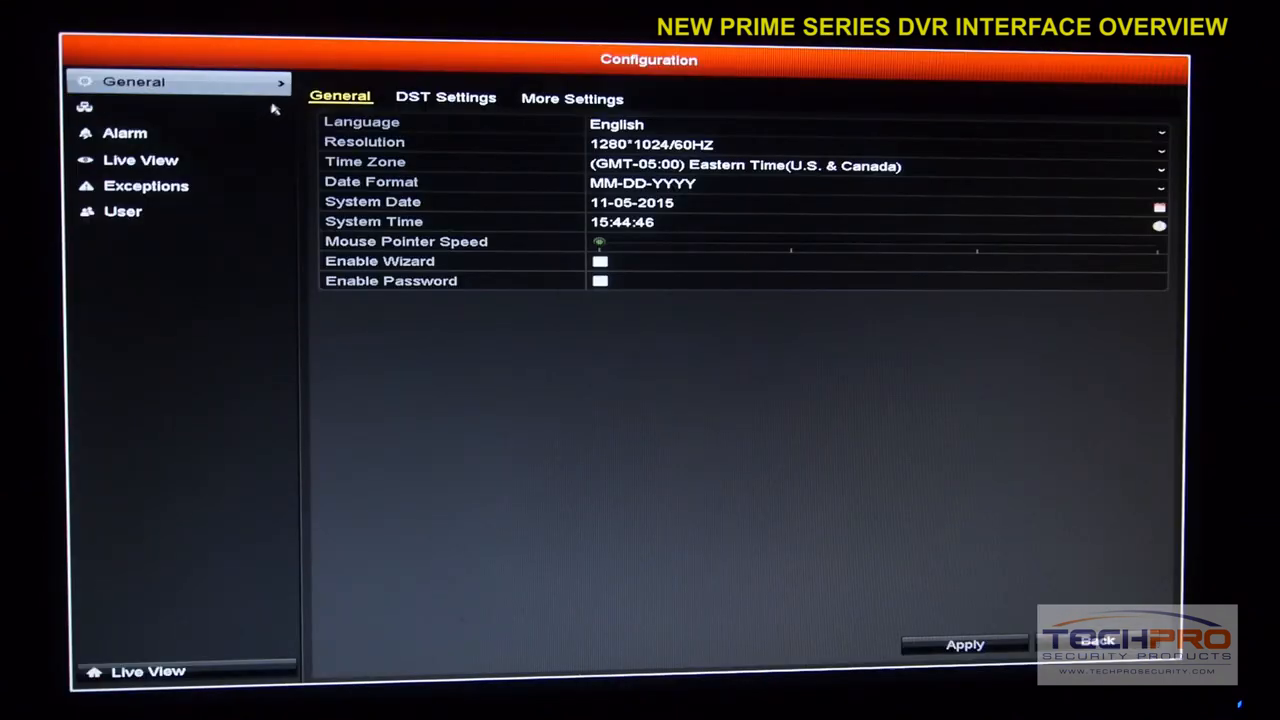
# - Return to Network > General and untick Enable DHCP, keeping IPv4 125.0.0.64
pyautogui.click(135, 107)
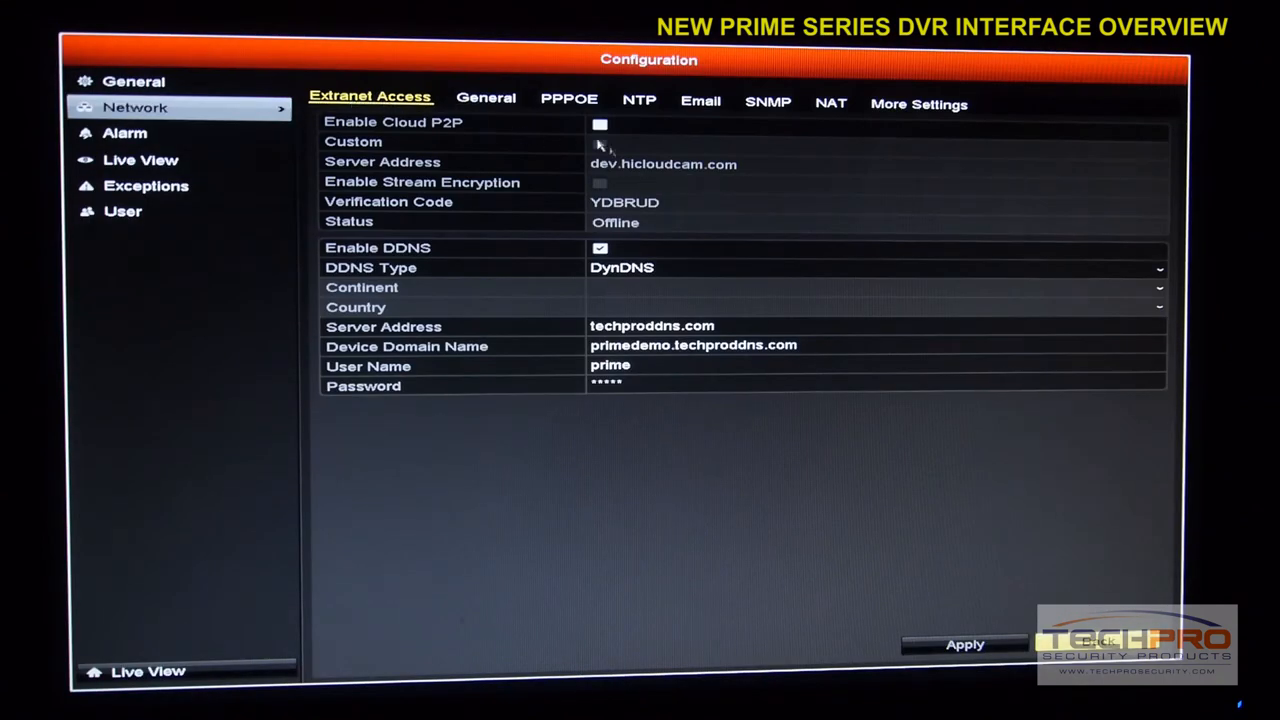
pyautogui.click(486, 97)
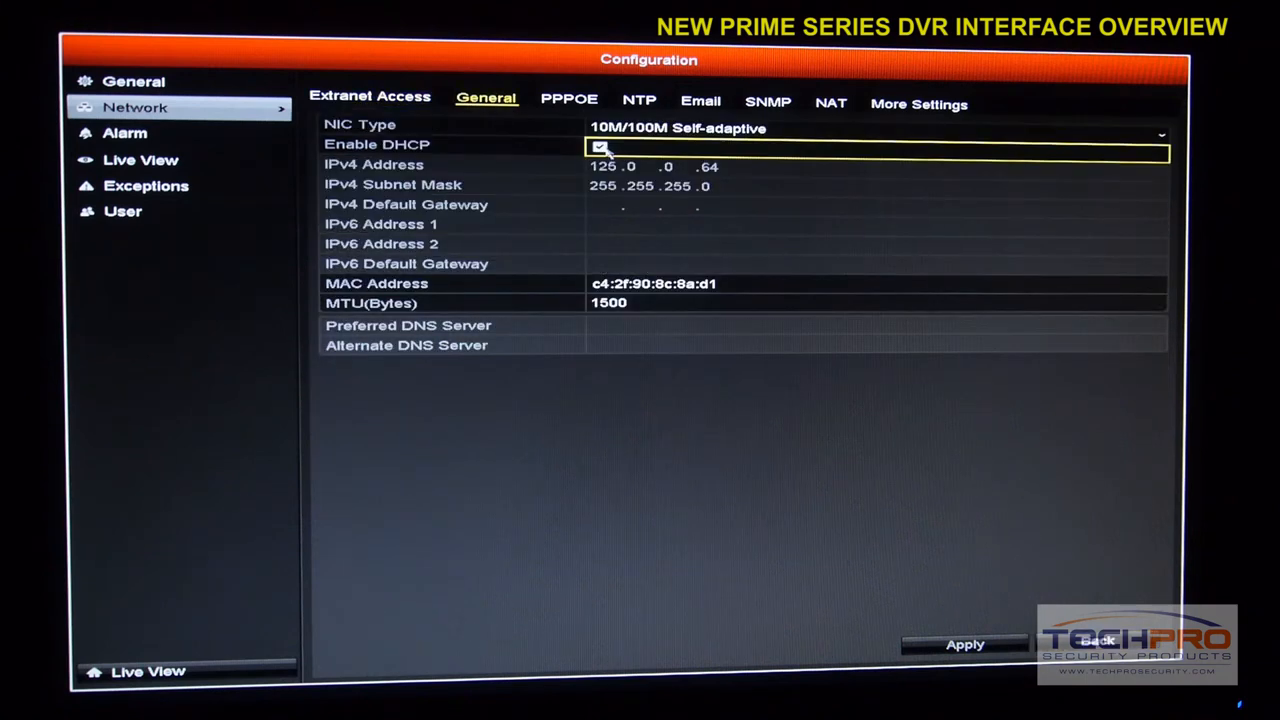
pyautogui.click(599, 146)
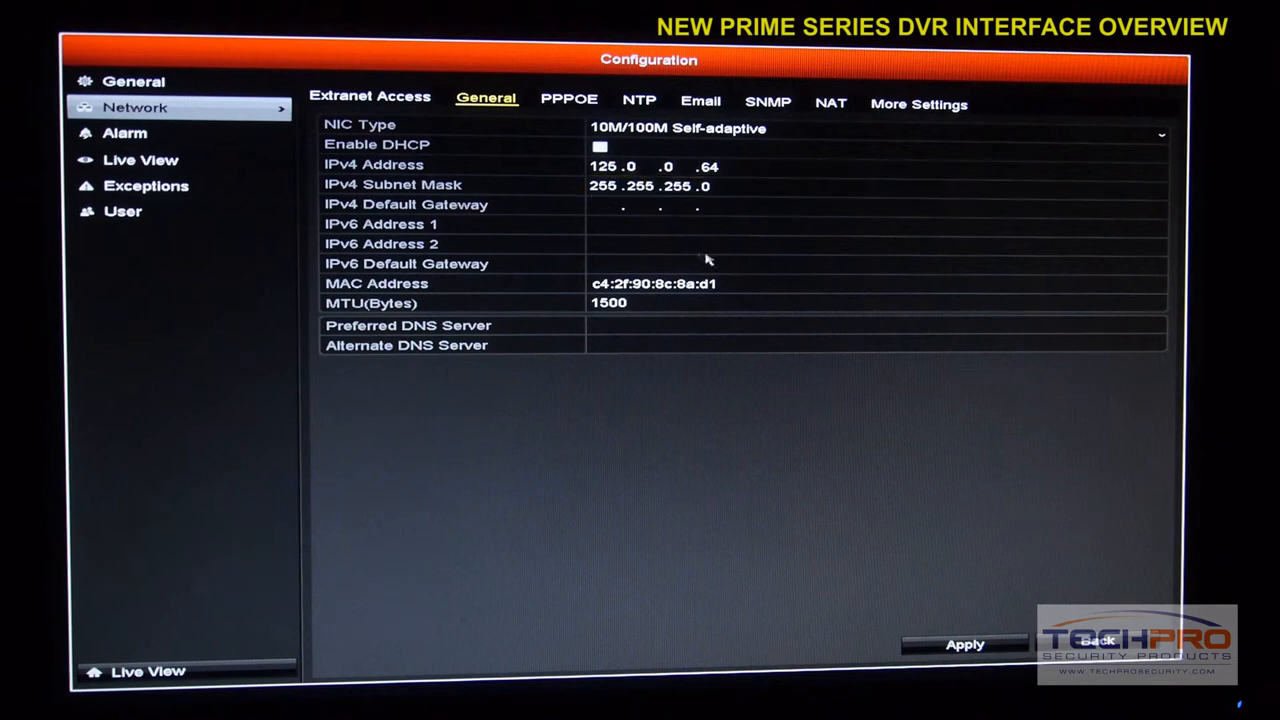
pyautogui.moveTo(615, 263)
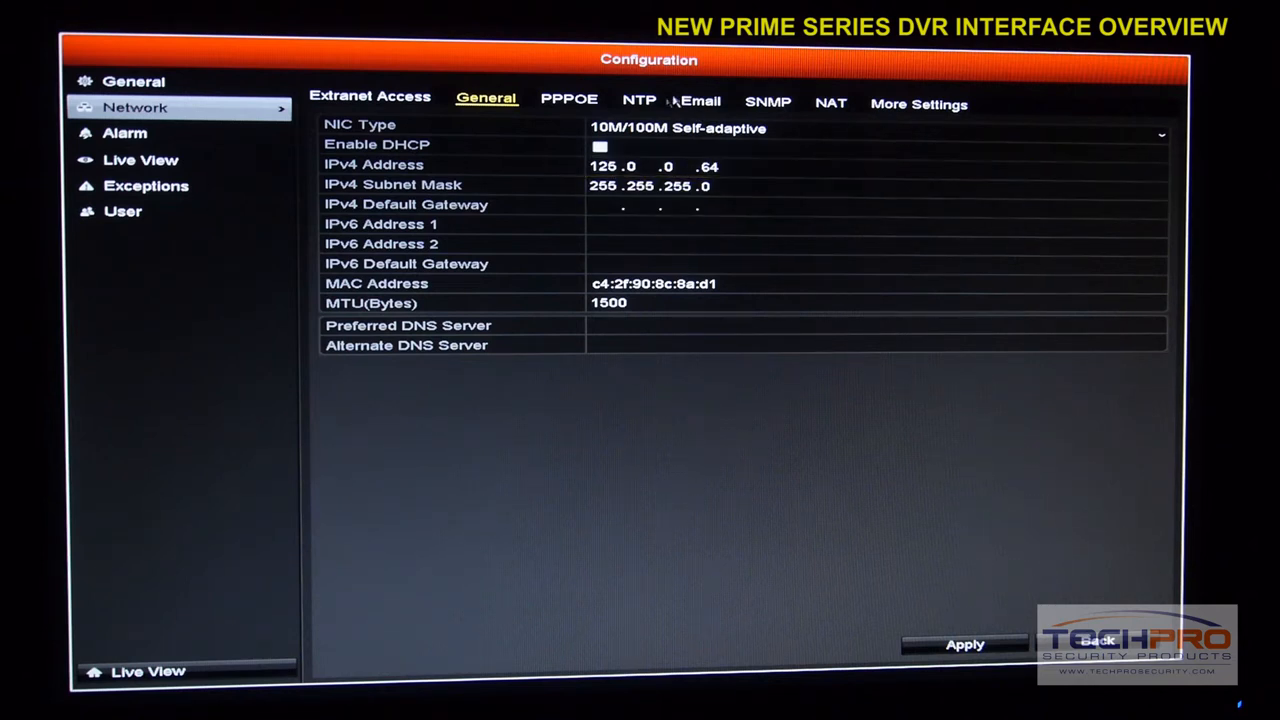
# - Enable email server authentication, SSL and attached pictures, checking user name, SMTP server and port
pyautogui.click(701, 100)
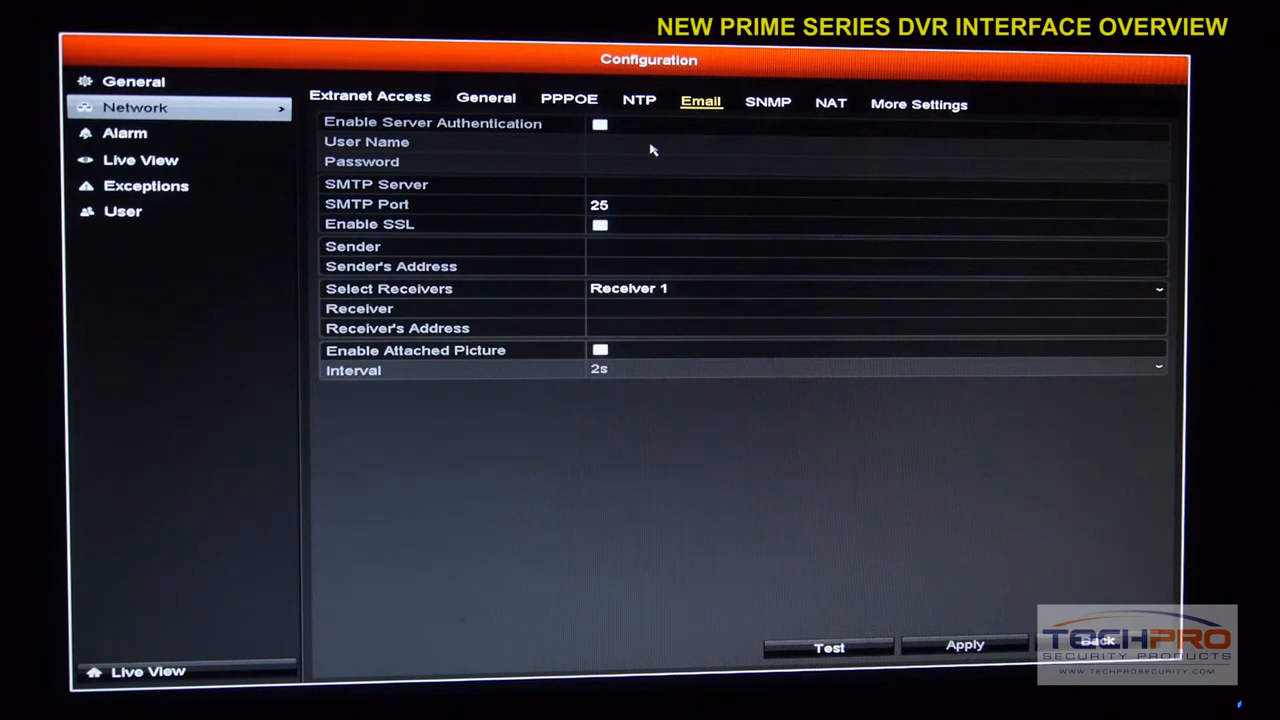
pyautogui.click(600, 124)
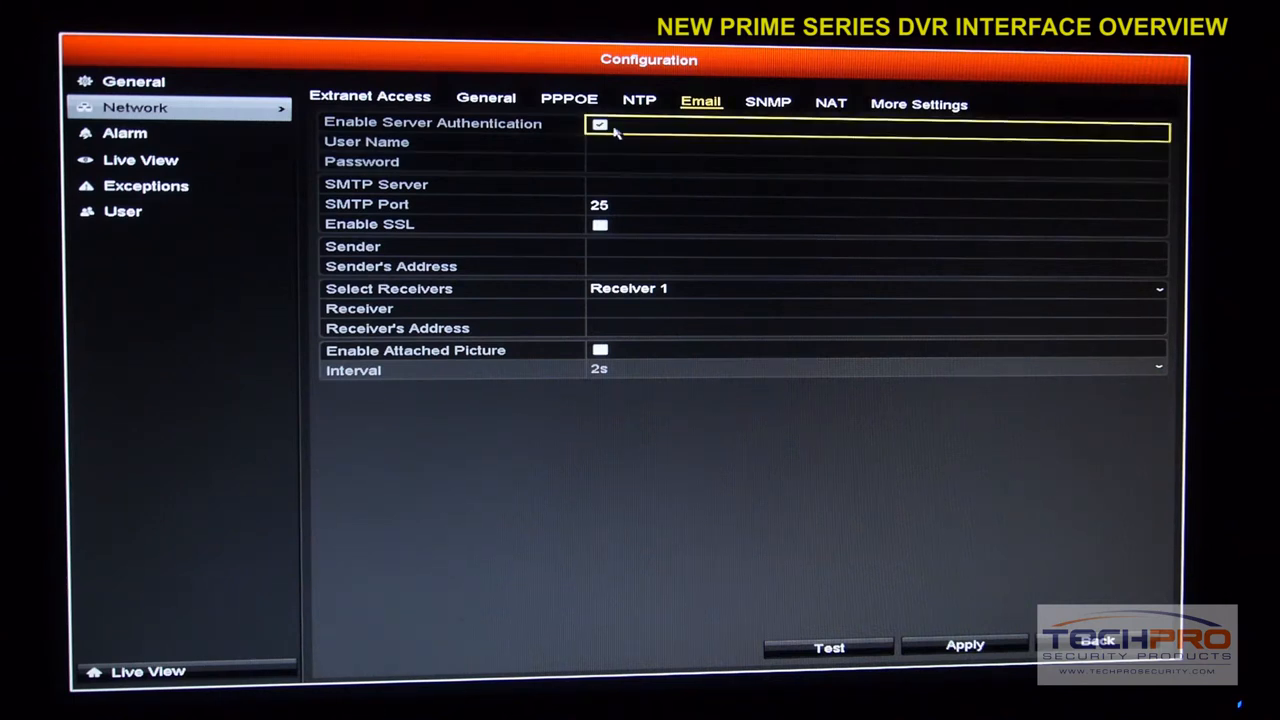
pyautogui.click(875, 142)
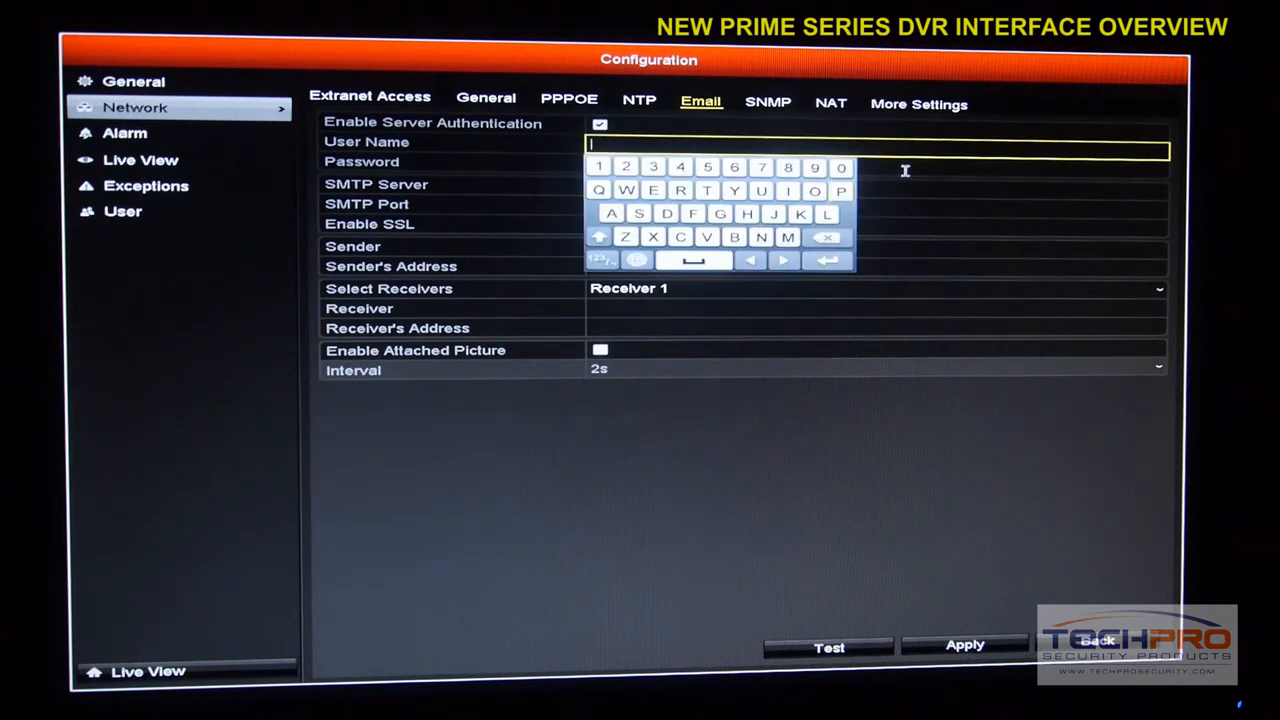
pyautogui.click(870, 204)
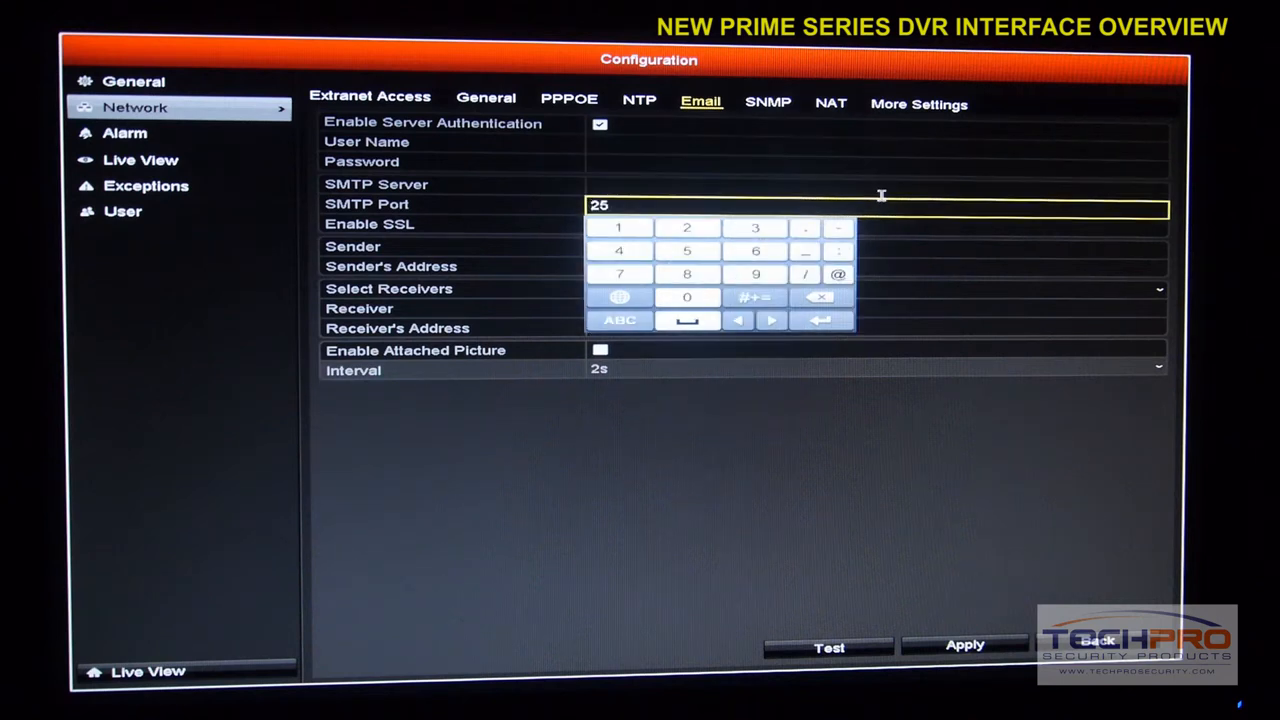
pyautogui.click(875, 184)
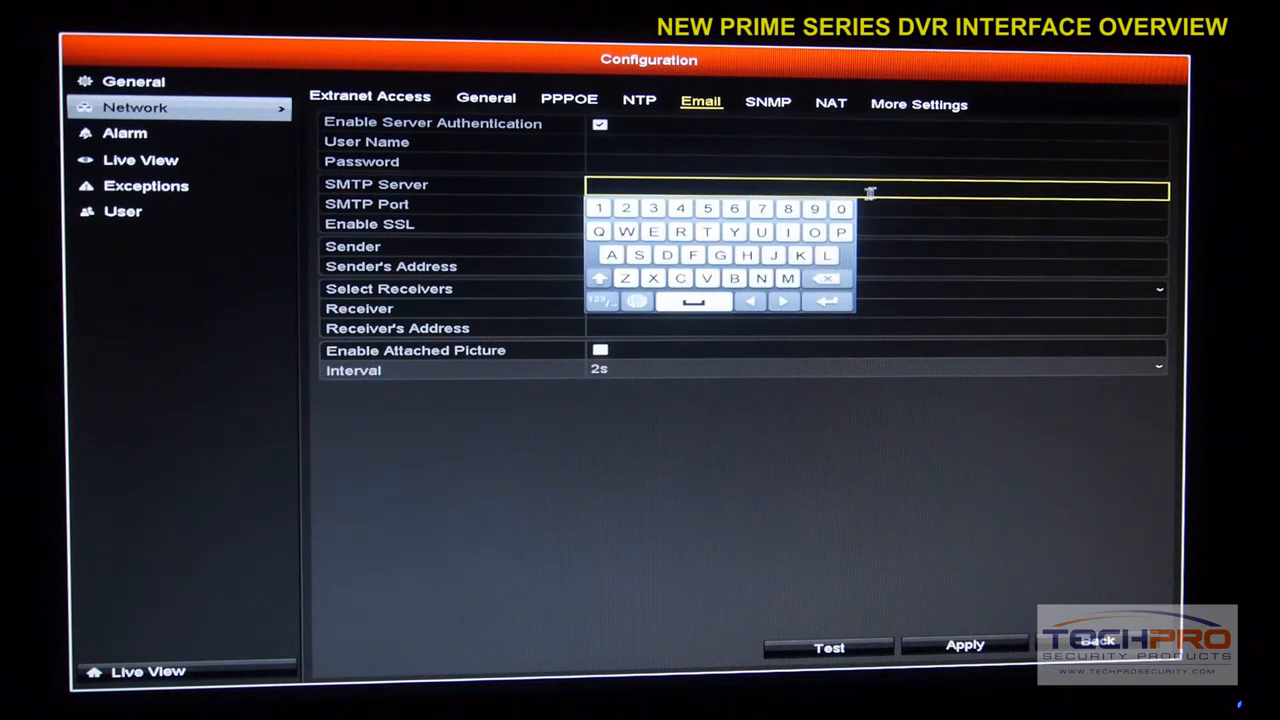
pyautogui.moveTo(783, 188)
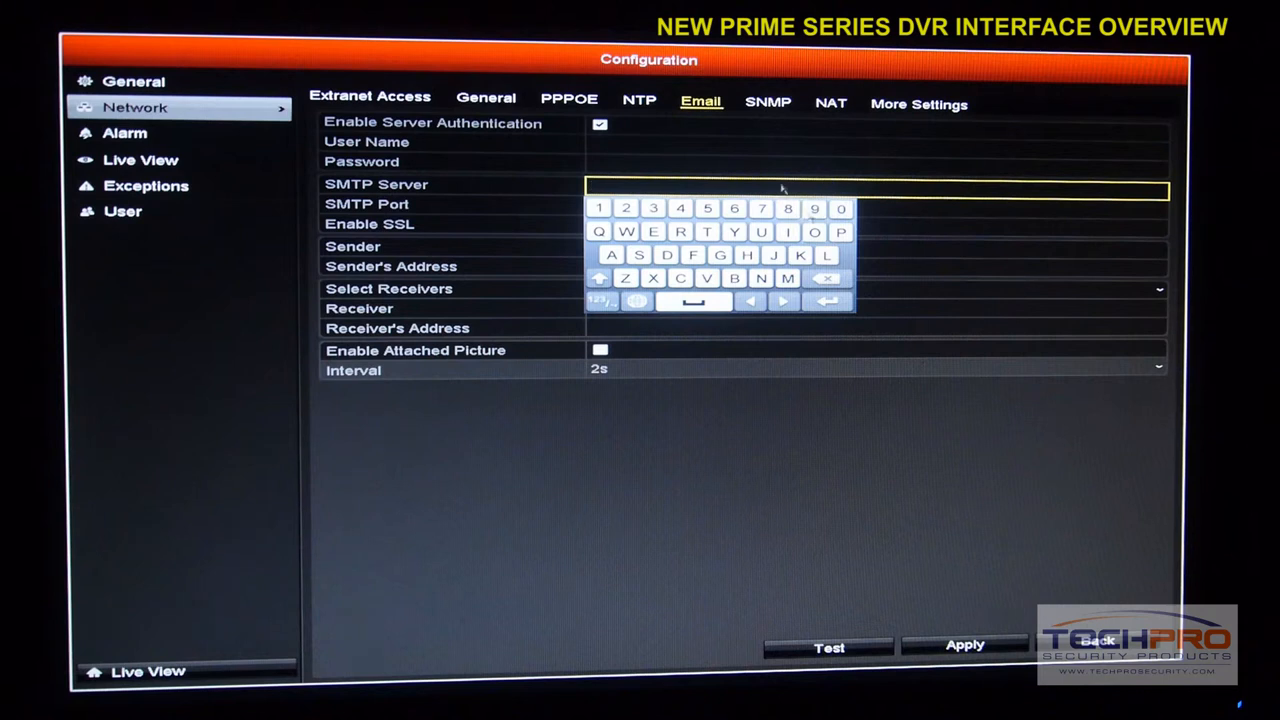
pyautogui.click(870, 308)
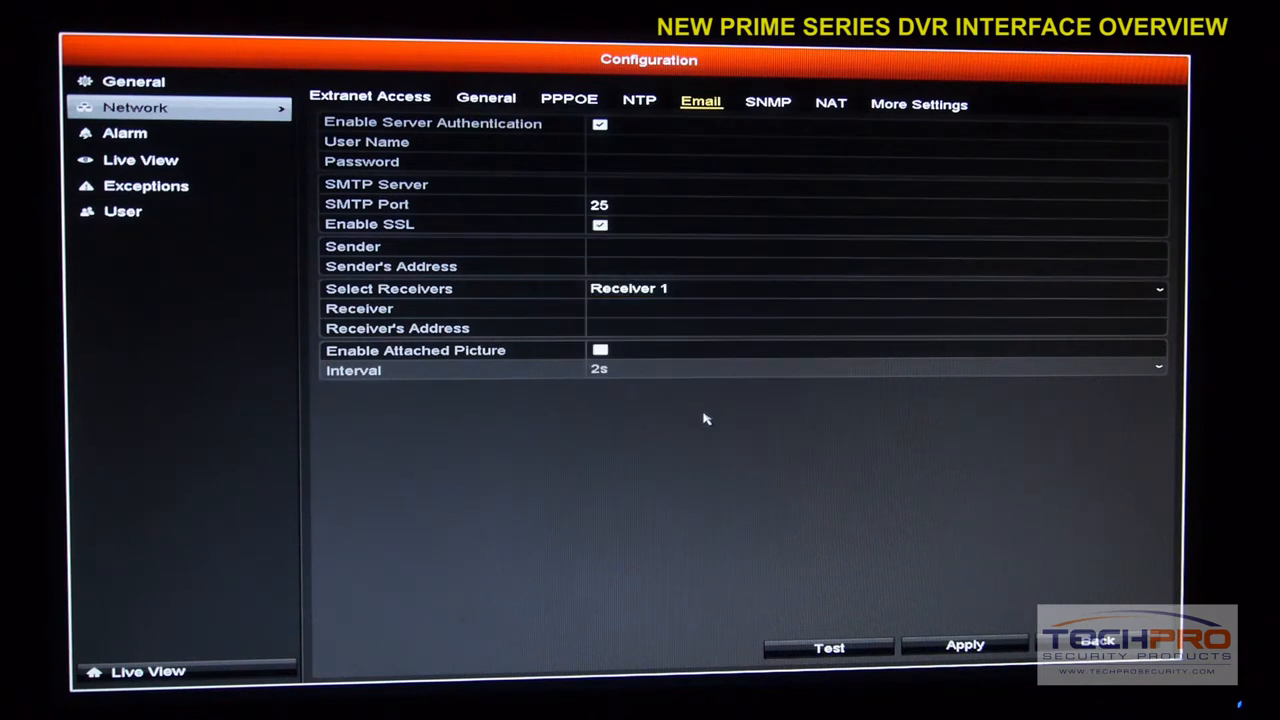
pyautogui.click(600, 350)
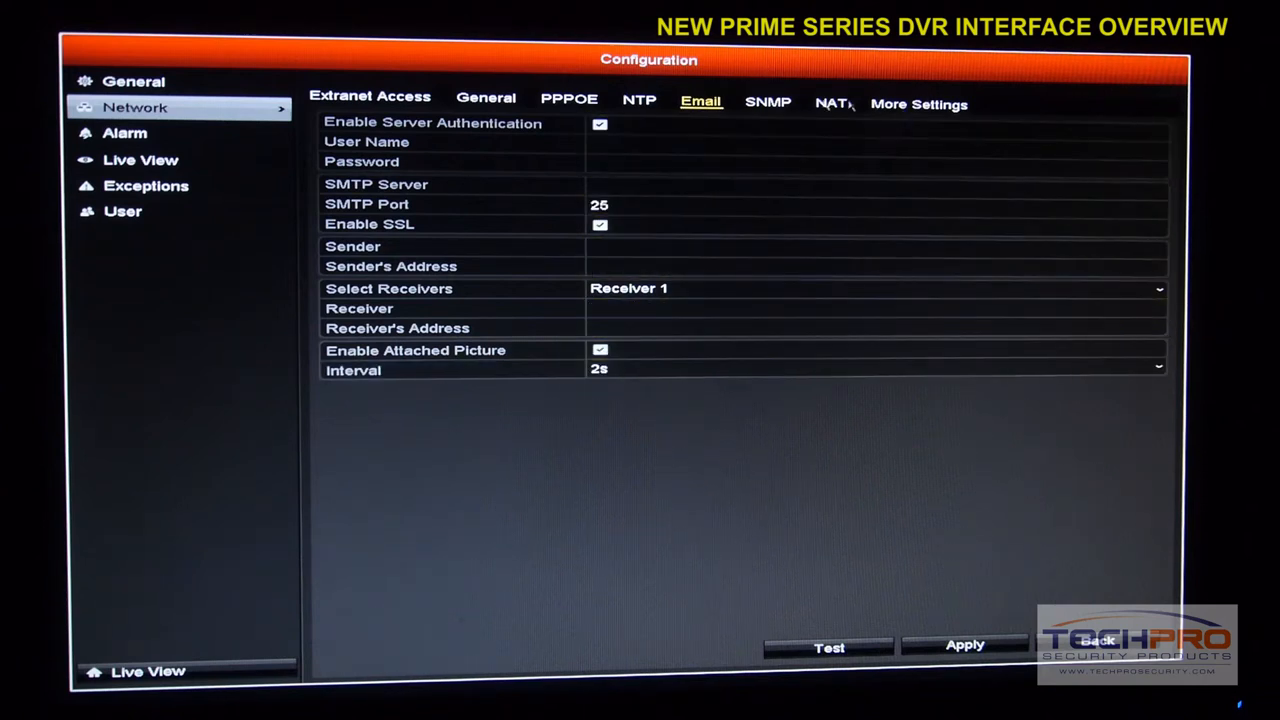
# - Move from the SNMP tab to More Settings and dismiss the no-alarm notice
pyautogui.click(768, 101)
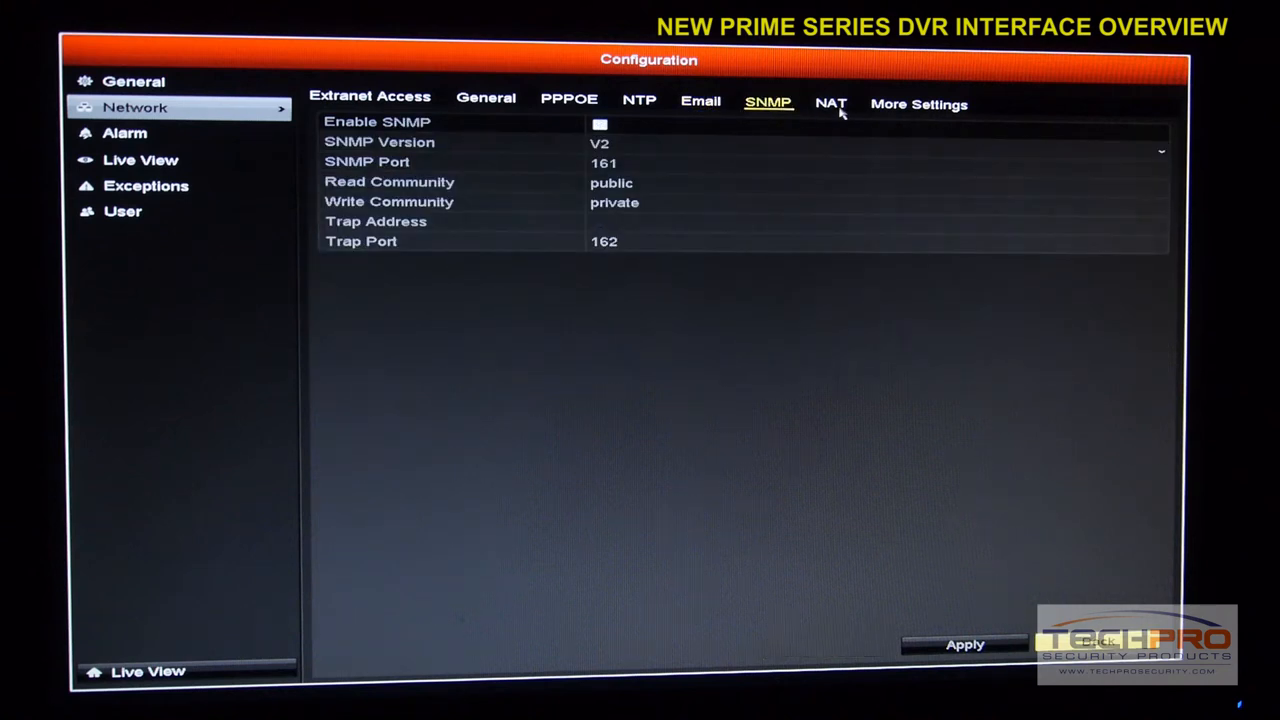
pyautogui.click(918, 104)
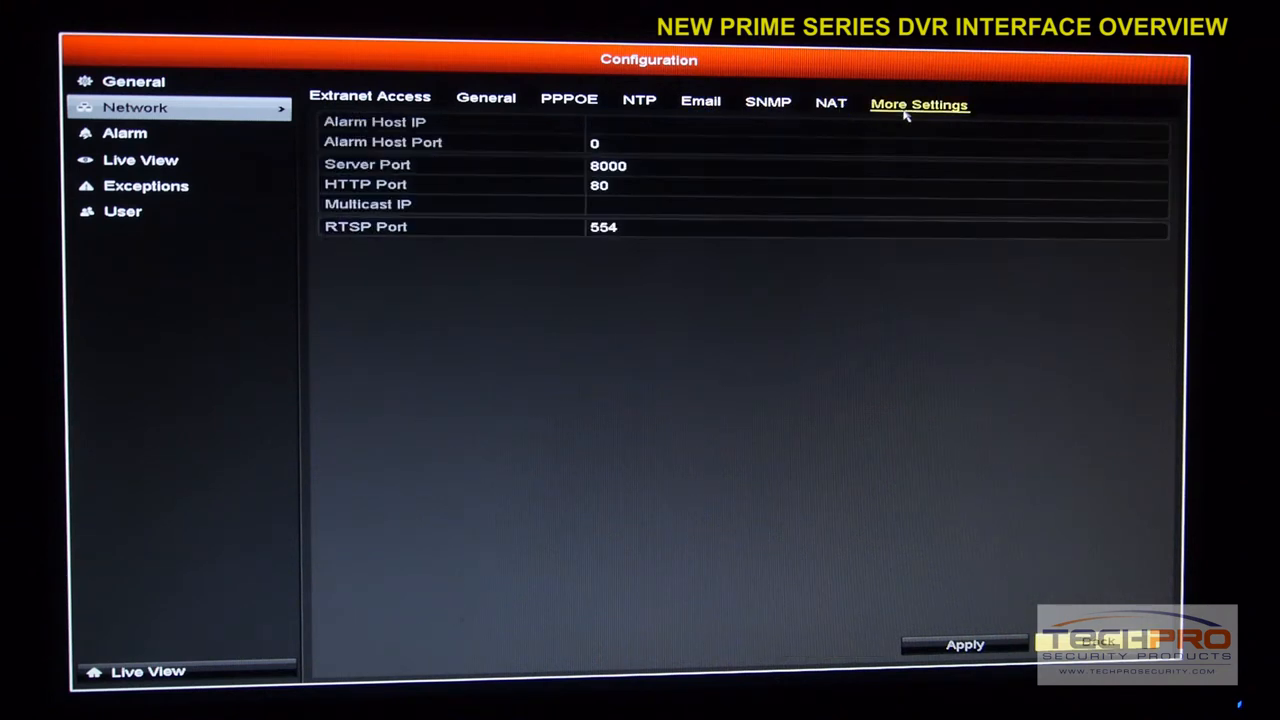
pyautogui.click(650, 184)
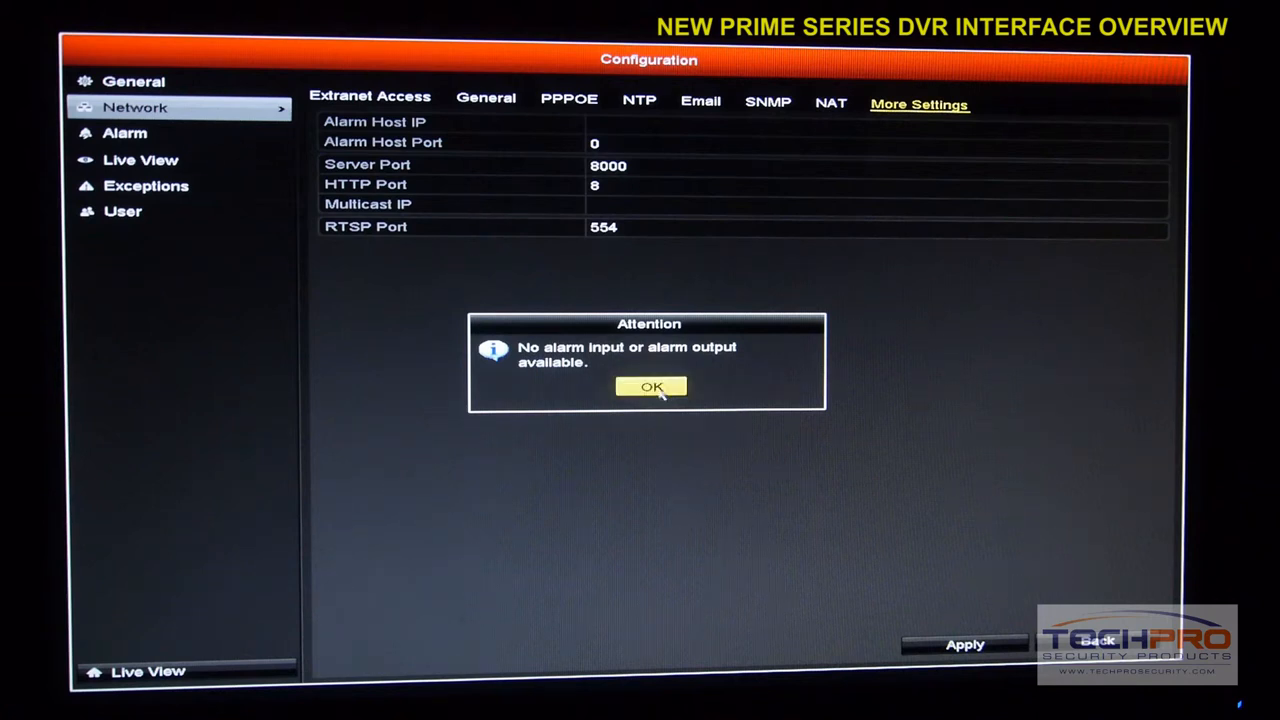
# - Show the Live View layout mapping Cameras 01–08 into a 1+7 layout
pyautogui.click(650, 387)
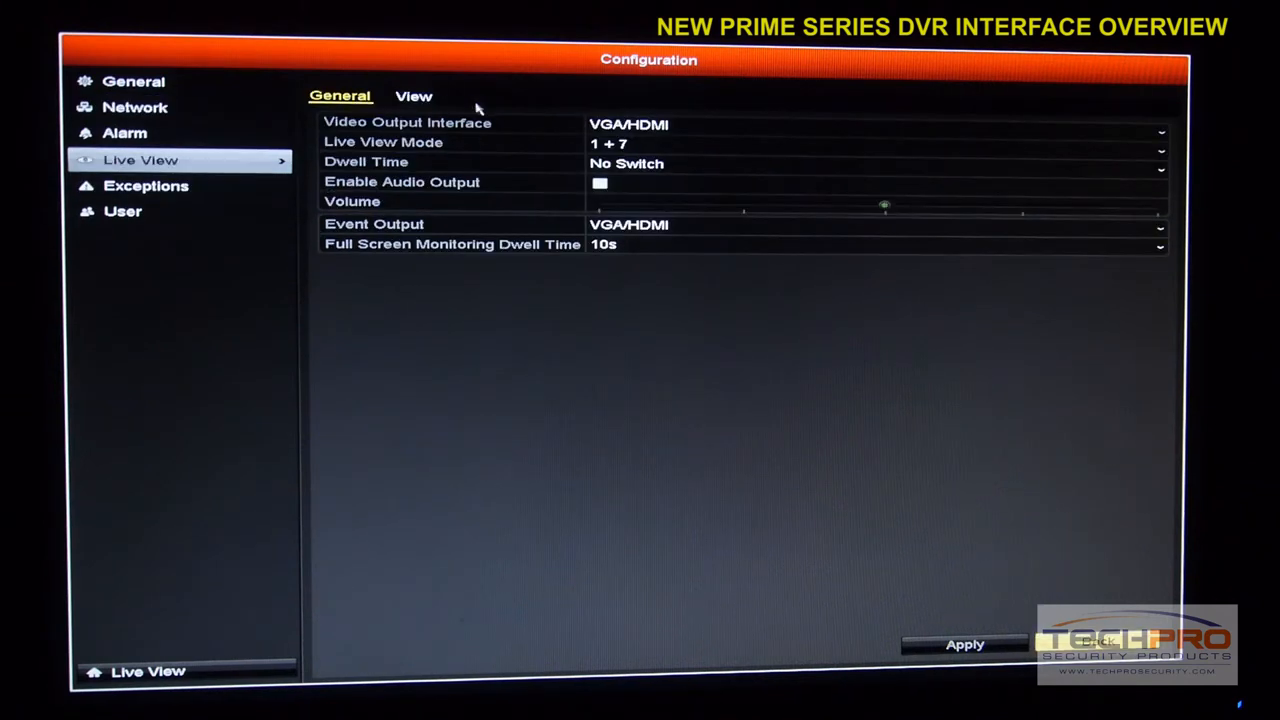
pyautogui.click(413, 96)
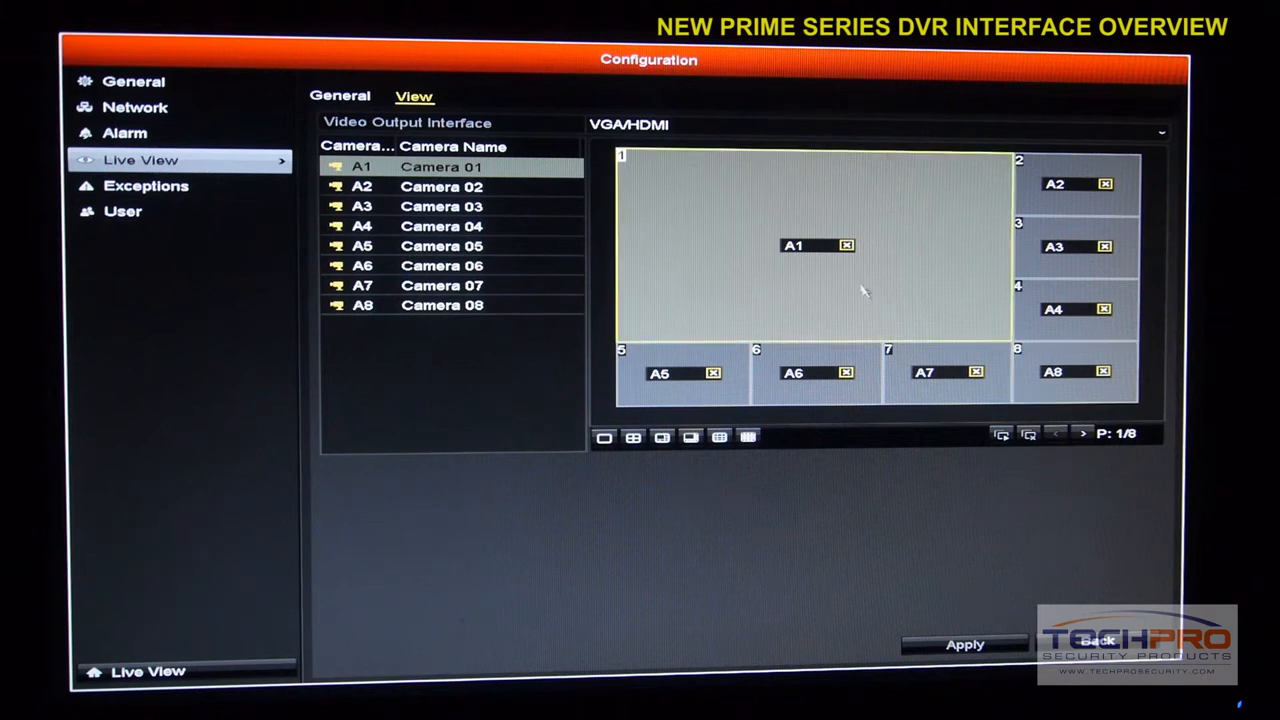
pyautogui.moveTo(715, 200)
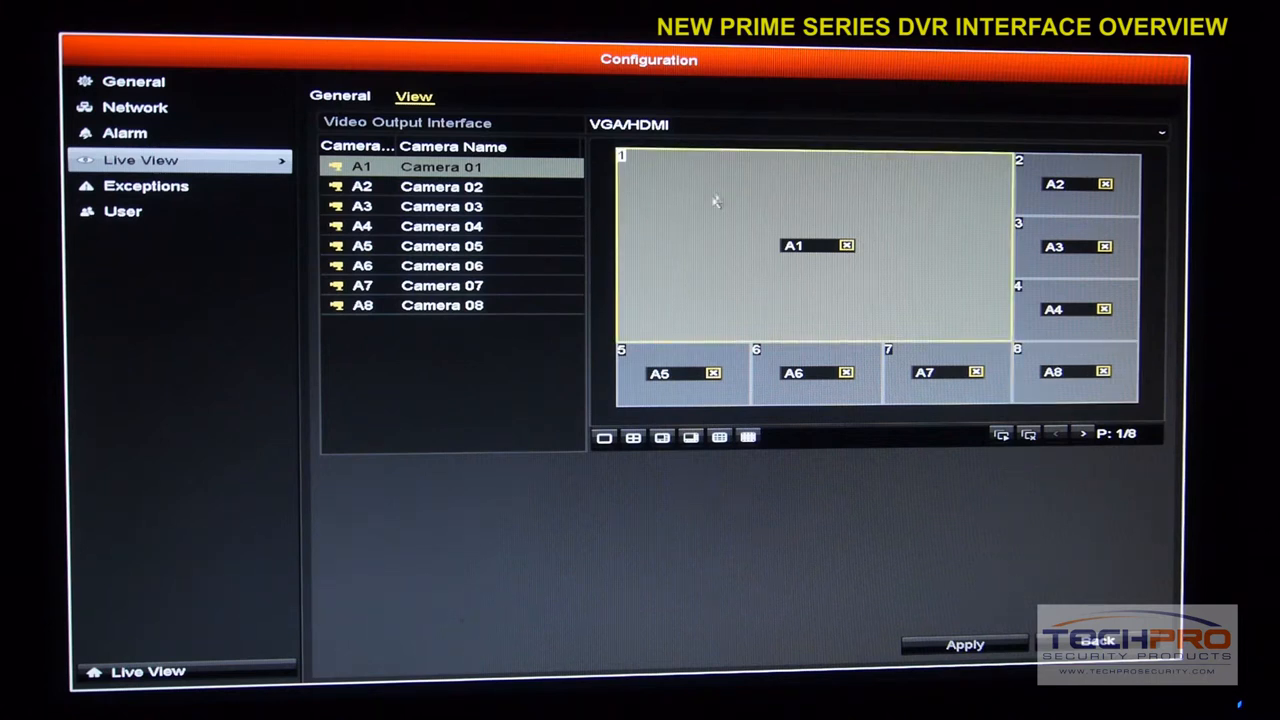
pyautogui.moveTo(855, 258)
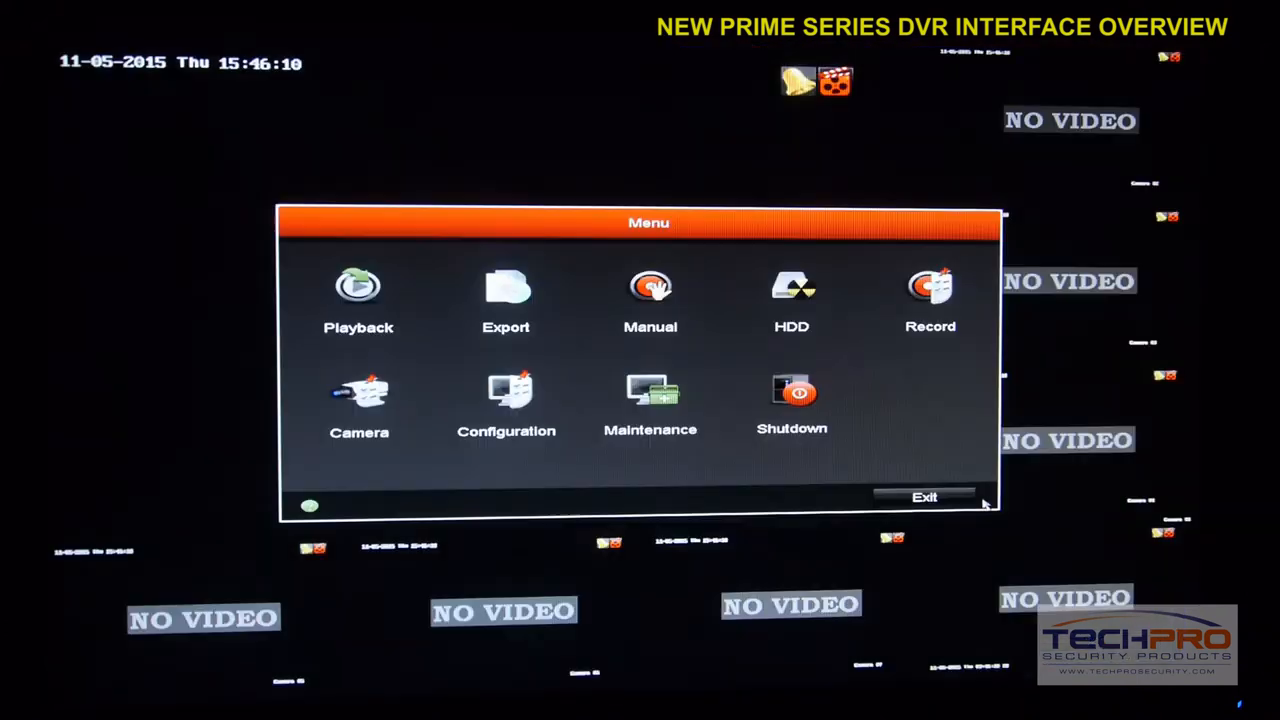
# - Exit to live view and reopen Configuration on the General page
pyautogui.click(924, 497)
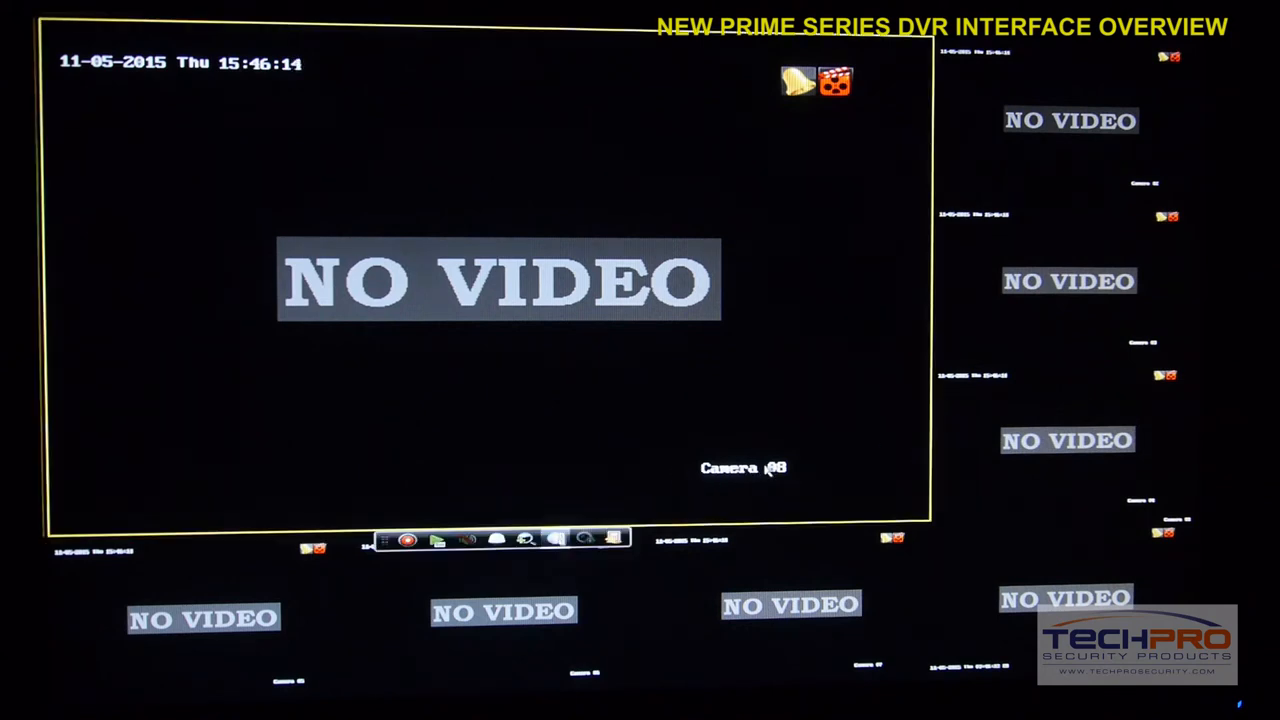
pyautogui.click(1065, 595)
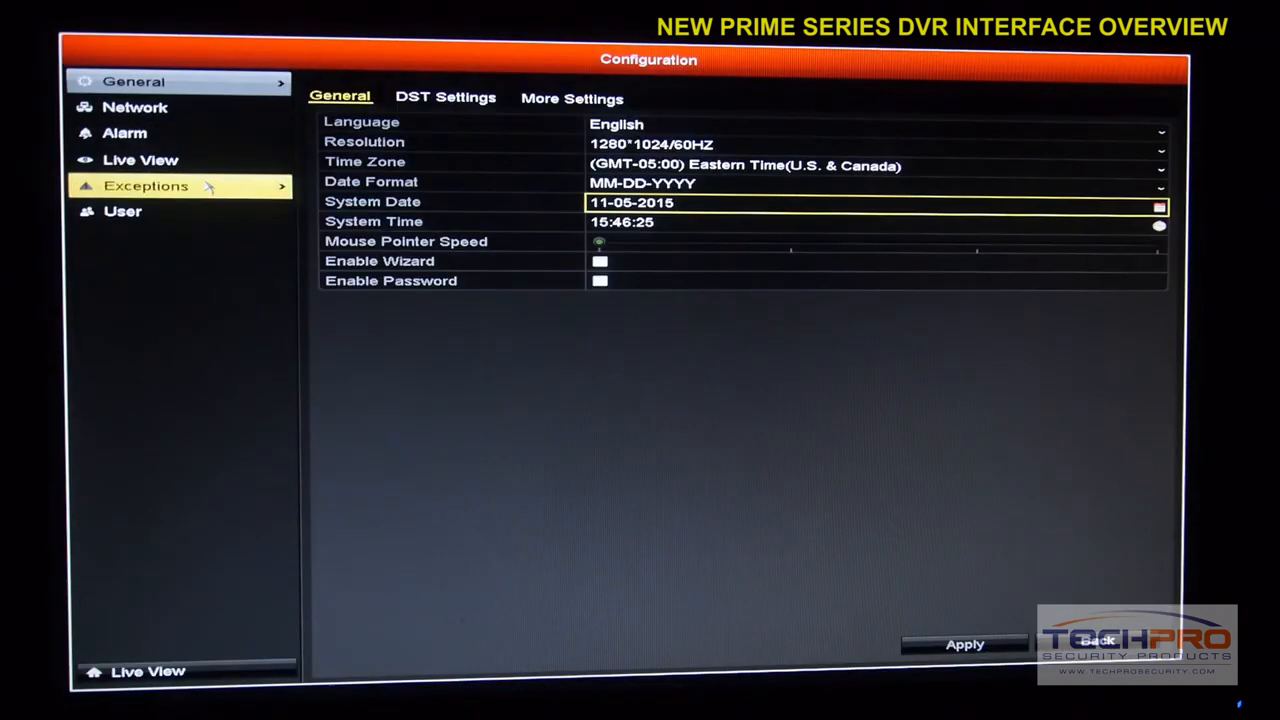
# - Set Network Disconnected exceptions to trigger Audible Warning and Send Email, then reopen Exceptions
pyautogui.click(146, 185)
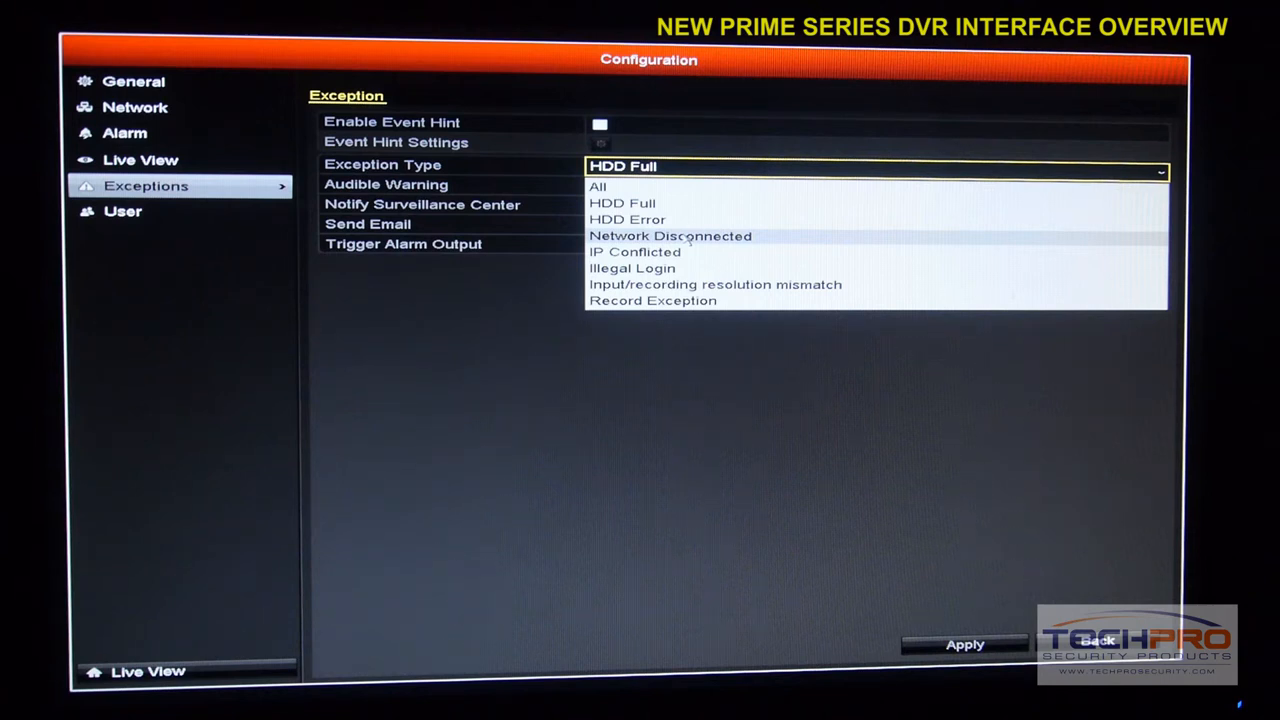
pyautogui.click(670, 235)
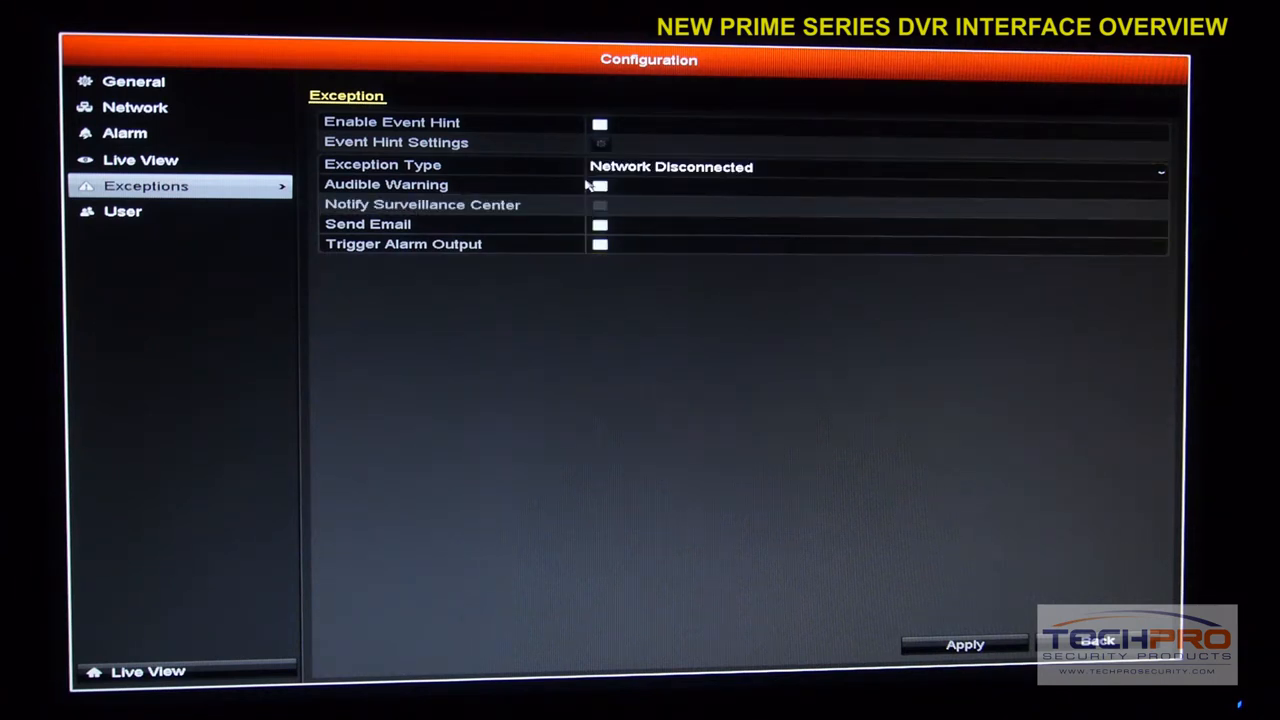
pyautogui.click(600, 187)
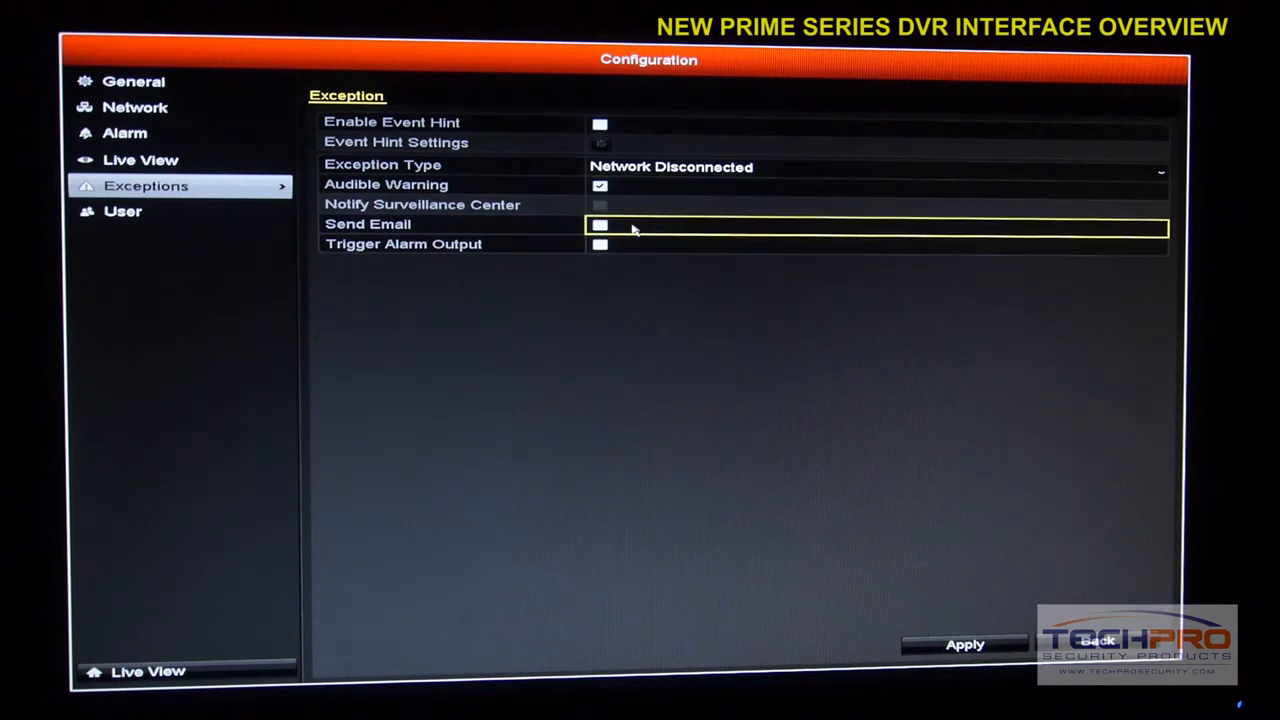
pyautogui.click(600, 224)
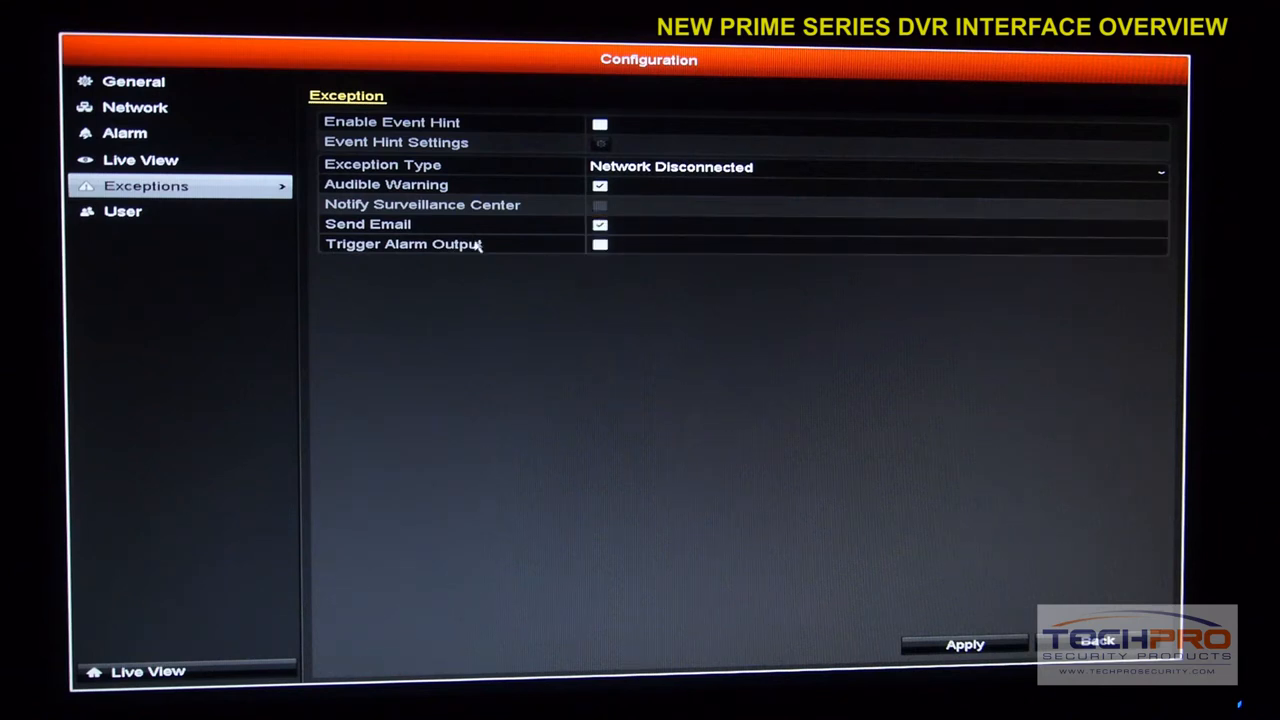
pyautogui.click(600, 185)
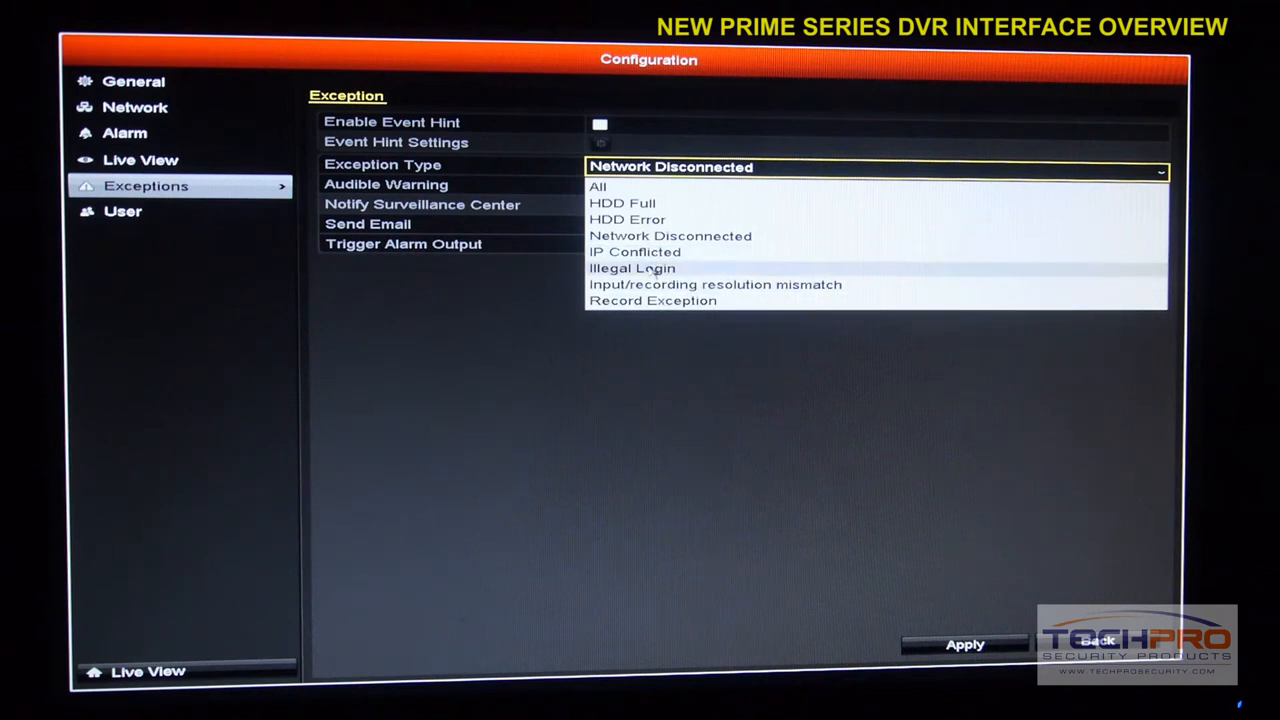
pyautogui.moveTo(635, 251)
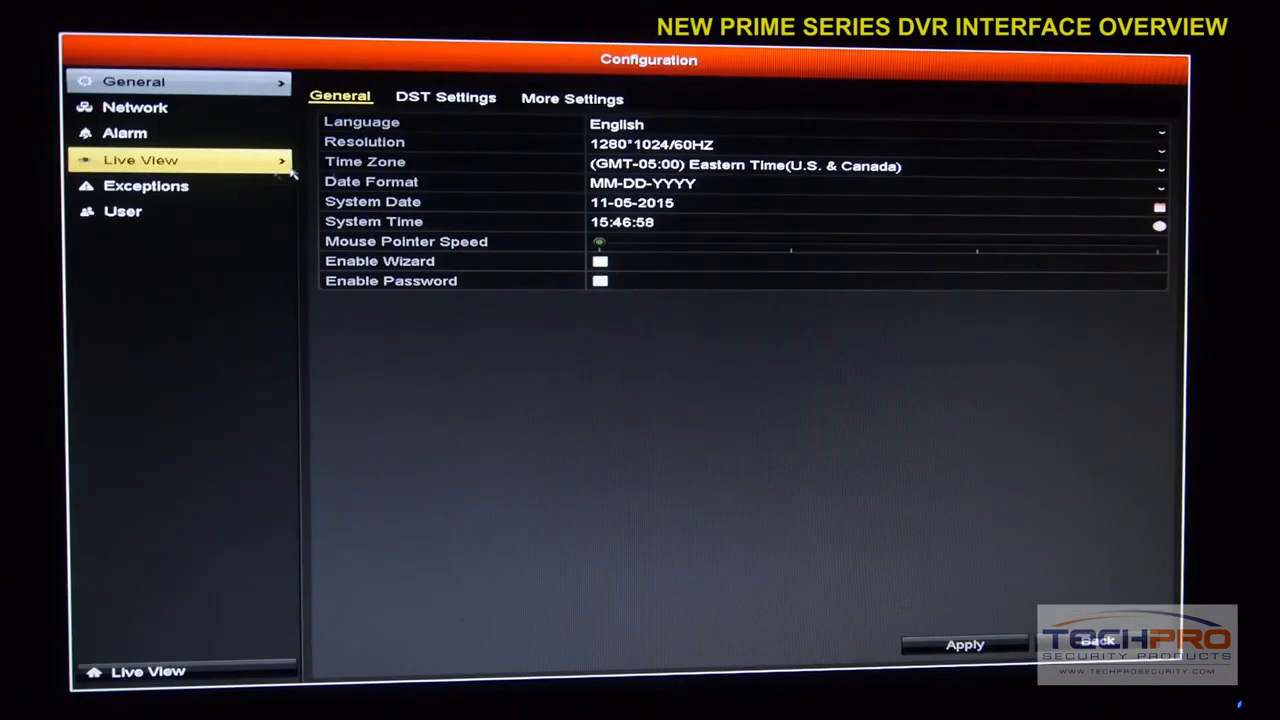
pyautogui.click(145, 185)
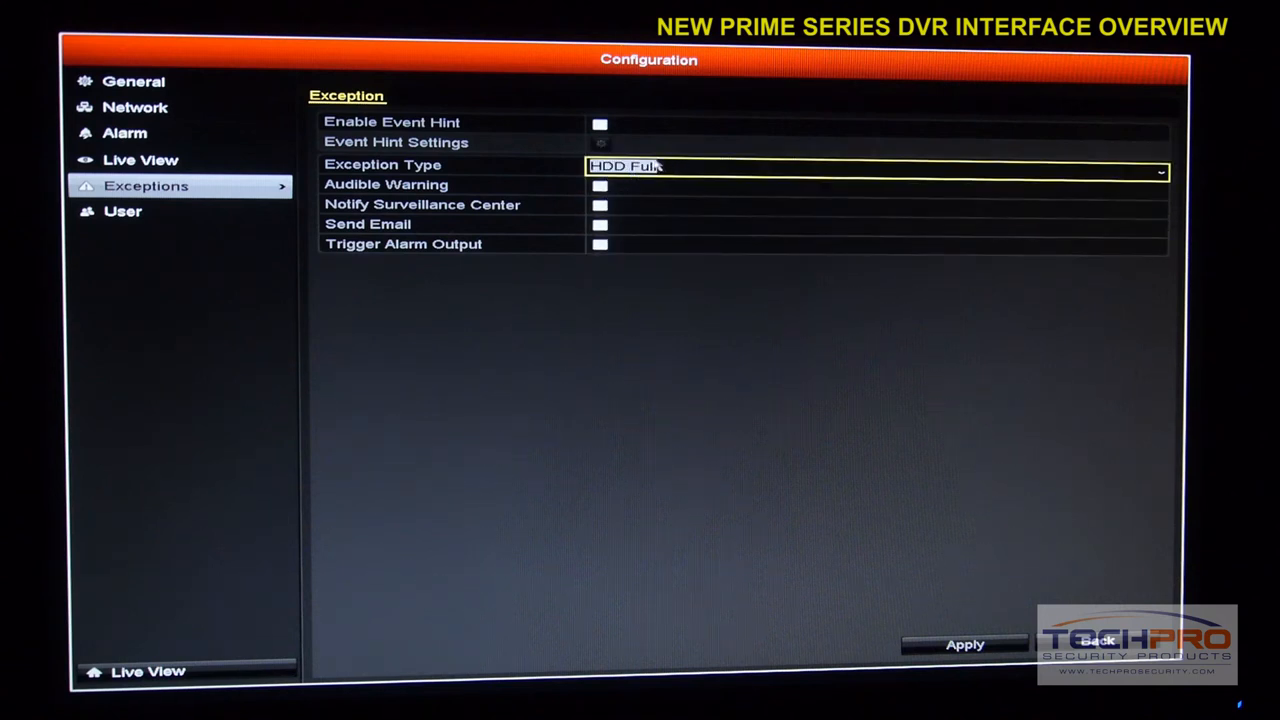
pyautogui.moveTo(683, 170)
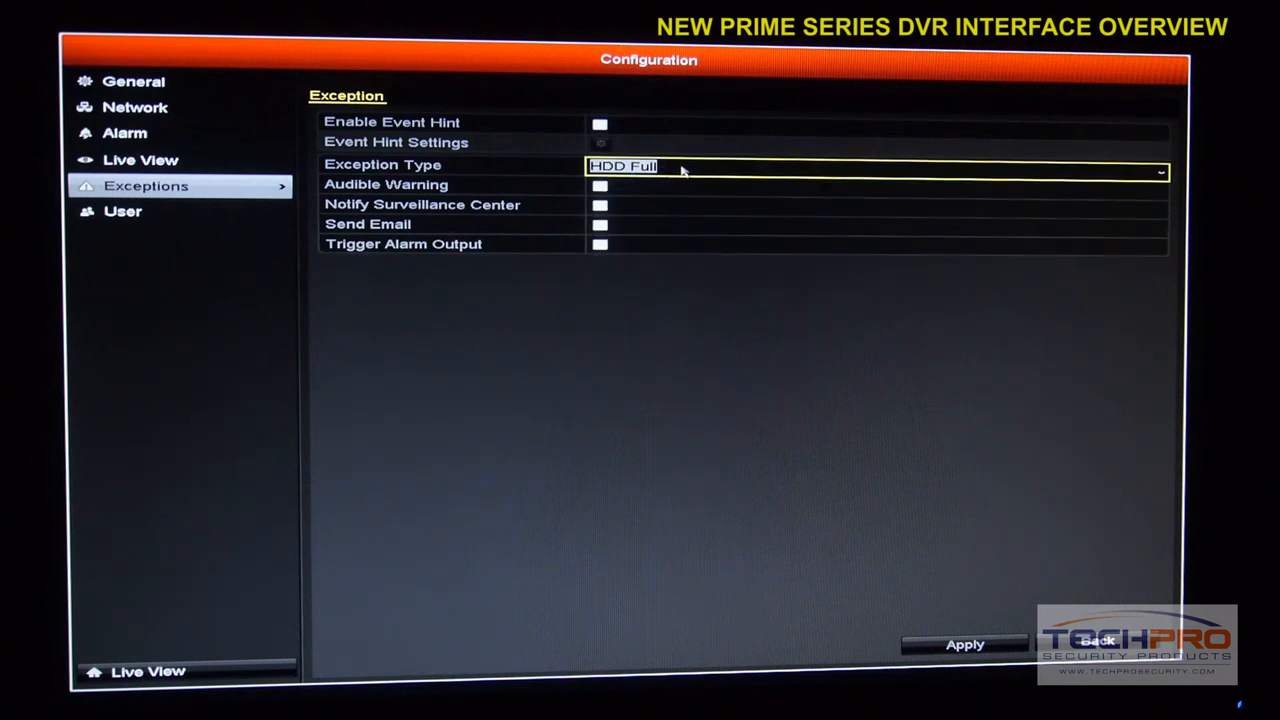
# - Open User Management's Add User form and list the Guest and Operator levels
pyautogui.click(122, 211)
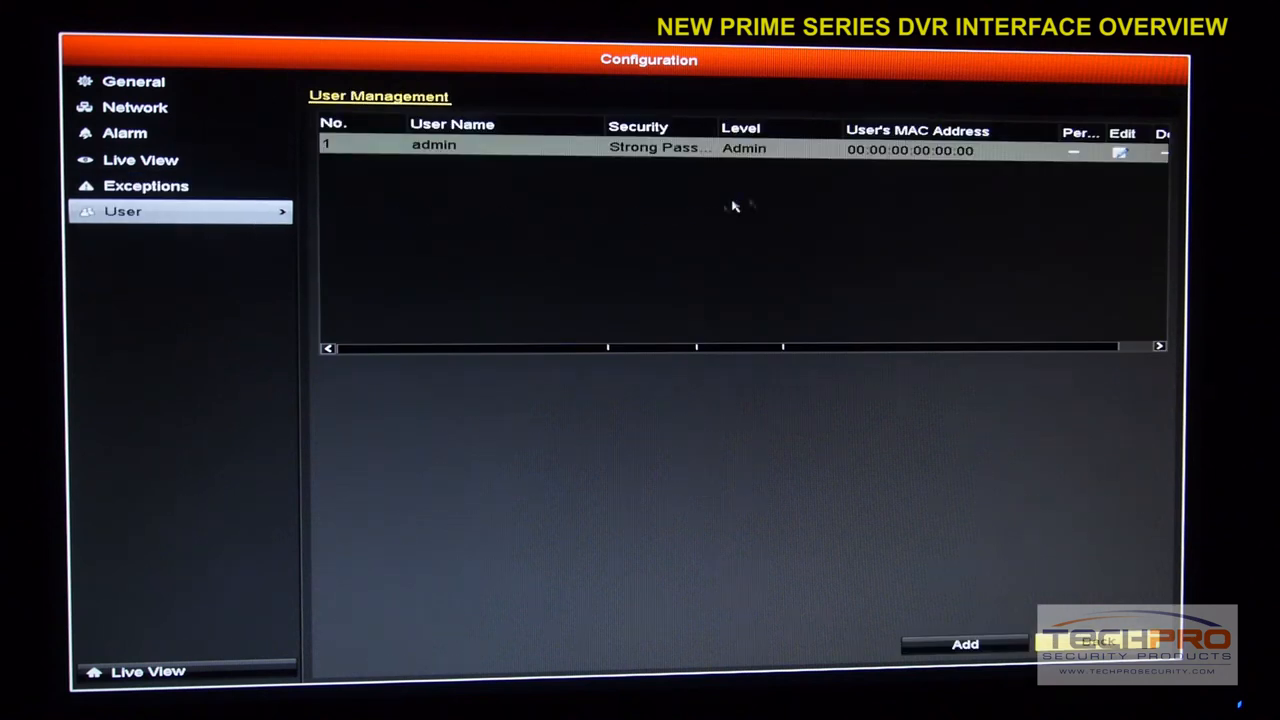
pyautogui.click(963, 644)
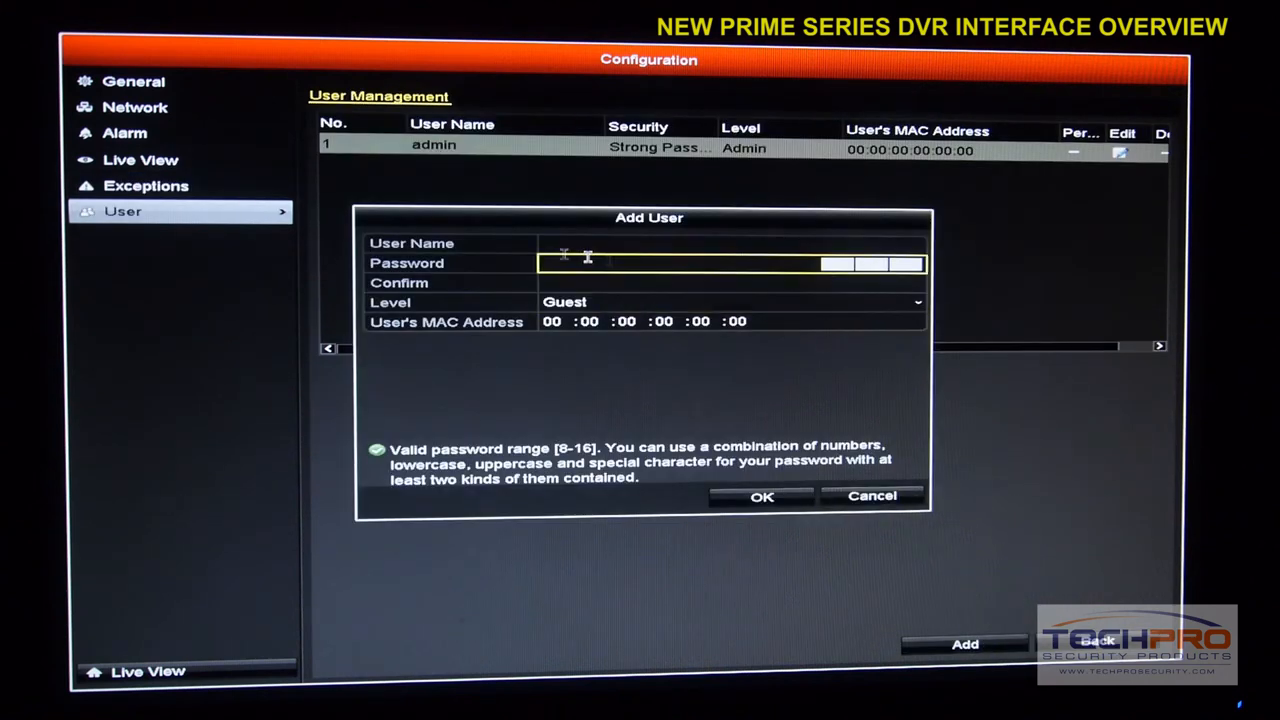
pyautogui.click(730, 283)
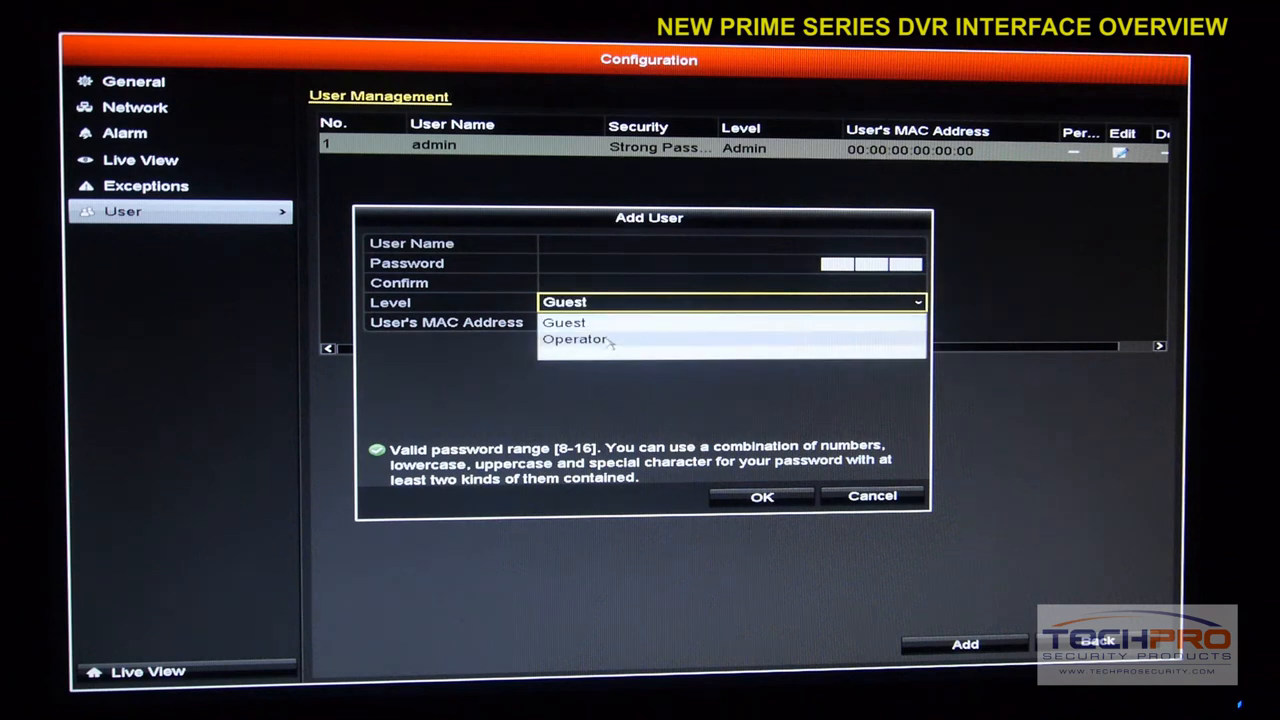
pyautogui.moveTo(610, 343)
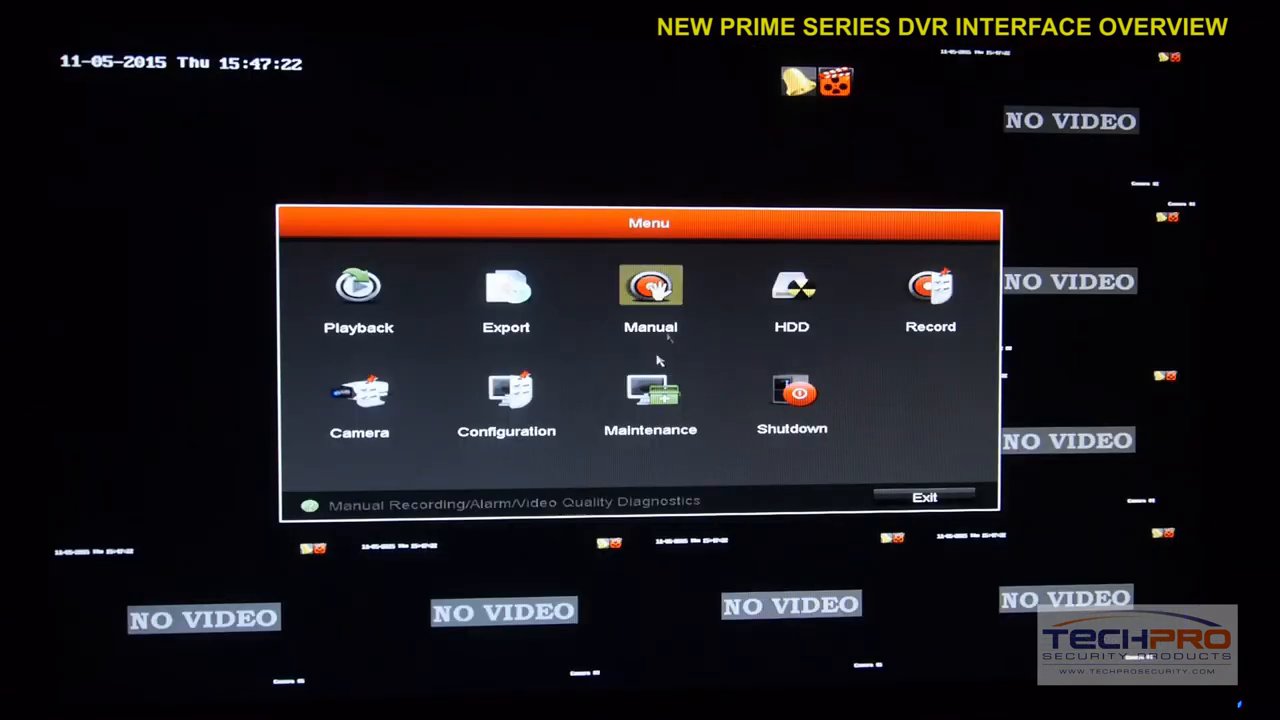
# - Open Maintenance and view the Camera tab listing Cameras 01–08 as Enabled
pyautogui.click(650, 400)
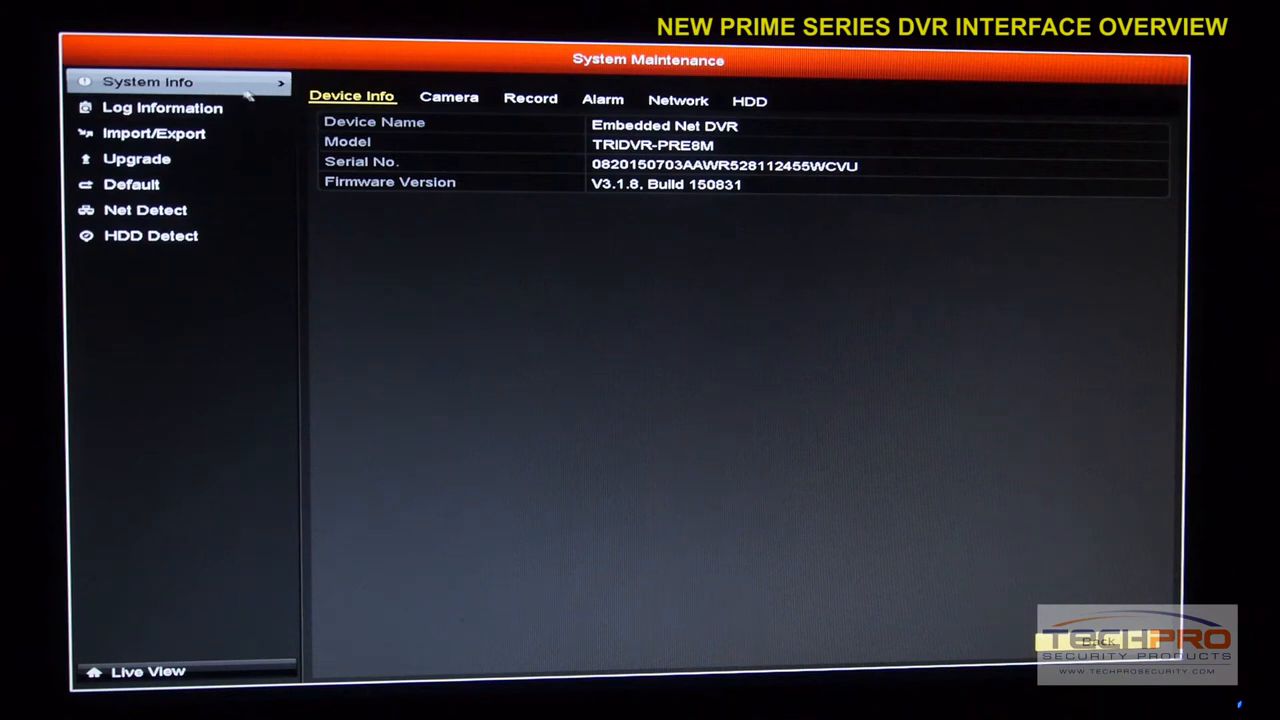
pyautogui.moveTo(720, 113)
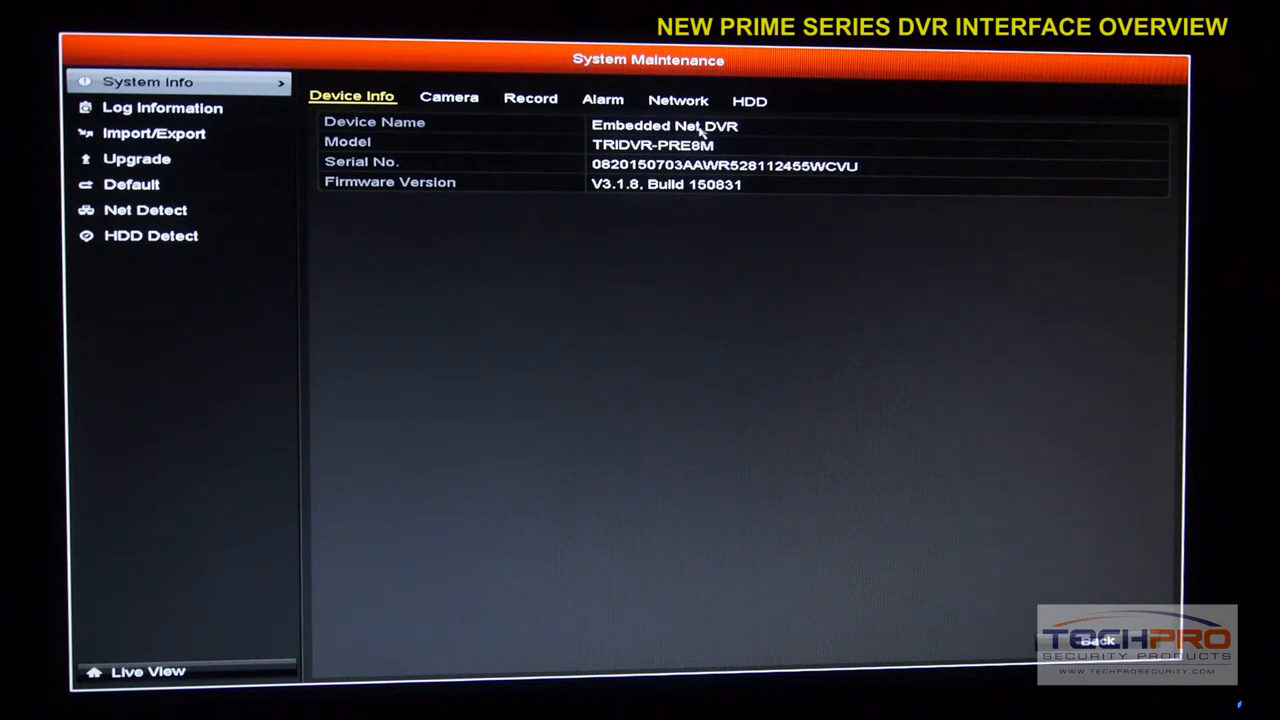
pyautogui.moveTo(710, 189)
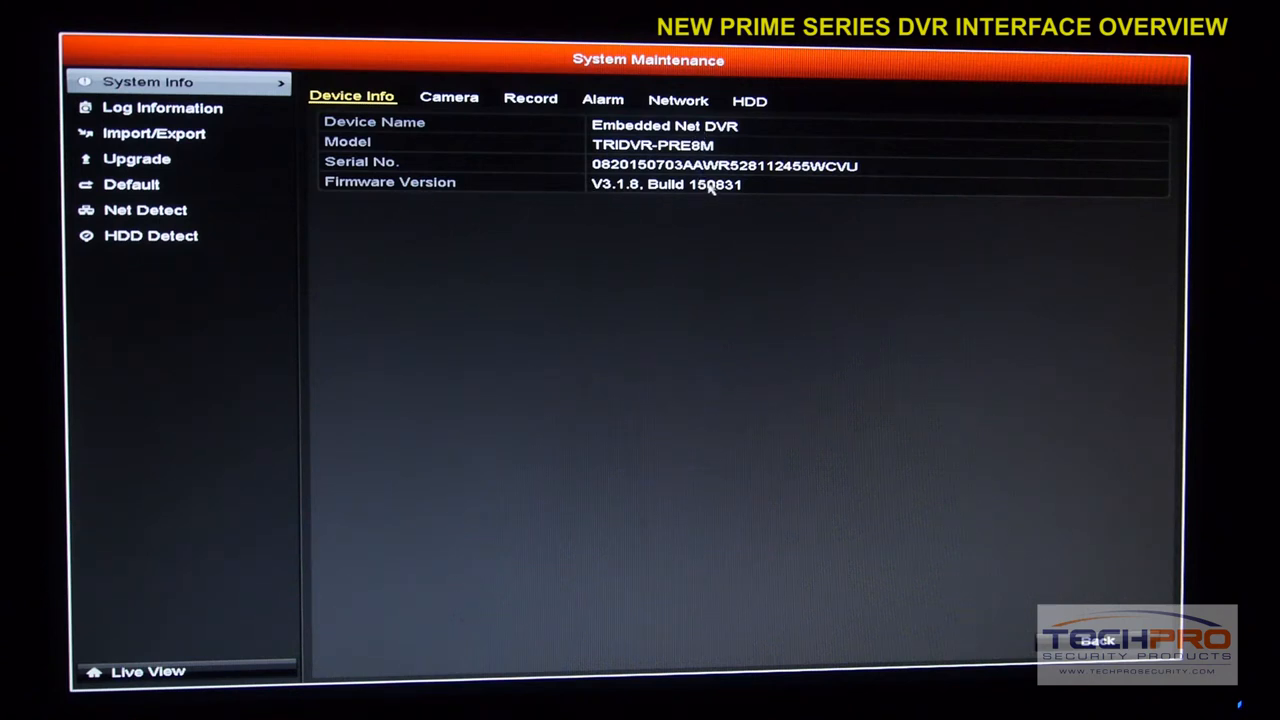
pyautogui.click(449, 97)
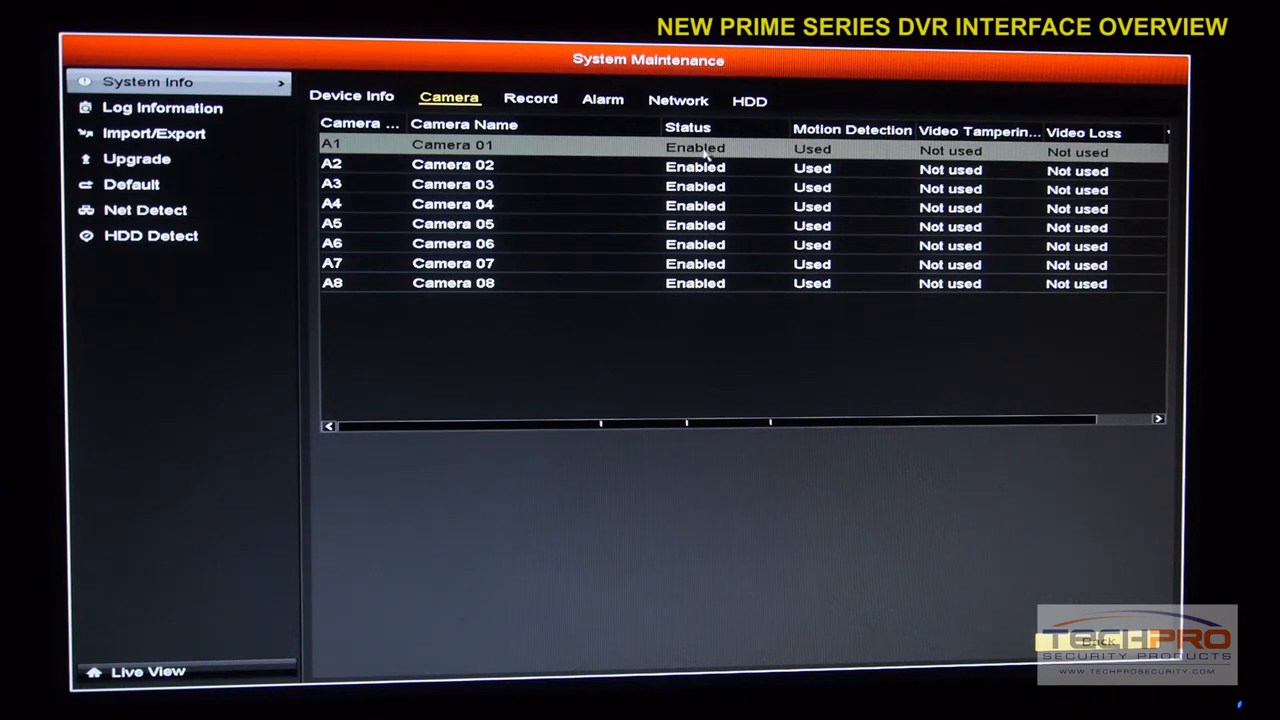
pyautogui.moveTo(820, 160)
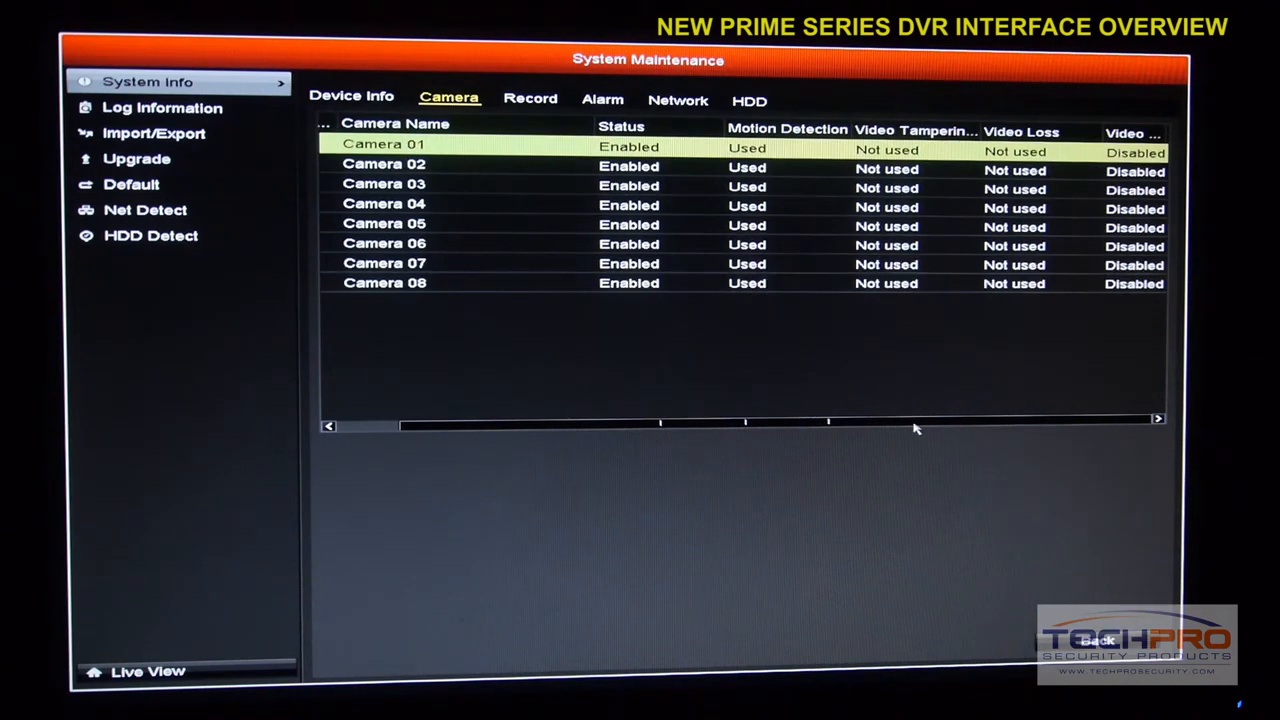
pyautogui.moveTo(989, 166)
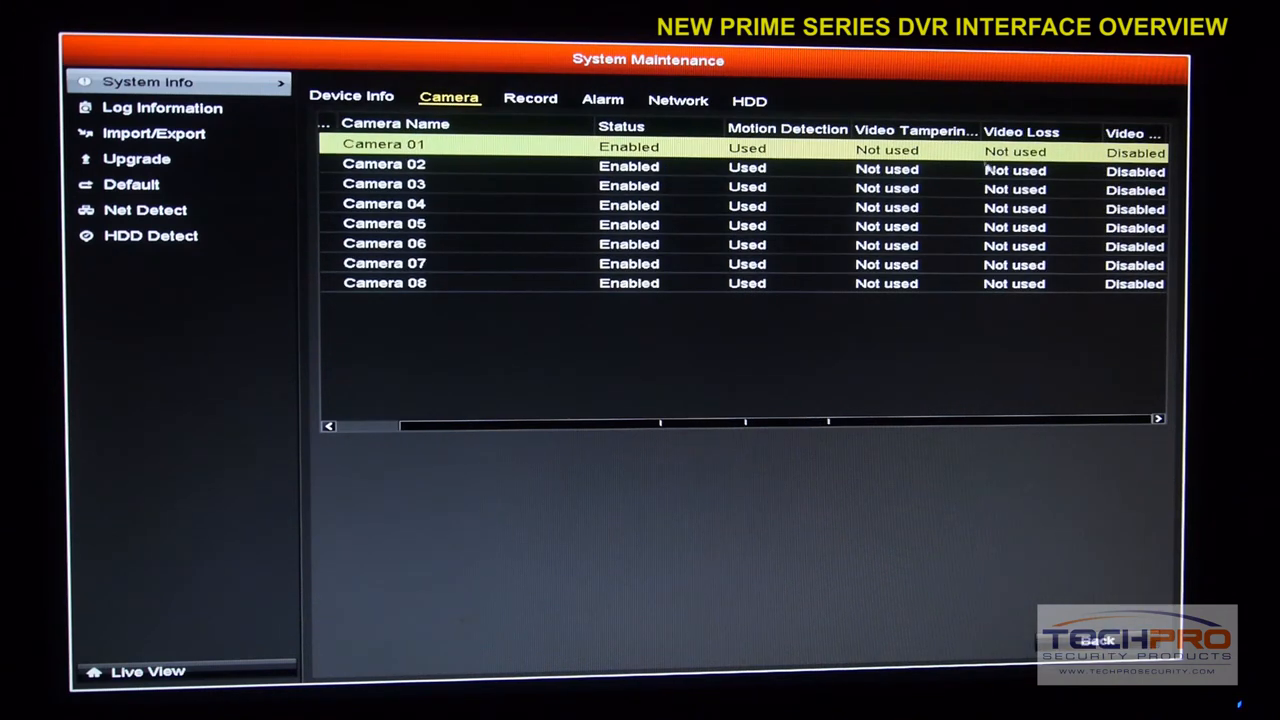
pyautogui.moveTo(935, 238)
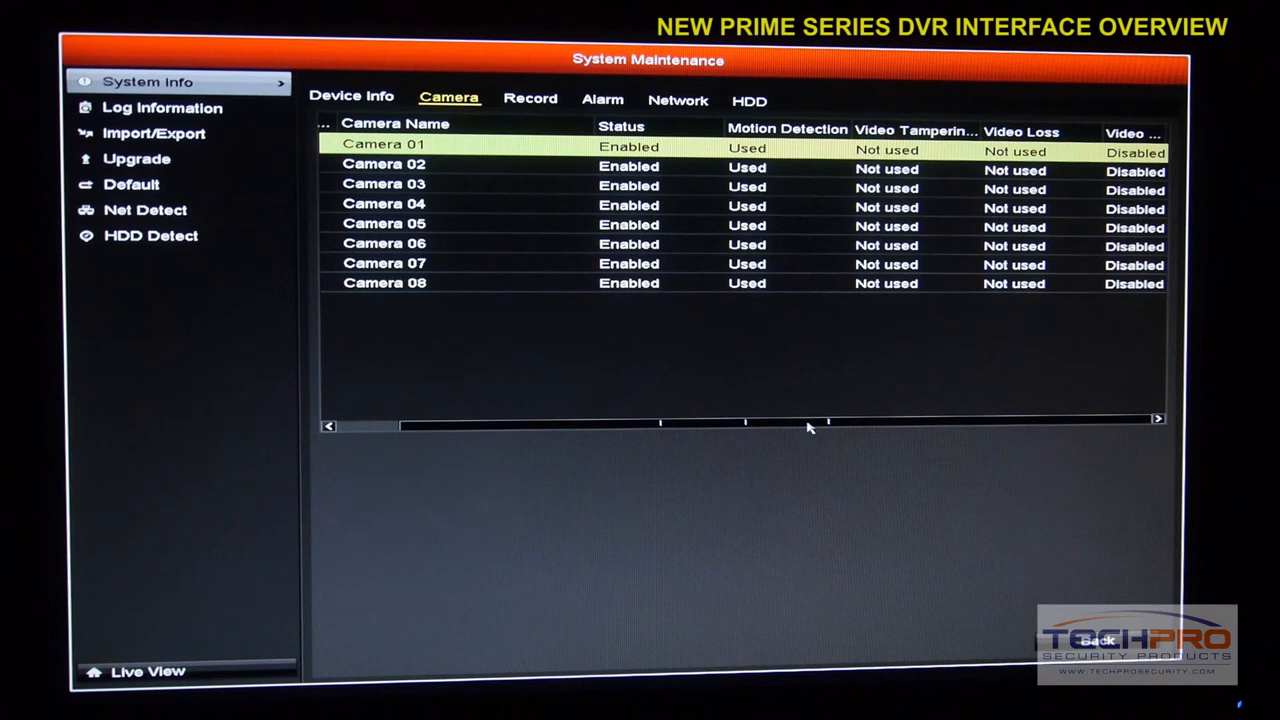
# - Browse Record and Alarm info, ending on the HDD tab: 232.89GB, Normal, 89.088MB free
pyautogui.click(530, 98)
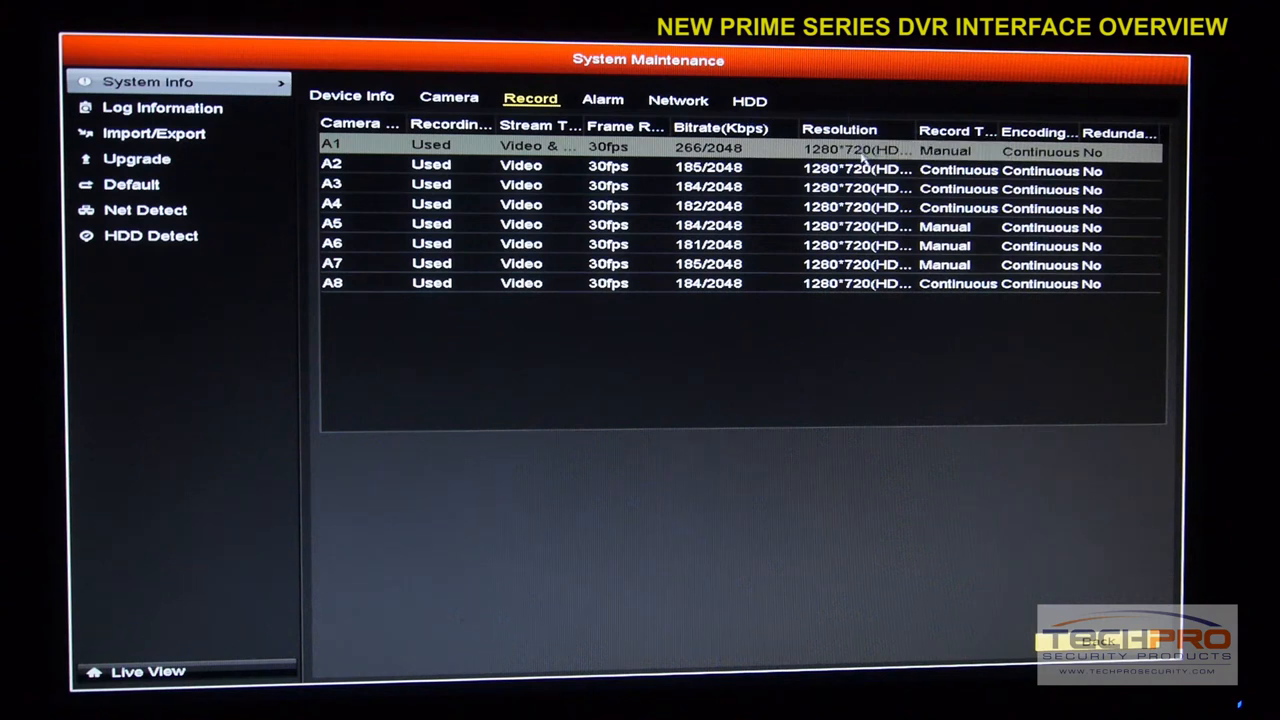
pyautogui.moveTo(957, 215)
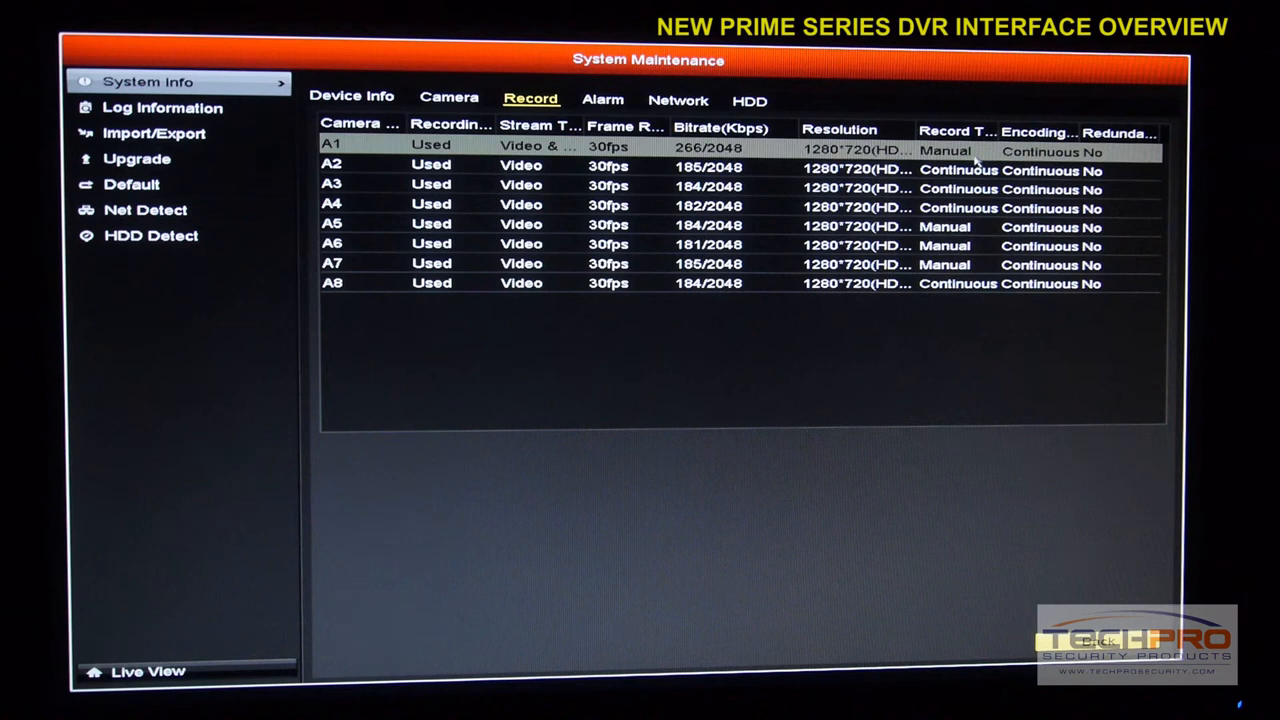
pyautogui.moveTo(962, 172)
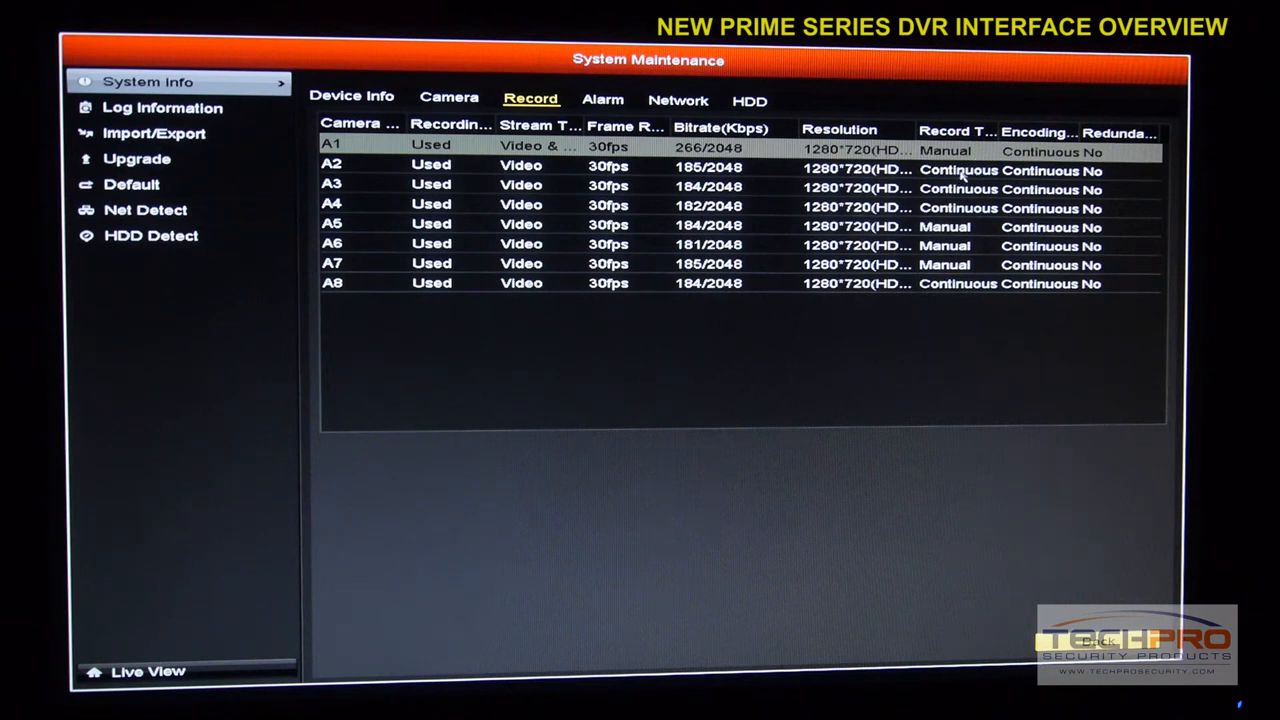
pyautogui.moveTo(1050, 208)
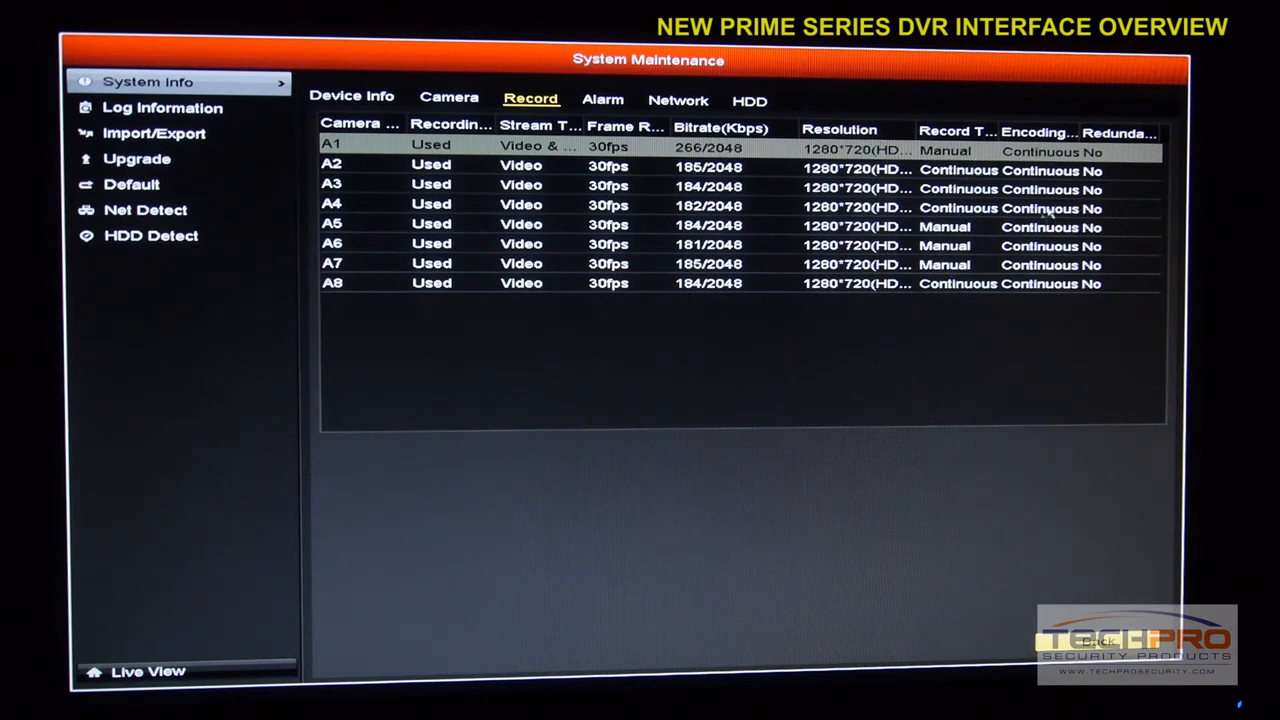
pyautogui.click(602, 100)
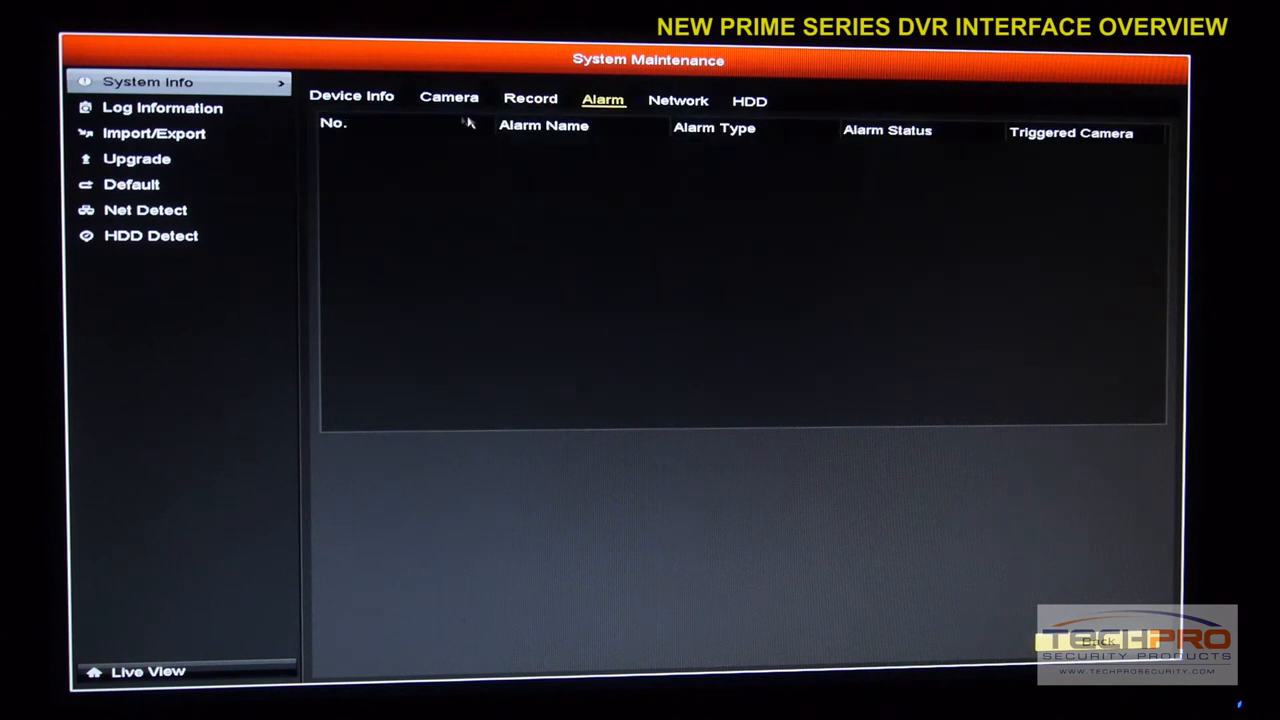
pyautogui.click(678, 100)
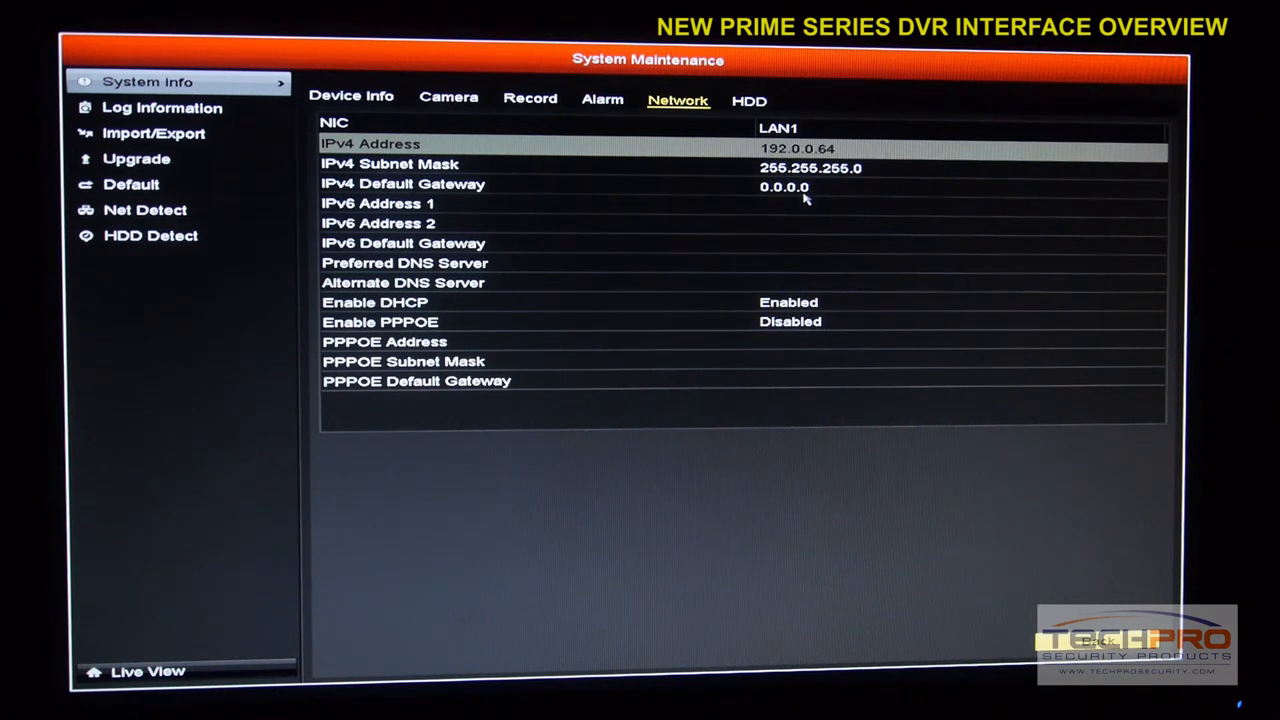
pyautogui.moveTo(817, 306)
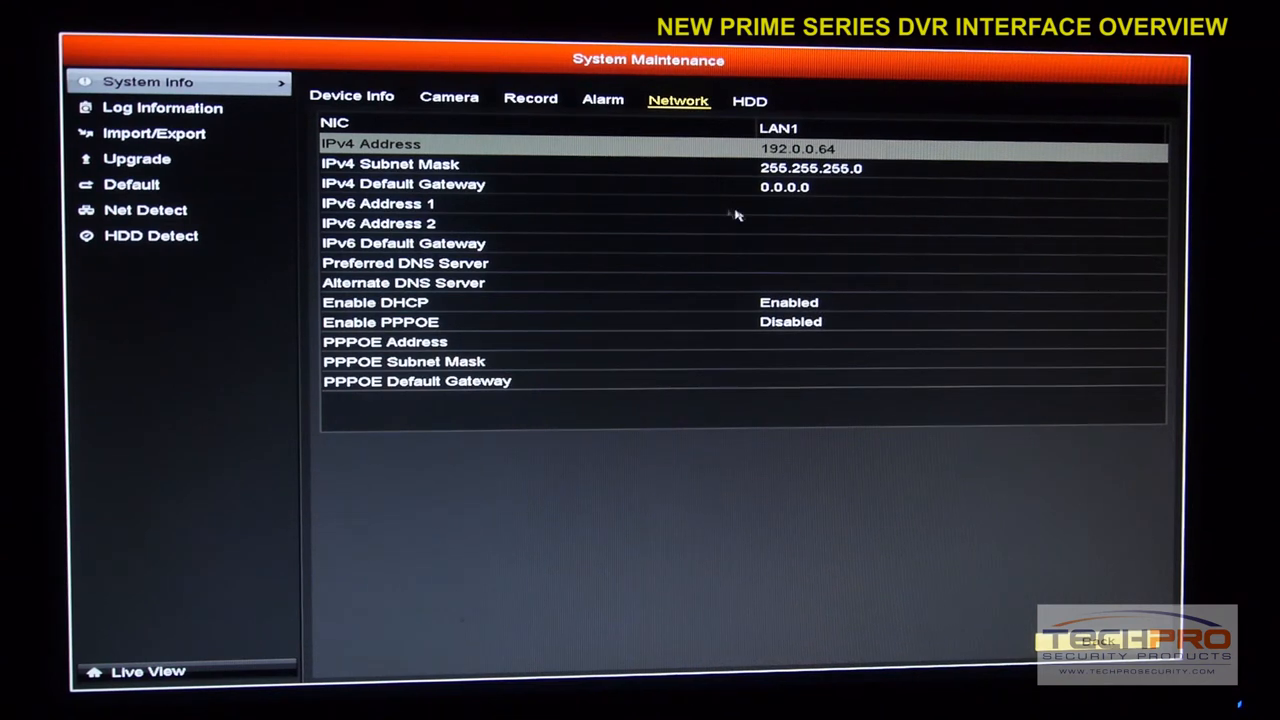
pyautogui.click(749, 101)
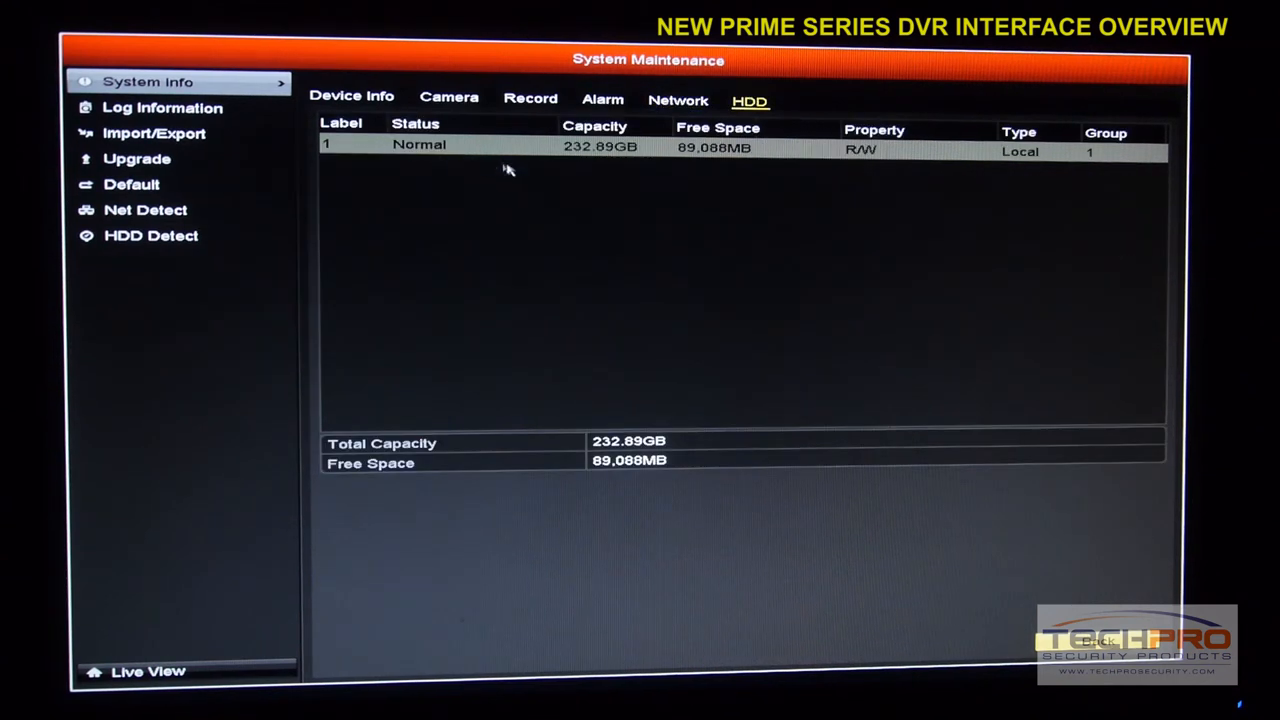
pyautogui.moveTo(1025, 118)
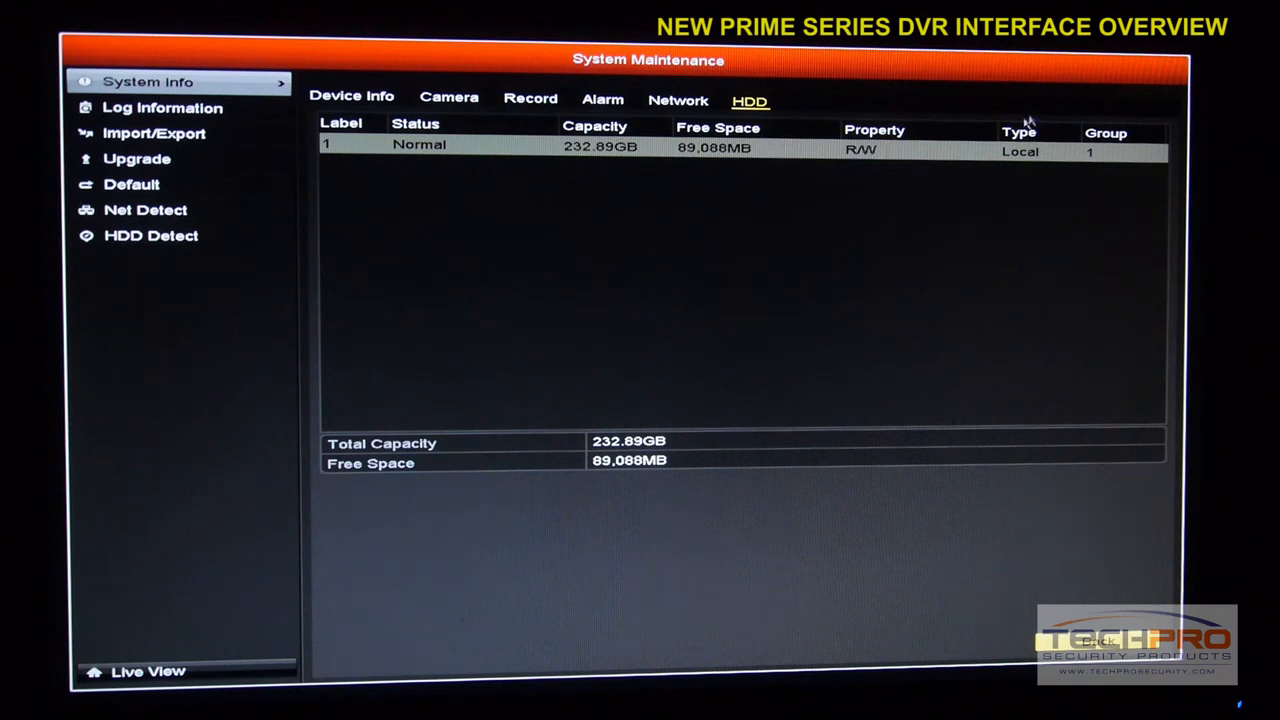
pyautogui.moveTo(1023, 165)
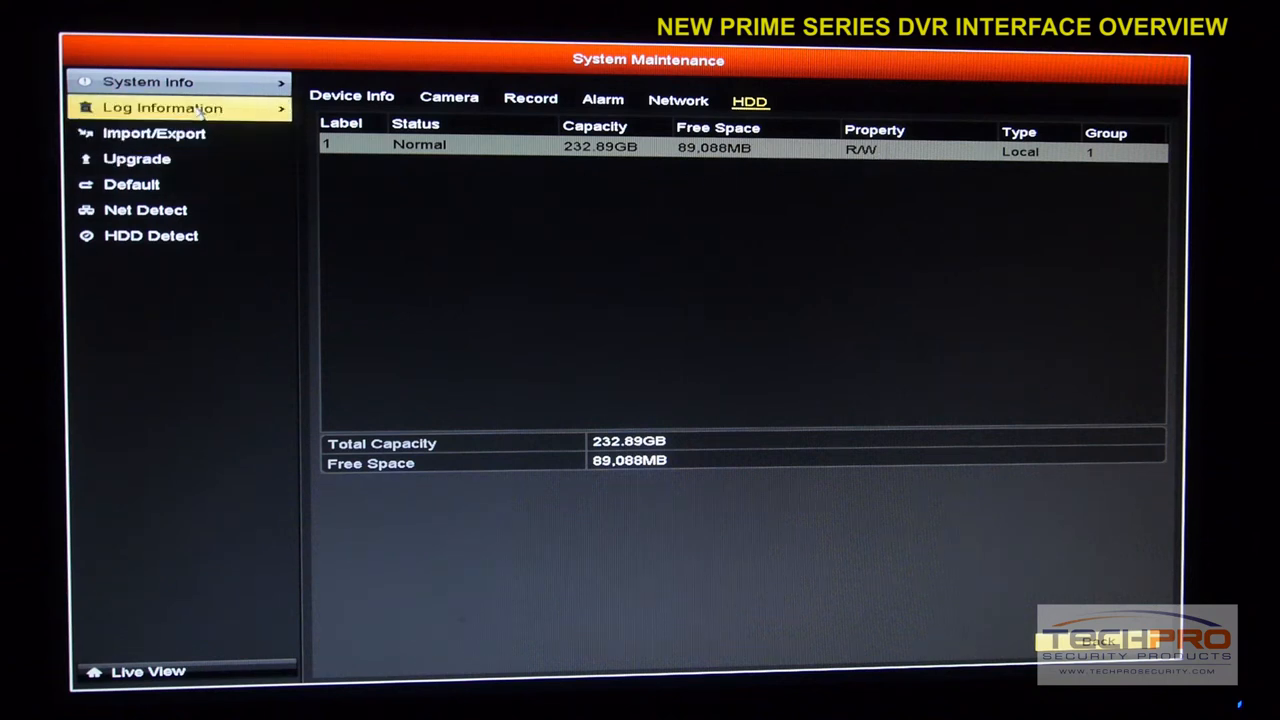
# - Search all log types, returning 343 entries, and view the first entry's details
pyautogui.click(162, 107)
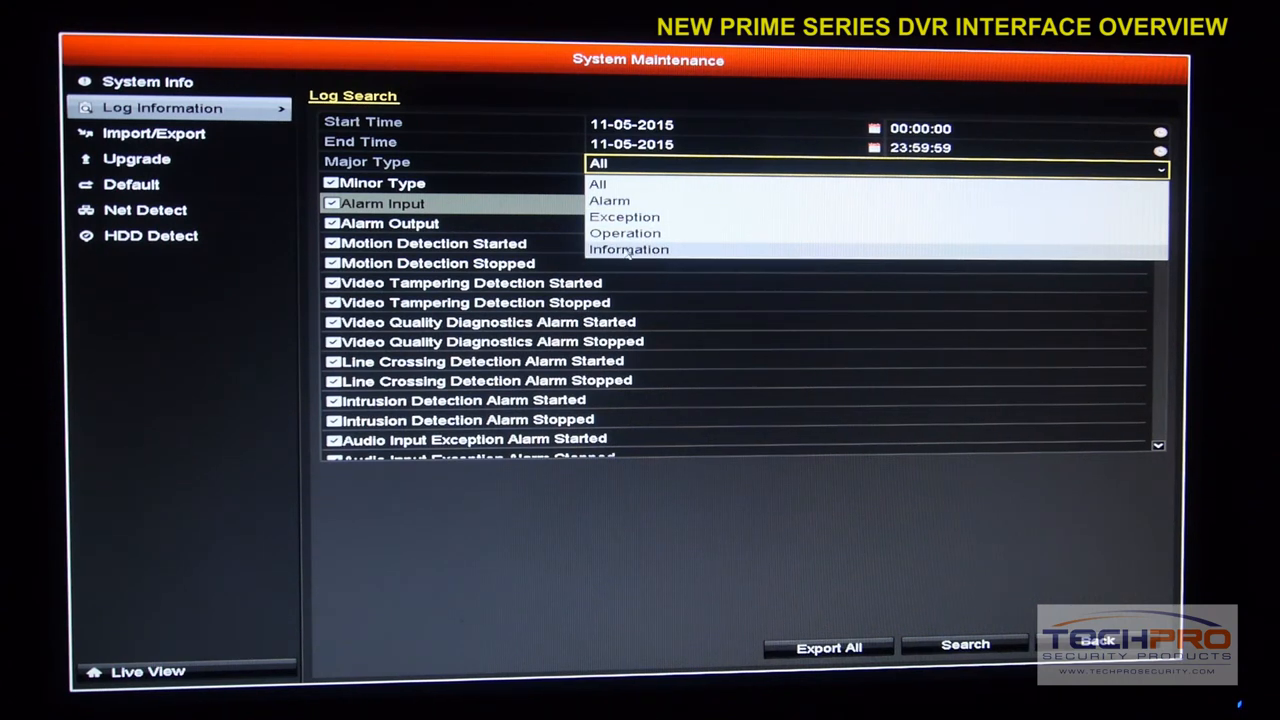
pyautogui.click(597, 183)
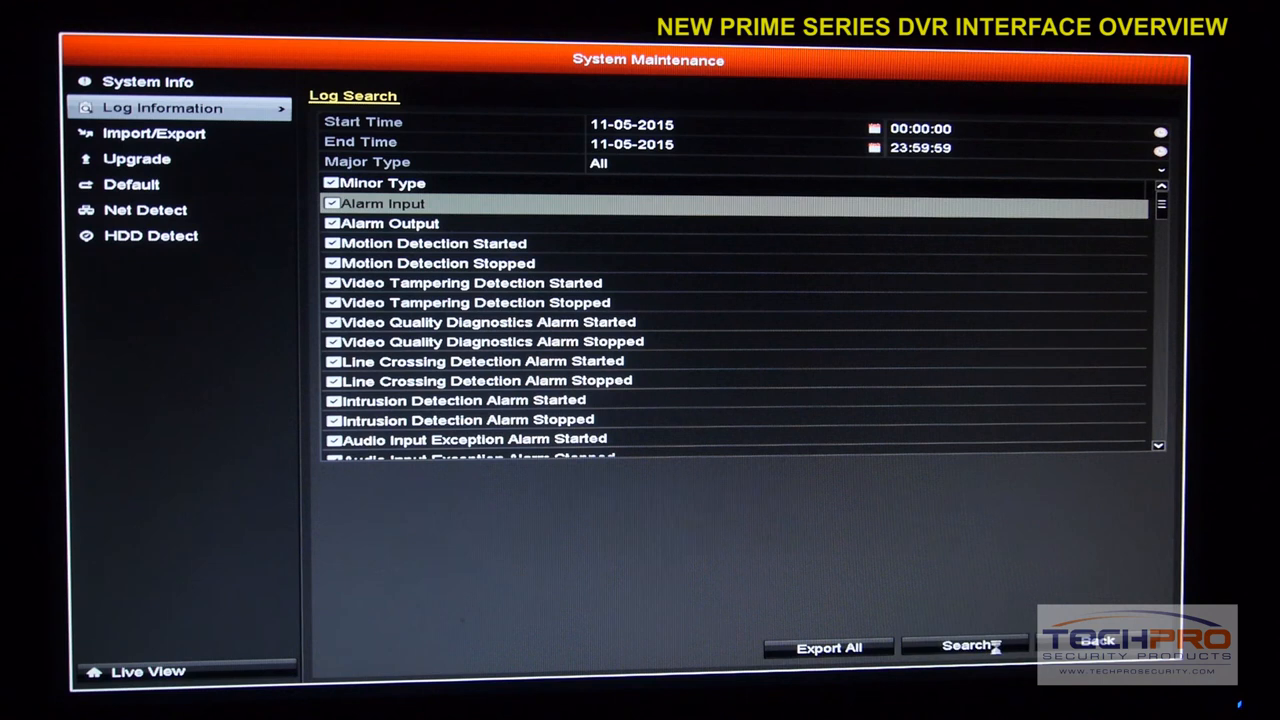
pyautogui.click(963, 645)
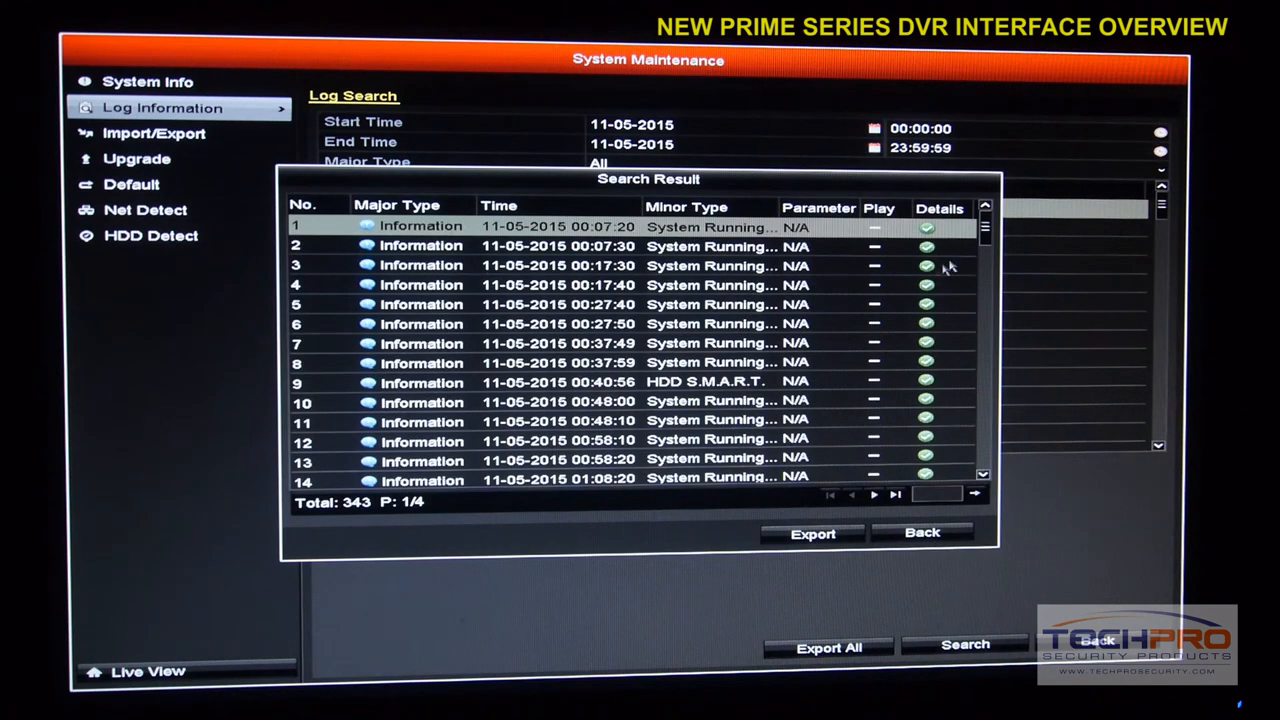
pyautogui.click(925, 228)
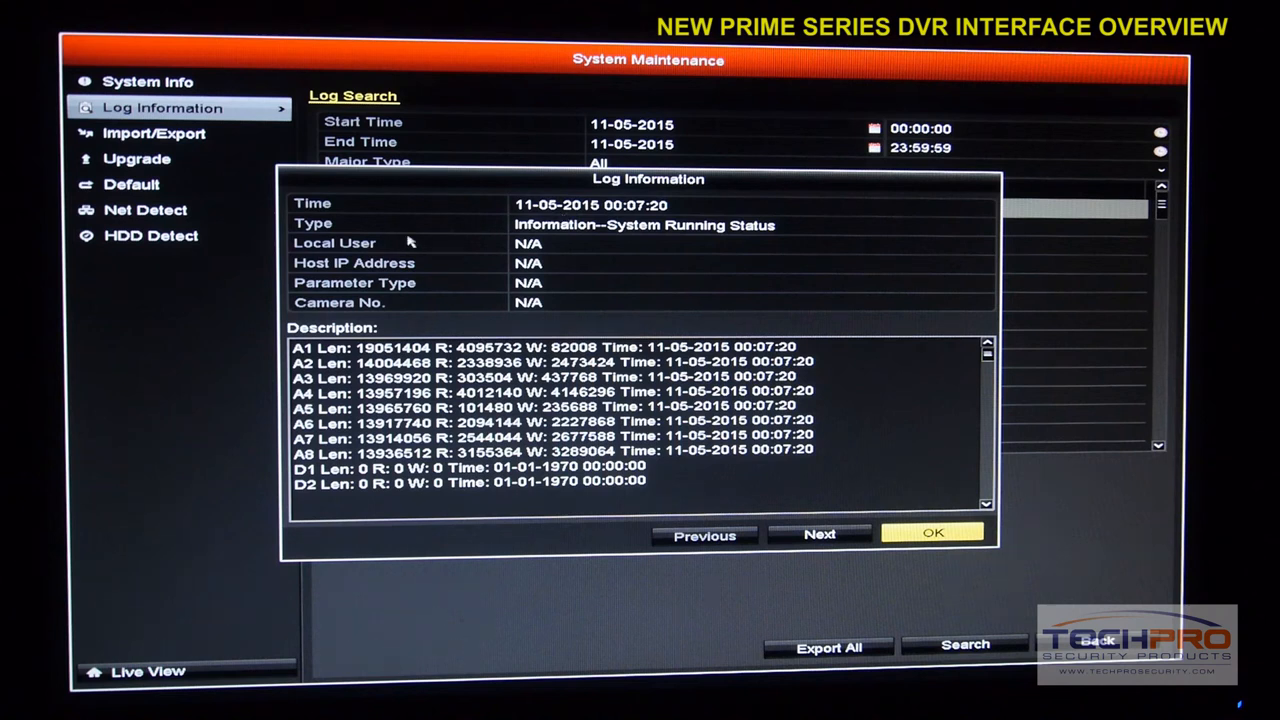
pyautogui.moveTo(720, 242)
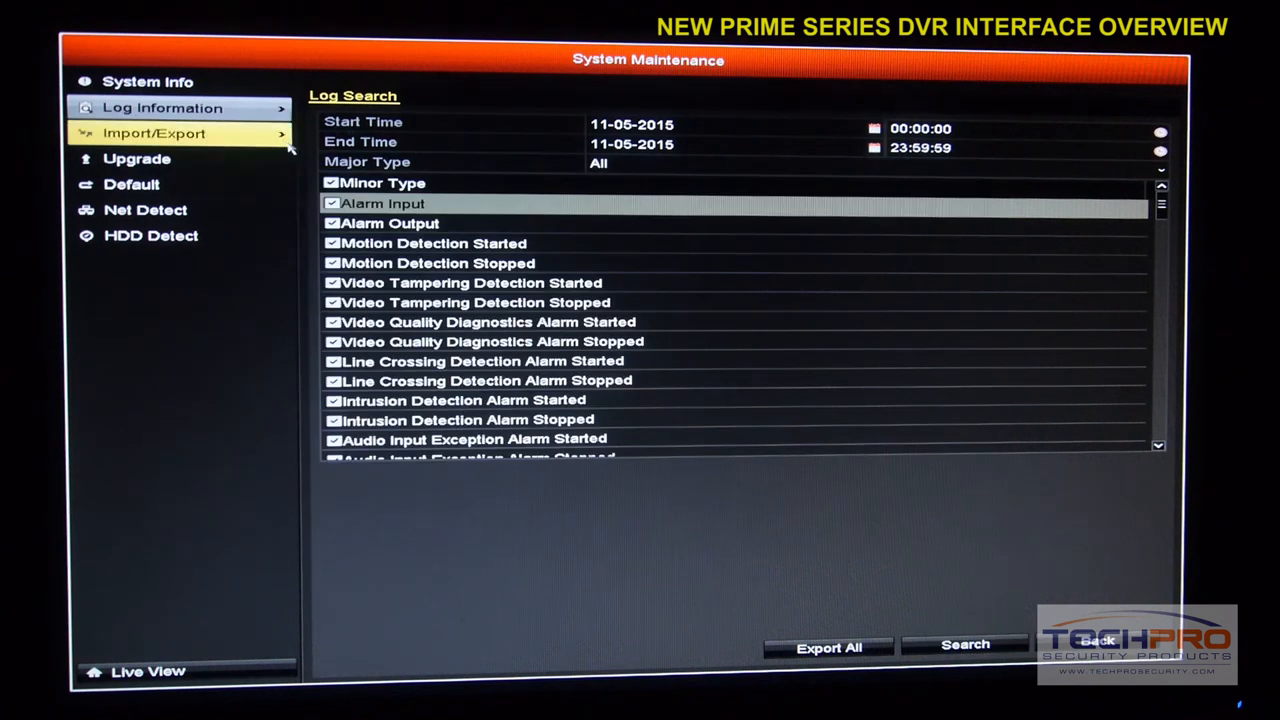
pyautogui.click(870, 162)
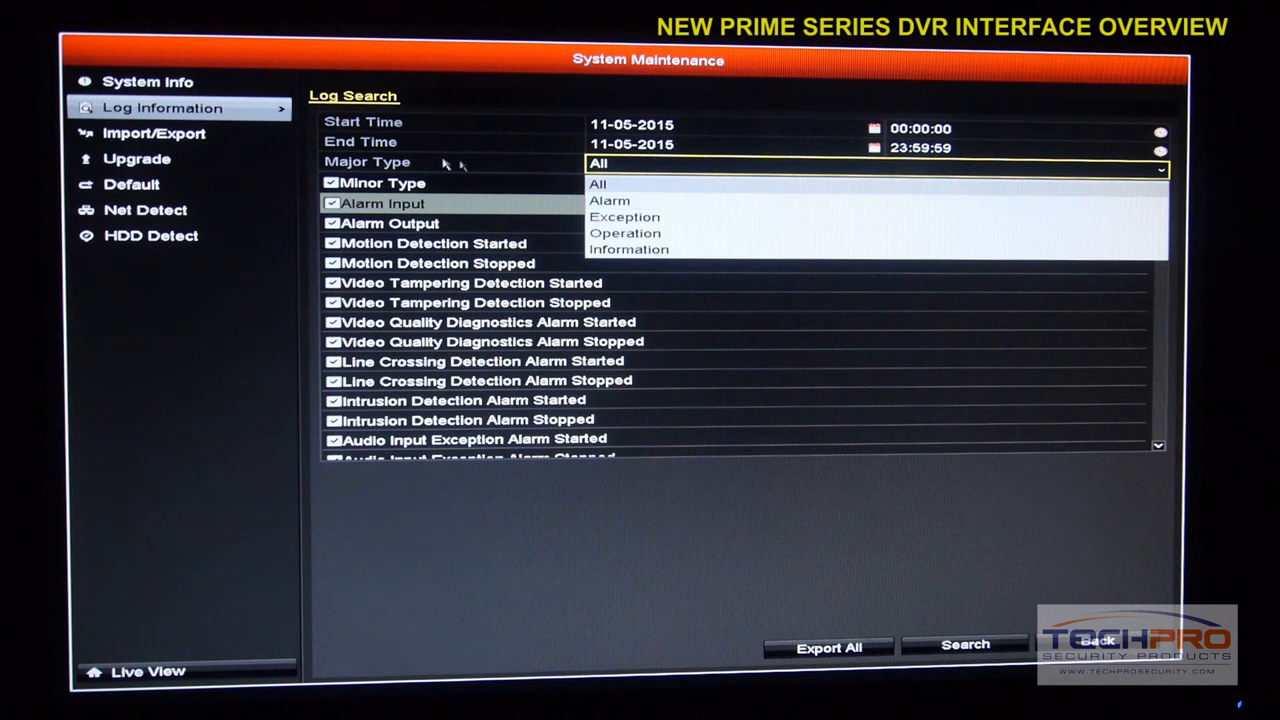
# - Try creating a new folder on the Import/Export page and dismiss the no-storage warning
pyautogui.click(154, 133)
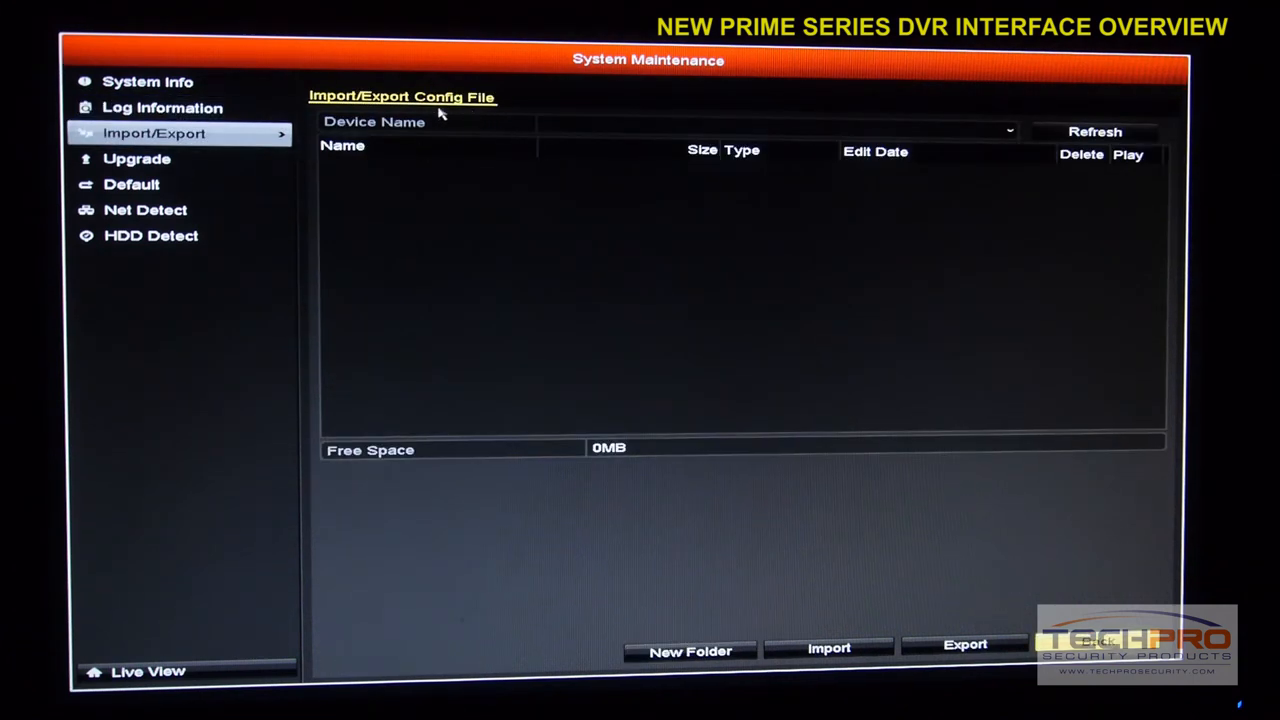
pyautogui.moveTo(448, 124)
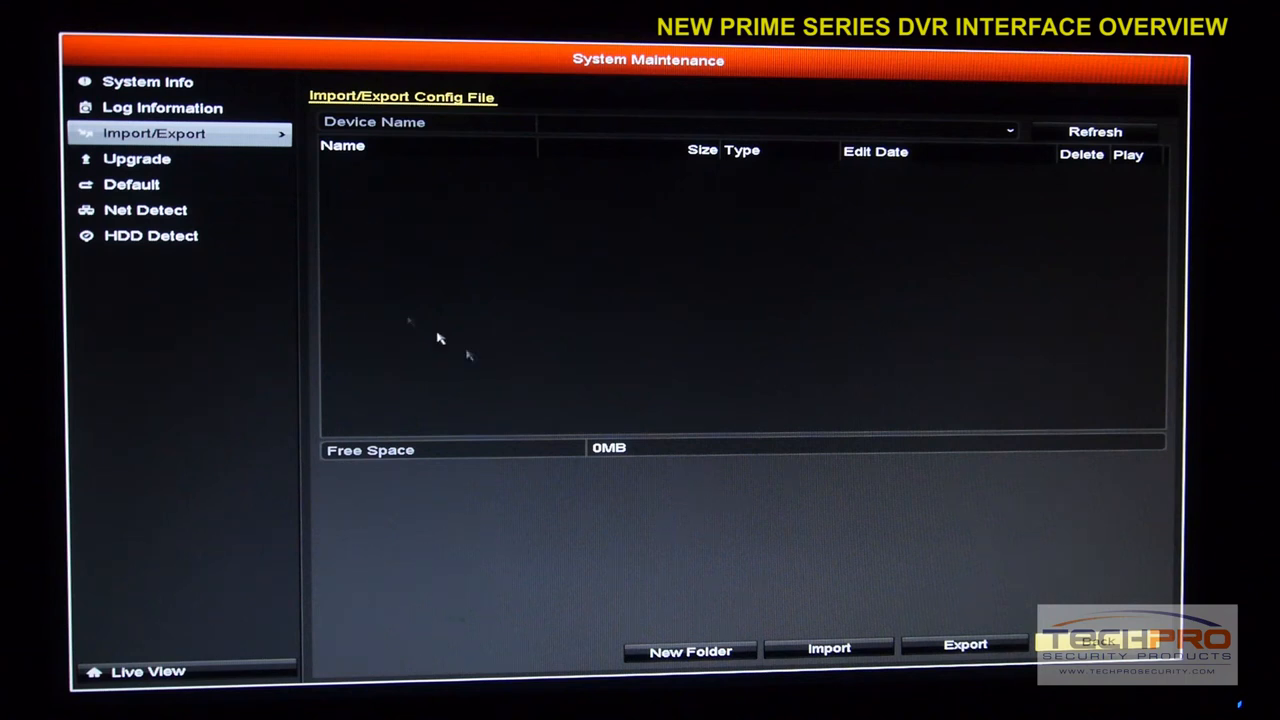
pyautogui.moveTo(200, 333)
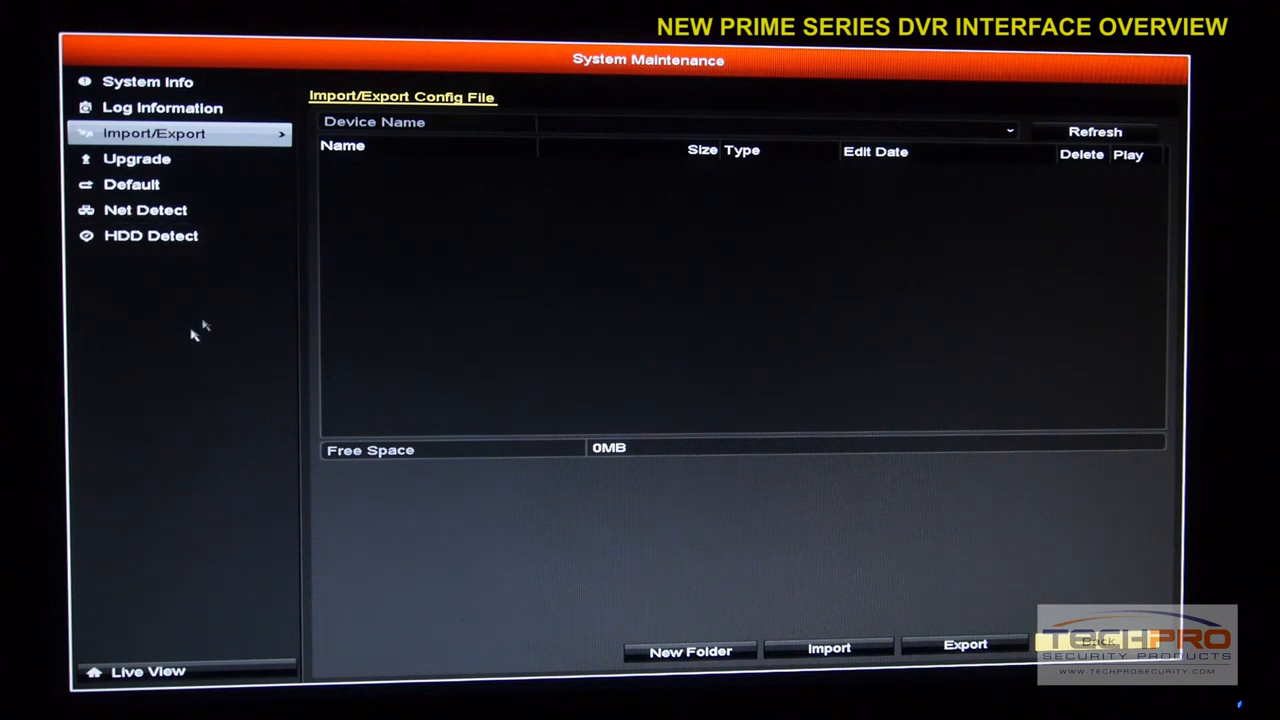
pyautogui.moveTo(381, 225)
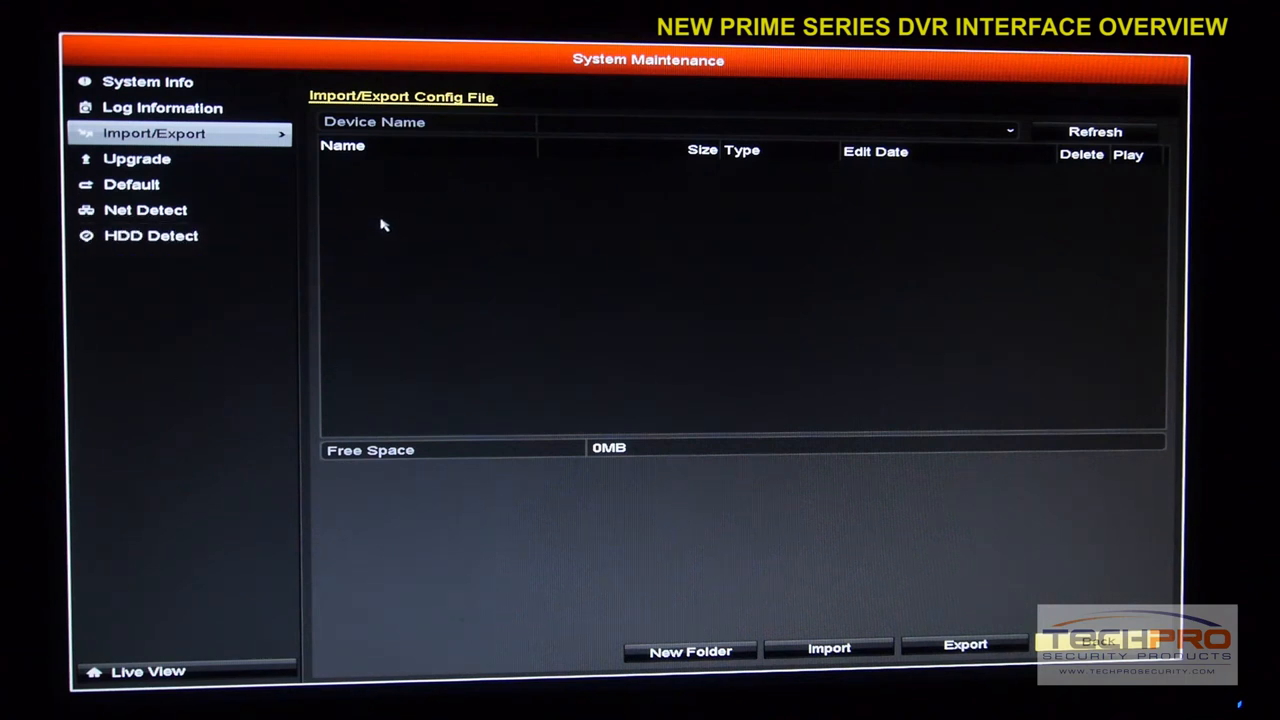
pyautogui.moveTo(754, 390)
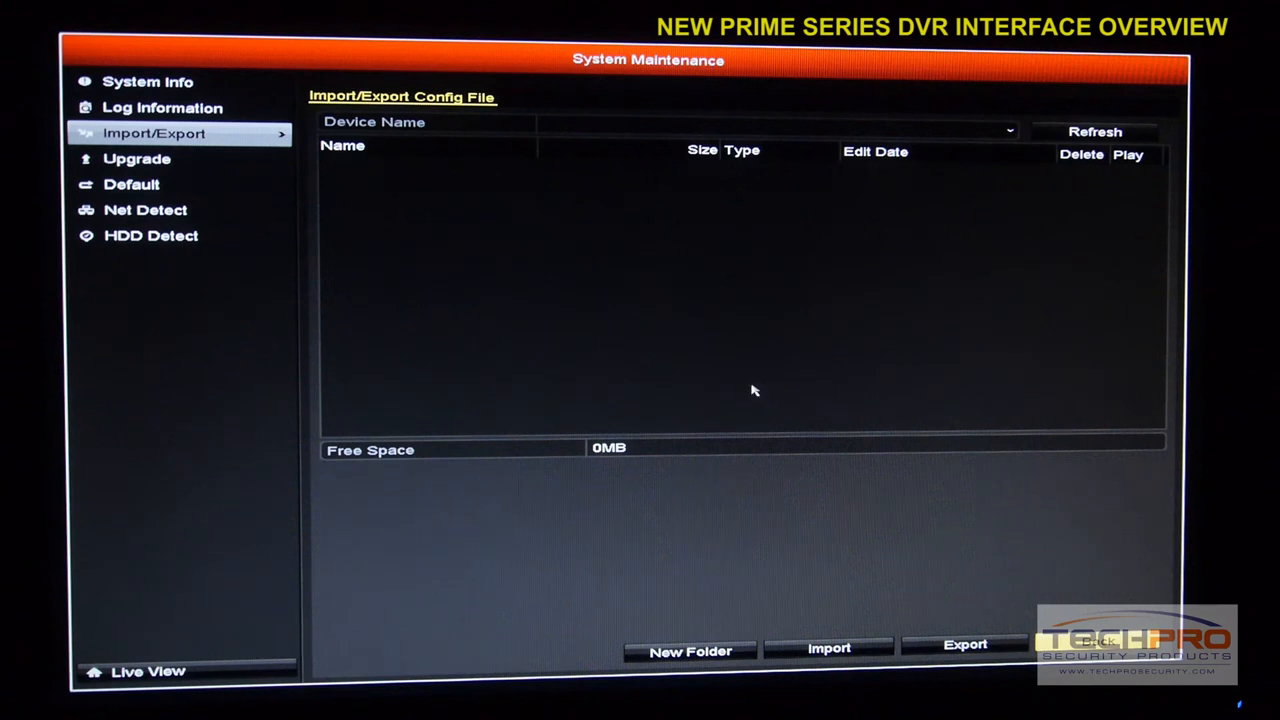
pyautogui.moveTo(781, 358)
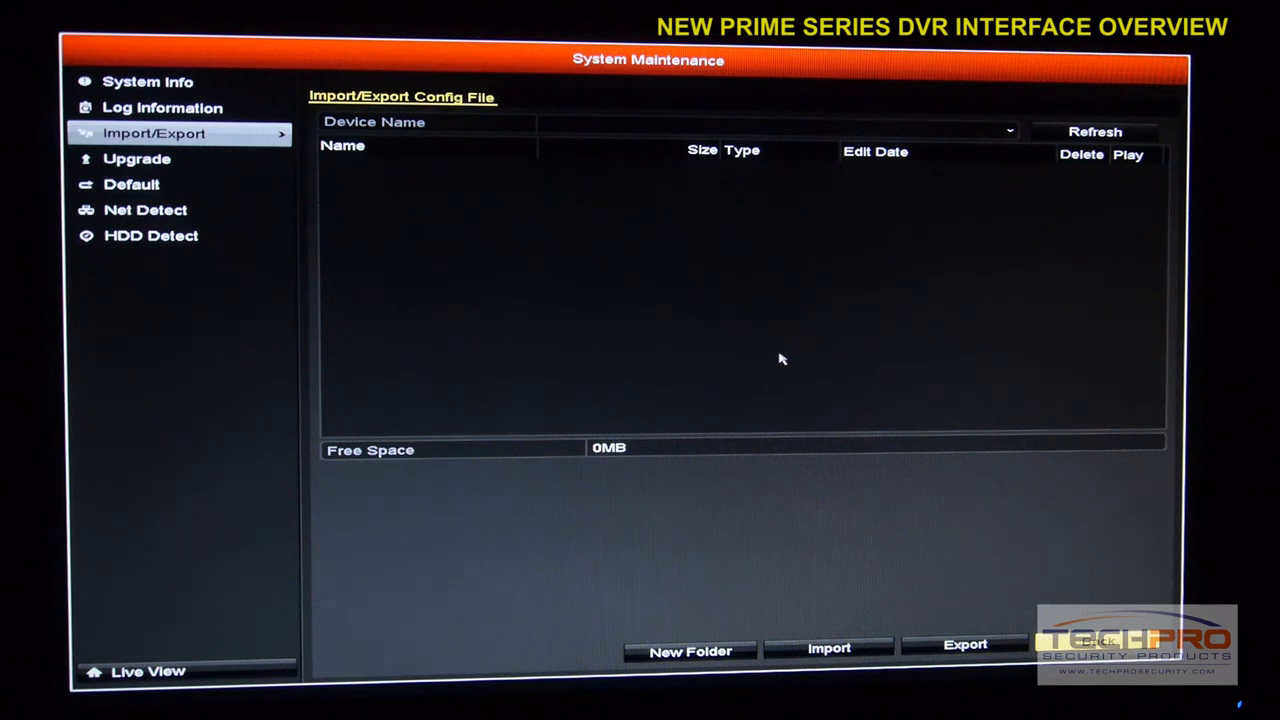
pyautogui.moveTo(780, 360)
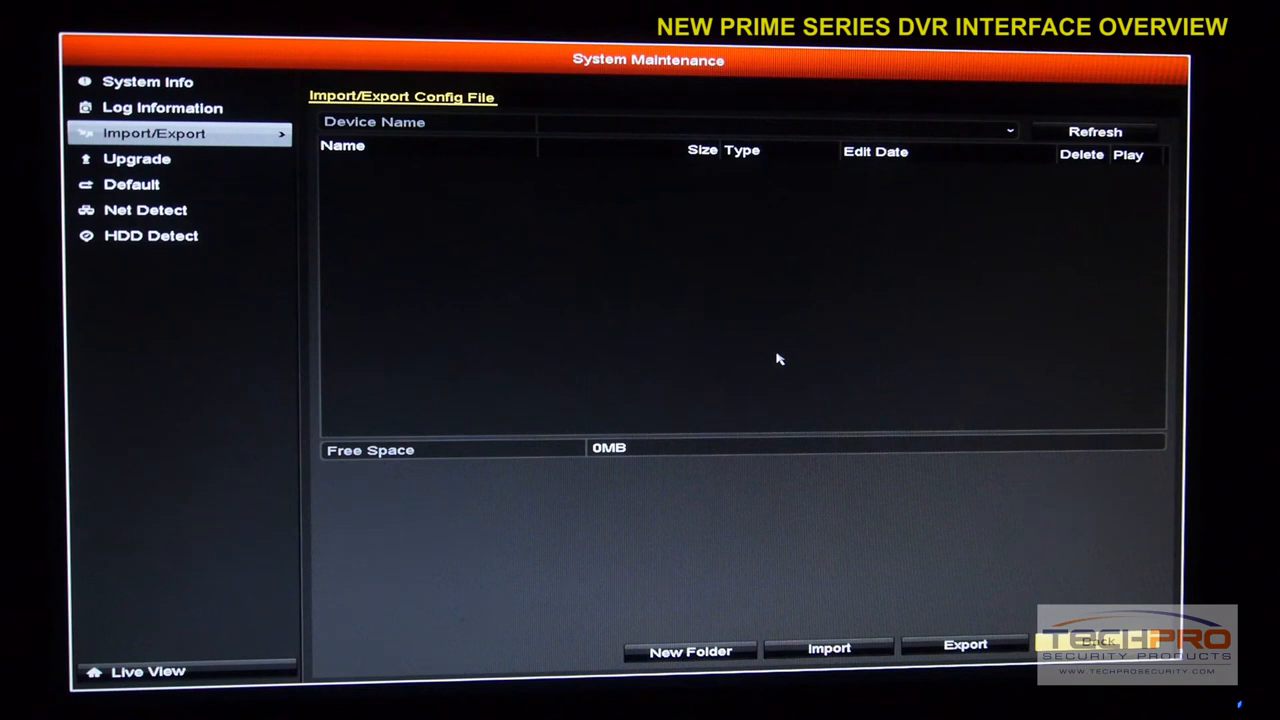
pyautogui.moveTo(772, 365)
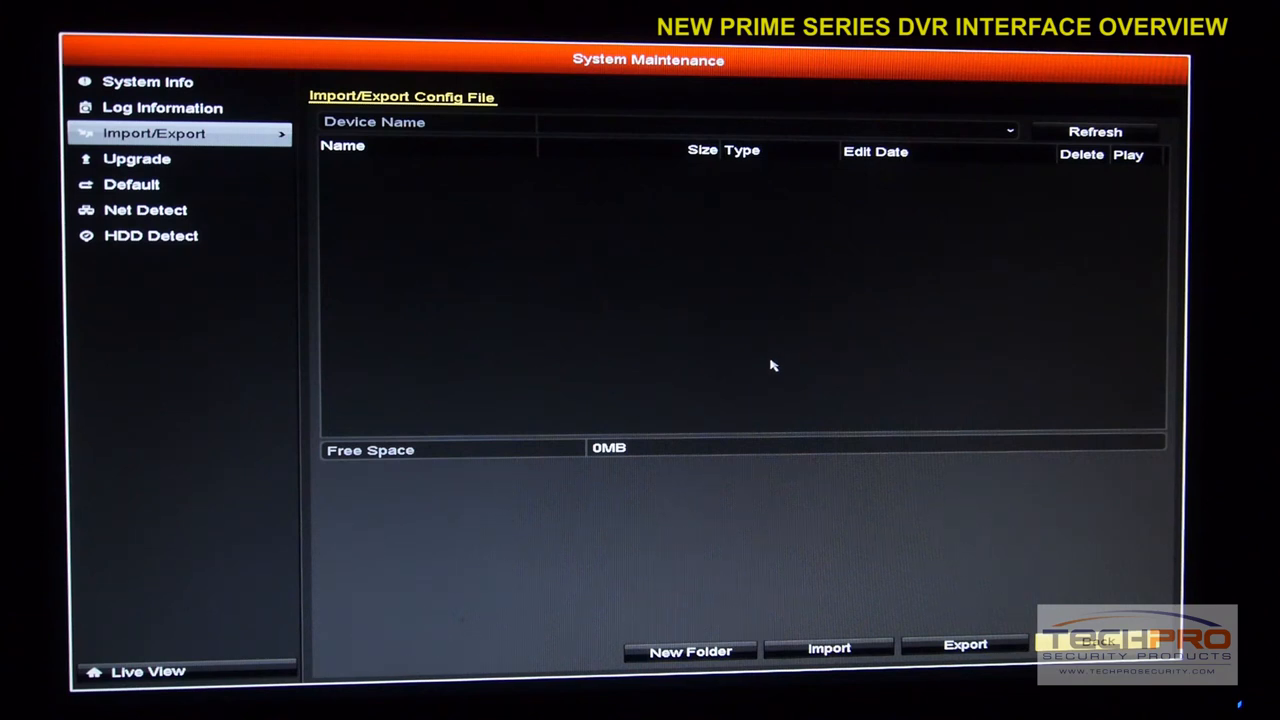
pyautogui.moveTo(464, 323)
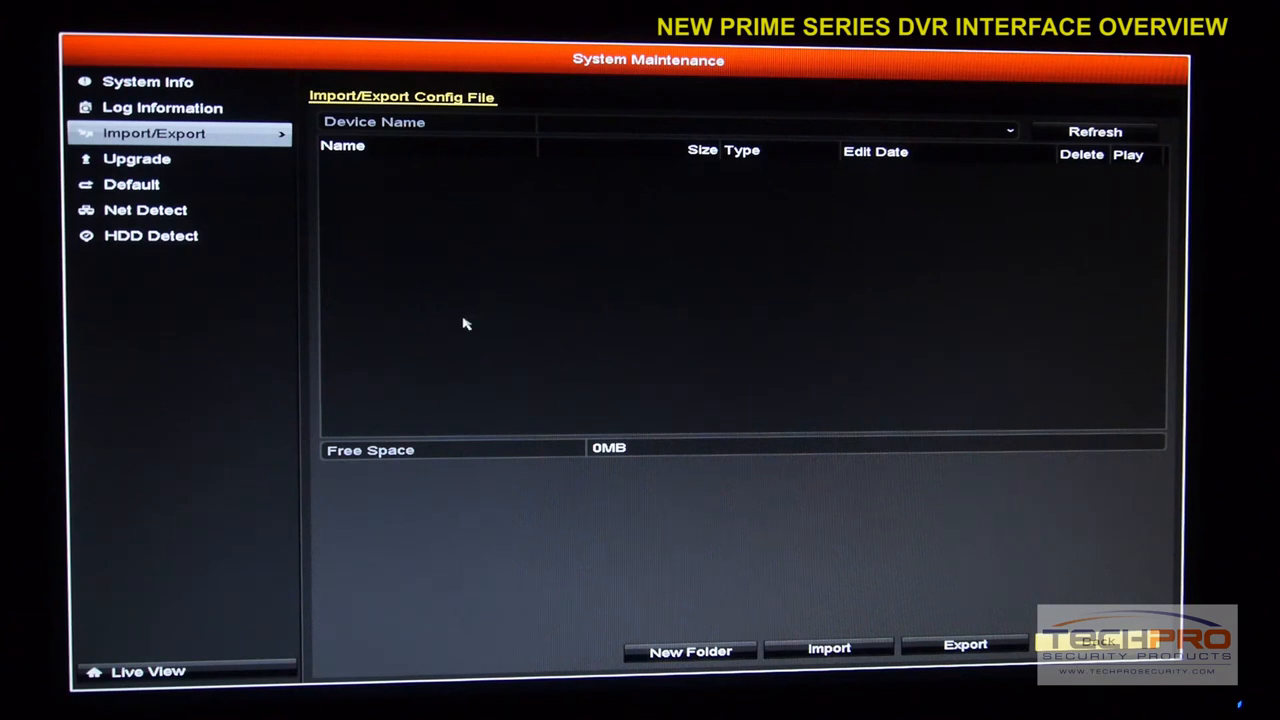
pyautogui.moveTo(720, 325)
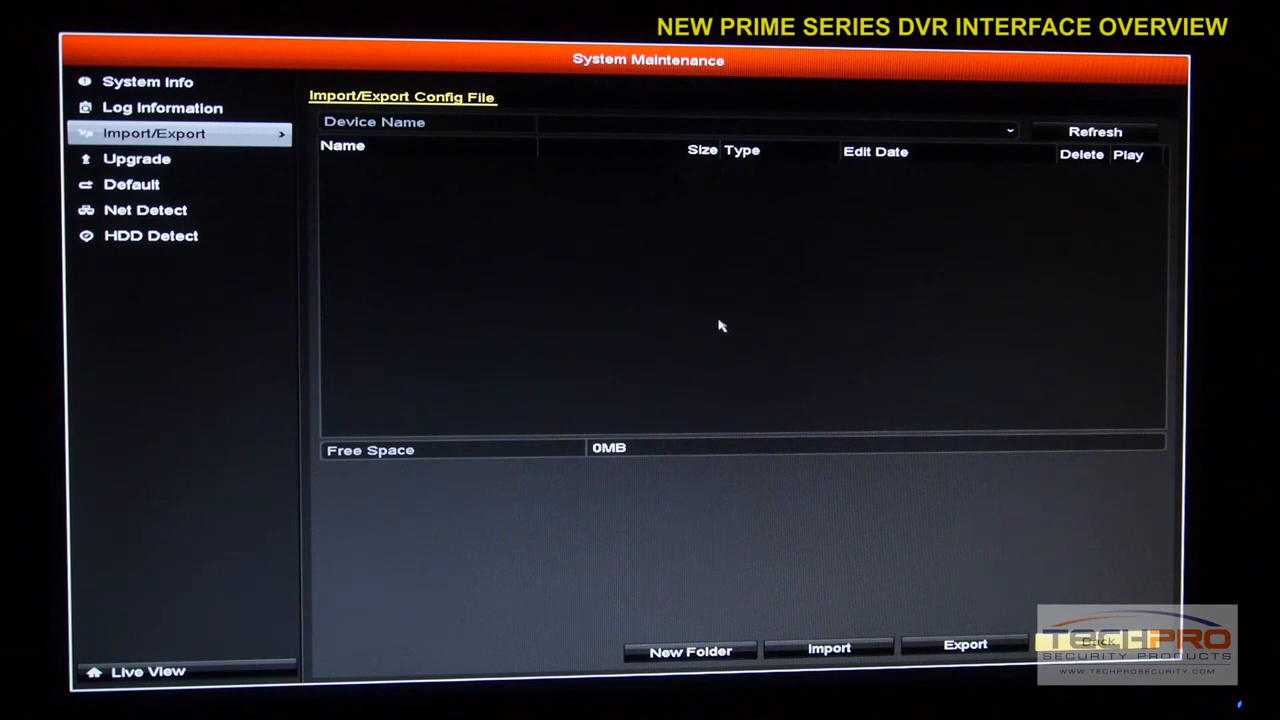
pyautogui.moveTo(623, 385)
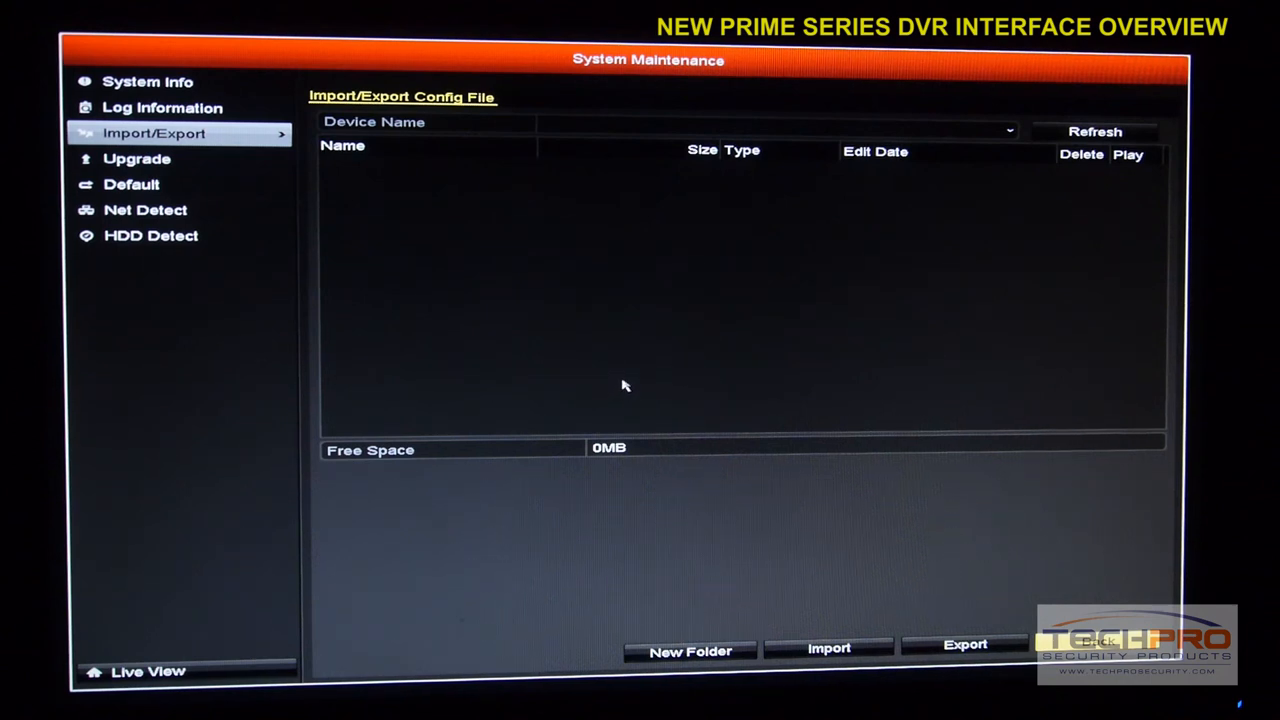
pyautogui.moveTo(210, 272)
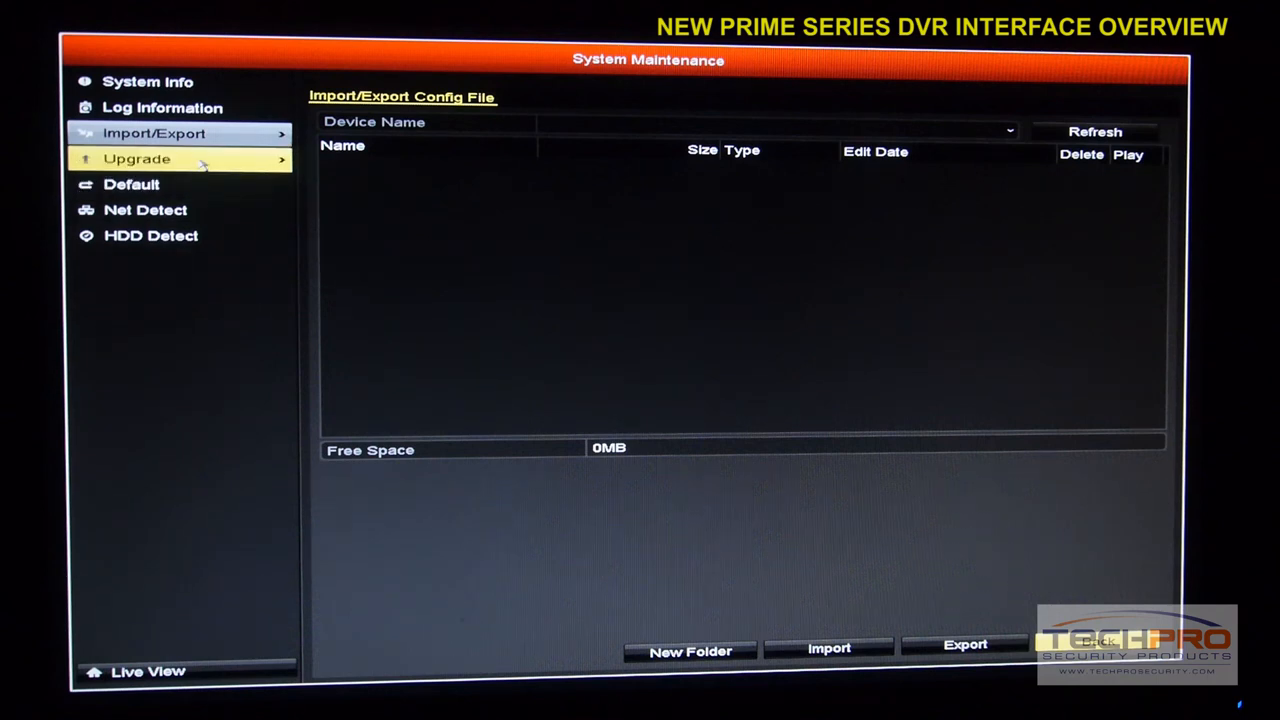
pyautogui.moveTo(583, 347)
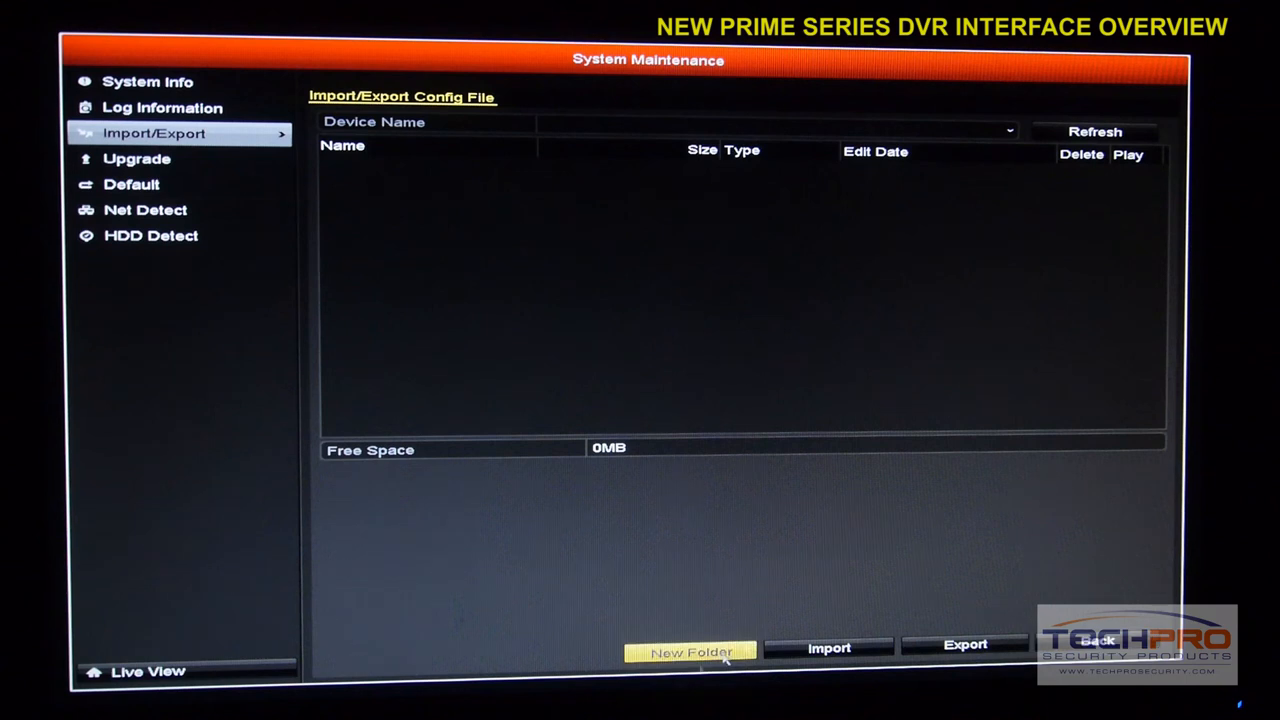
pyautogui.click(690, 651)
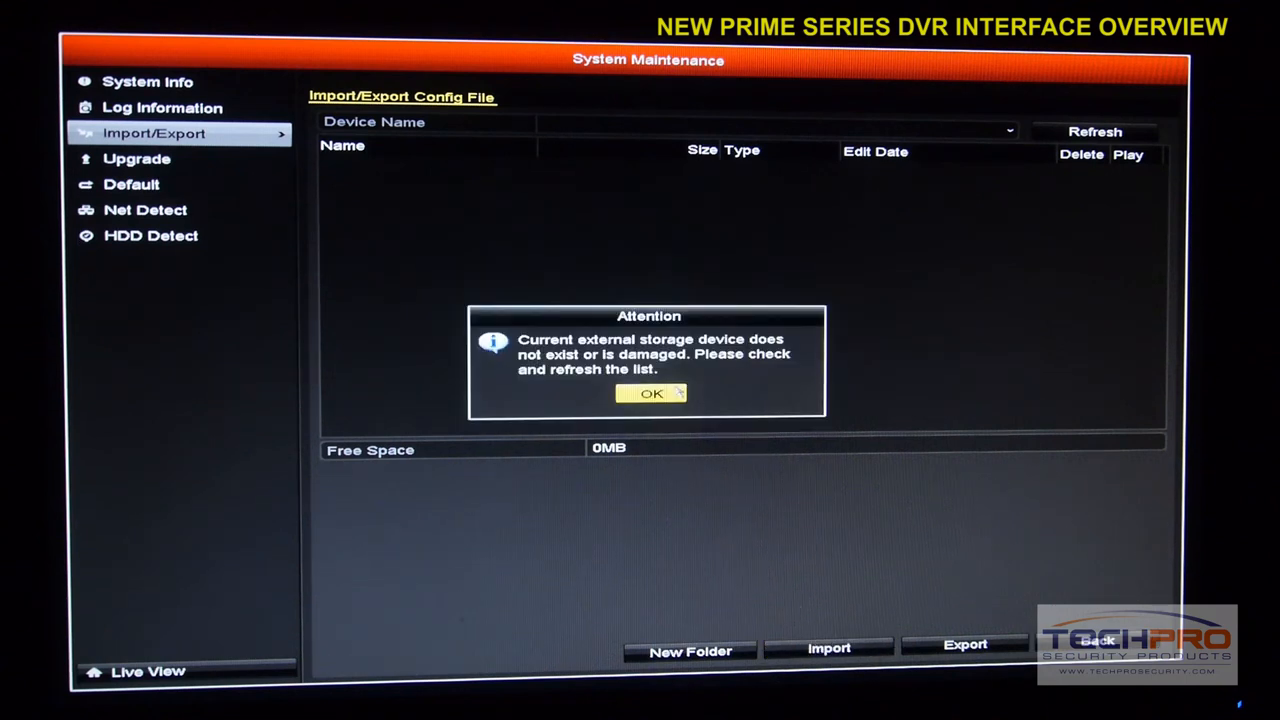
pyautogui.click(651, 393)
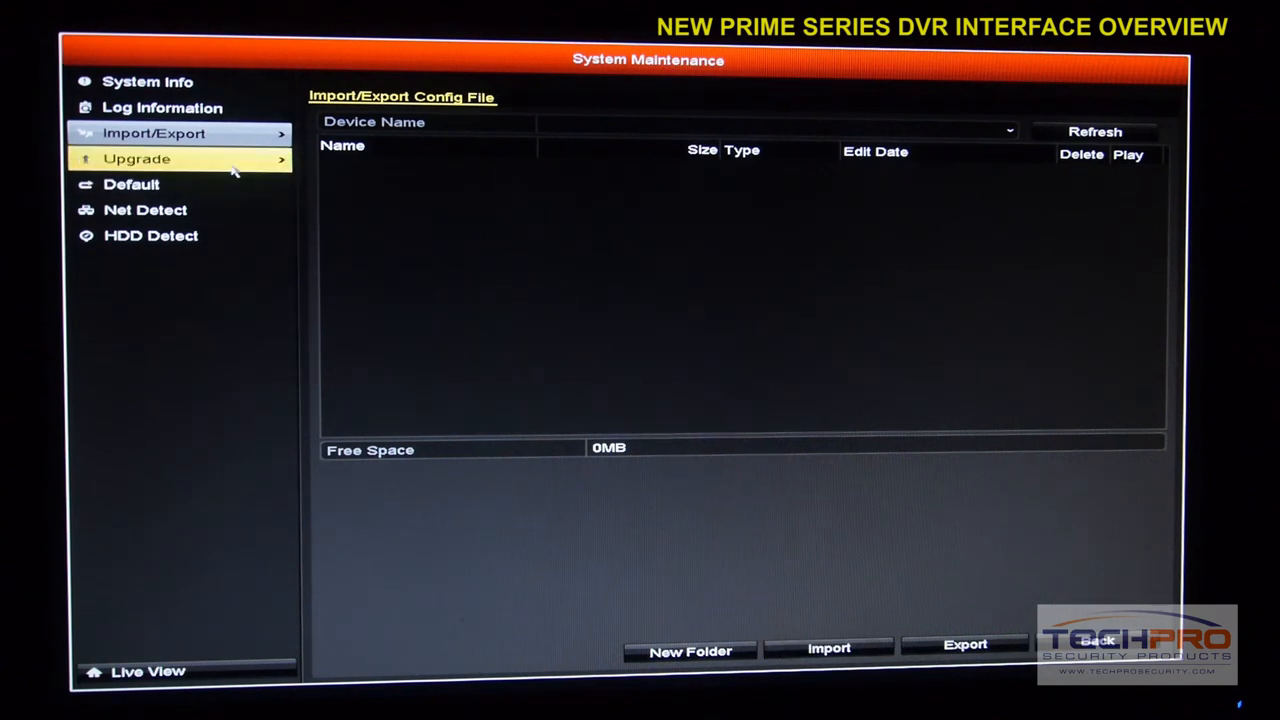
# - Open the Upgrade page's FTP tab with its empty FTP Server Address field
pyautogui.click(136, 158)
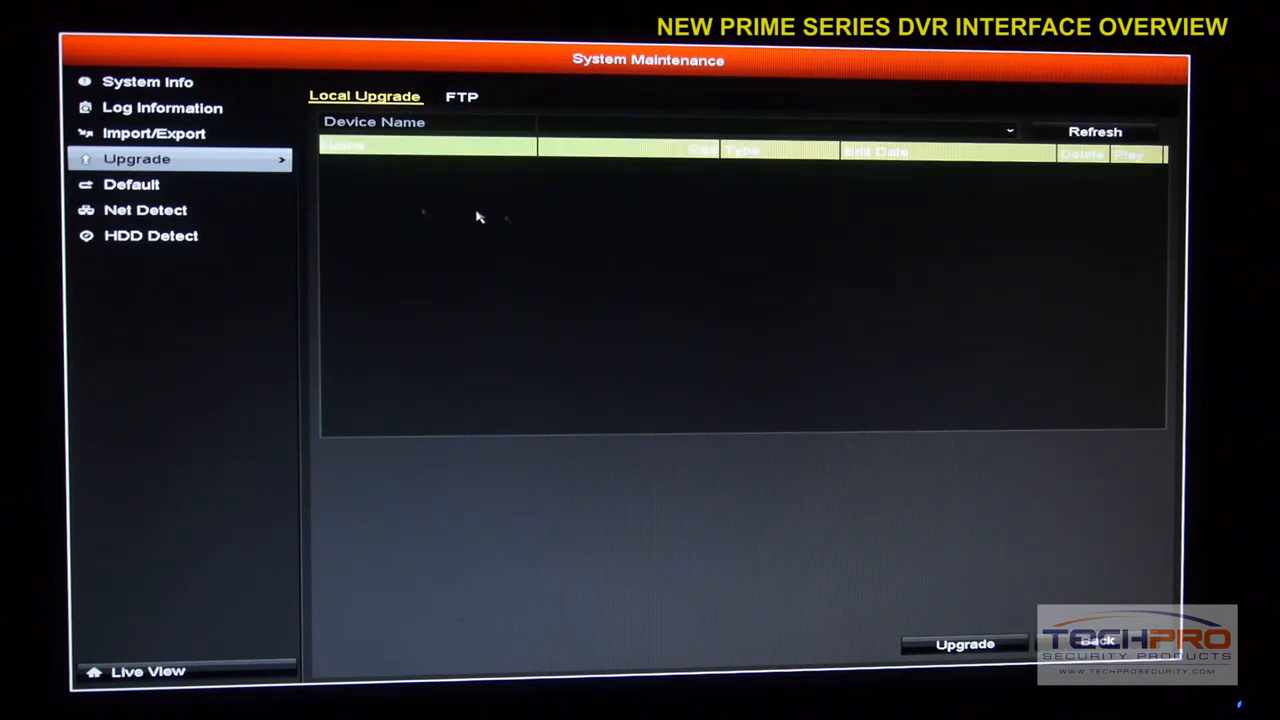
pyautogui.moveTo(492, 211)
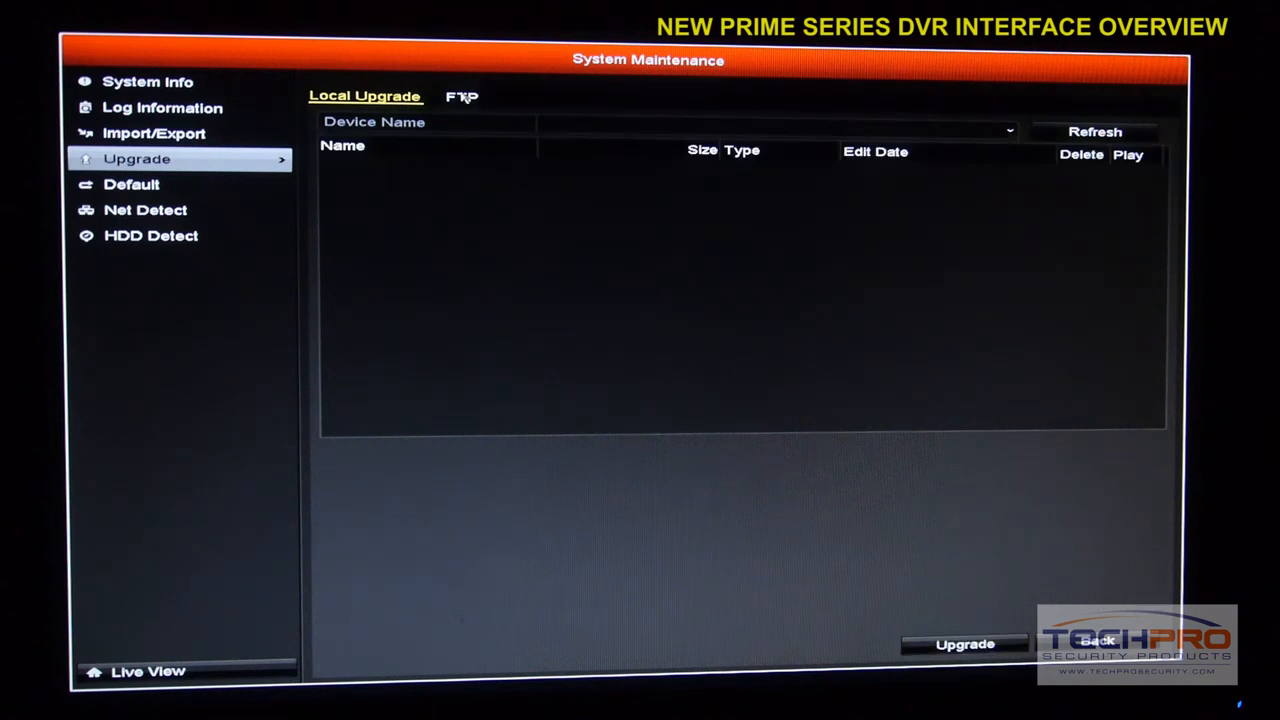
pyautogui.click(462, 96)
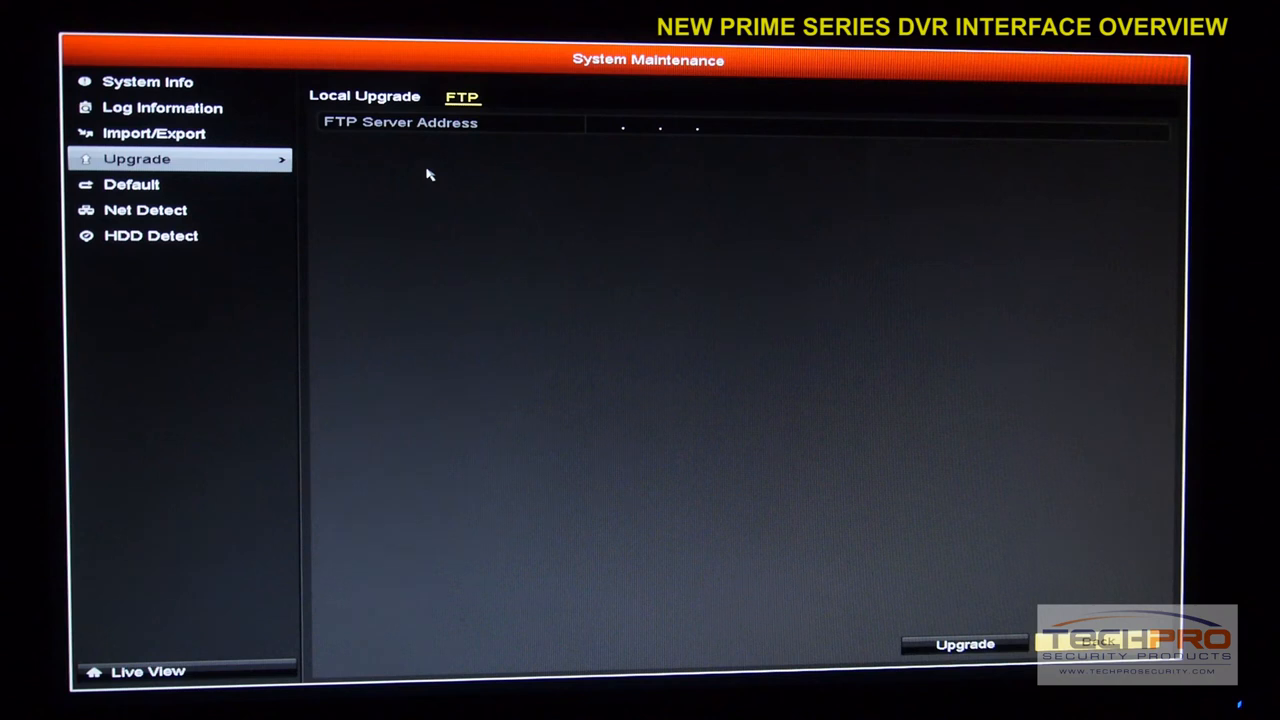
pyautogui.moveTo(727, 228)
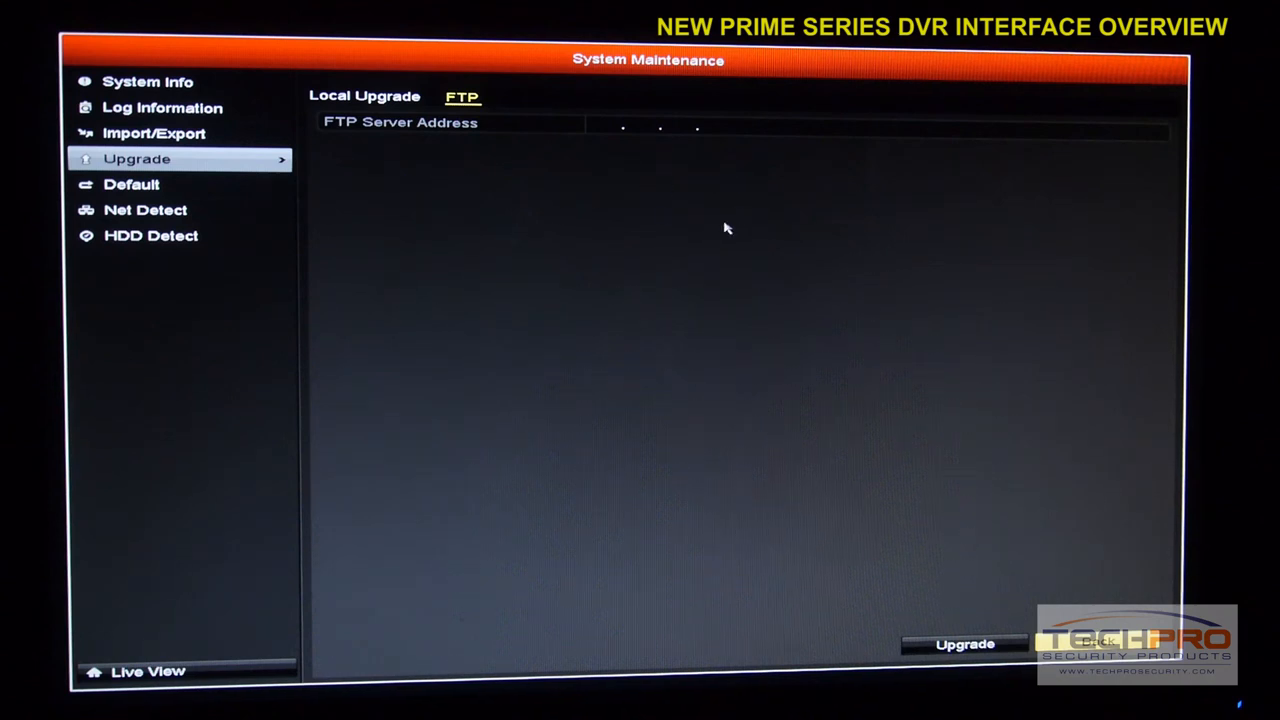
pyautogui.click(875, 131)
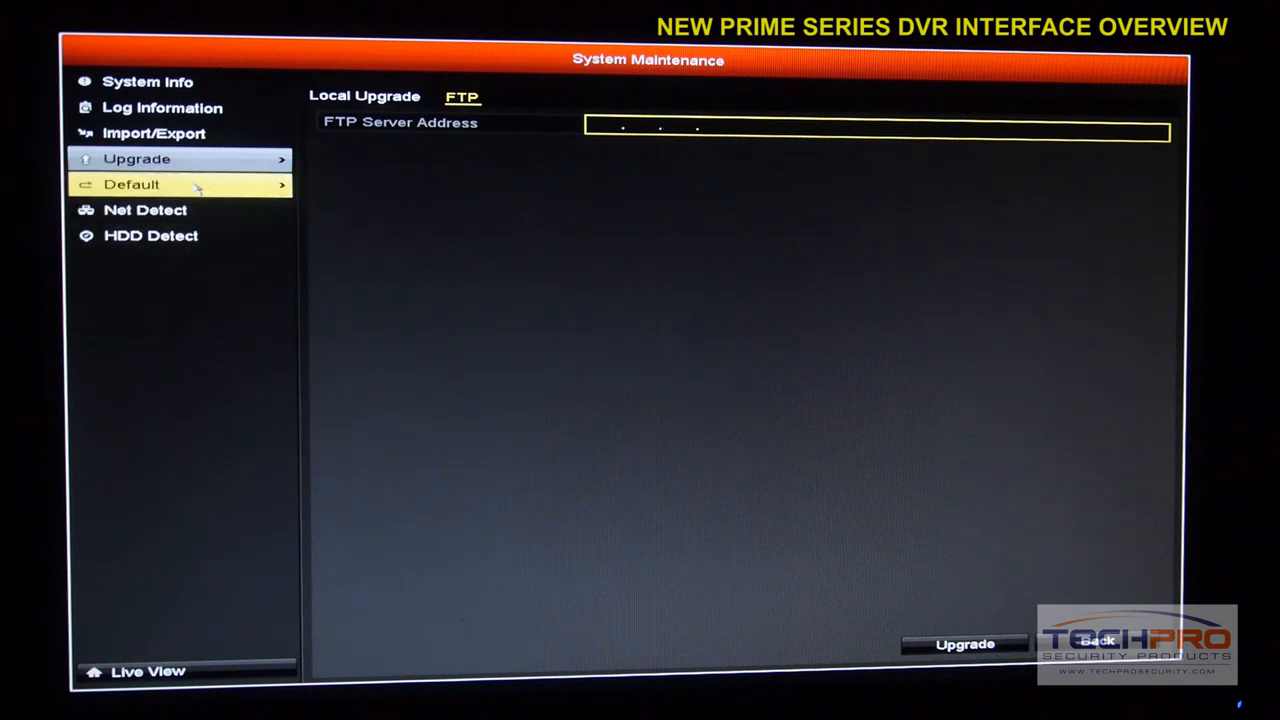
# - Open the Default page showing Restore Defaults, Factory Defaults and Restore to Inactive
pyautogui.click(131, 184)
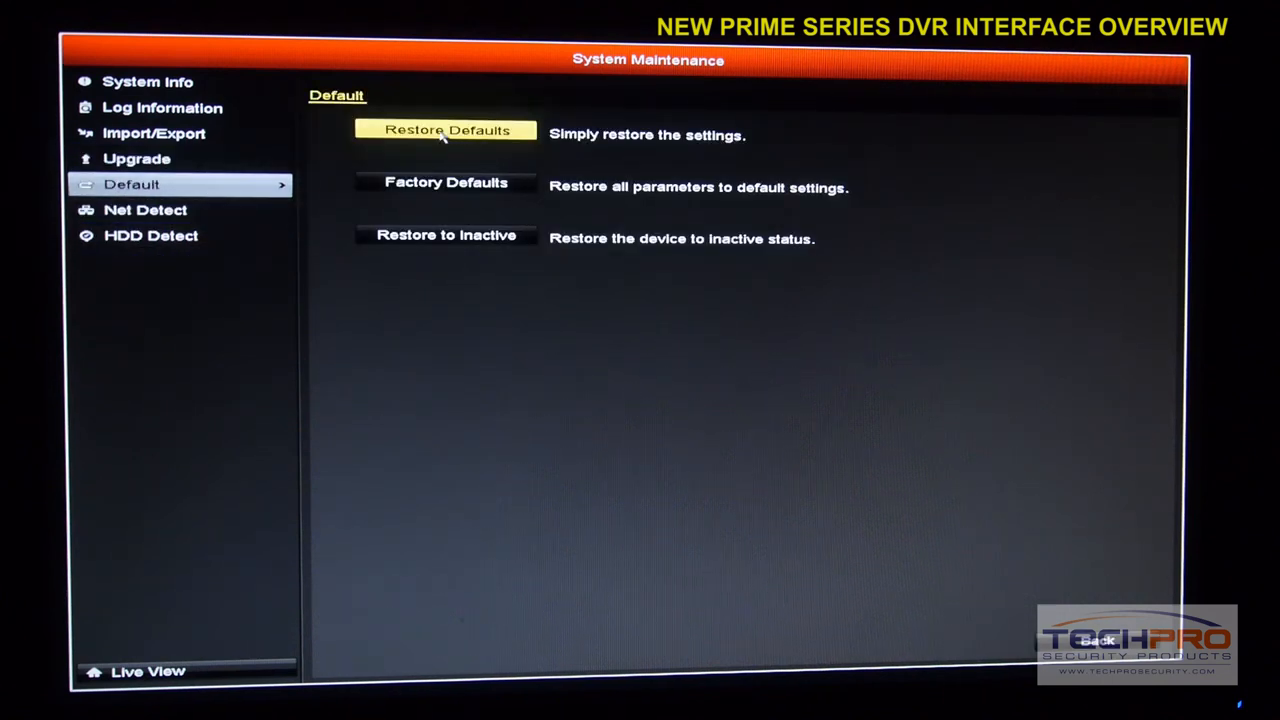
pyautogui.moveTo(445, 235)
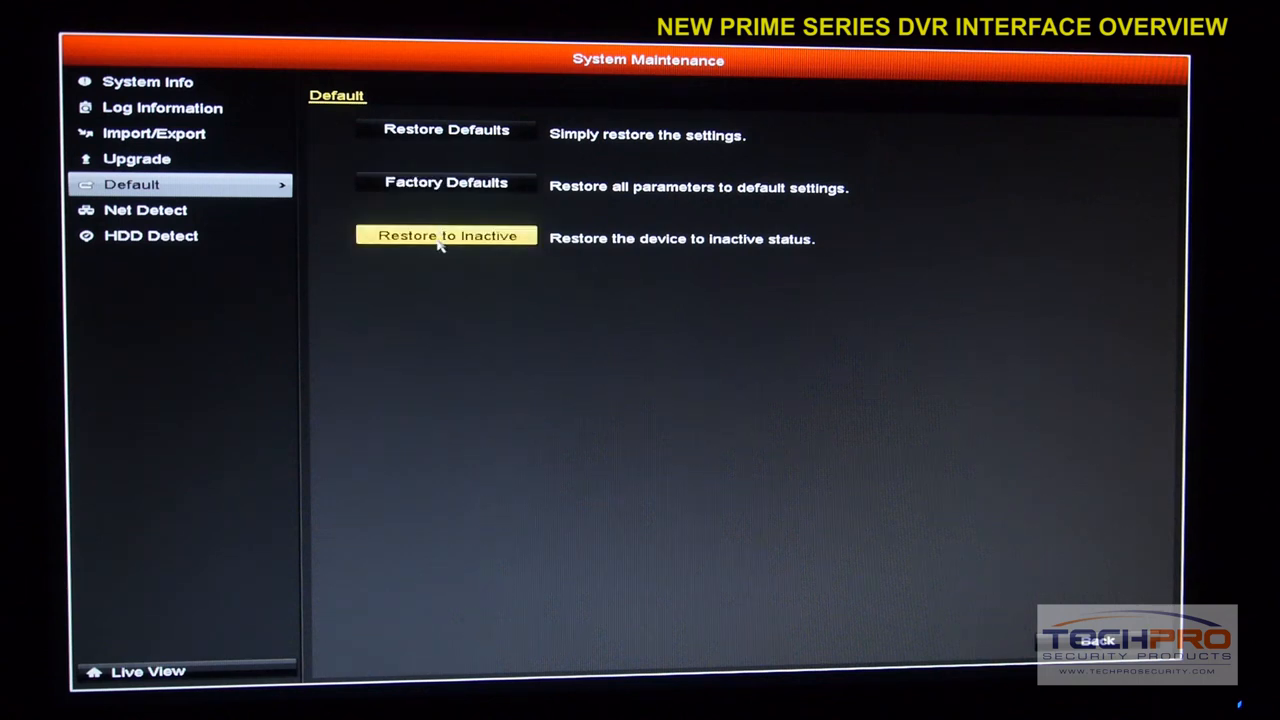
pyautogui.moveTo(415, 249)
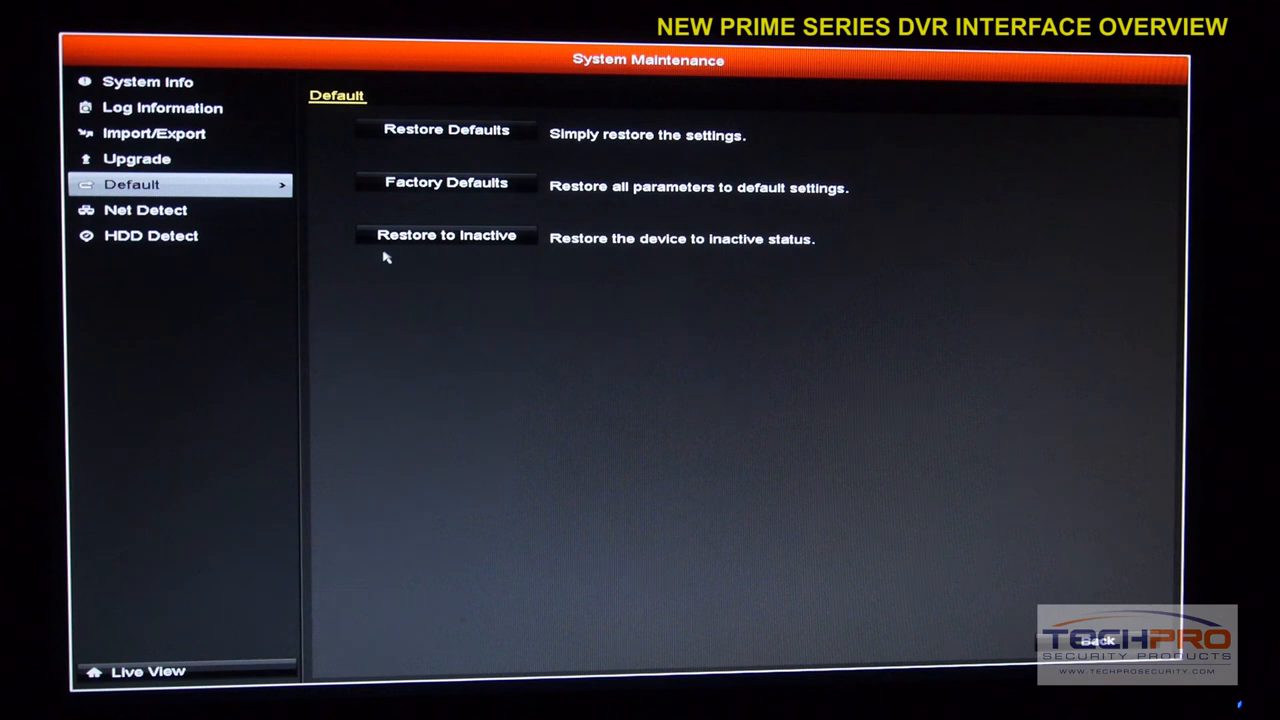
pyautogui.moveTo(455, 301)
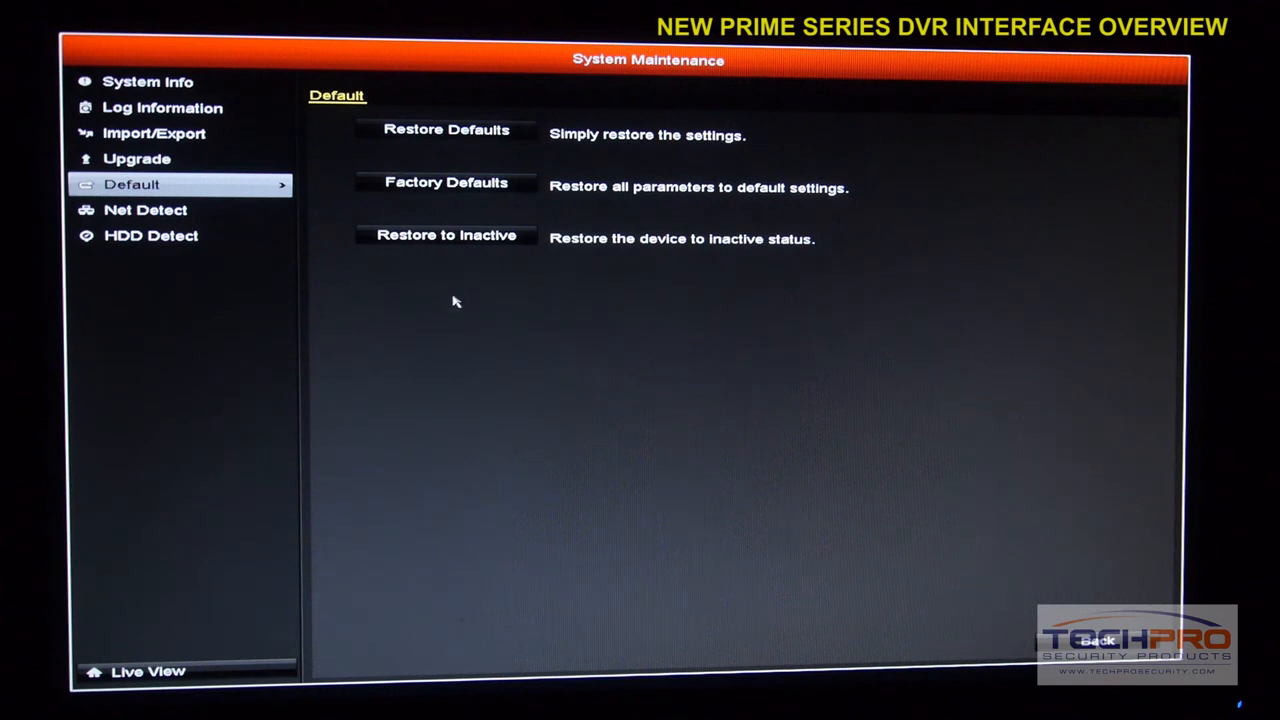
pyautogui.moveTo(407, 298)
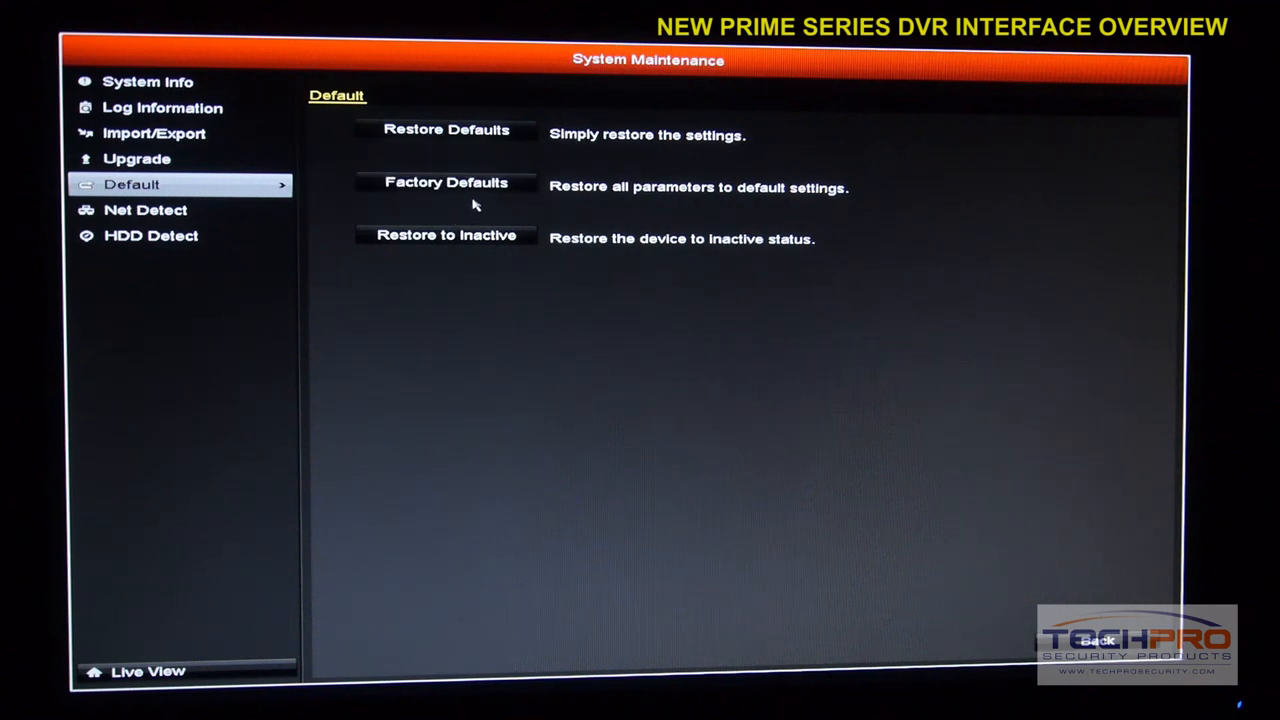
# - Open Net Detect's Traffic tab to see LAN1 with a Failed link status
pyautogui.click(145, 210)
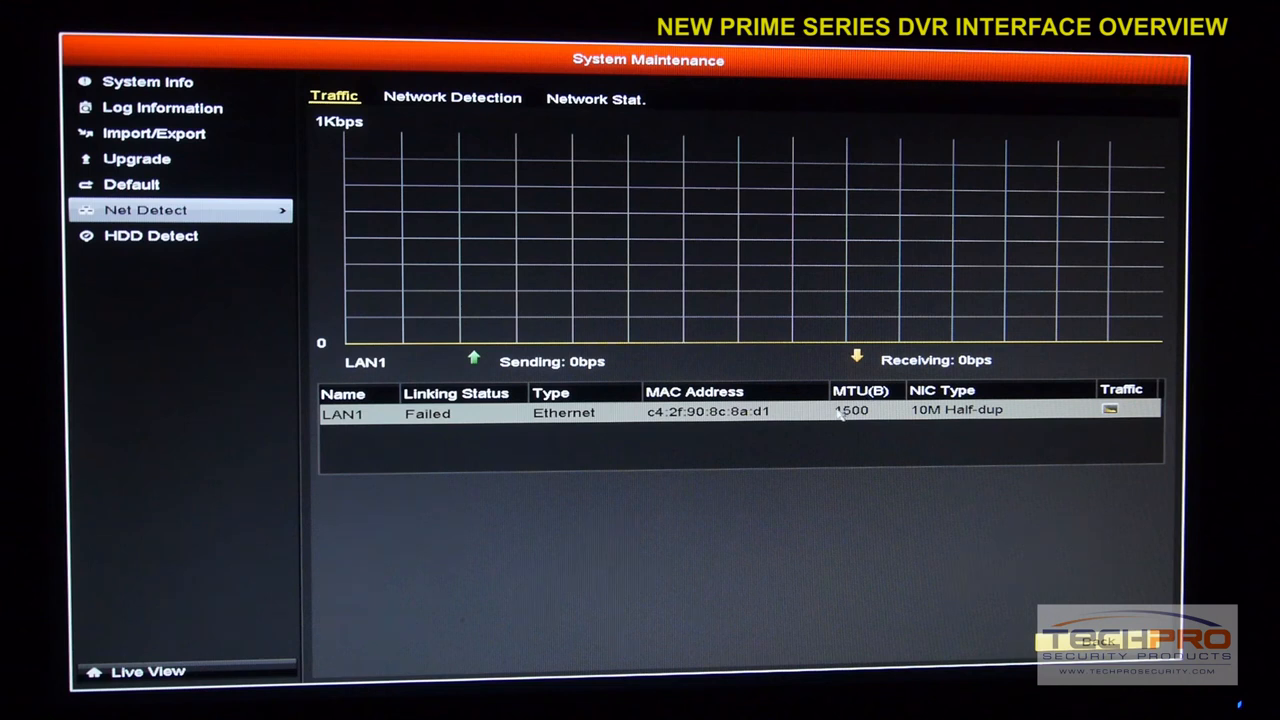
pyautogui.moveTo(483, 371)
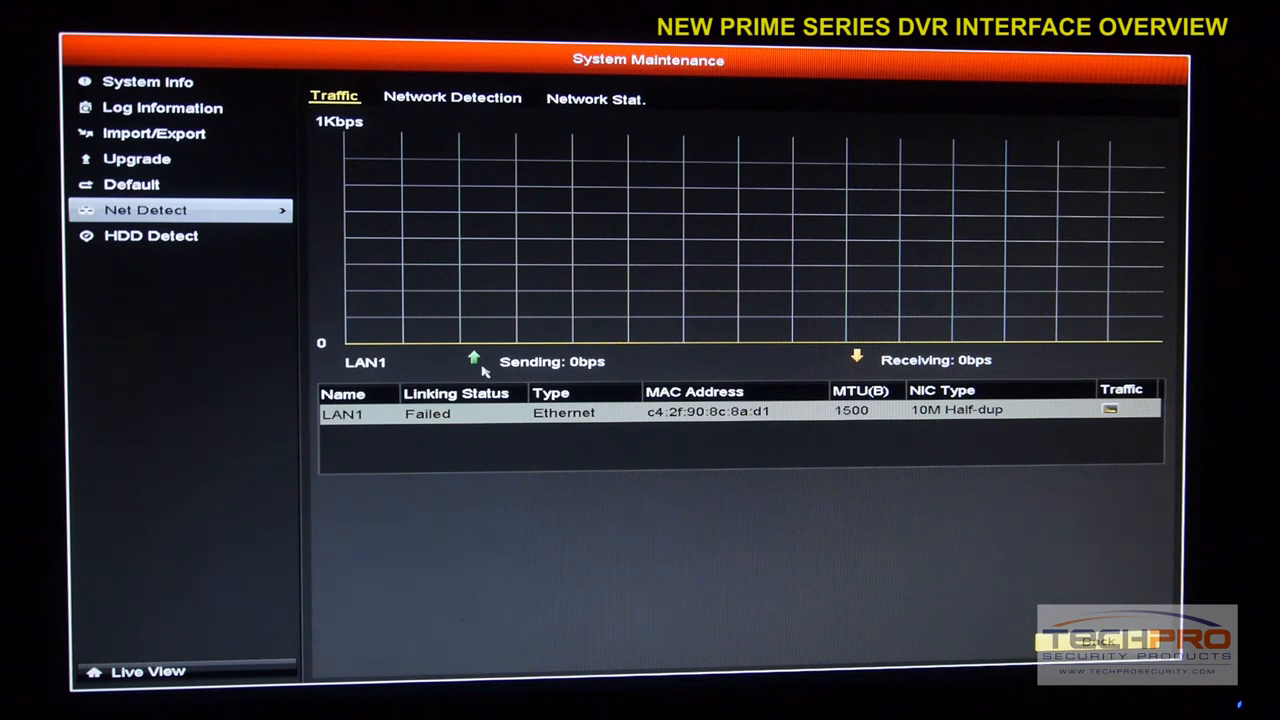
pyautogui.moveTo(545, 373)
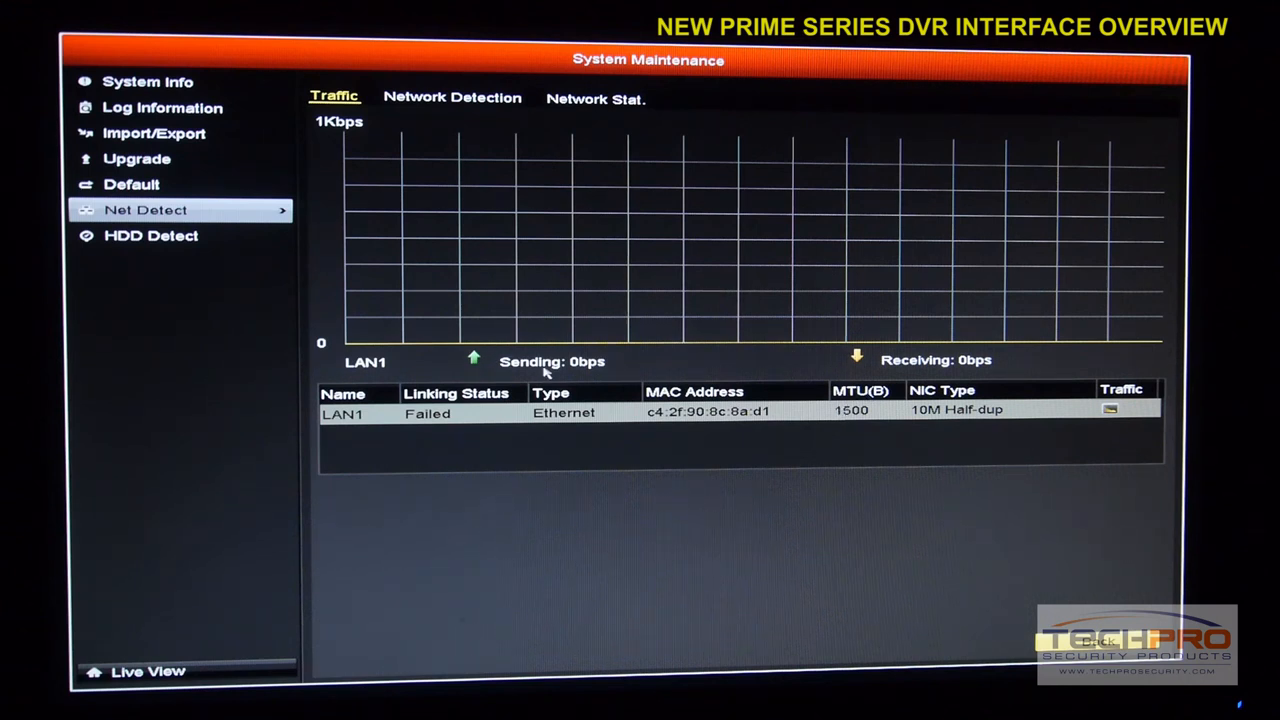
pyautogui.moveTo(720, 262)
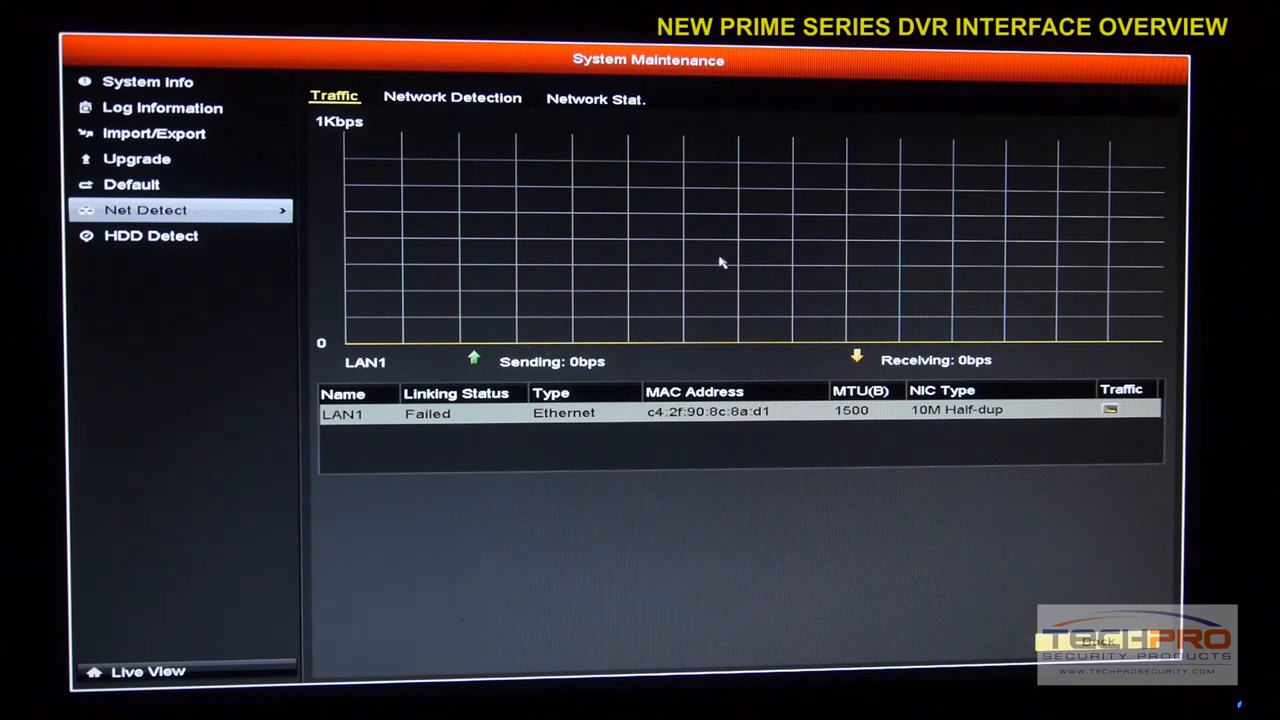
pyautogui.moveTo(325, 135)
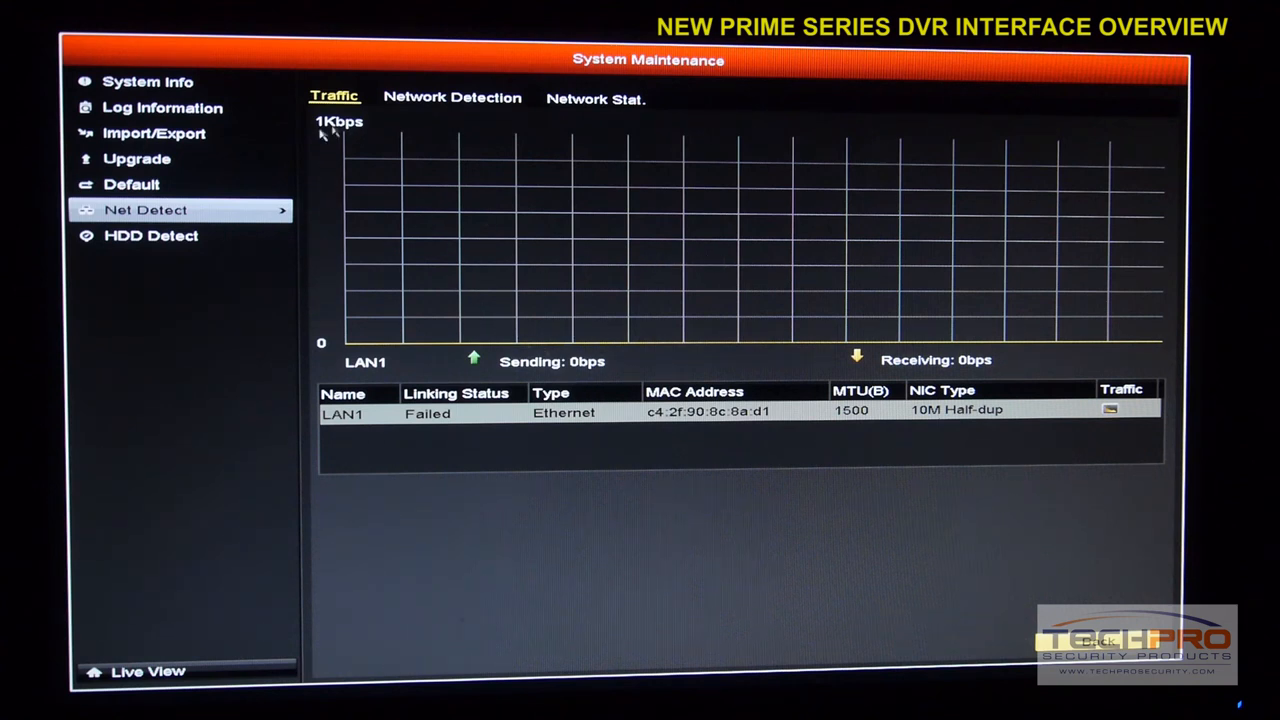
# - Open HDD Detect, keep Short Test as self-test type, and view Bad Sector Detection for HDD 1
pyautogui.click(151, 235)
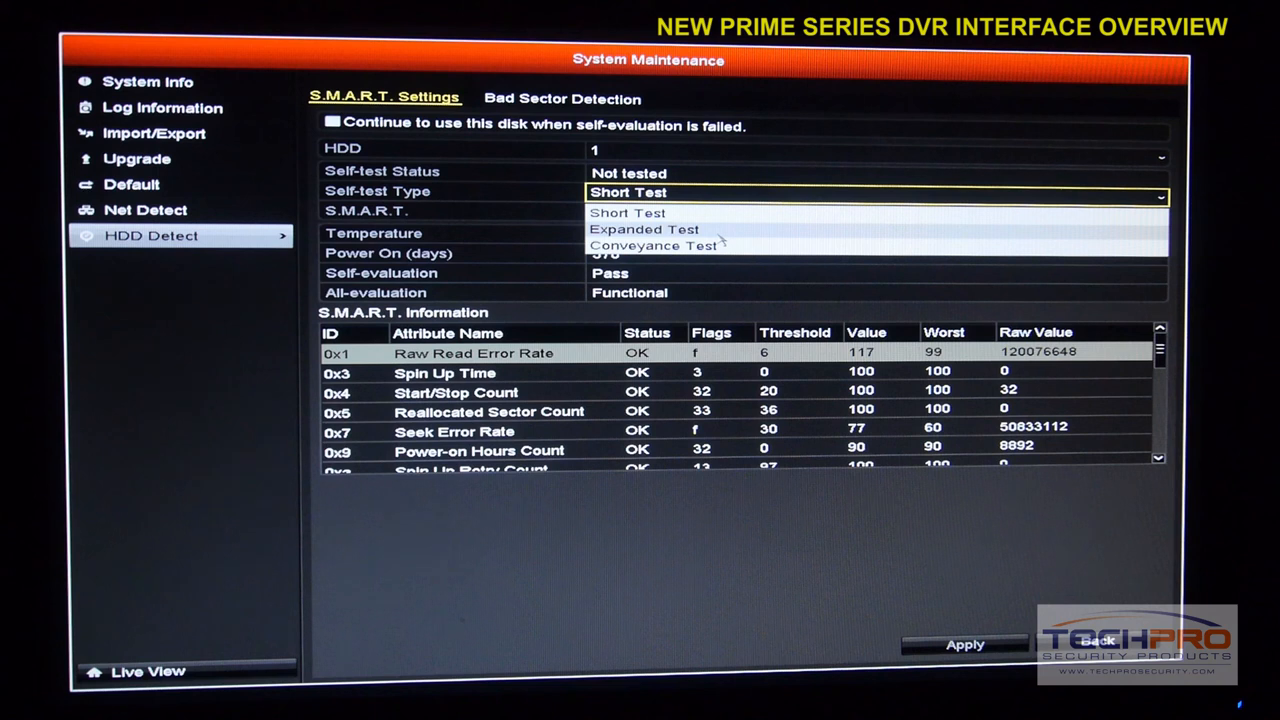
pyautogui.click(626, 212)
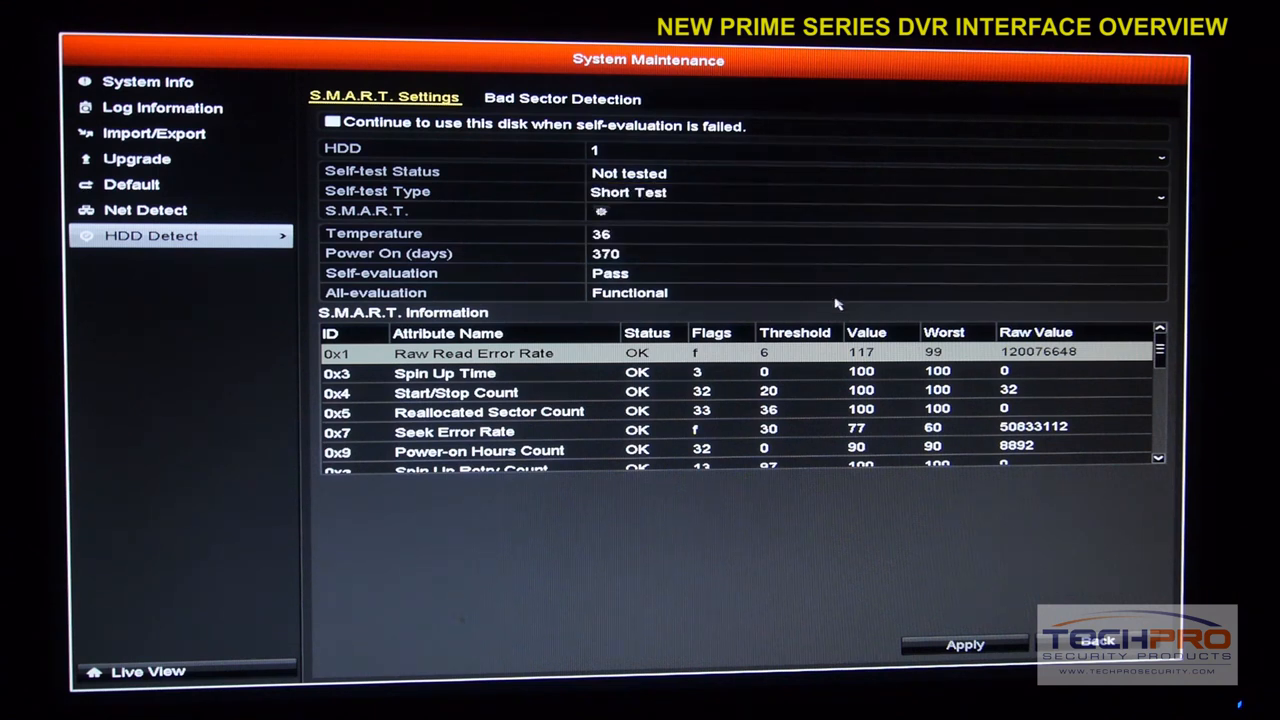
pyautogui.moveTo(823, 305)
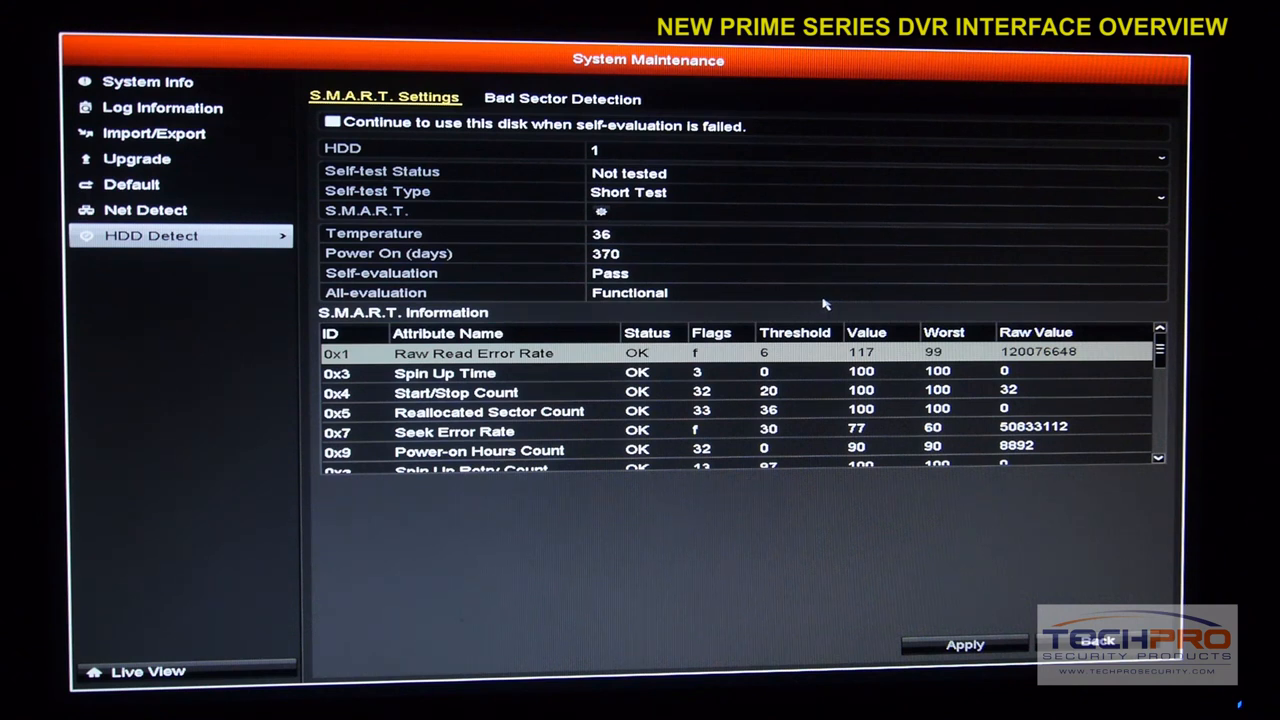
pyautogui.moveTo(613, 115)
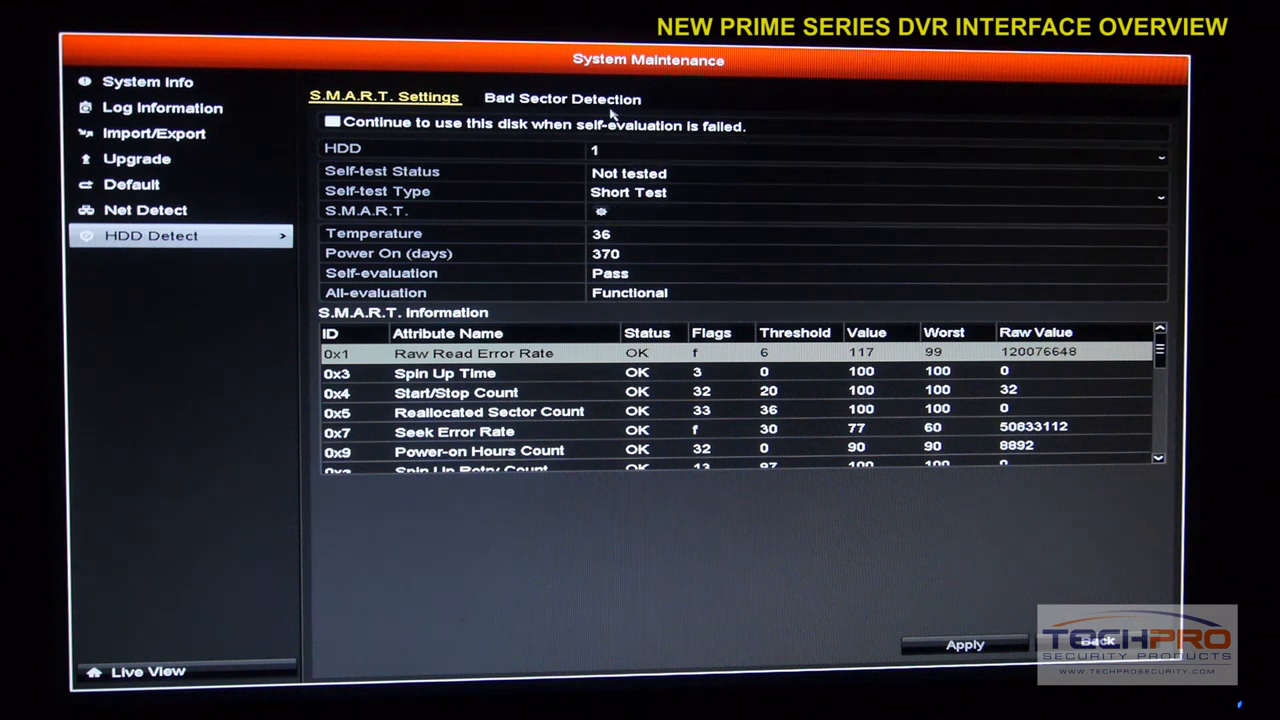
pyautogui.click(562, 98)
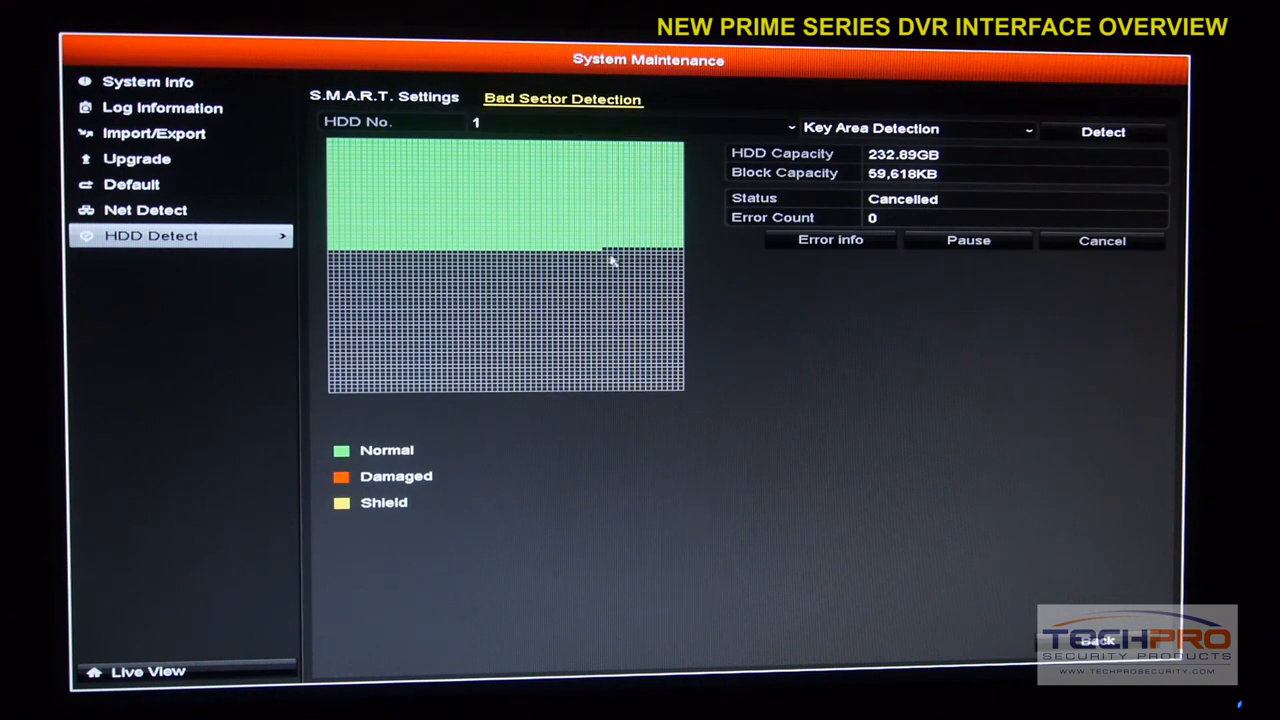
pyautogui.moveTo(1155, 255)
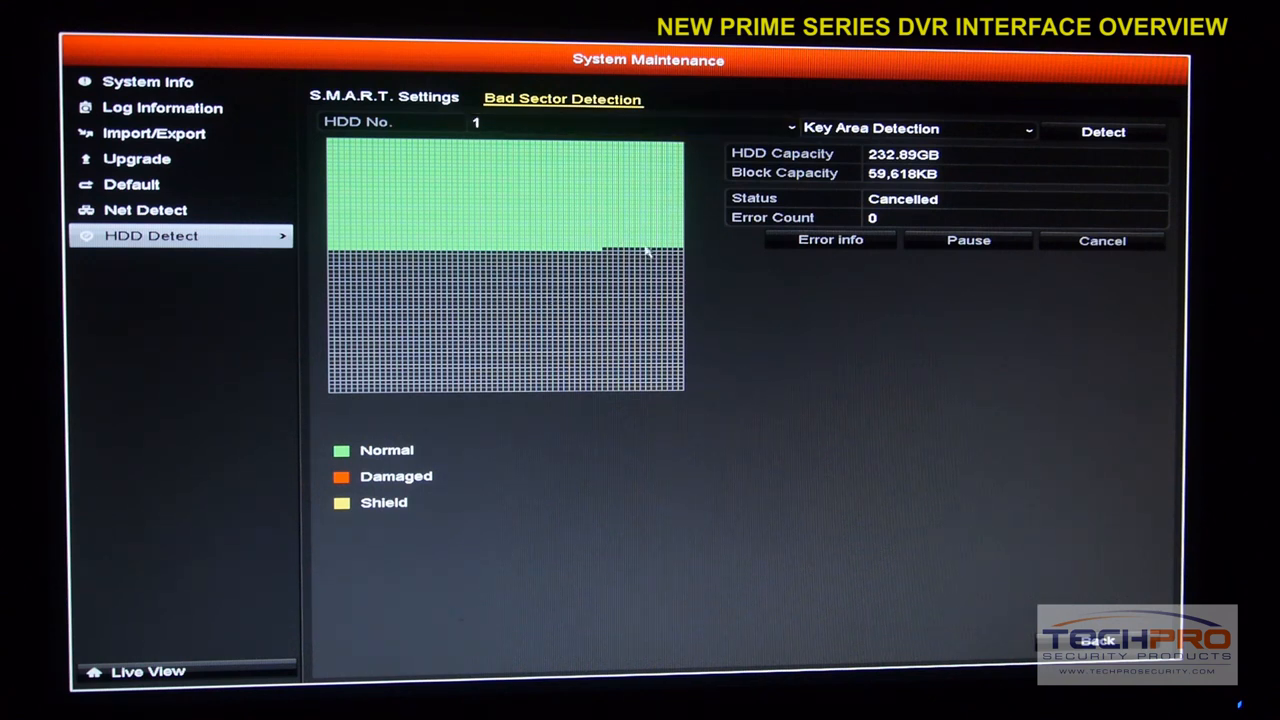
pyautogui.moveTo(738, 264)
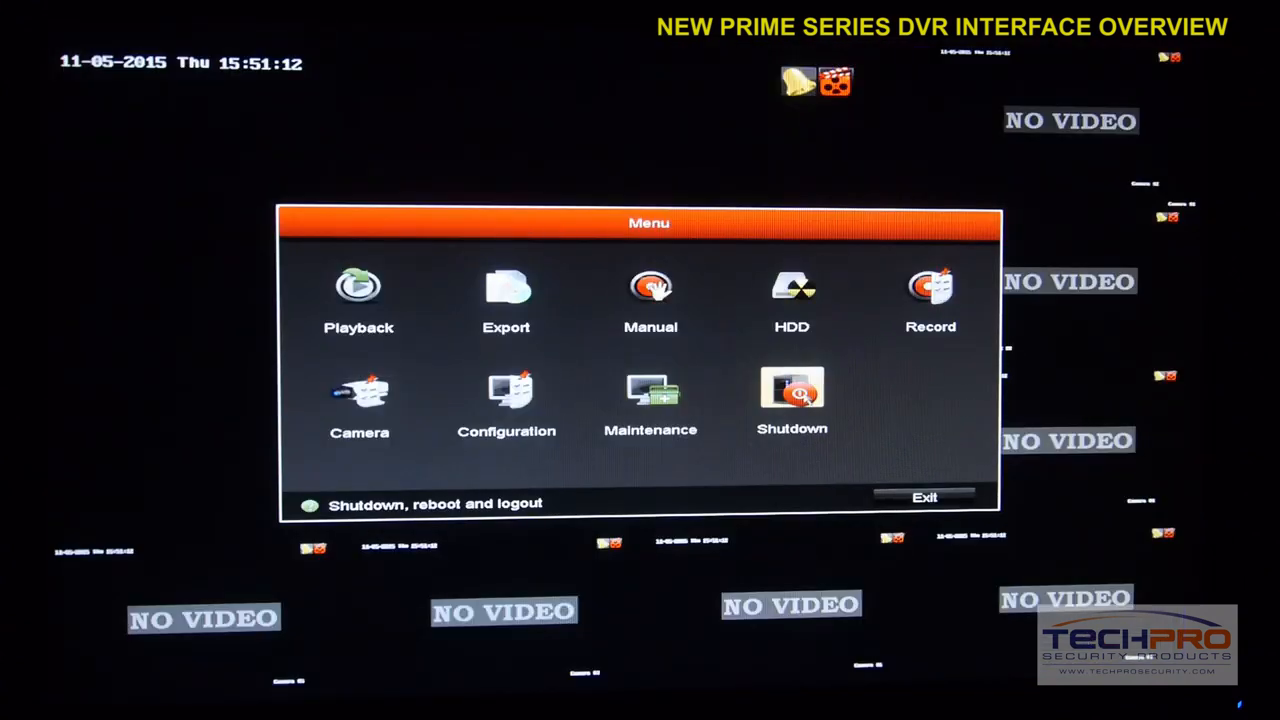
# - Choose Shutdown from the main menu's shutdown options and confirm with Yes
pyautogui.click(792, 398)
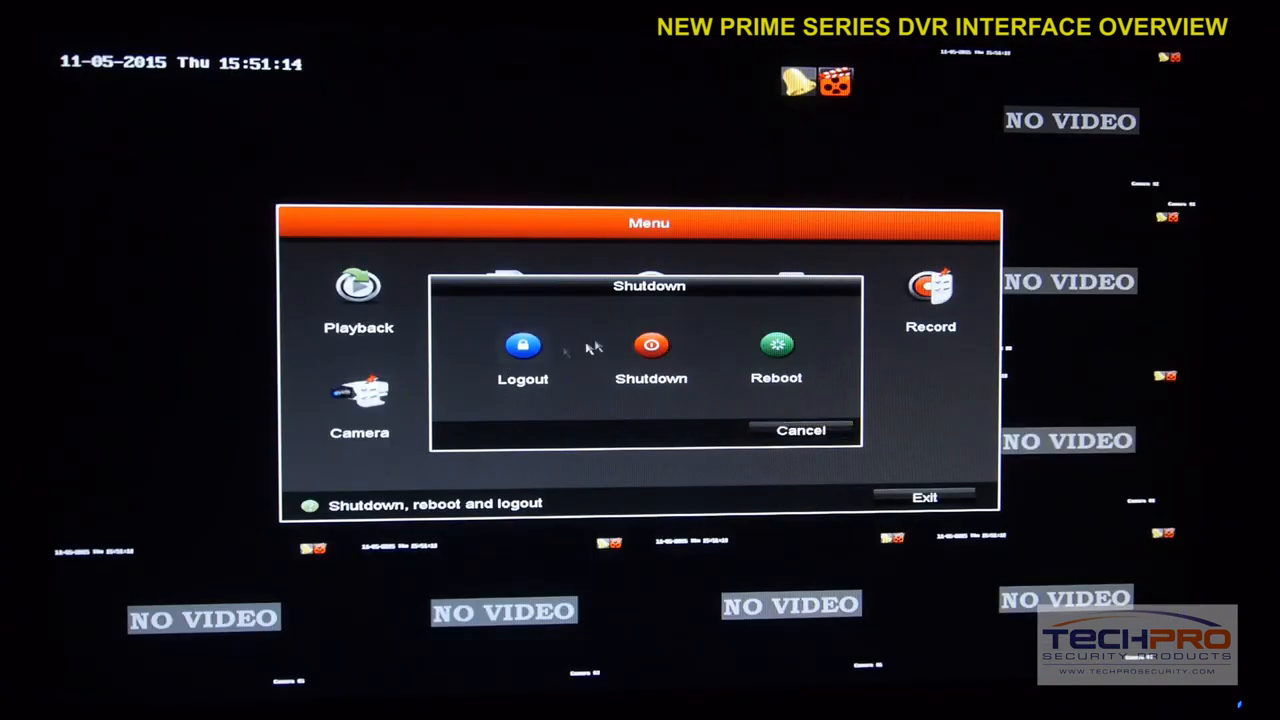
pyautogui.click(651, 345)
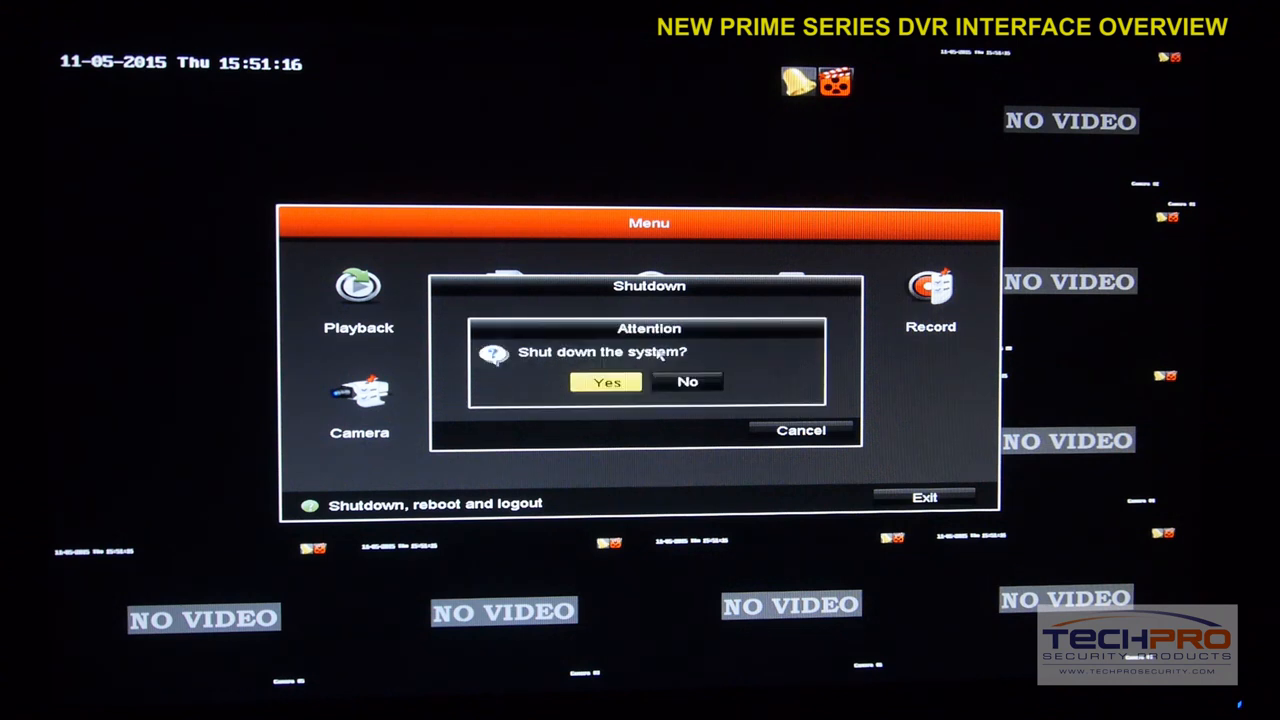
pyautogui.click(606, 382)
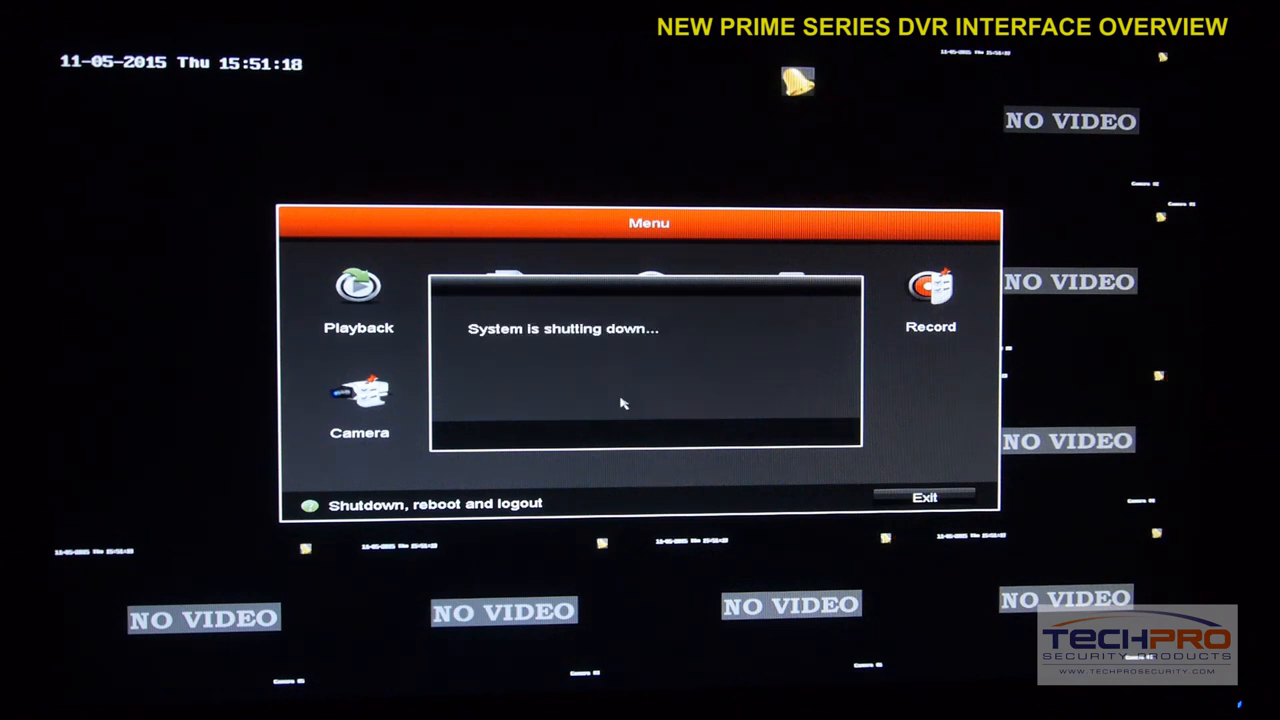
pyautogui.moveTo(642, 414)
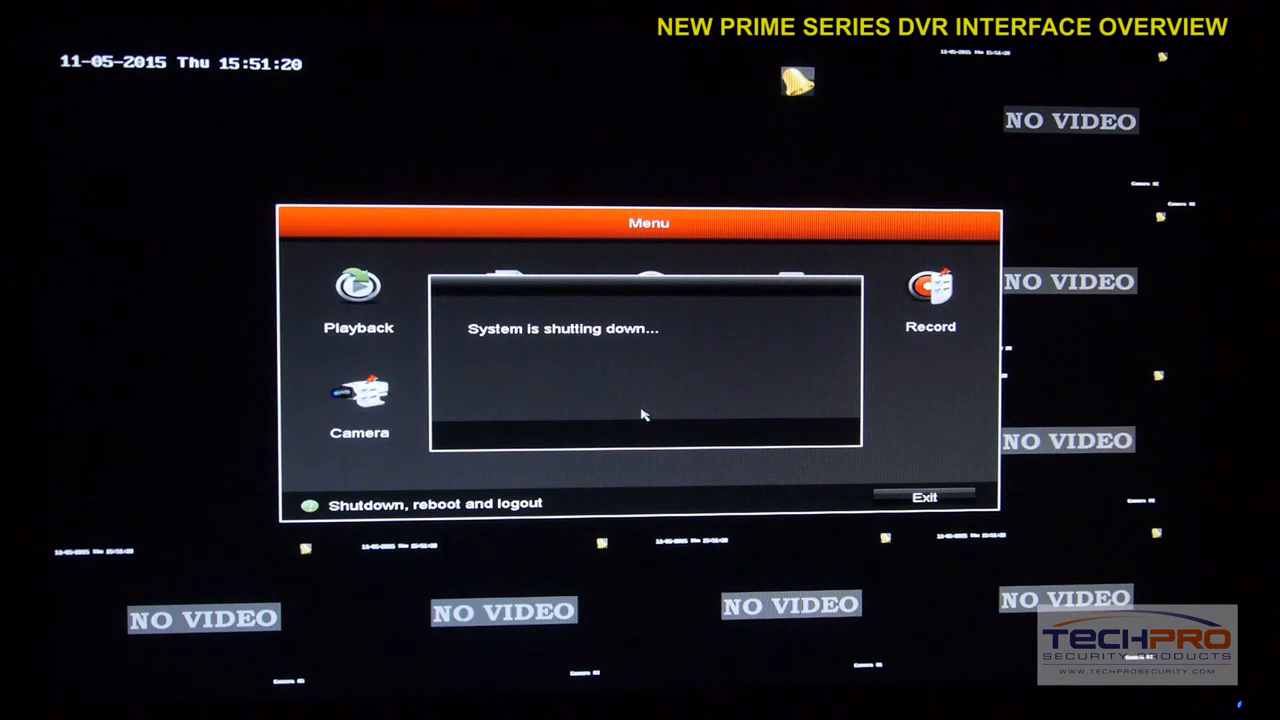